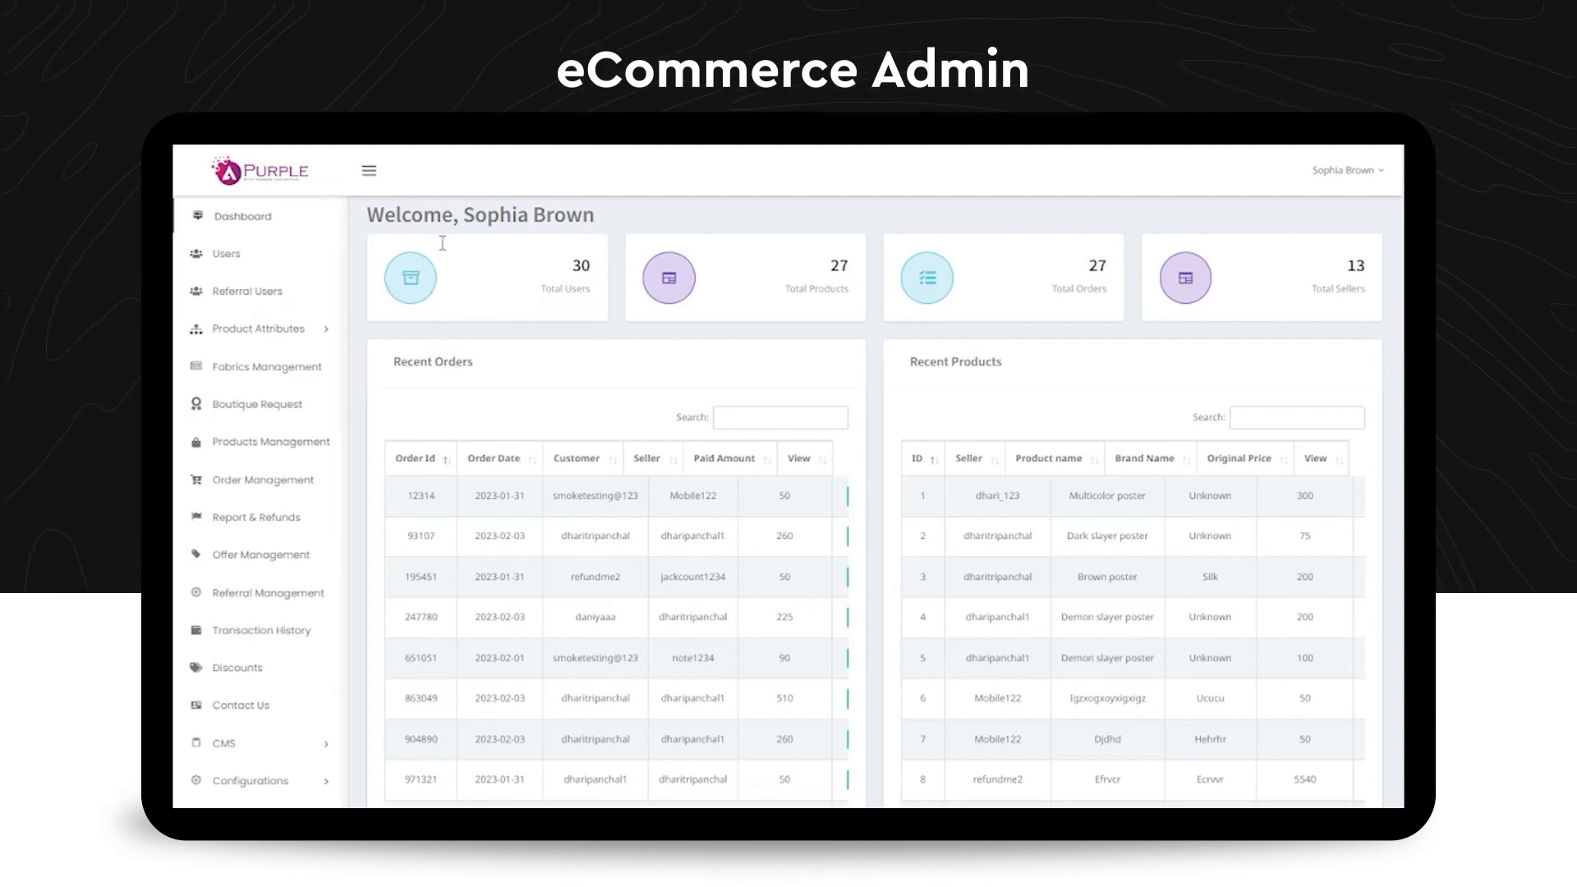
pyautogui.moveTo(1143, 411)
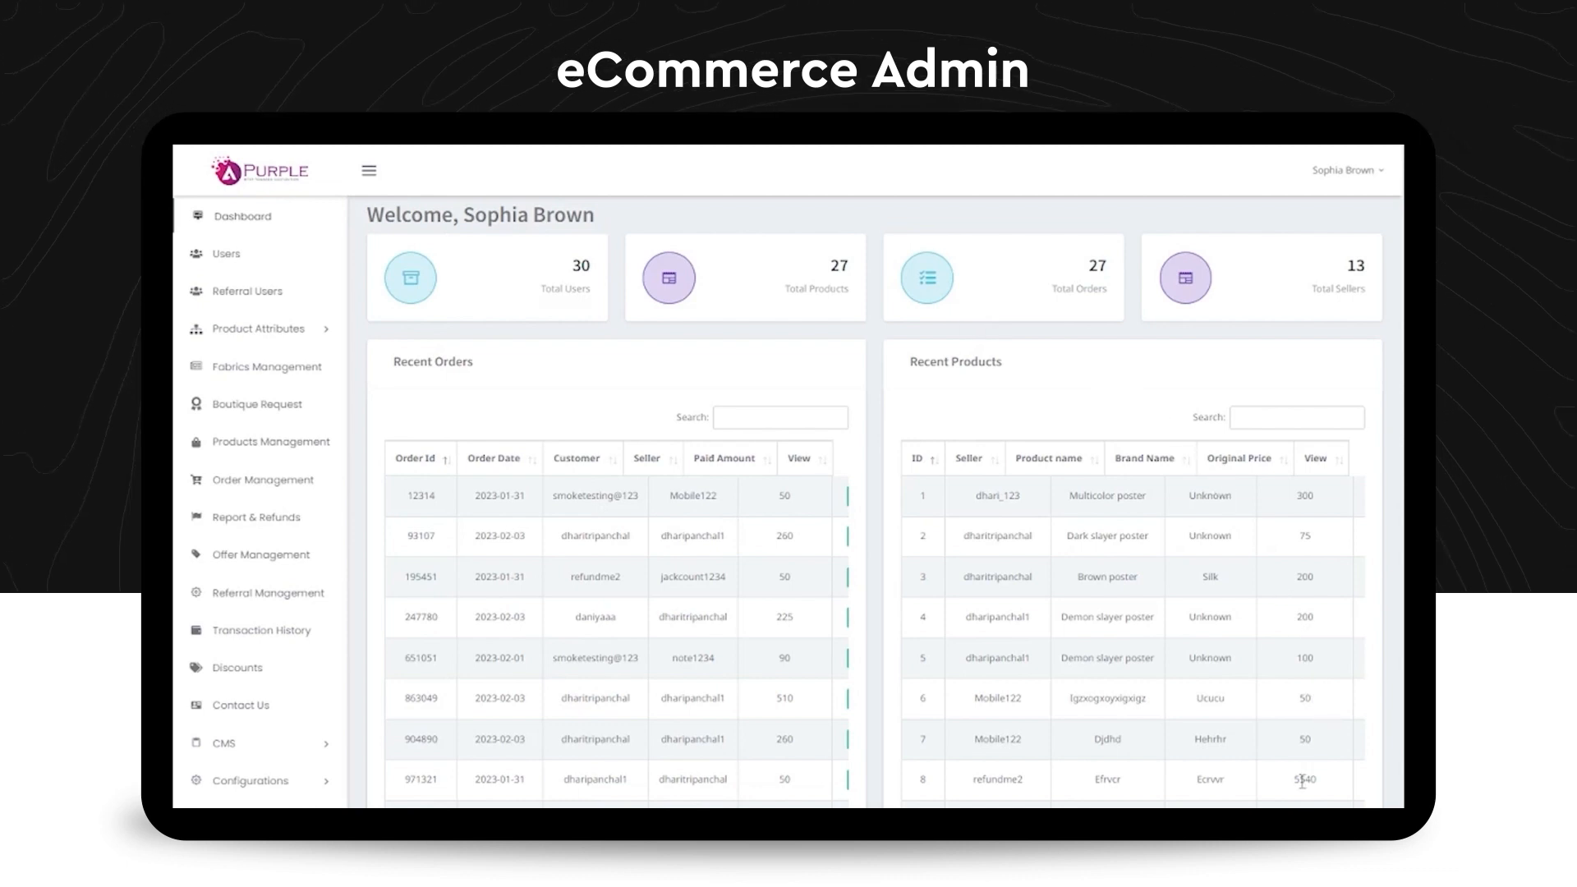
# Bring up the Users list and scroll the table to its Actions column.
pyautogui.scroll(-3)
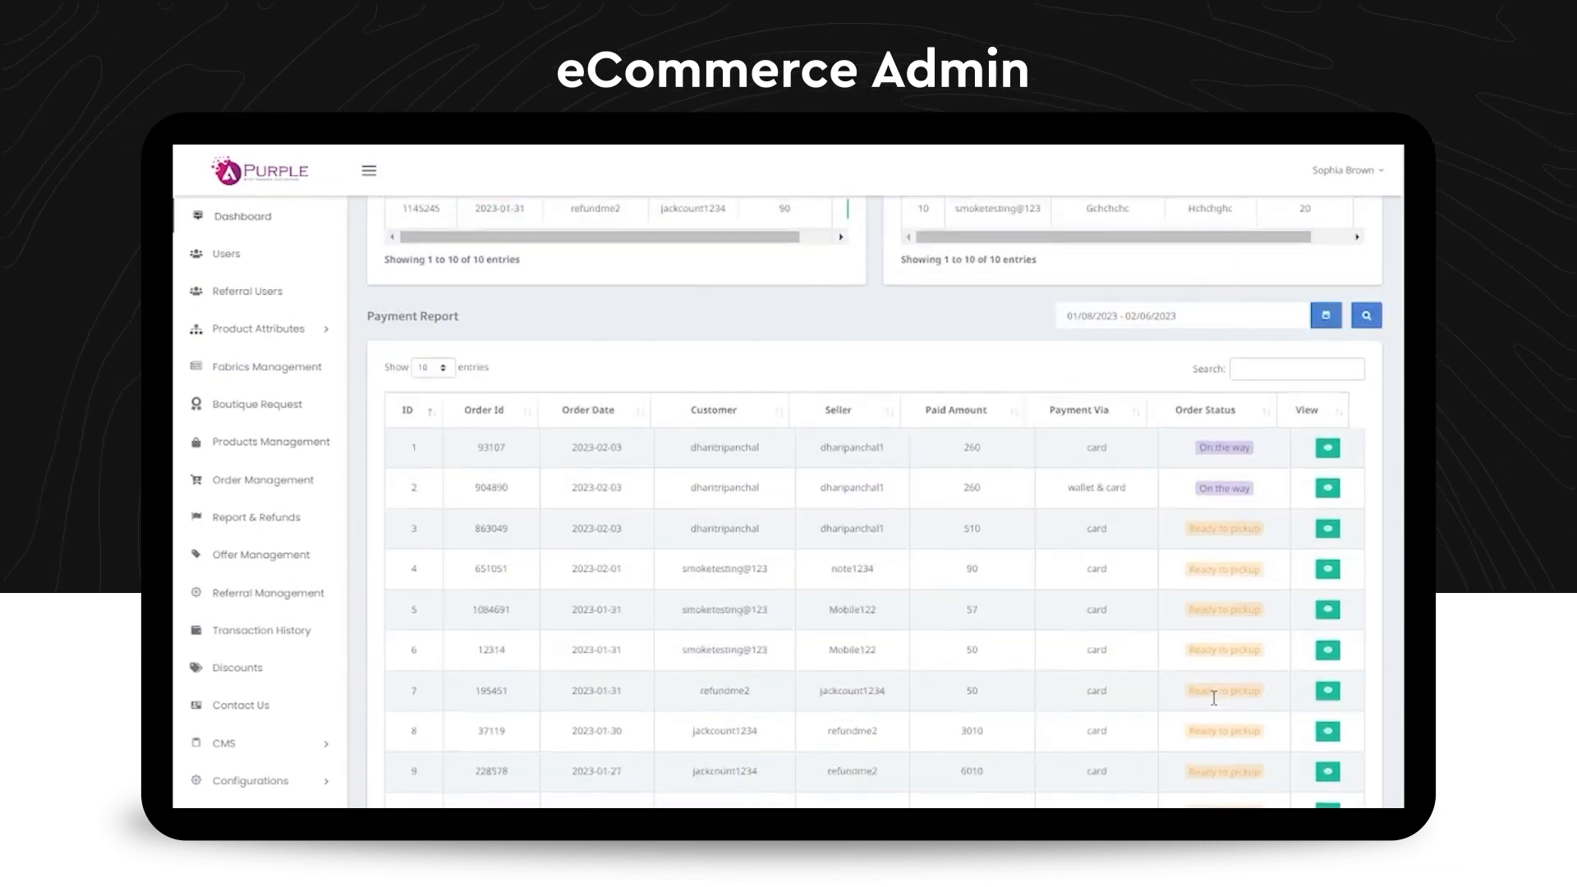
pyautogui.scroll(-3)
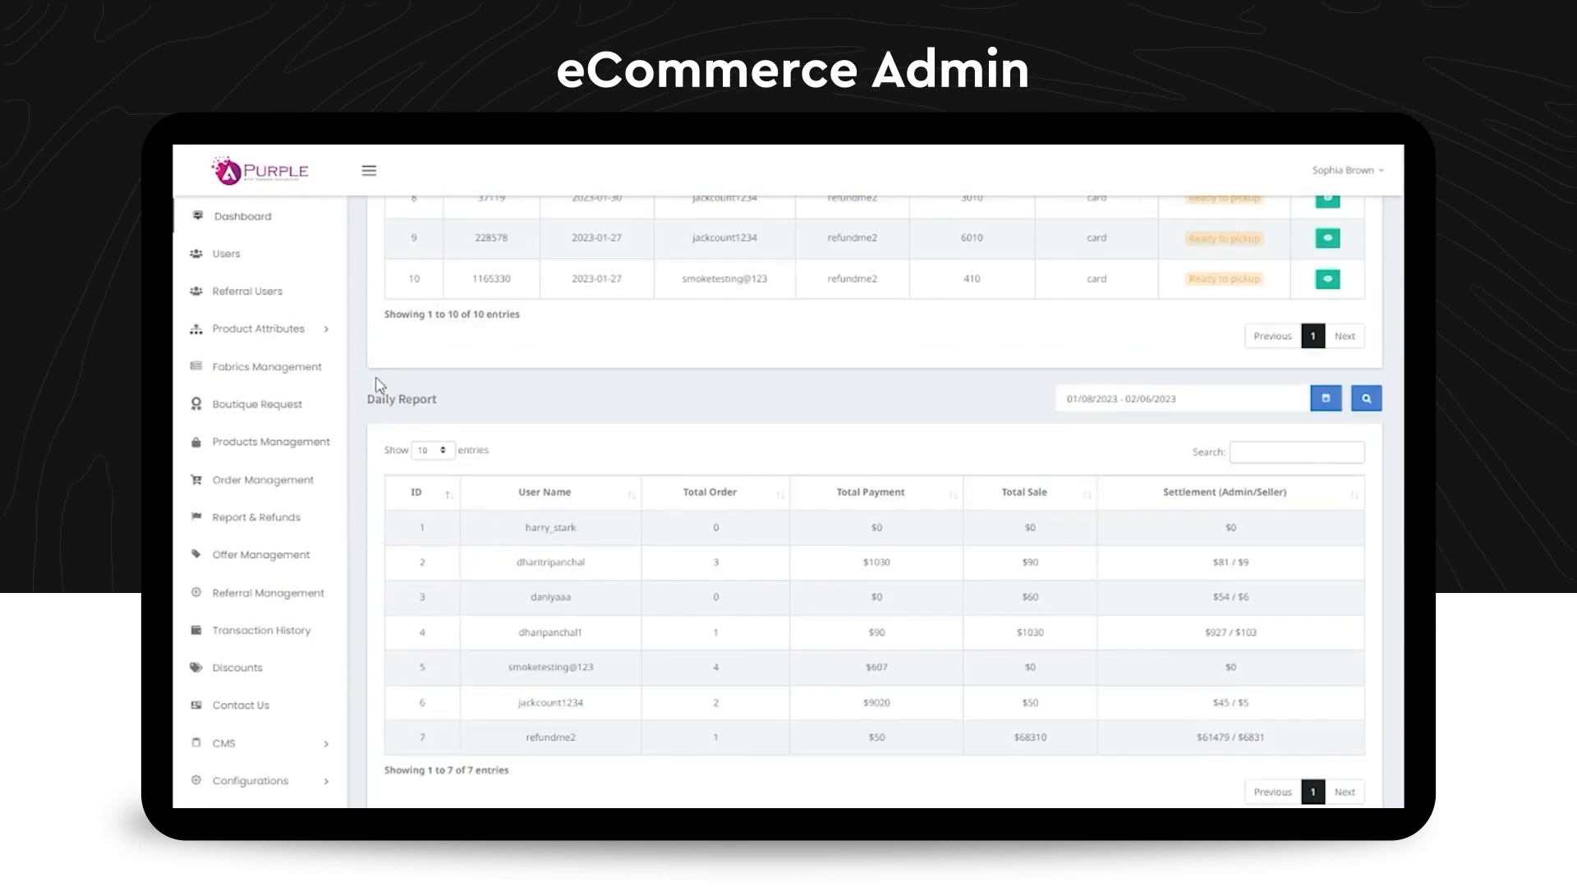
pyautogui.moveTo(435, 274)
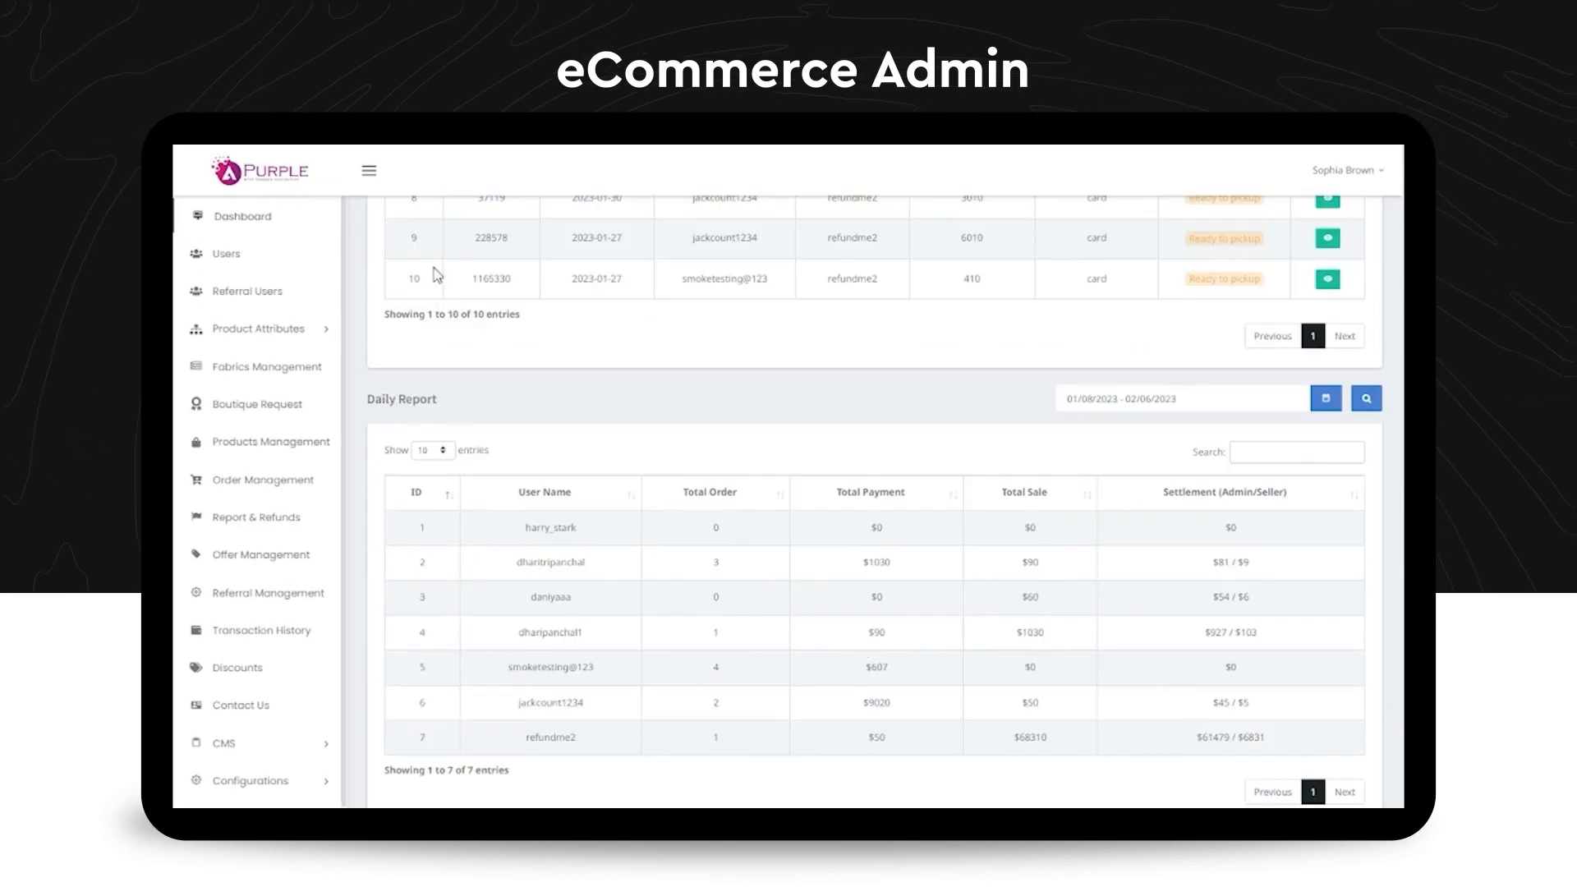
pyautogui.scroll(3)
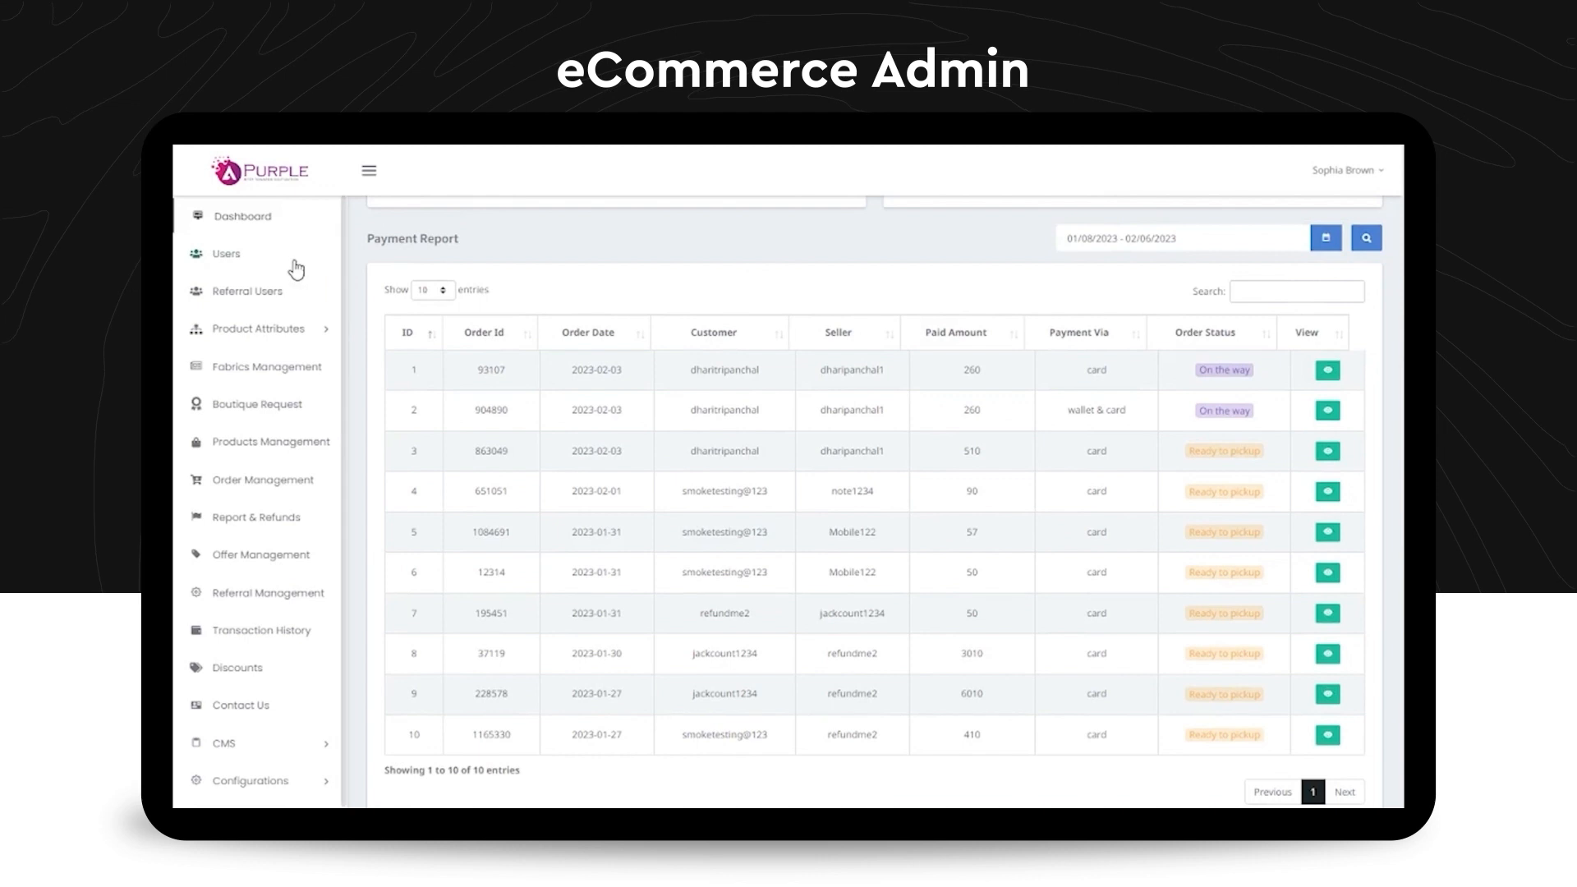
pyautogui.click(240, 216)
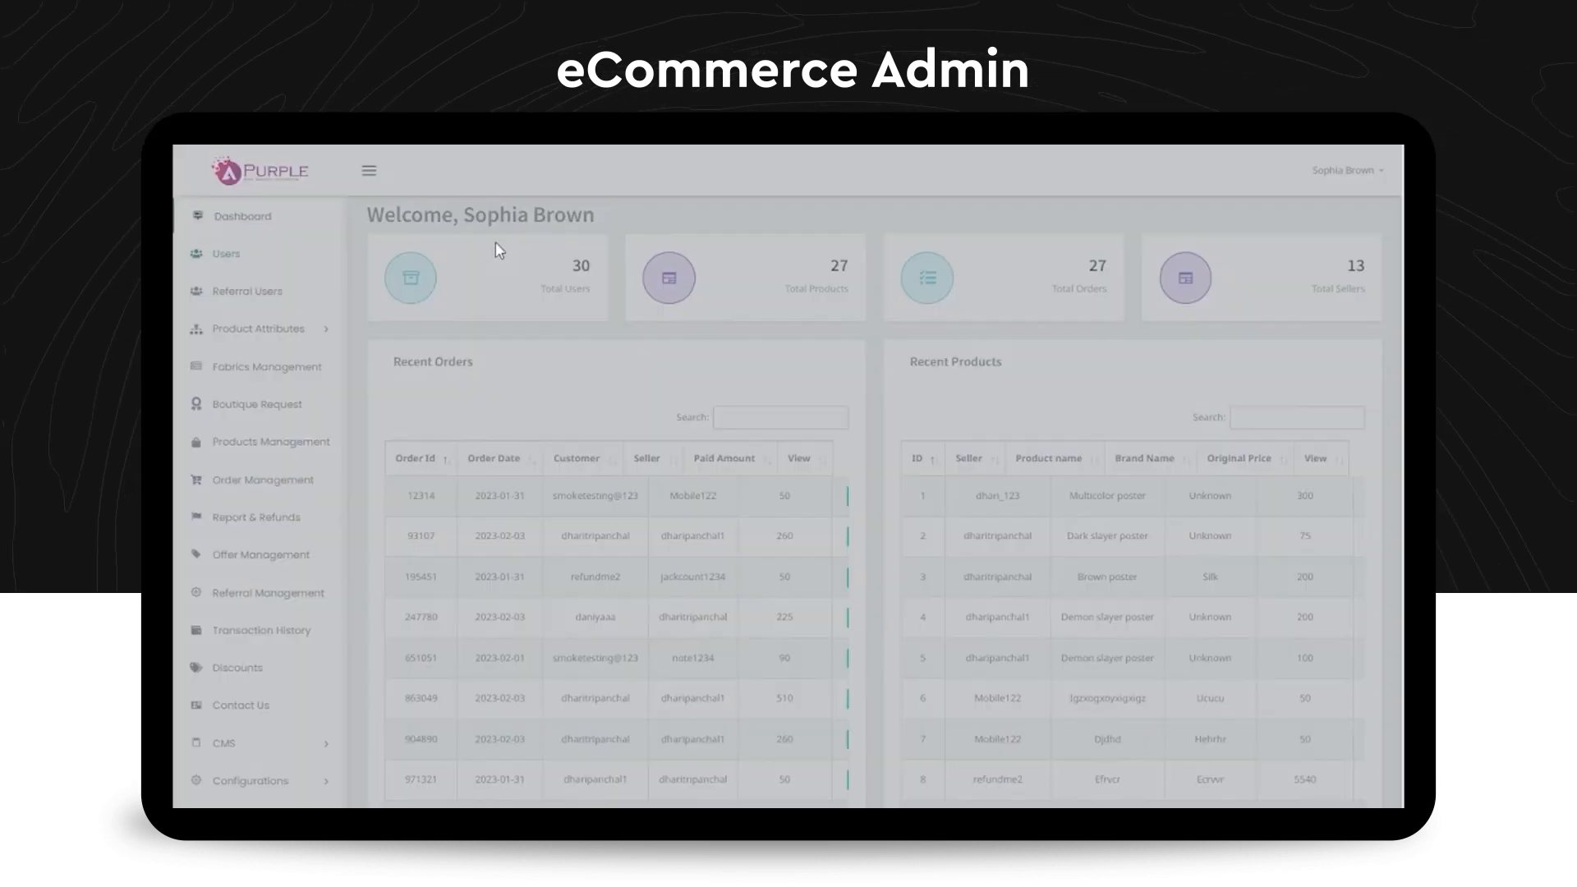
pyautogui.click(227, 253)
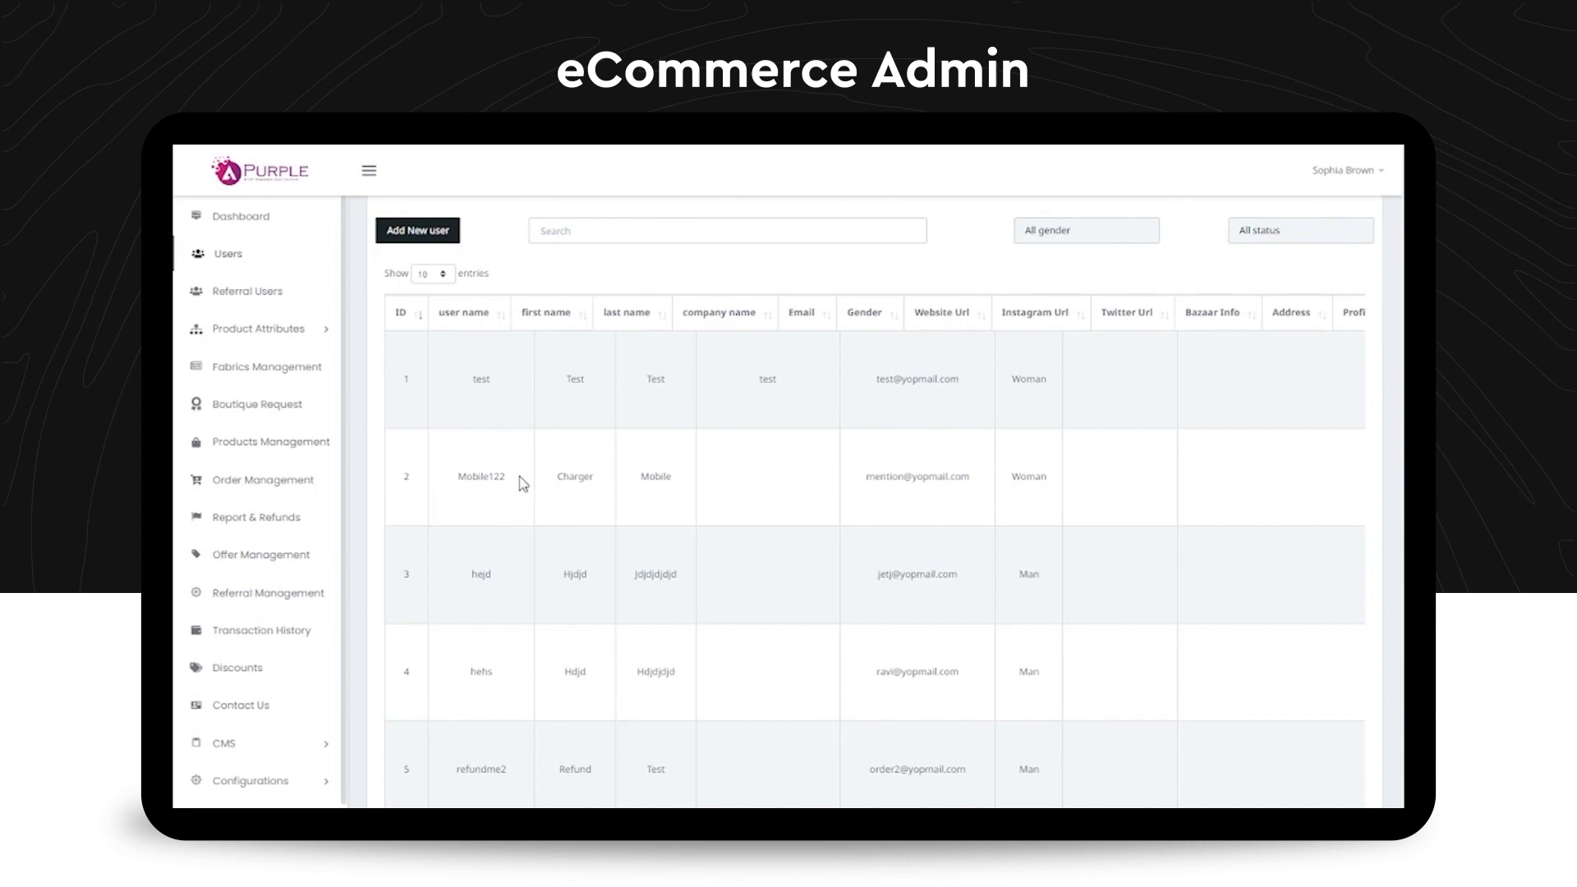
pyautogui.hscroll(3)
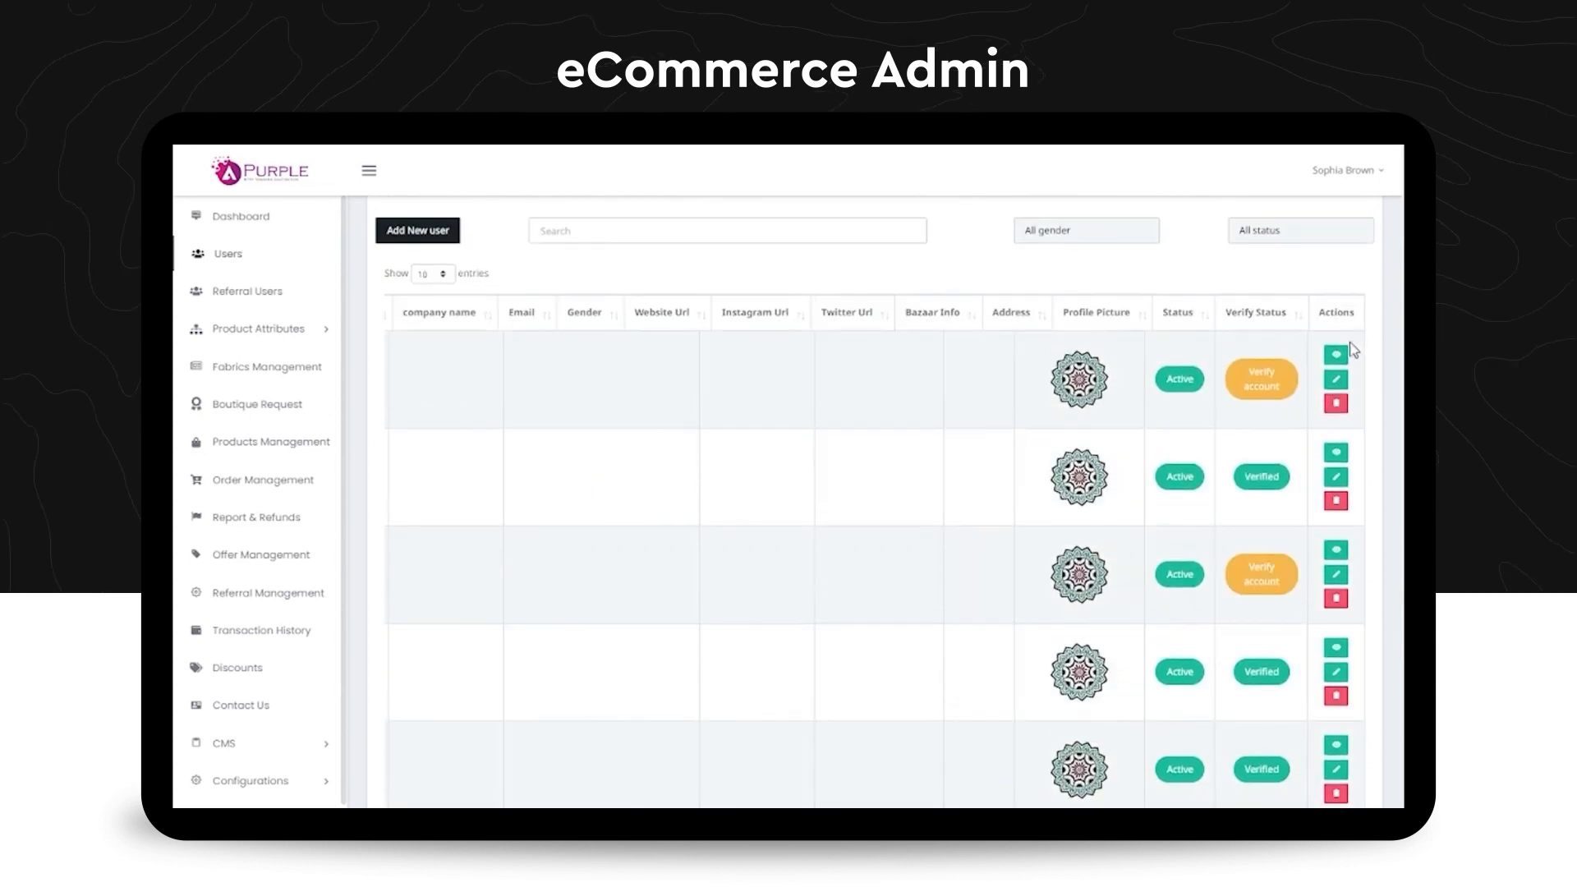
# View the first user's profile, then move to the product categories page.
pyautogui.click(1336, 355)
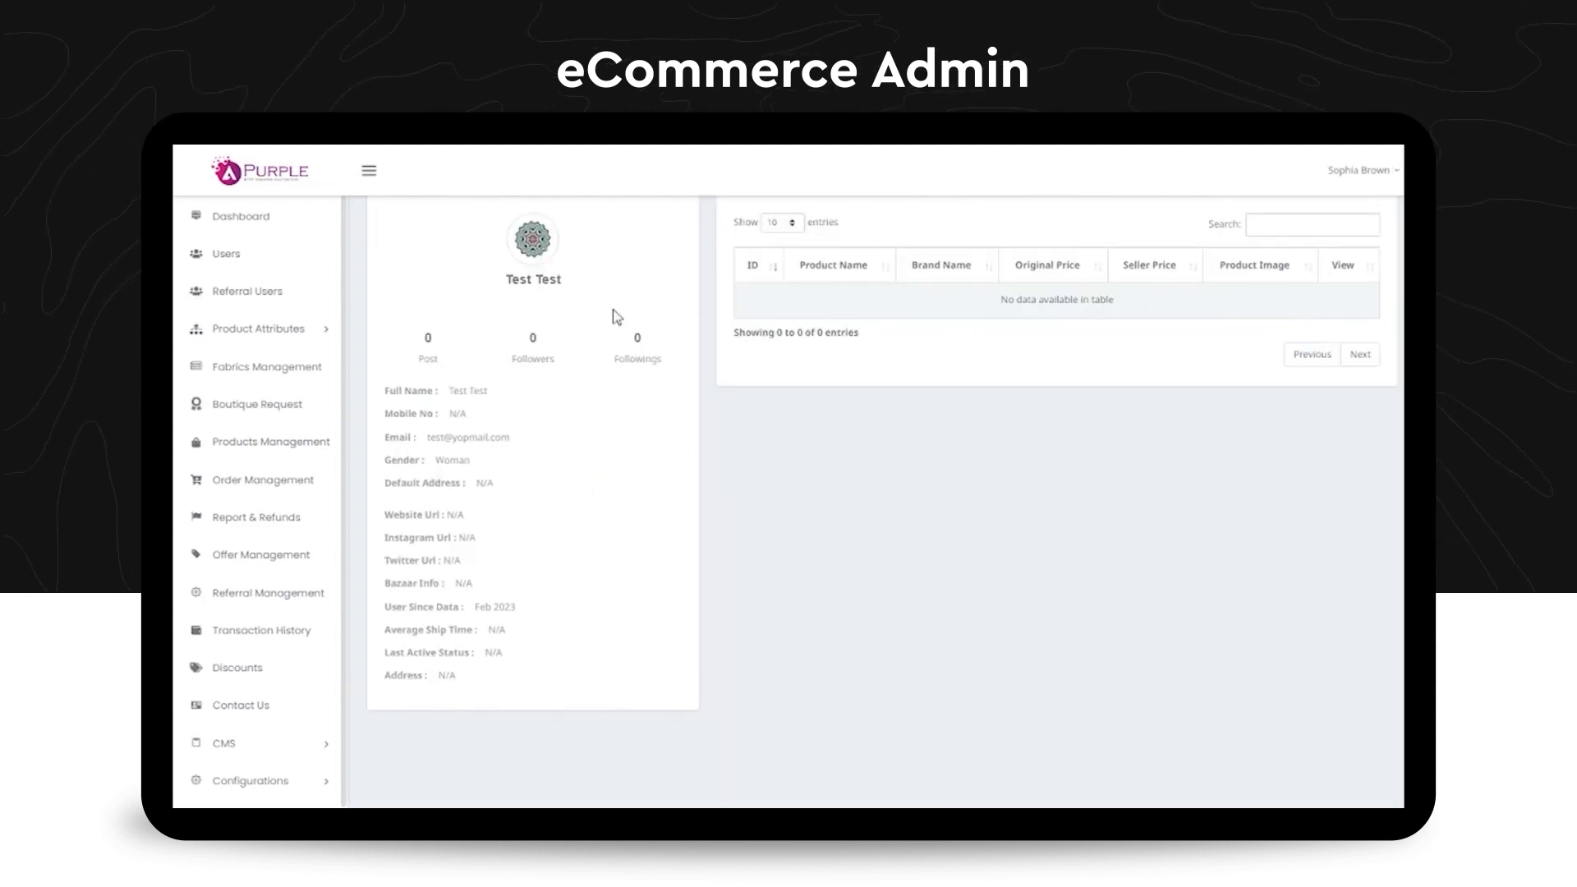
pyautogui.moveTo(527, 474)
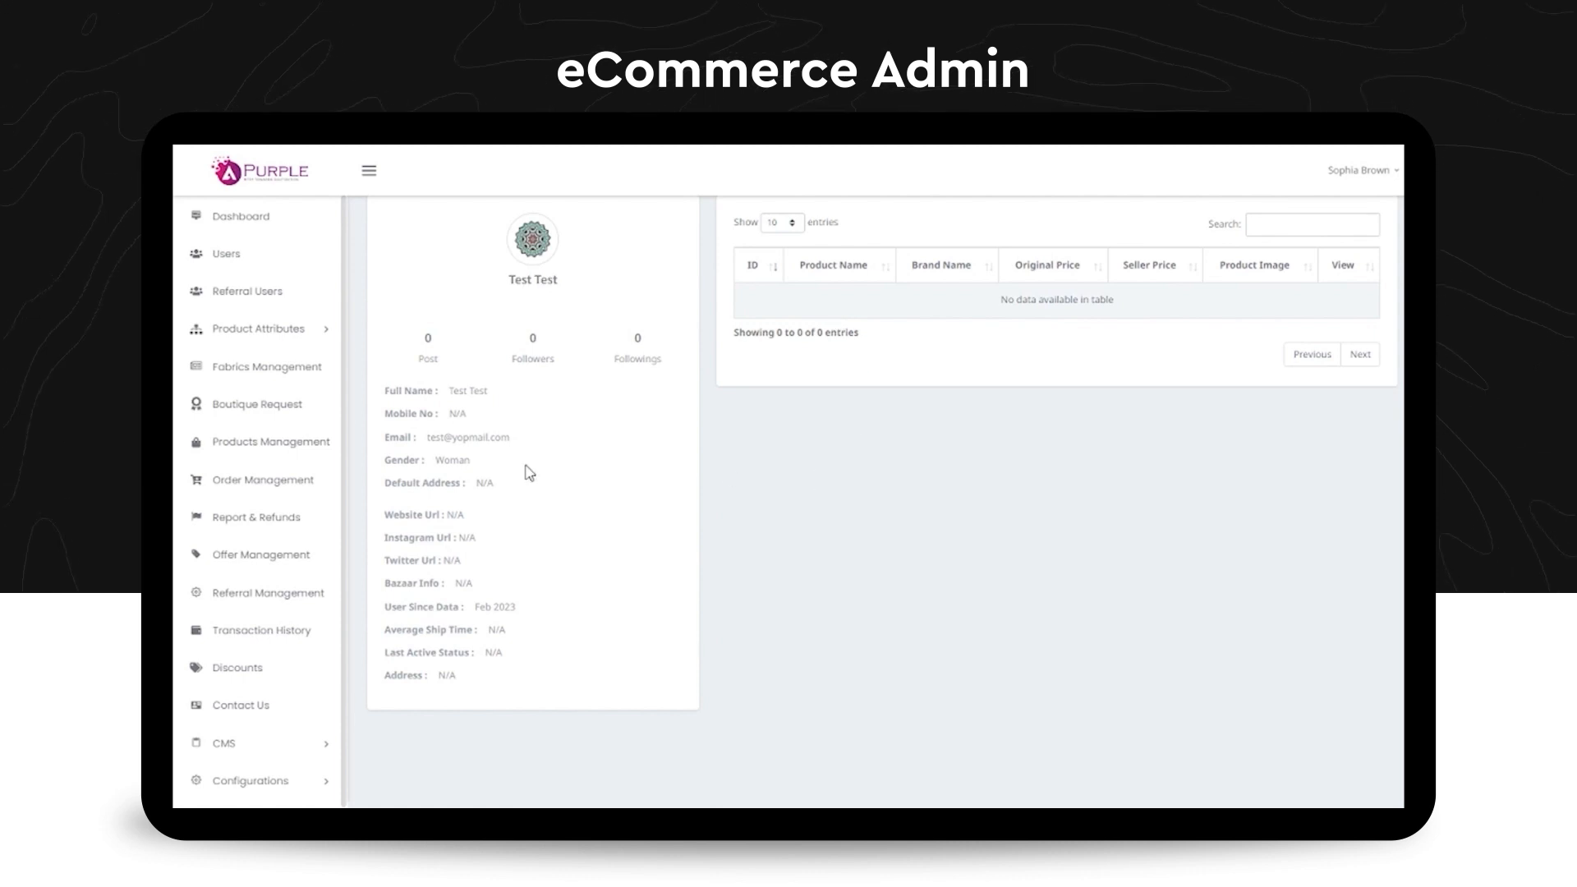
pyautogui.click(258, 328)
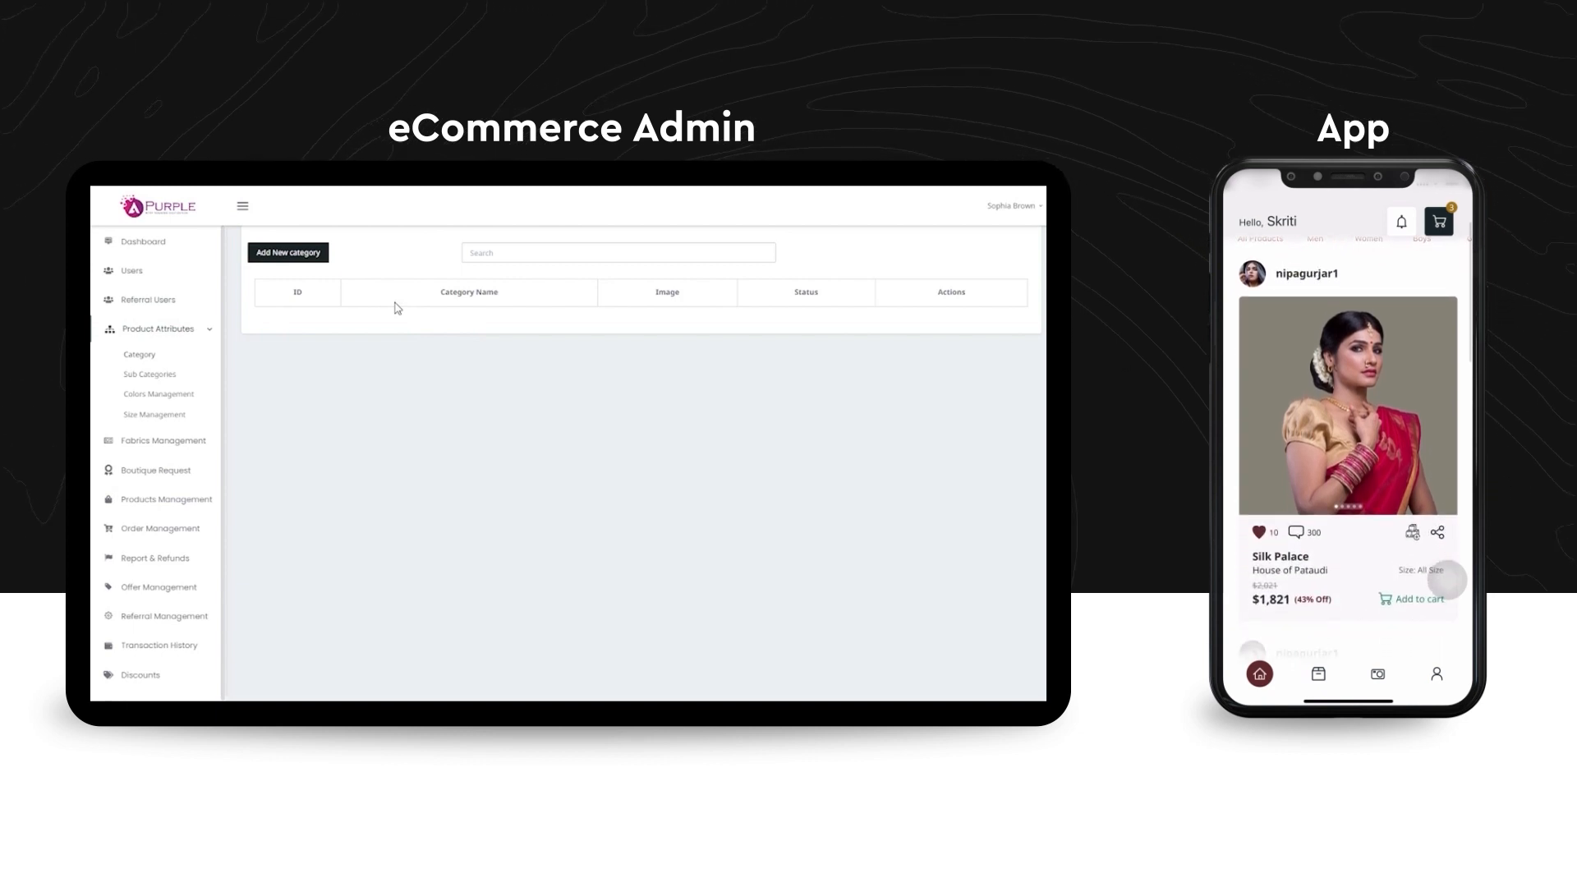
# Look over the categories, dismiss the Add New category form, and show the Sub Categories list.
pyautogui.click(288, 253)
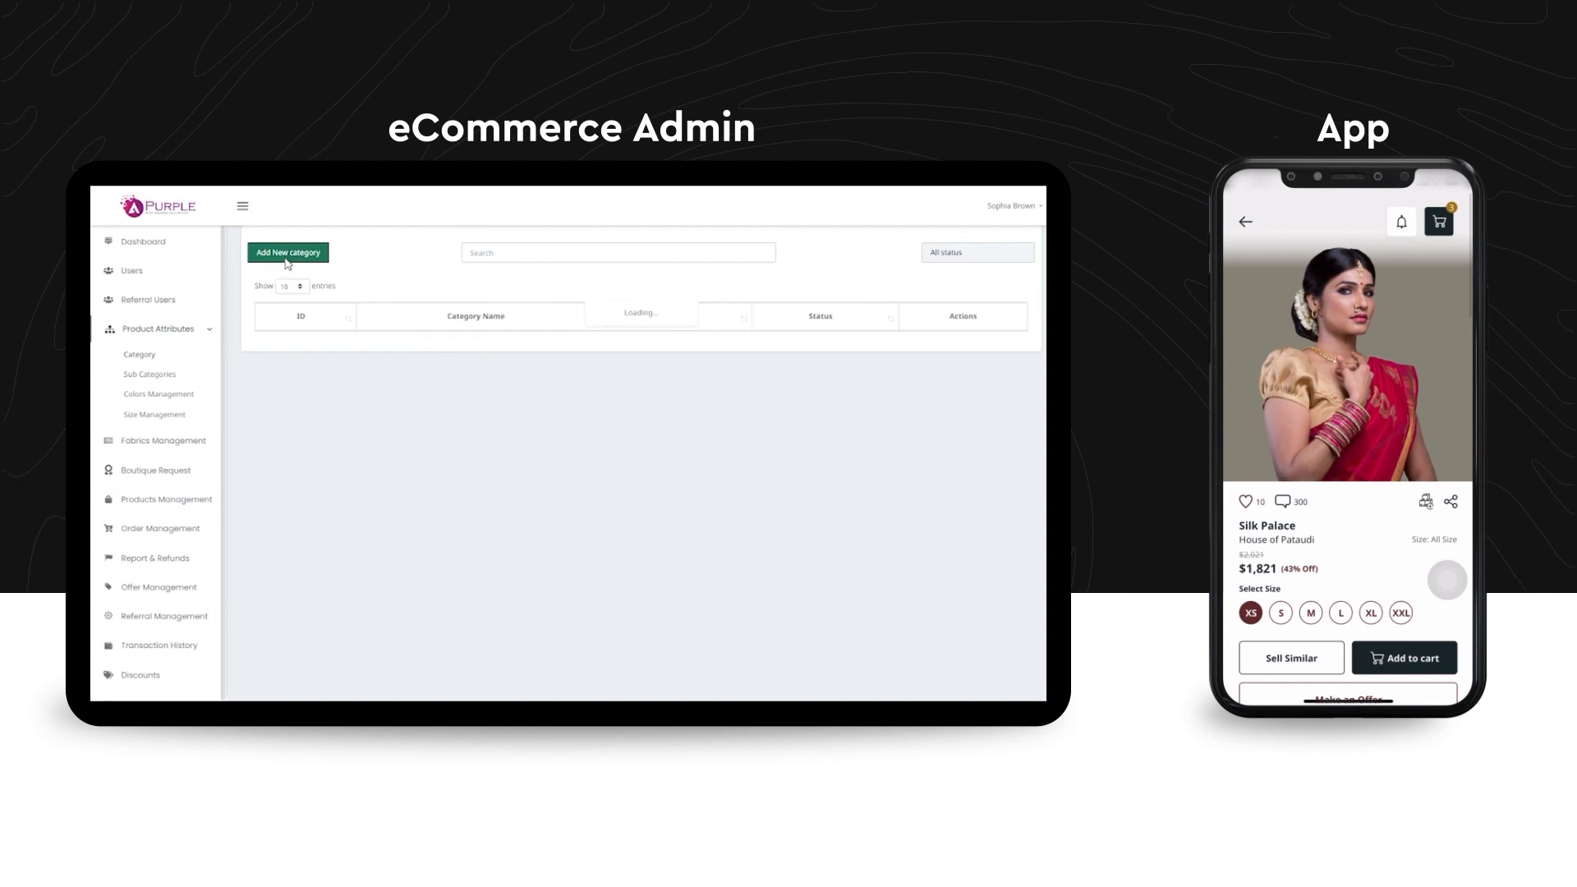
pyautogui.scroll(-3)
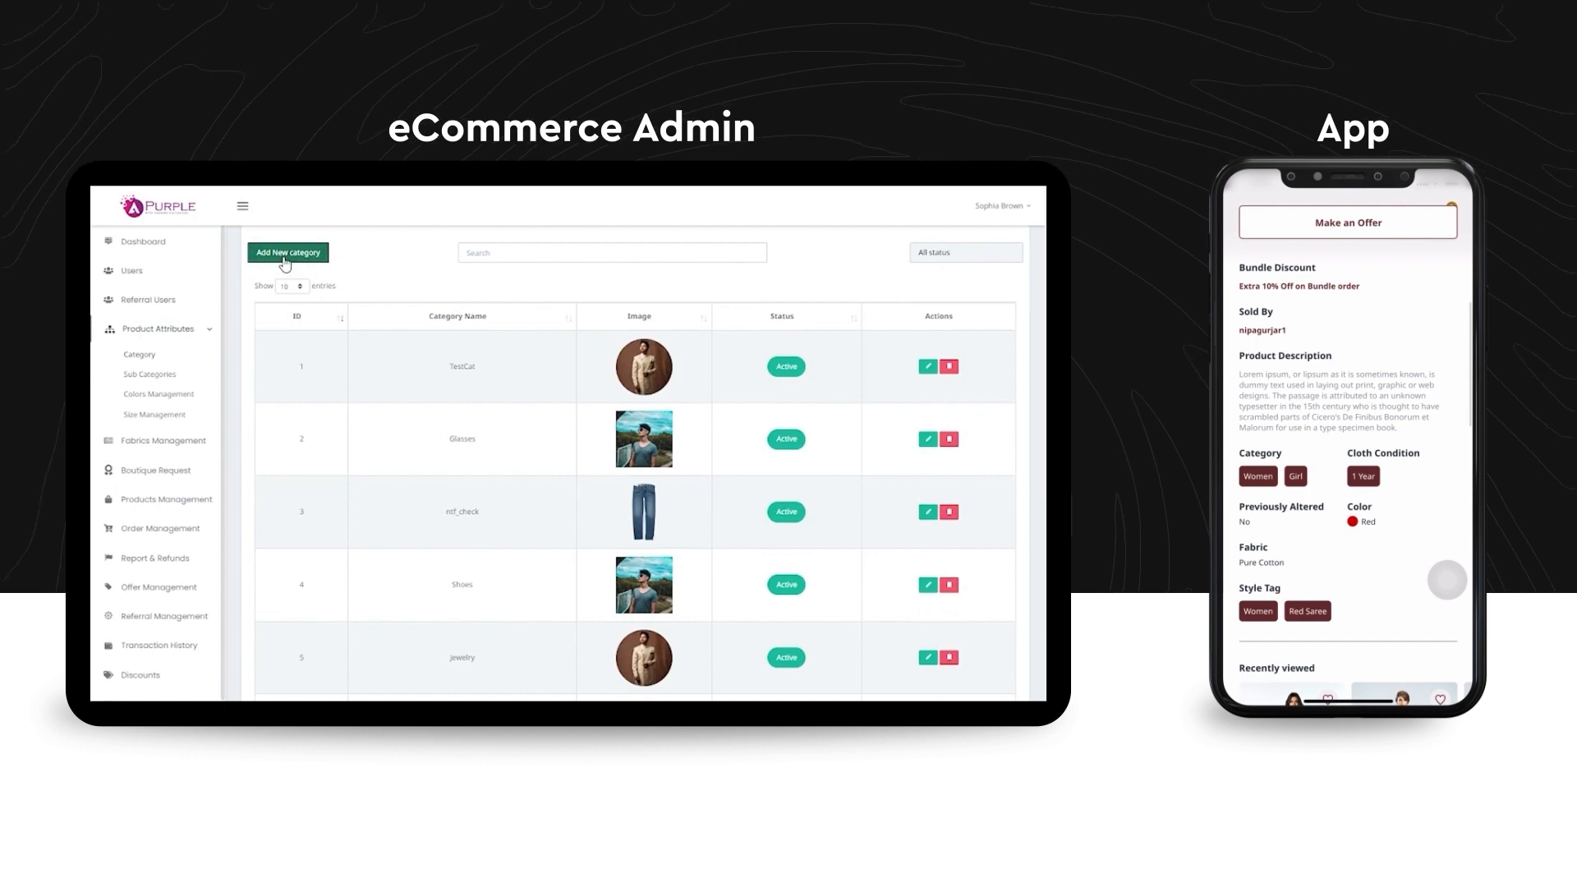
pyautogui.click(288, 253)
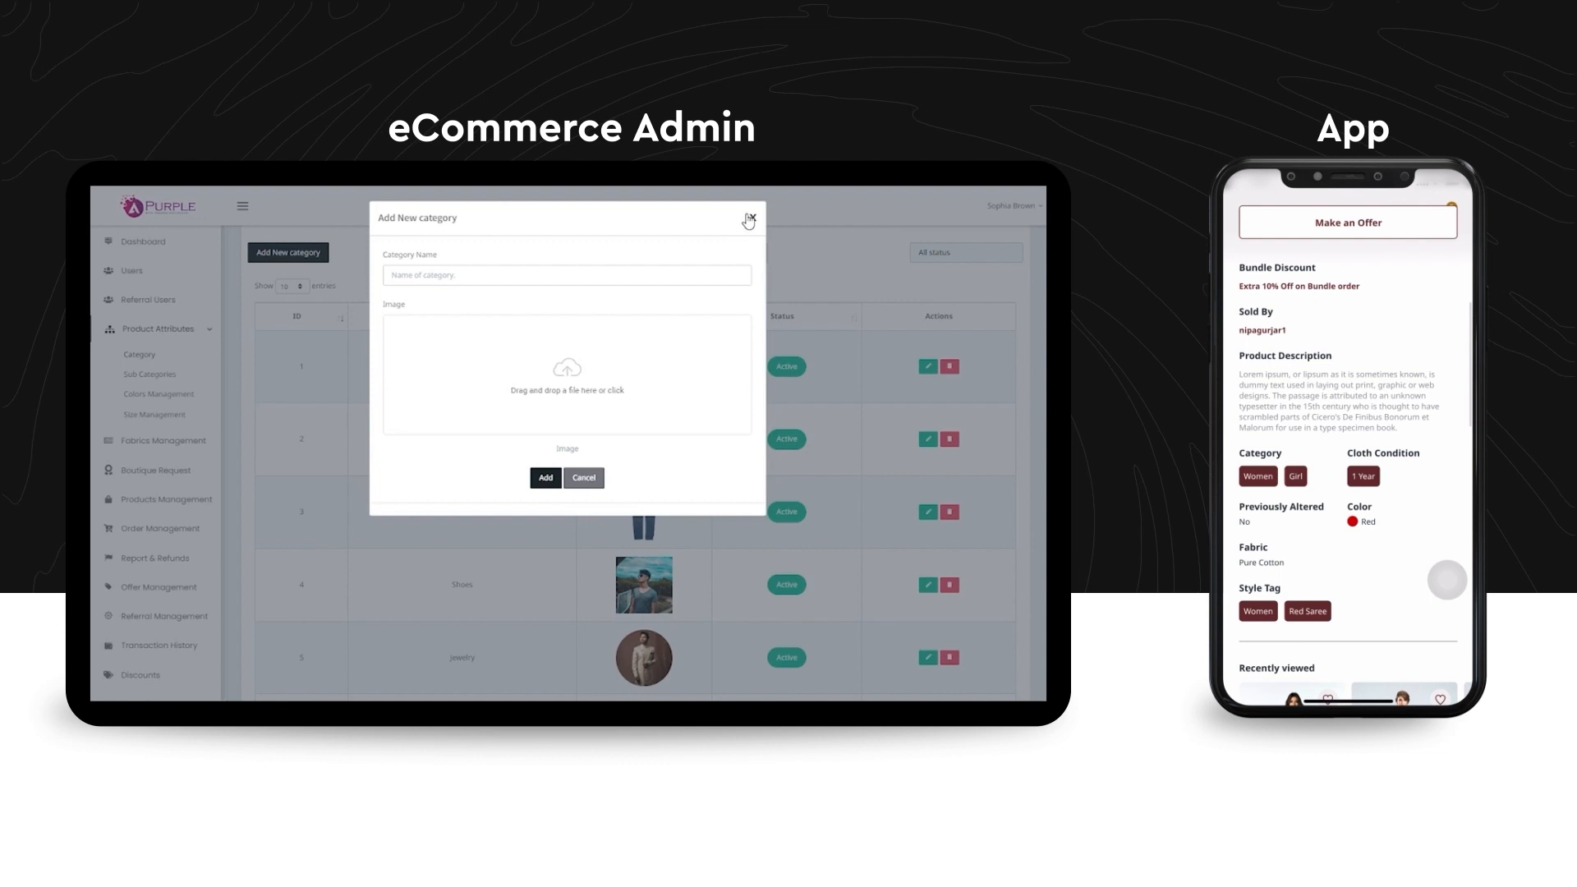
pyautogui.click(749, 218)
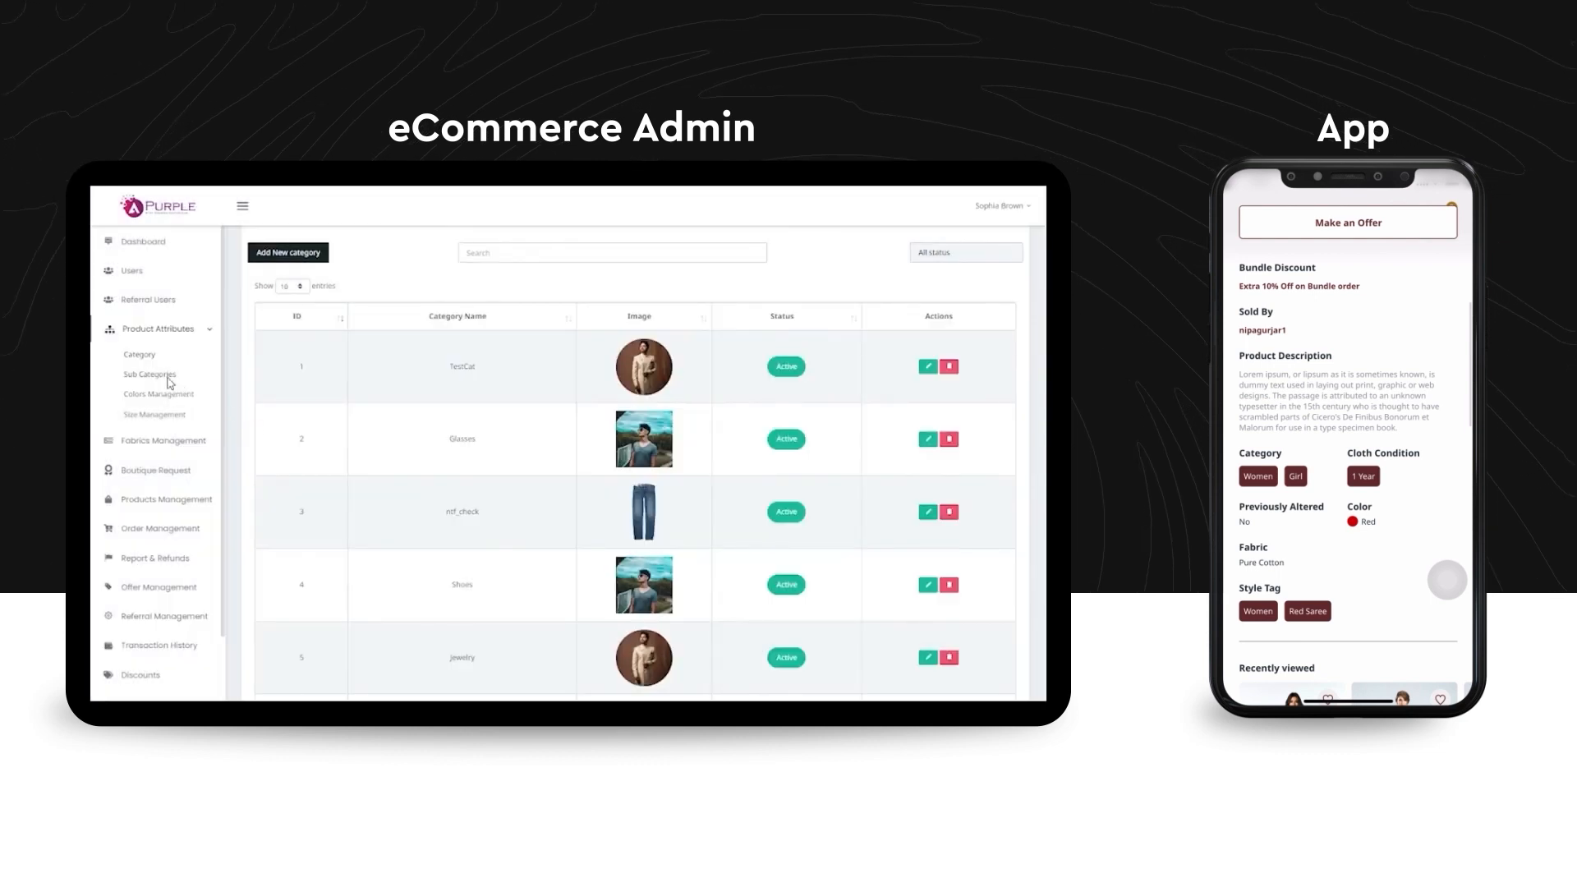
pyautogui.moveTo(558, 391)
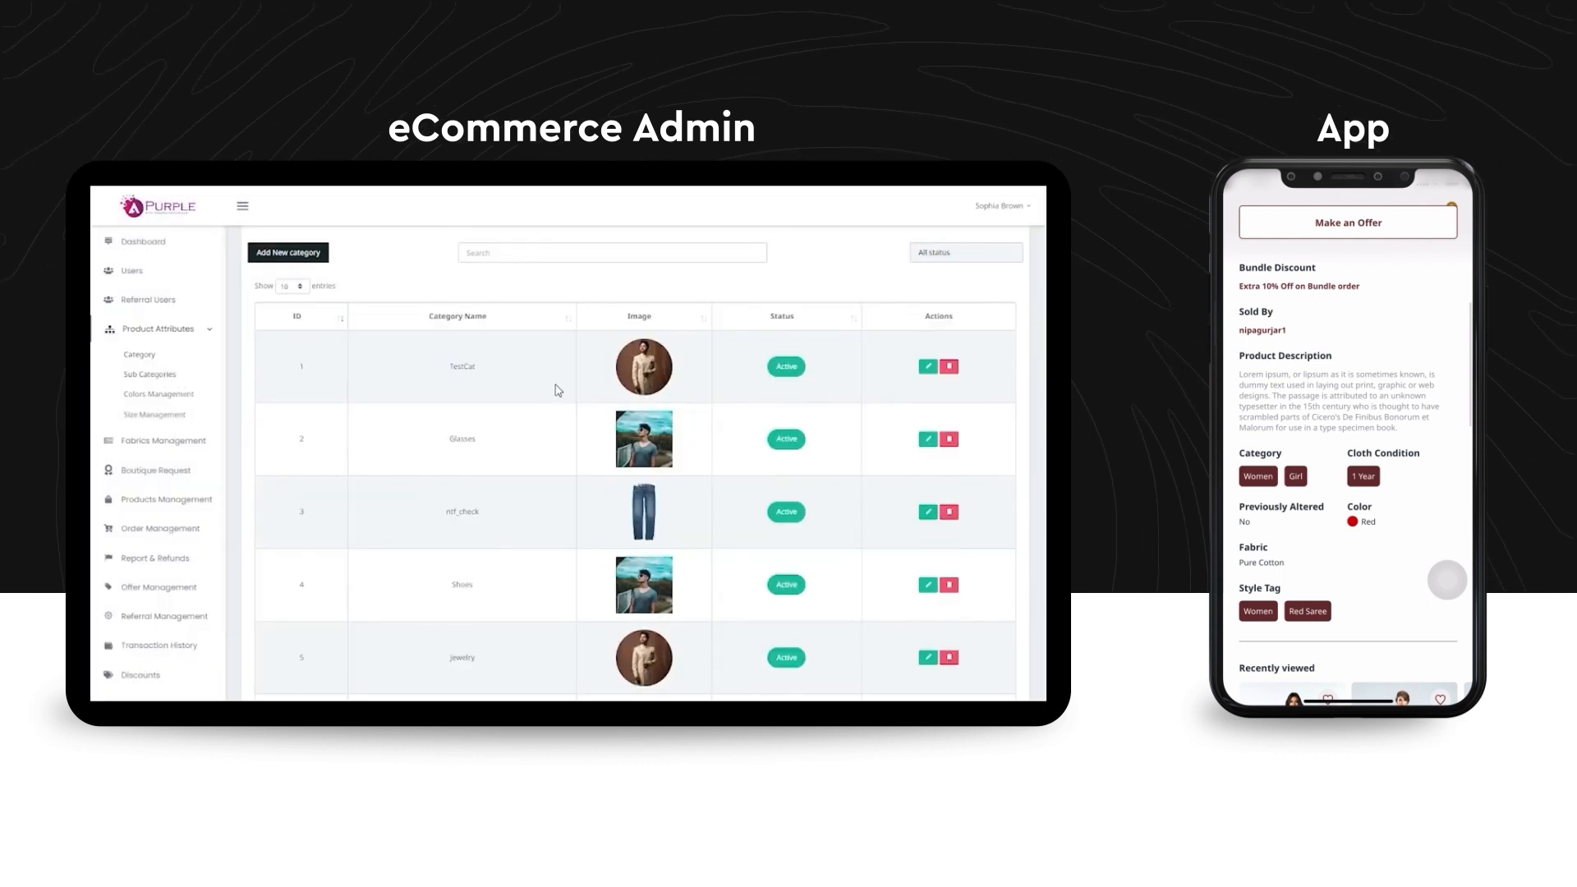
pyautogui.click(149, 375)
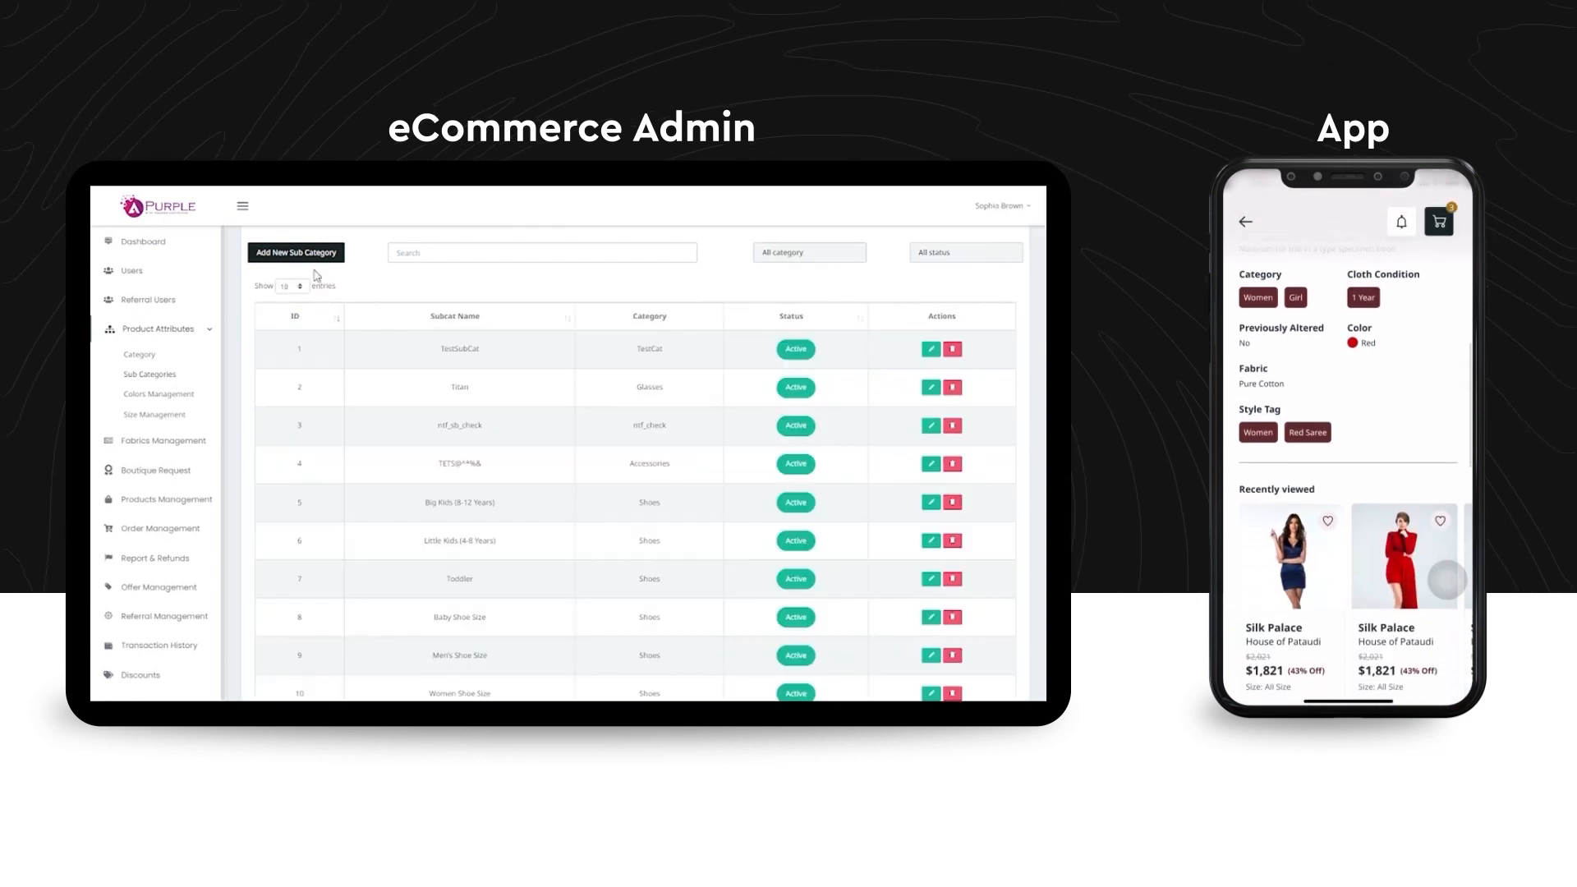
# Show the Colors Management list with colour names, codes and active/inactive statuses.
pyautogui.click(296, 251)
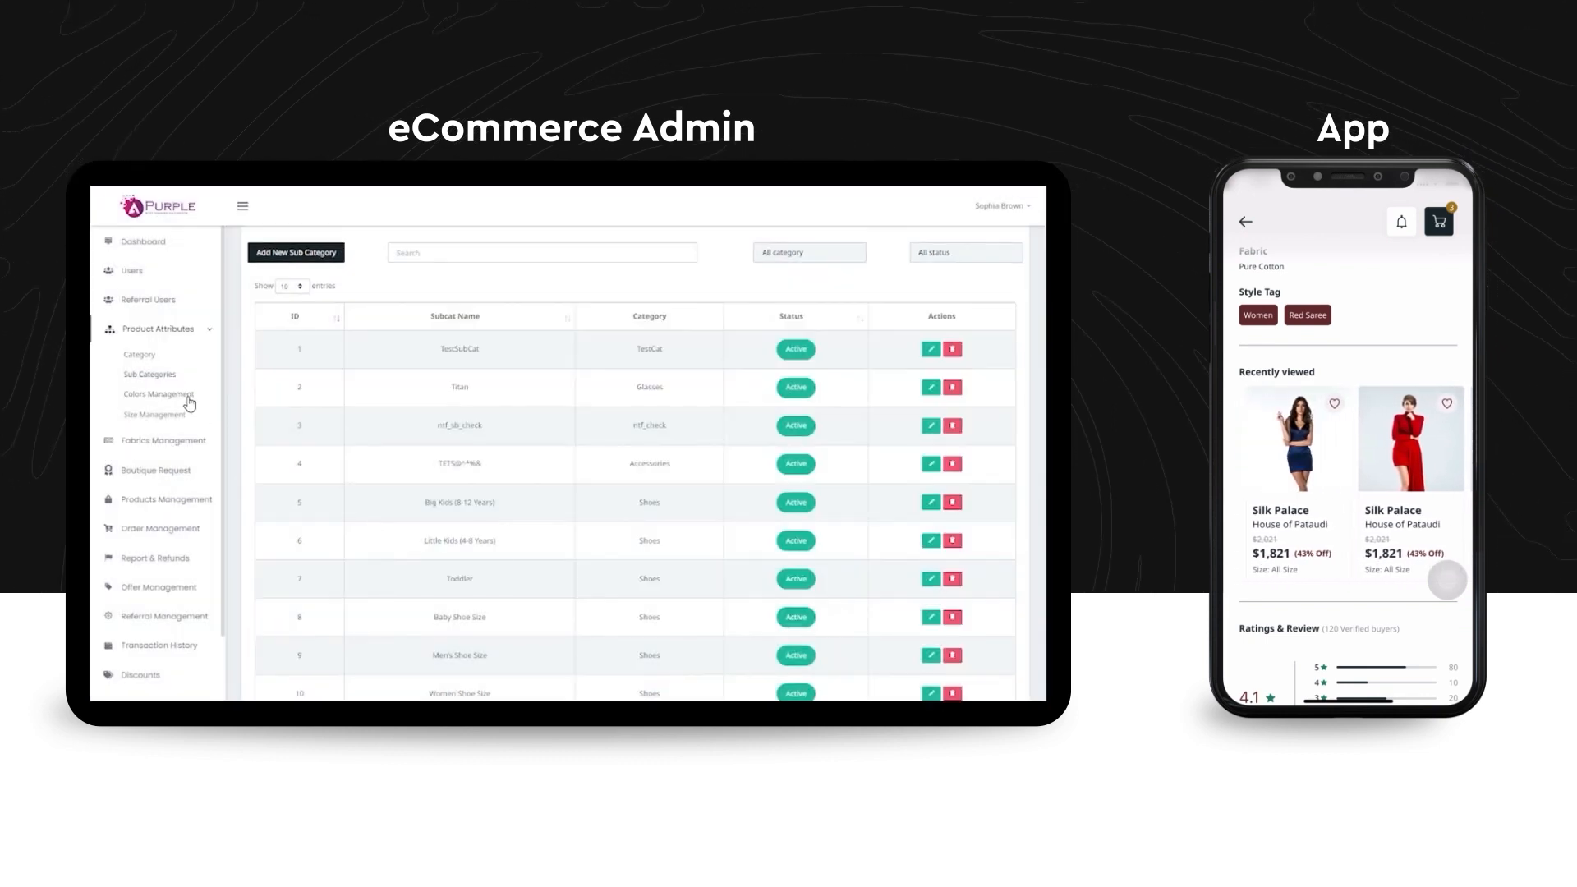
pyautogui.scroll(-3)
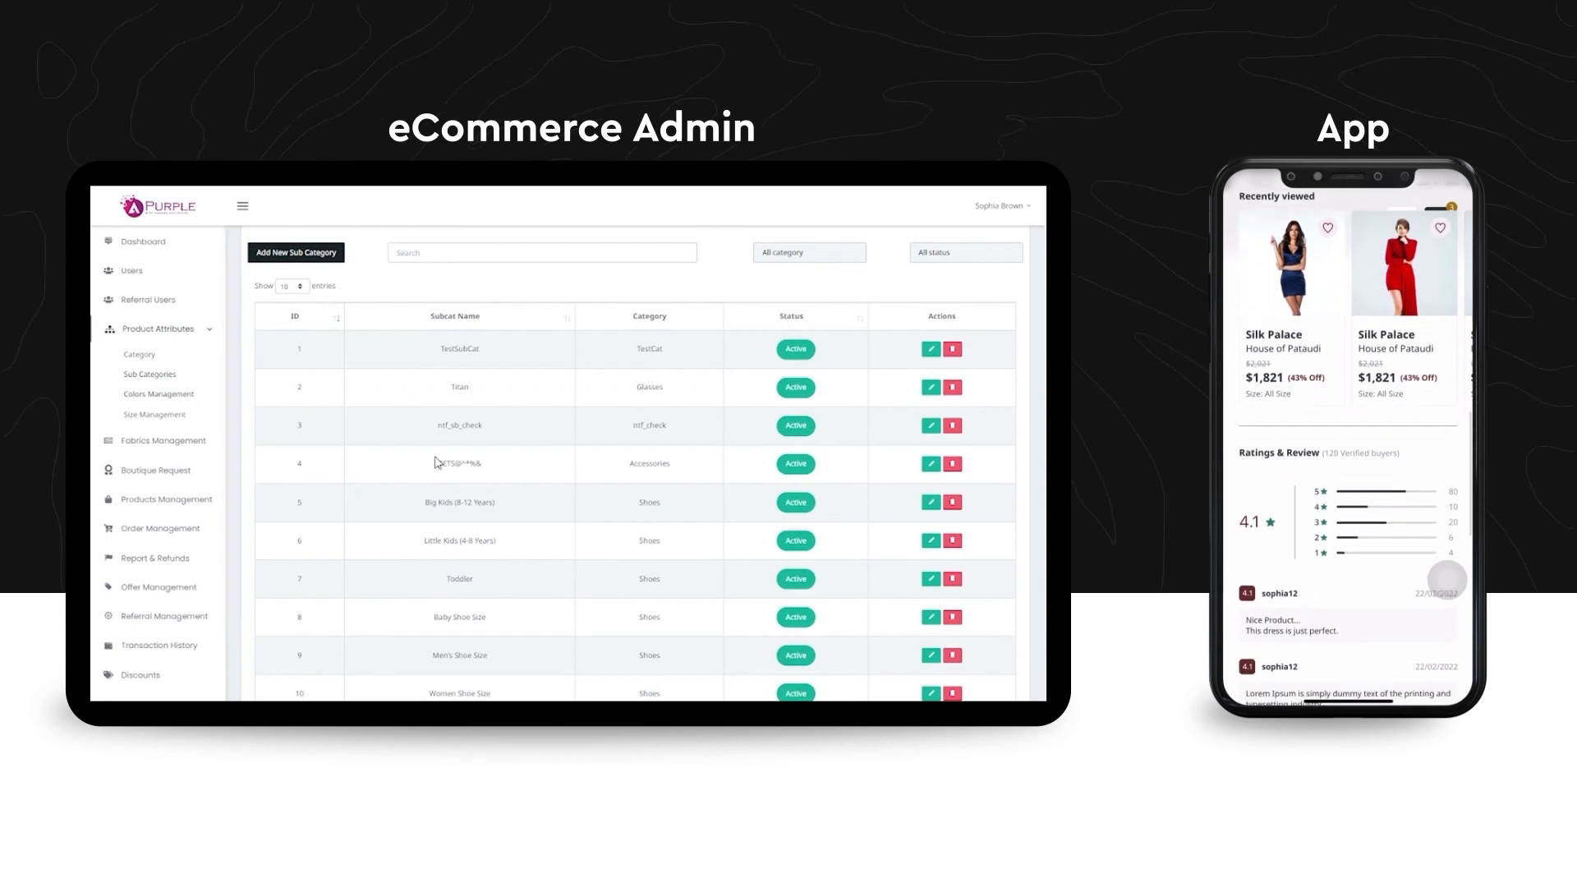
pyautogui.scroll(-3)
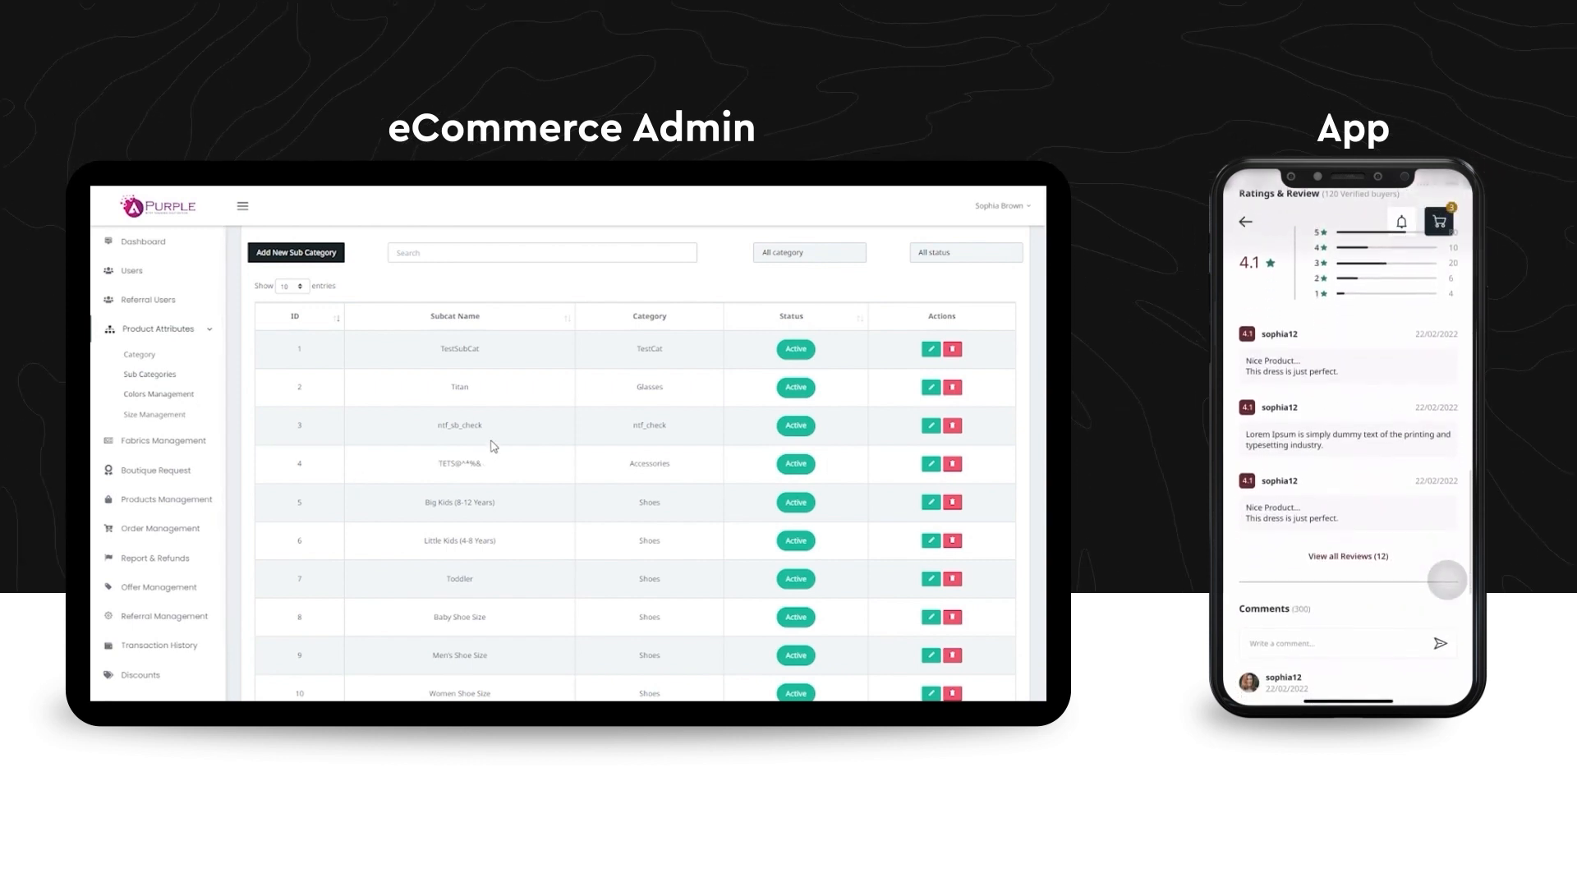
pyautogui.click(159, 393)
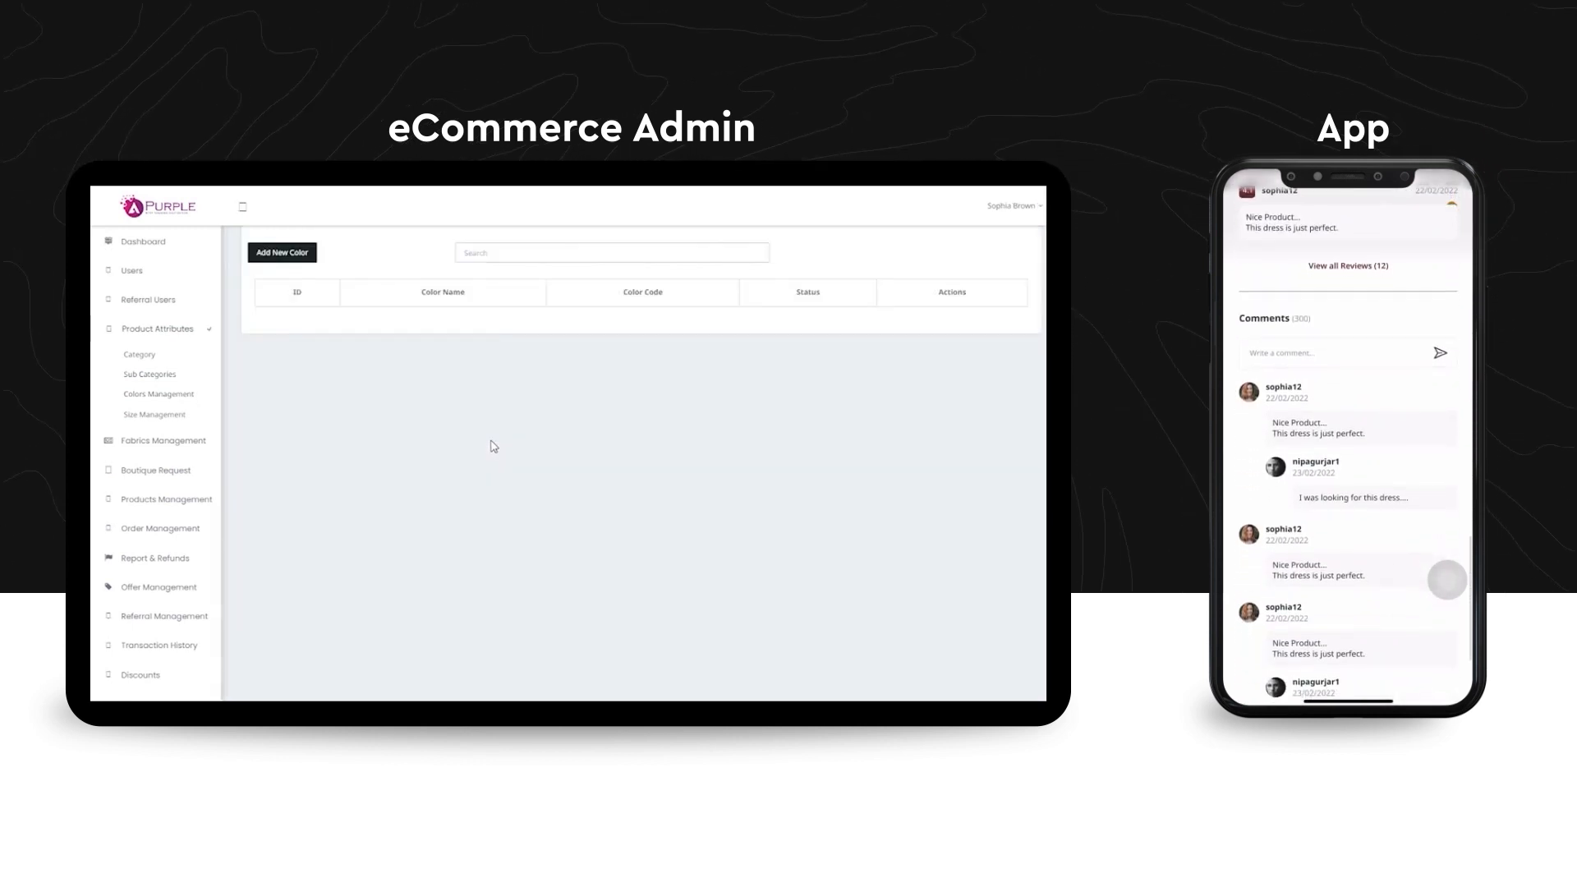
pyautogui.scroll(-3)
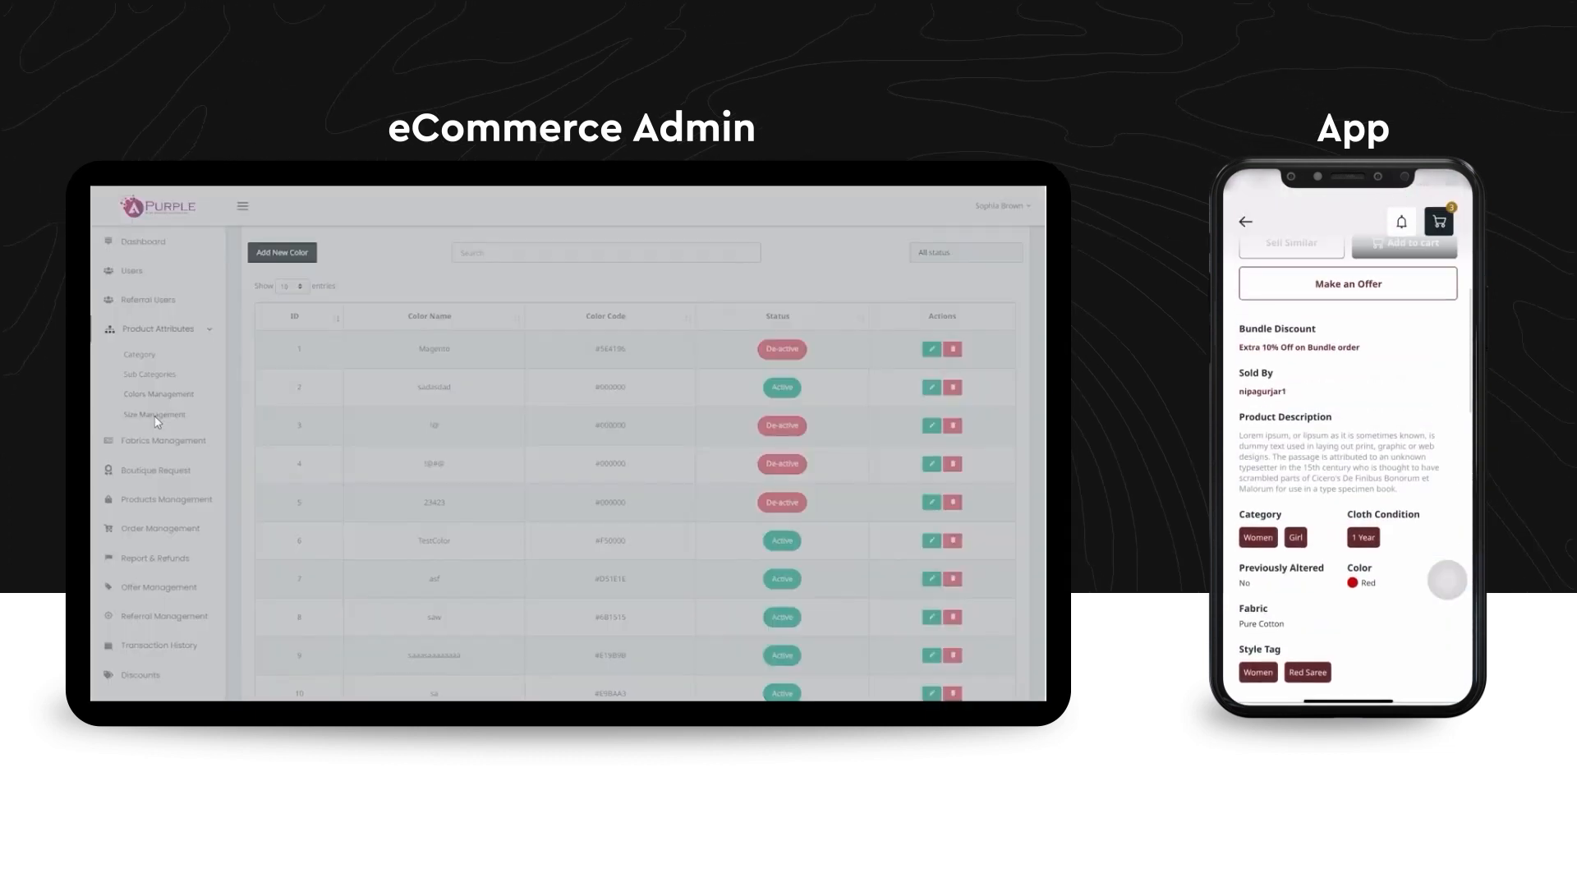
# View the size list and its Add New Size form, then go to Products Management.
pyautogui.click(154, 414)
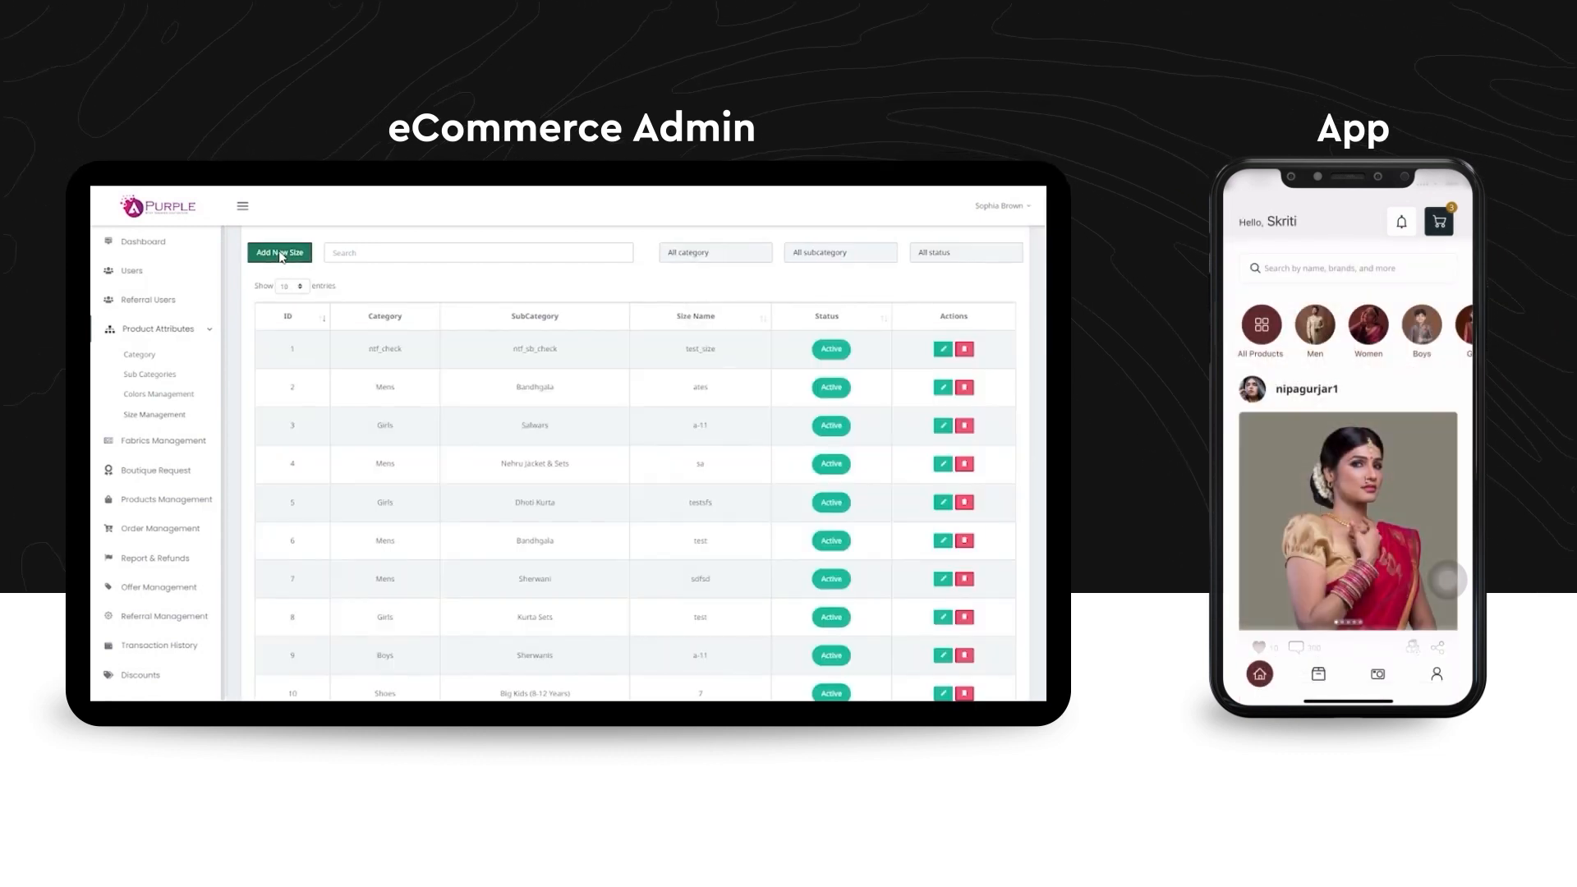
pyautogui.click(279, 253)
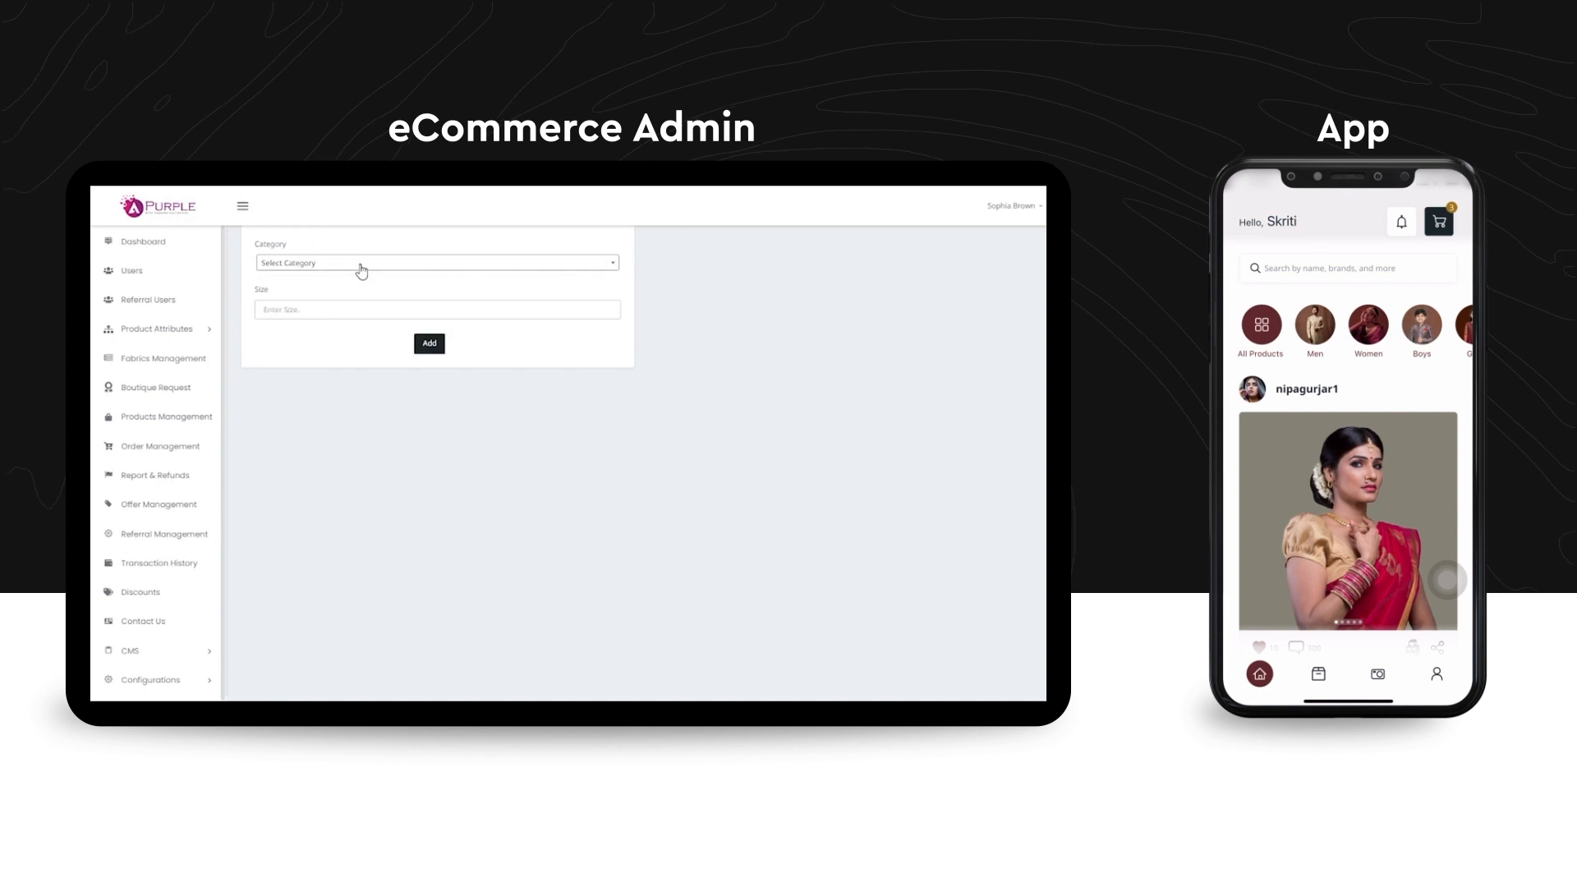
pyautogui.click(168, 415)
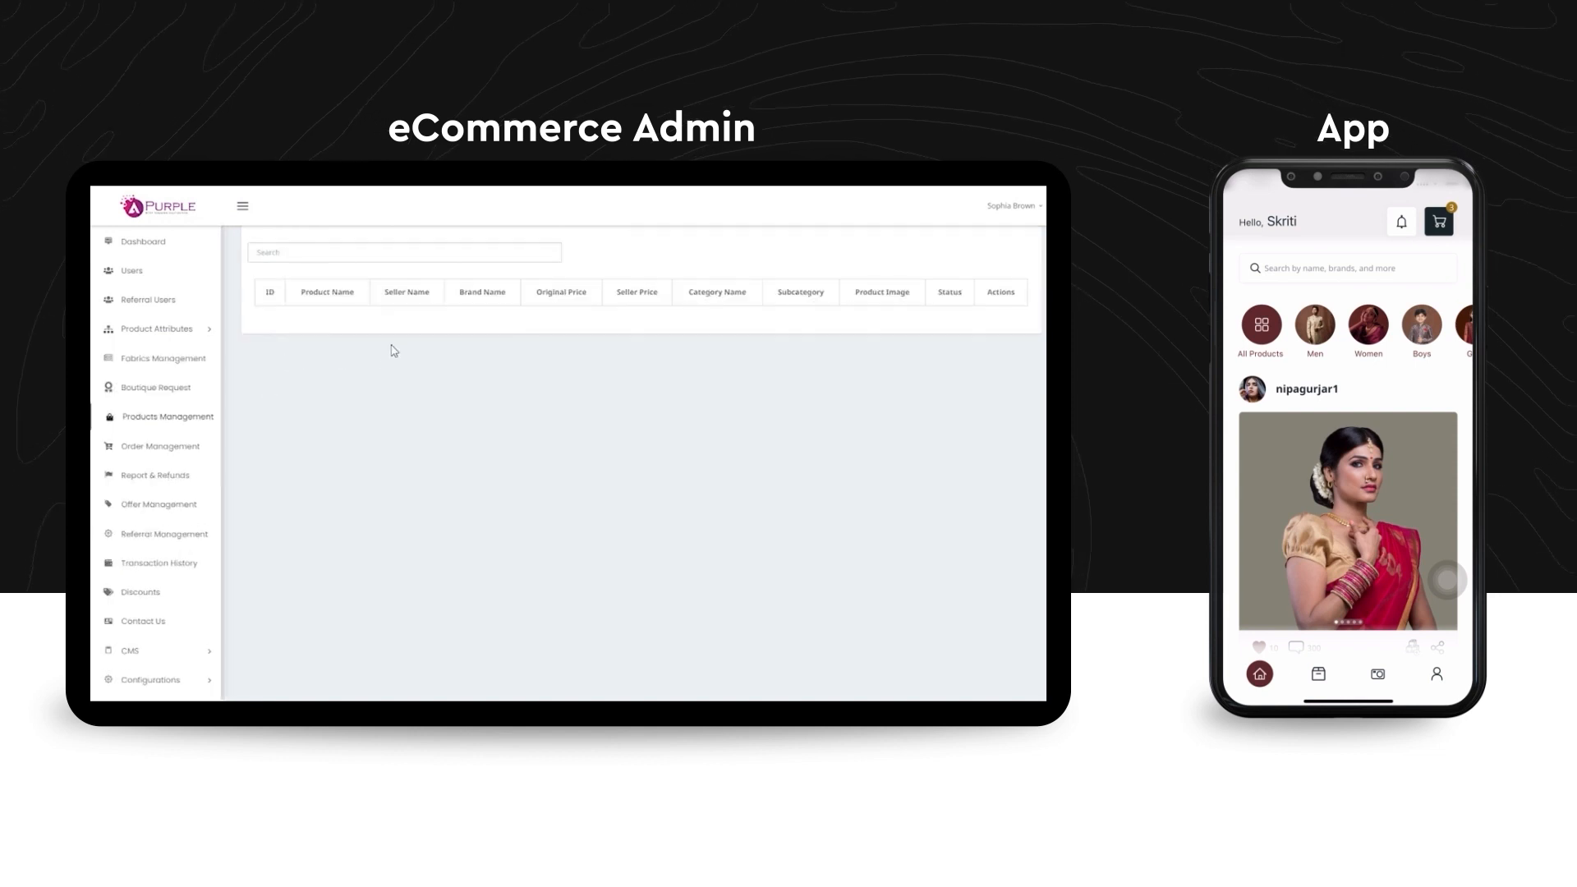
# Load the Products Management table and scroll through its entries.
pyautogui.click(168, 416)
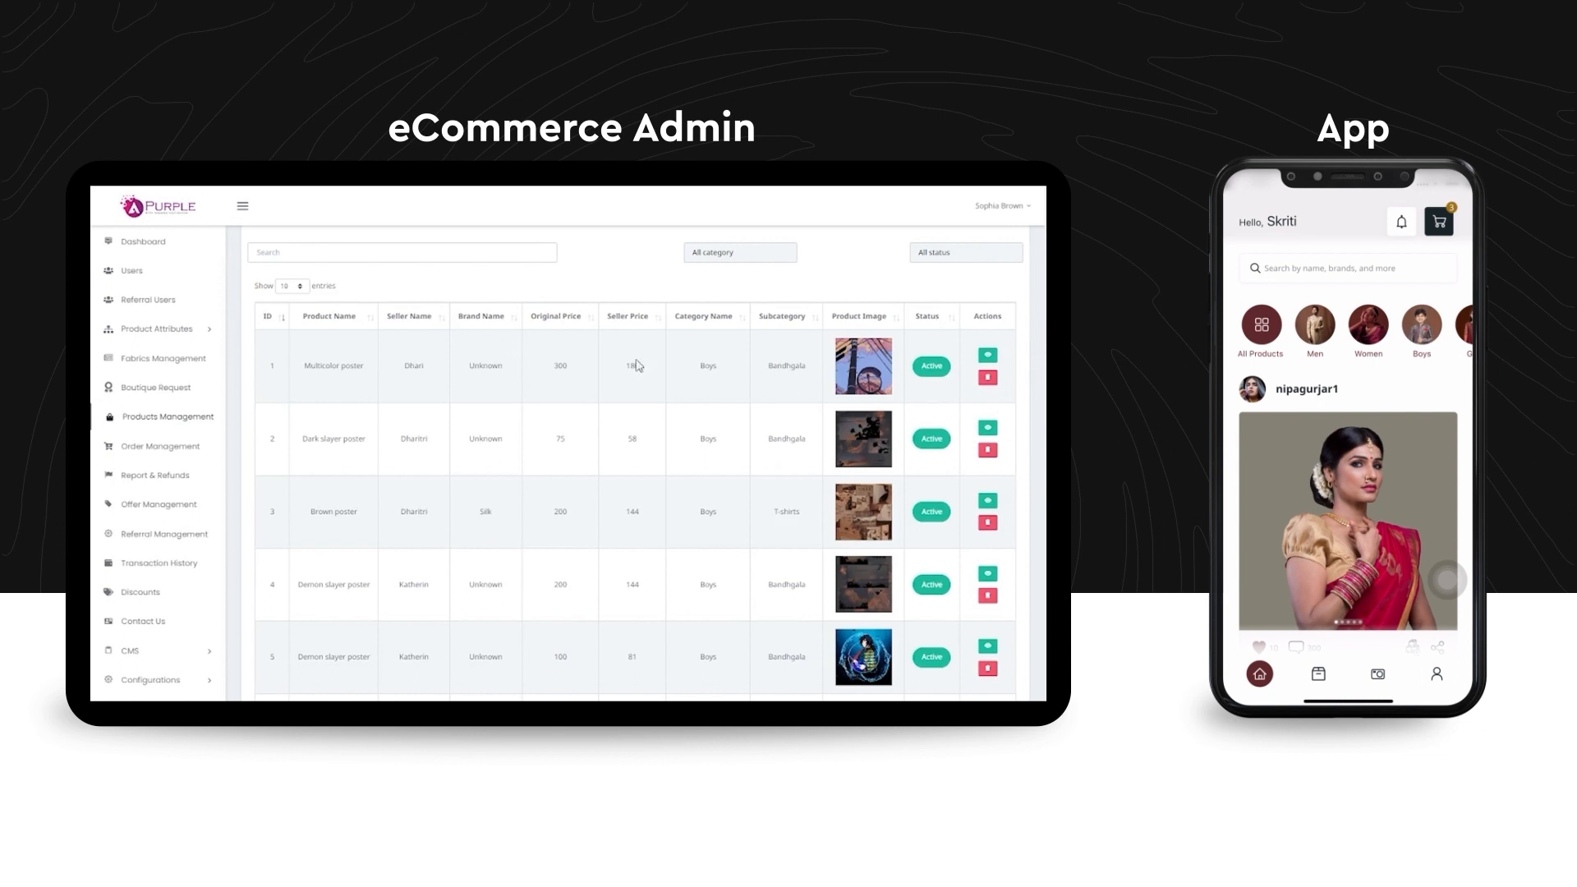
pyautogui.click(1368, 327)
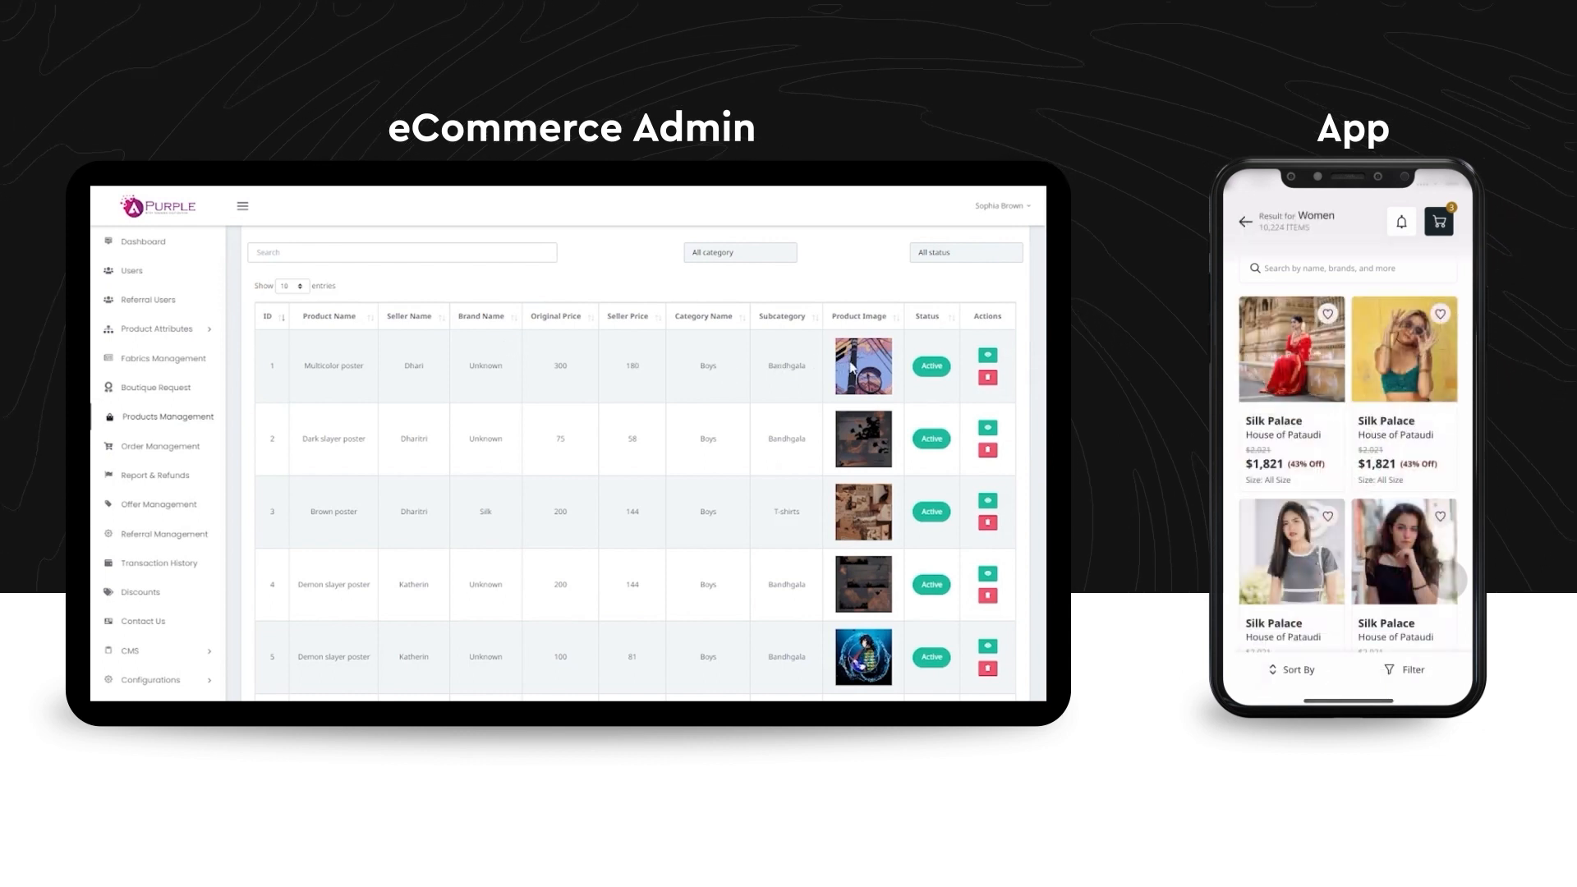
pyautogui.scroll(3)
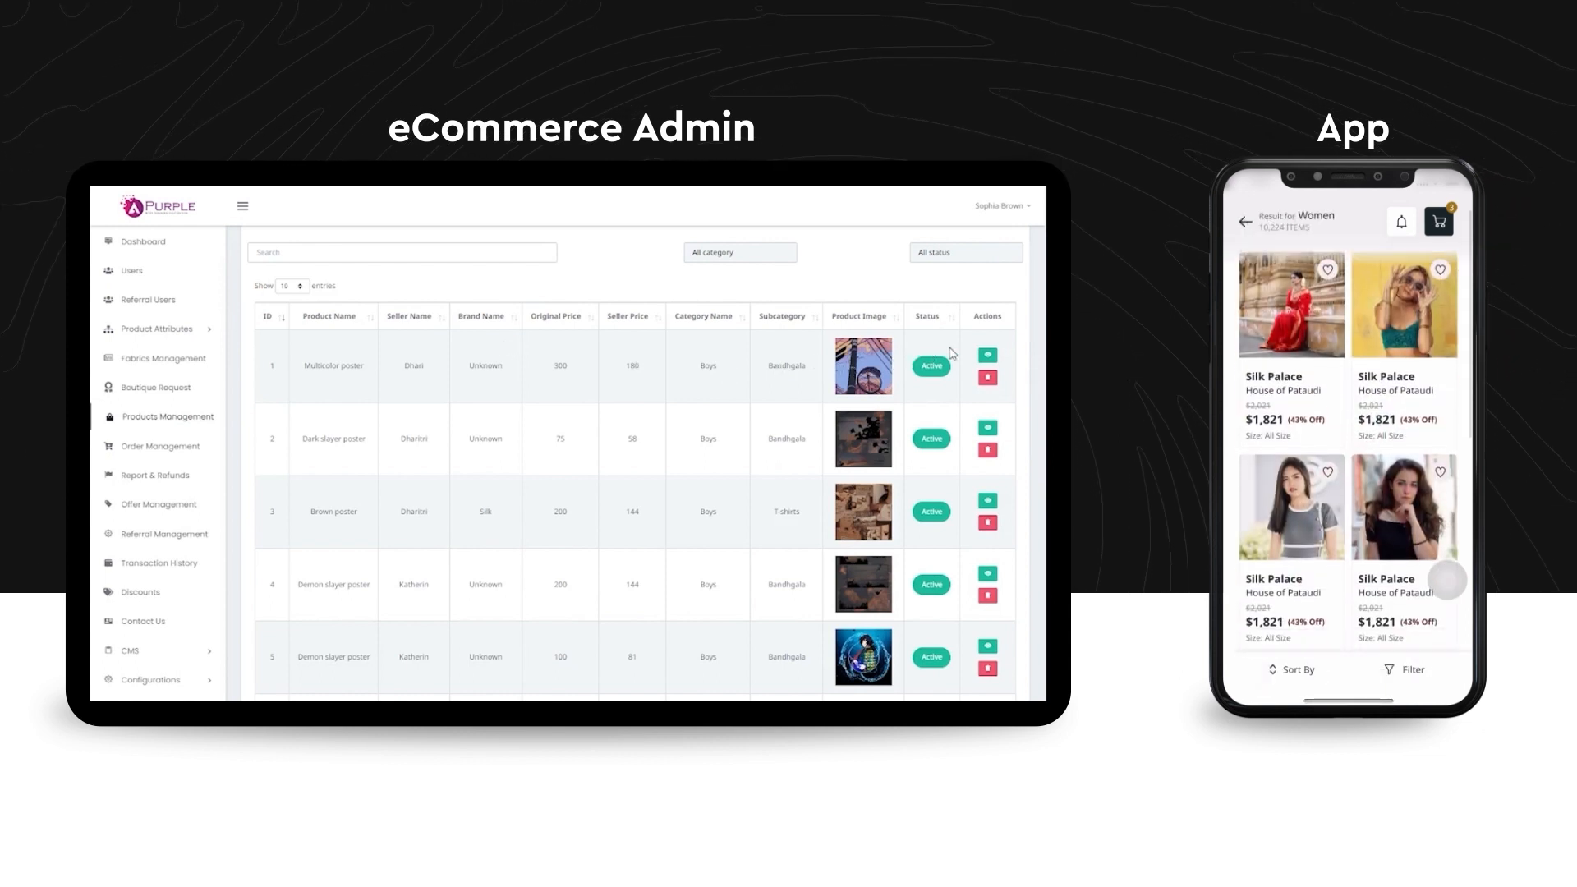
pyautogui.scroll(-3)
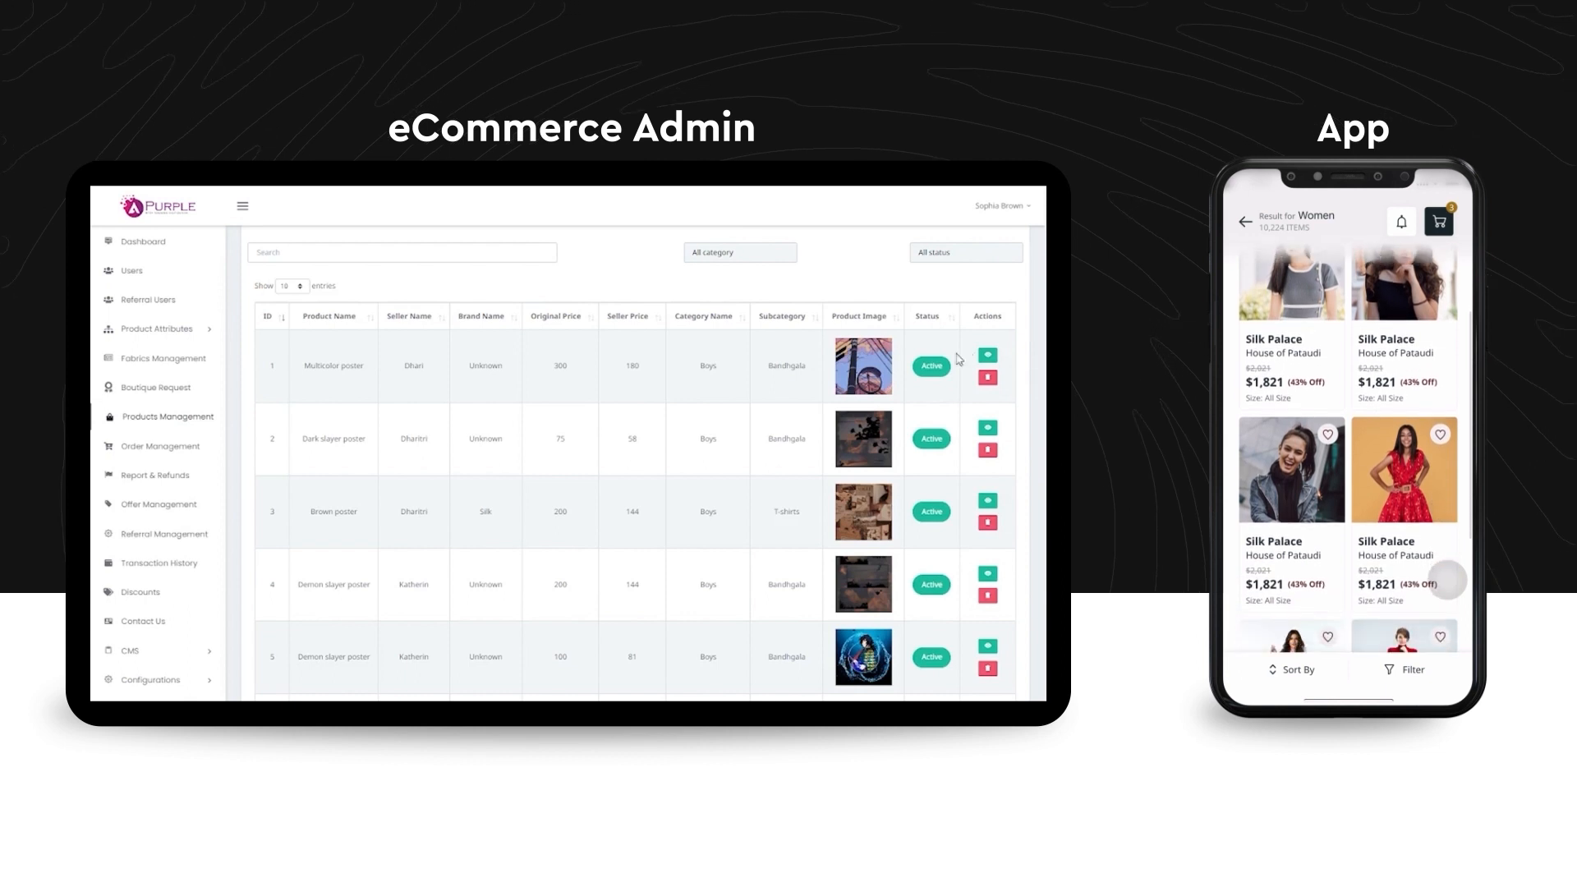
pyautogui.scroll(-3)
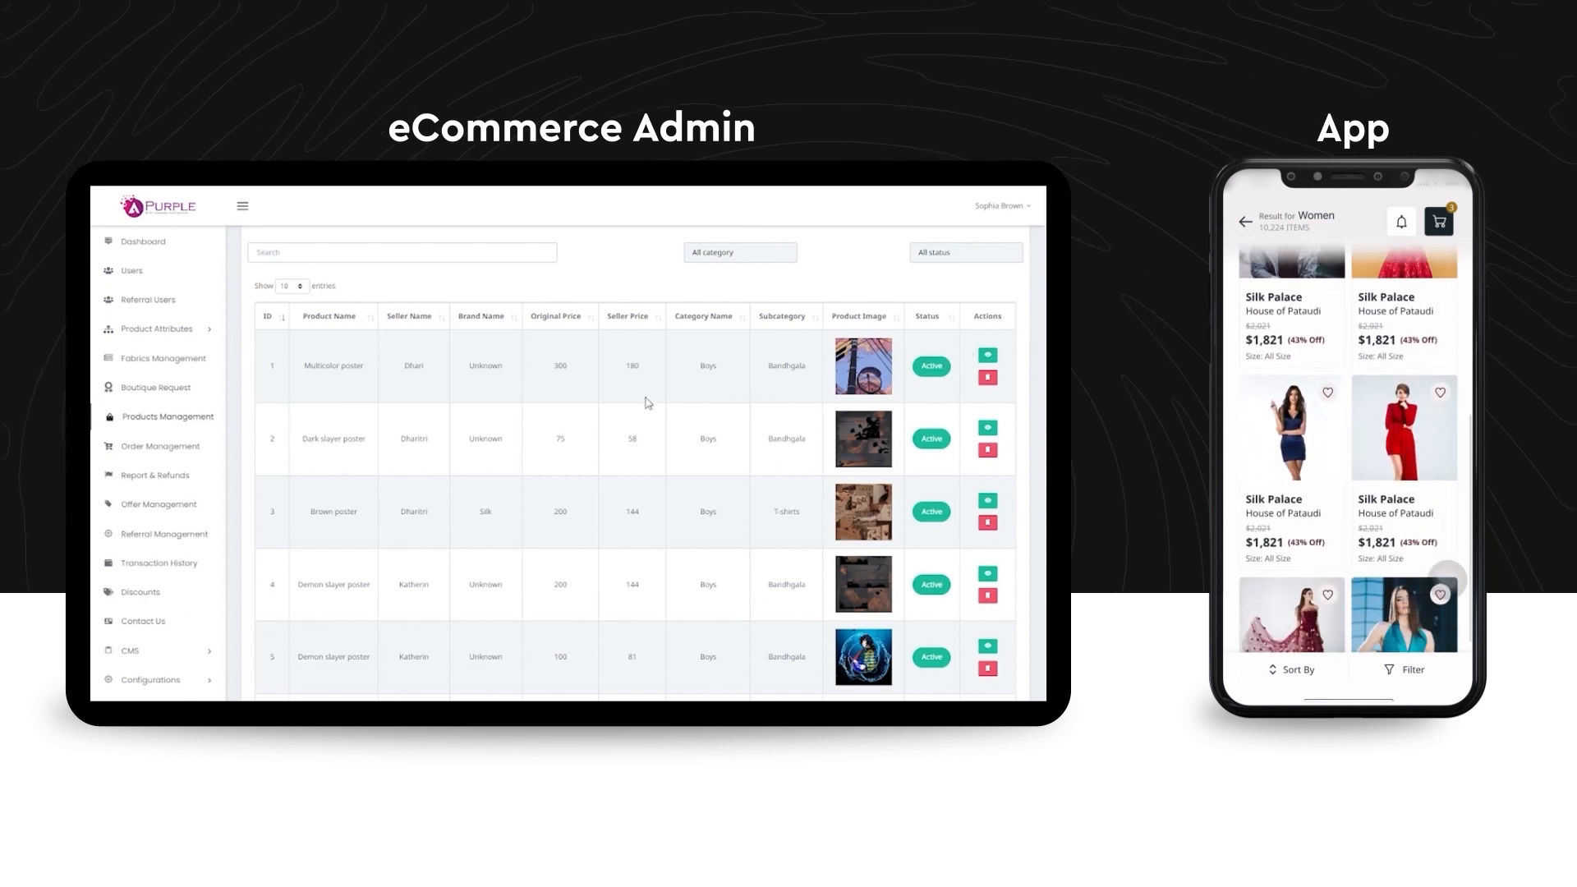
pyautogui.scroll(-3)
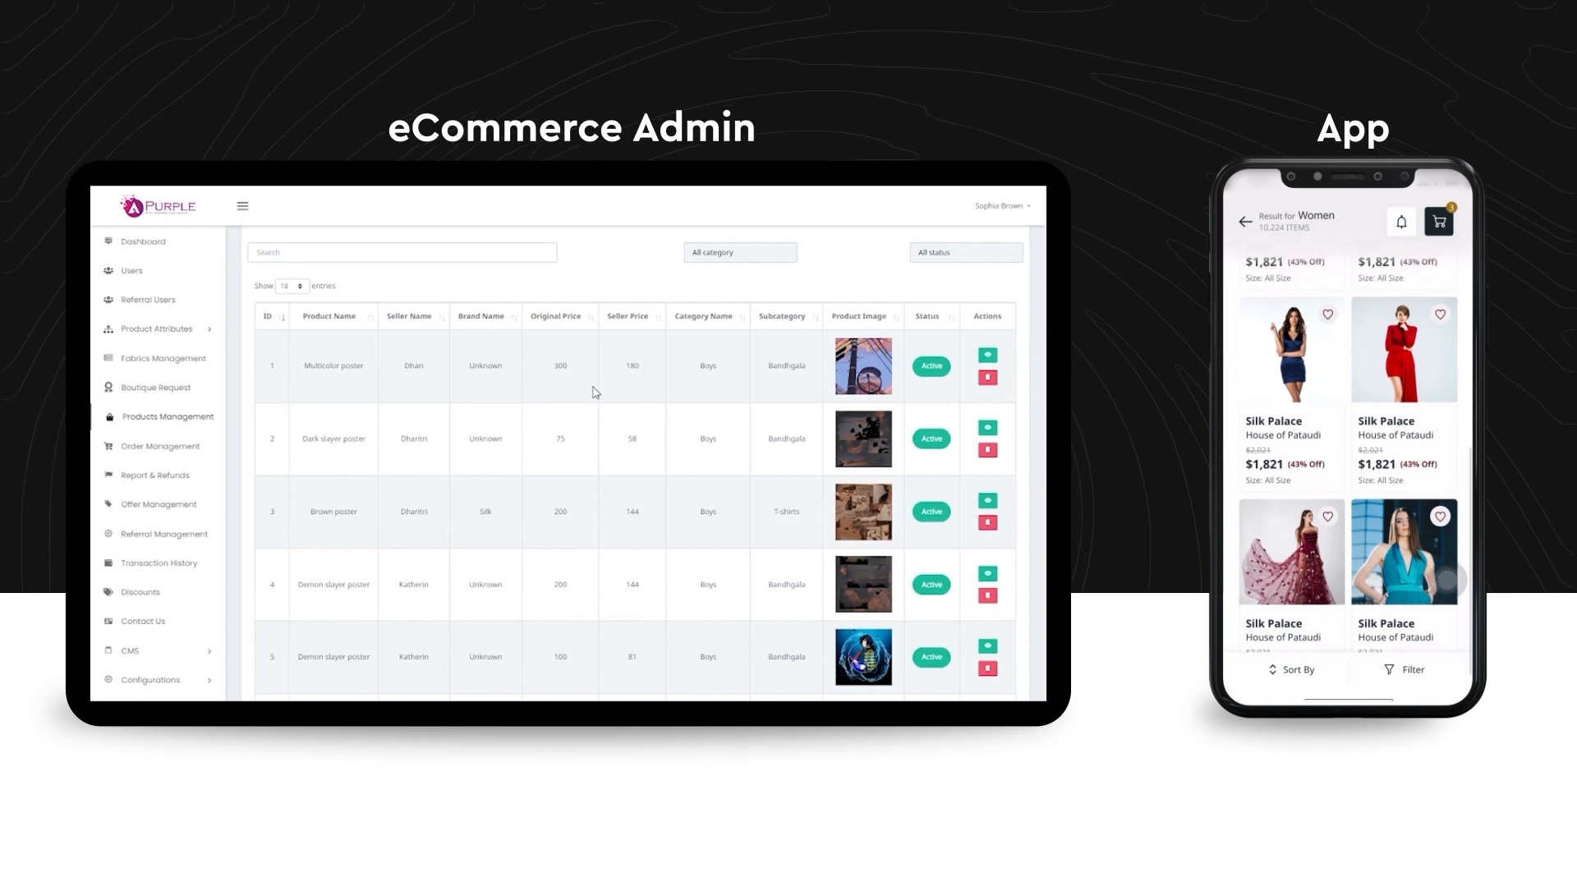
pyautogui.scroll(-3)
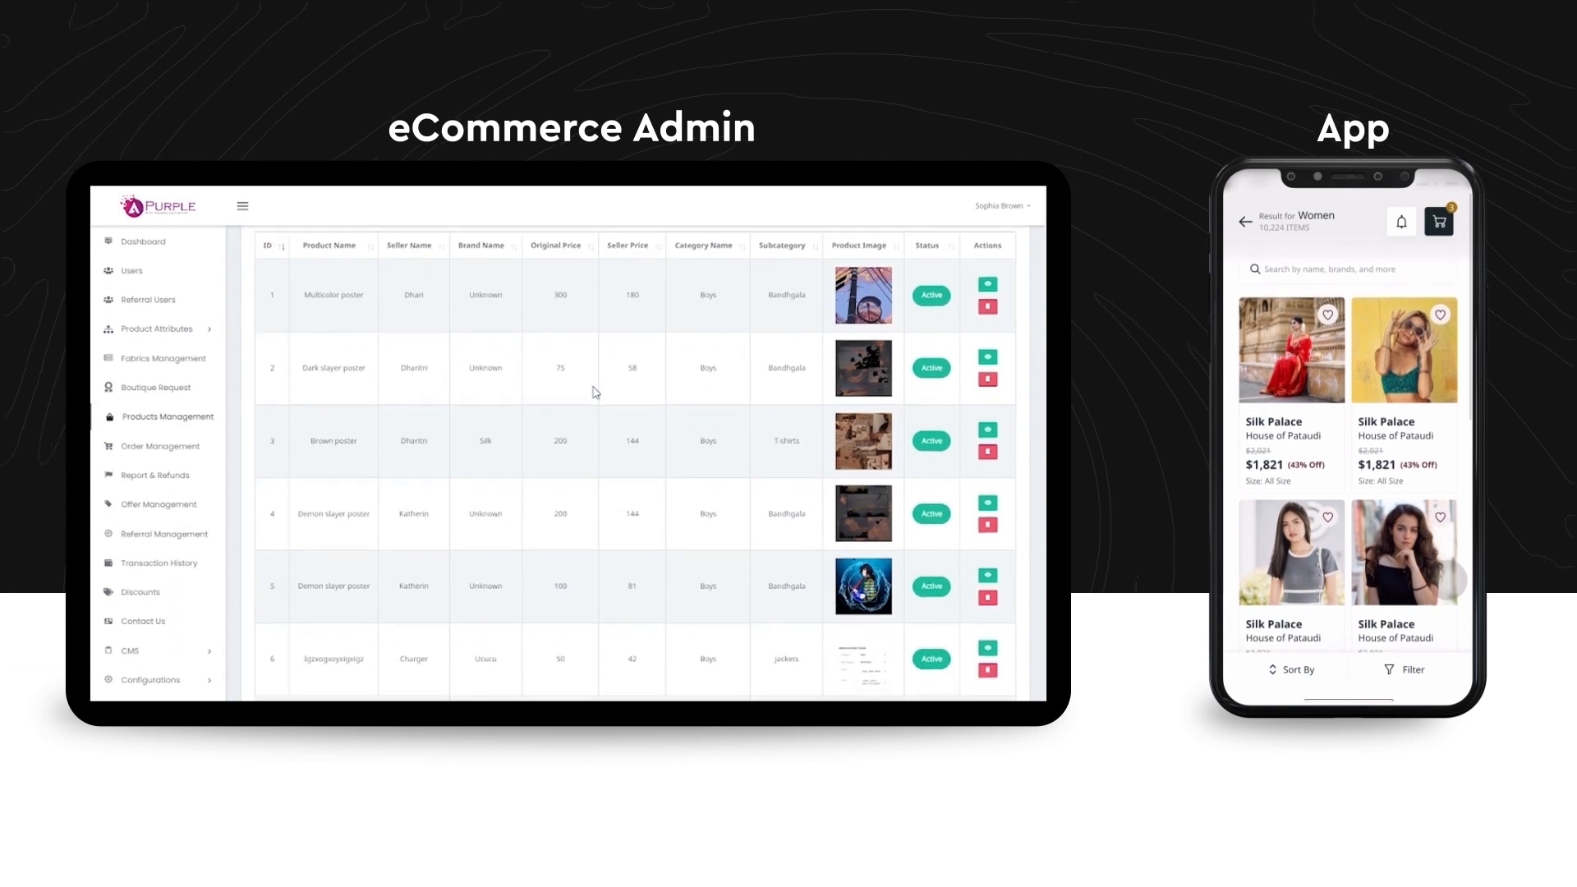
# View the Multicolor poster's detail page, then move to Order Management.
pyautogui.click(988, 286)
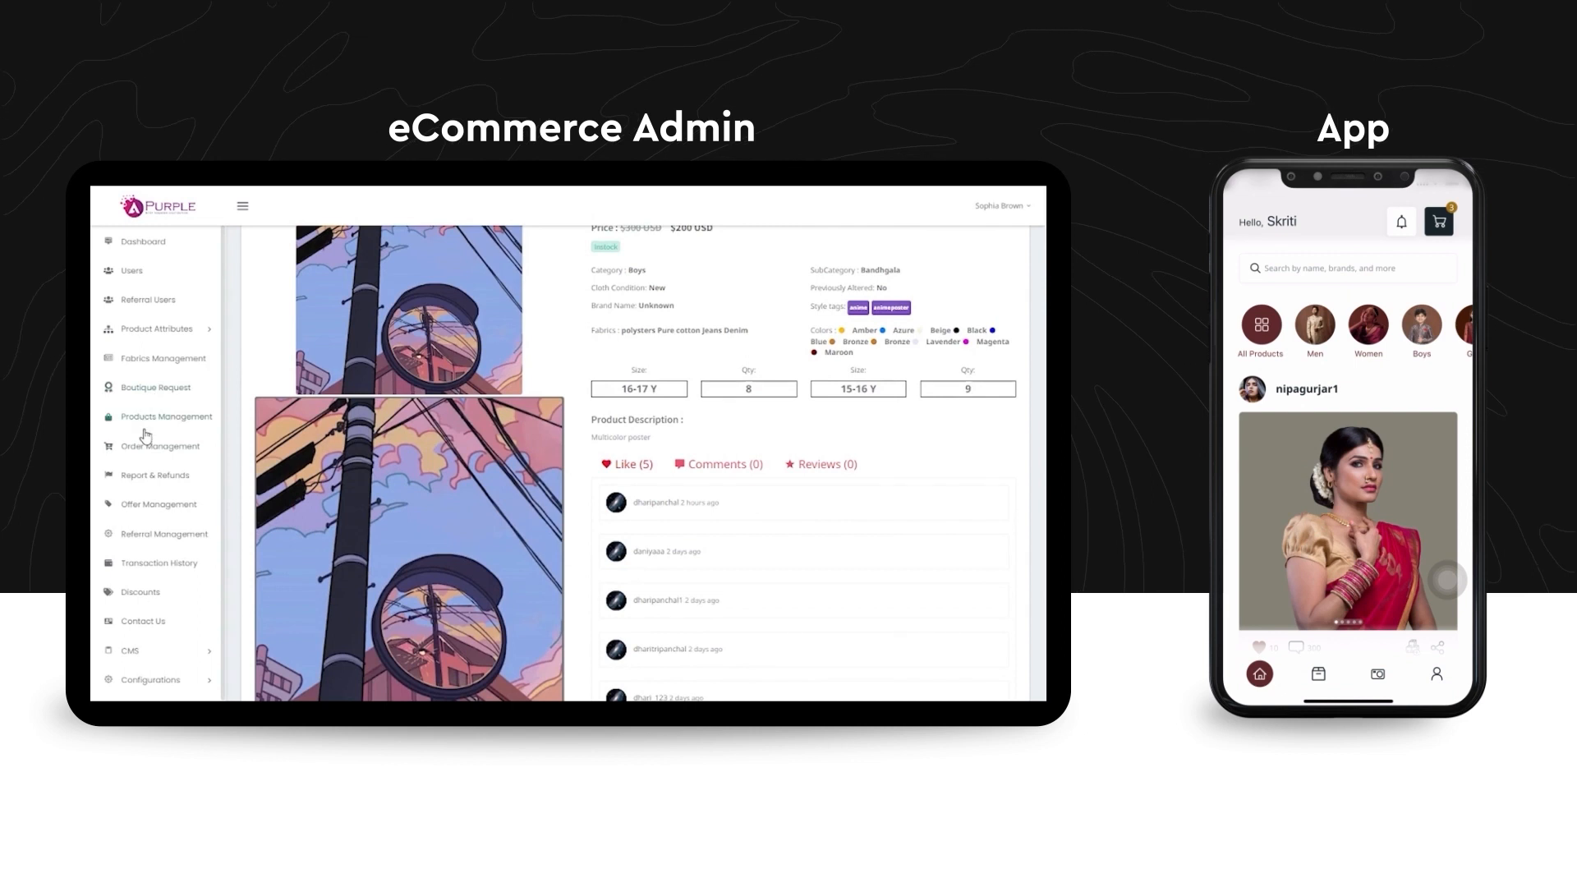
pyautogui.click(160, 445)
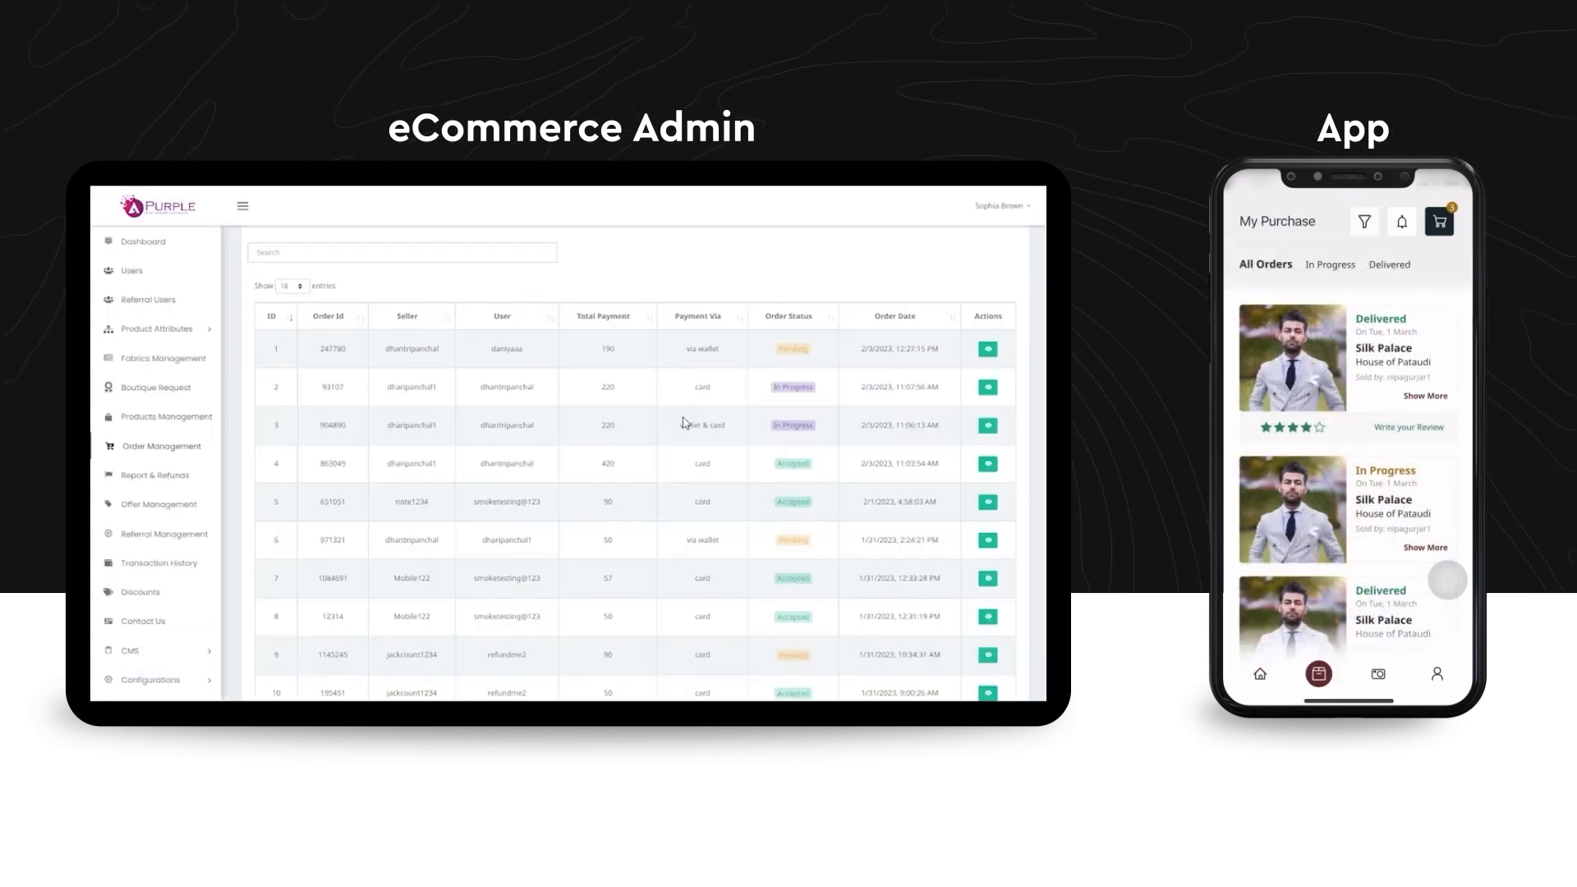
# View order 93107's tracking, items and shipping sections, then head to offers.
pyautogui.scroll(3)
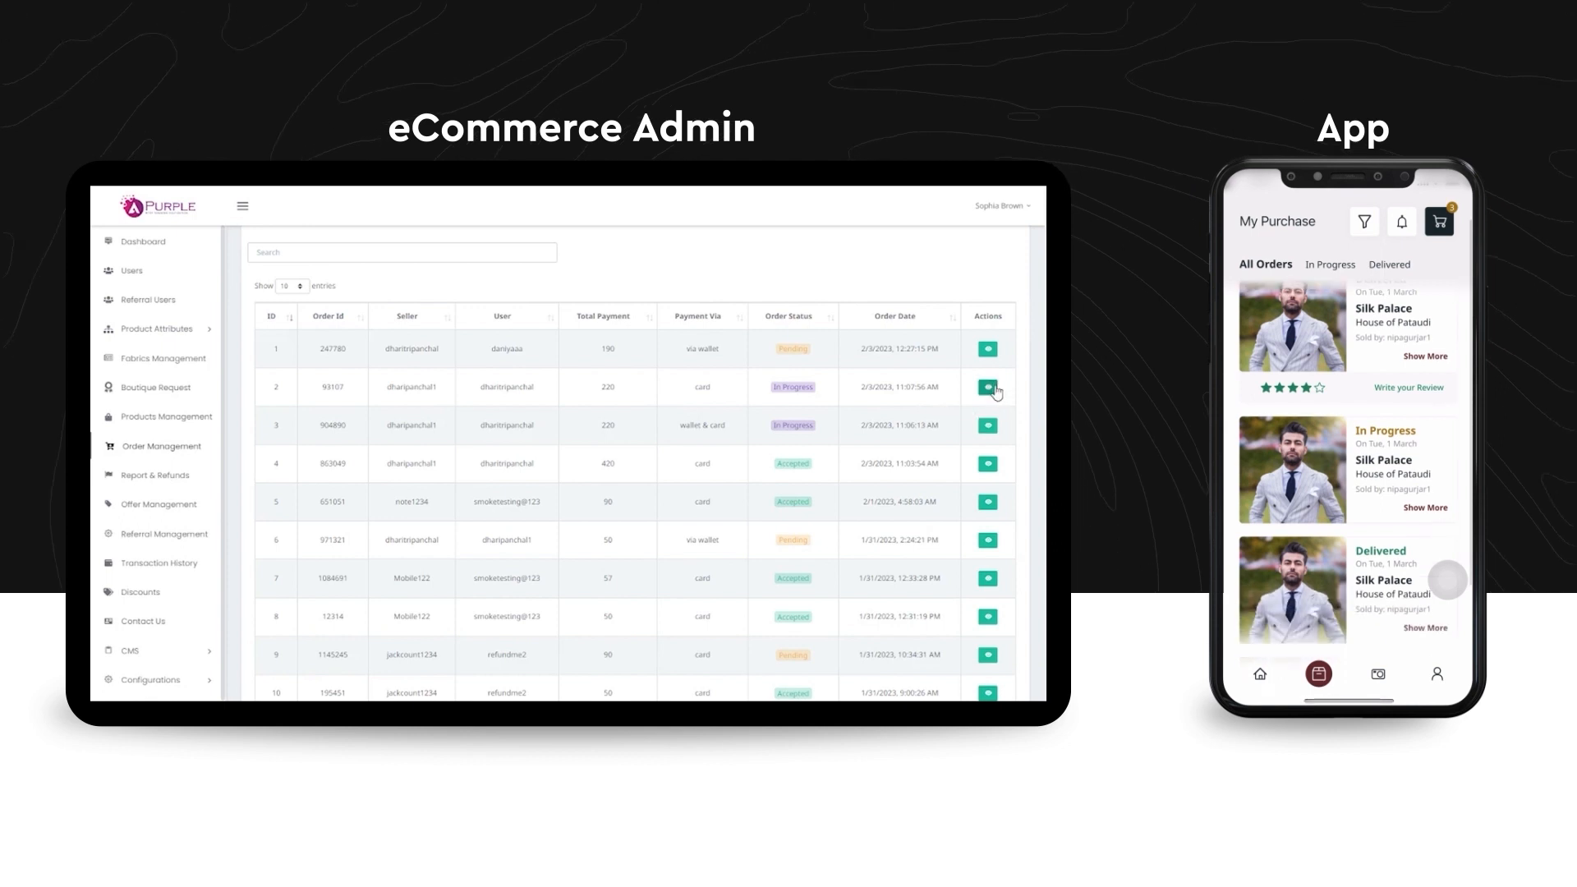
pyautogui.scroll(3)
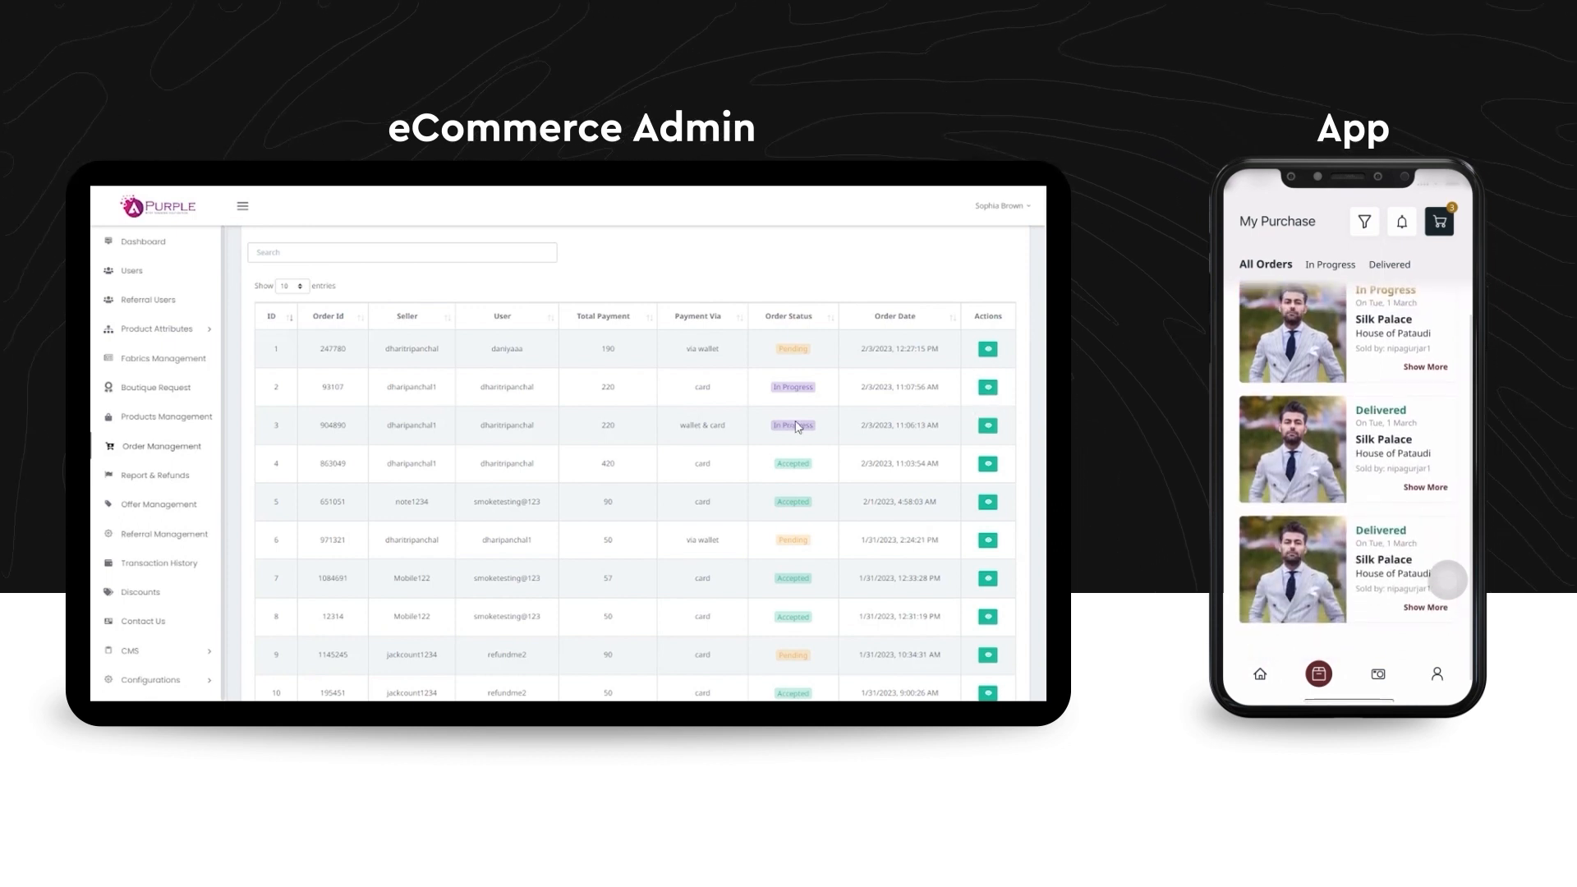
pyautogui.click(987, 386)
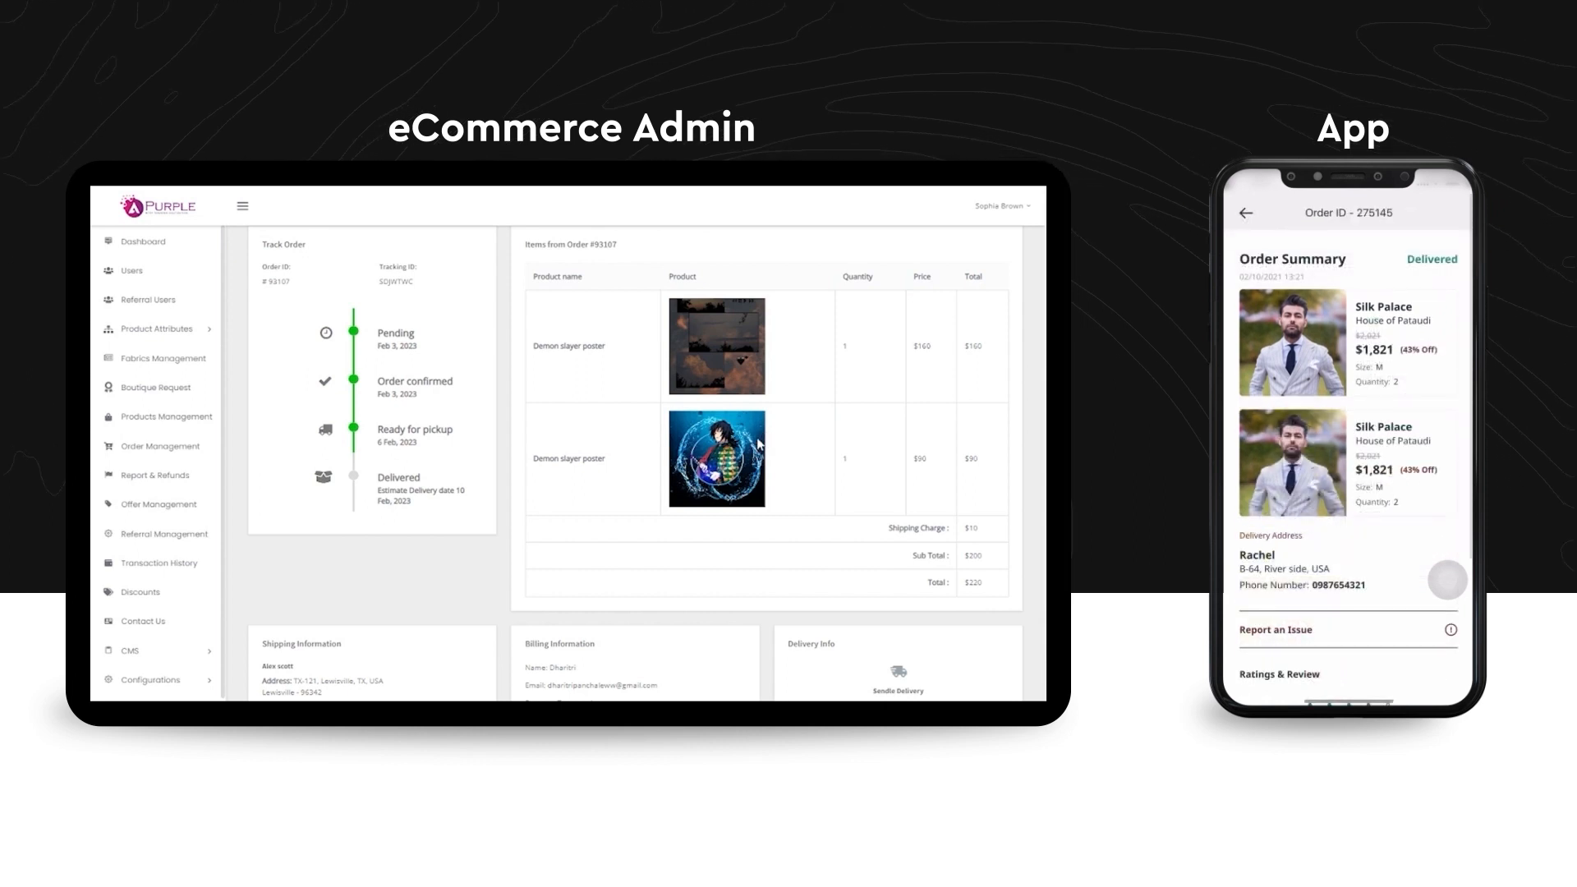
pyautogui.scroll(-3)
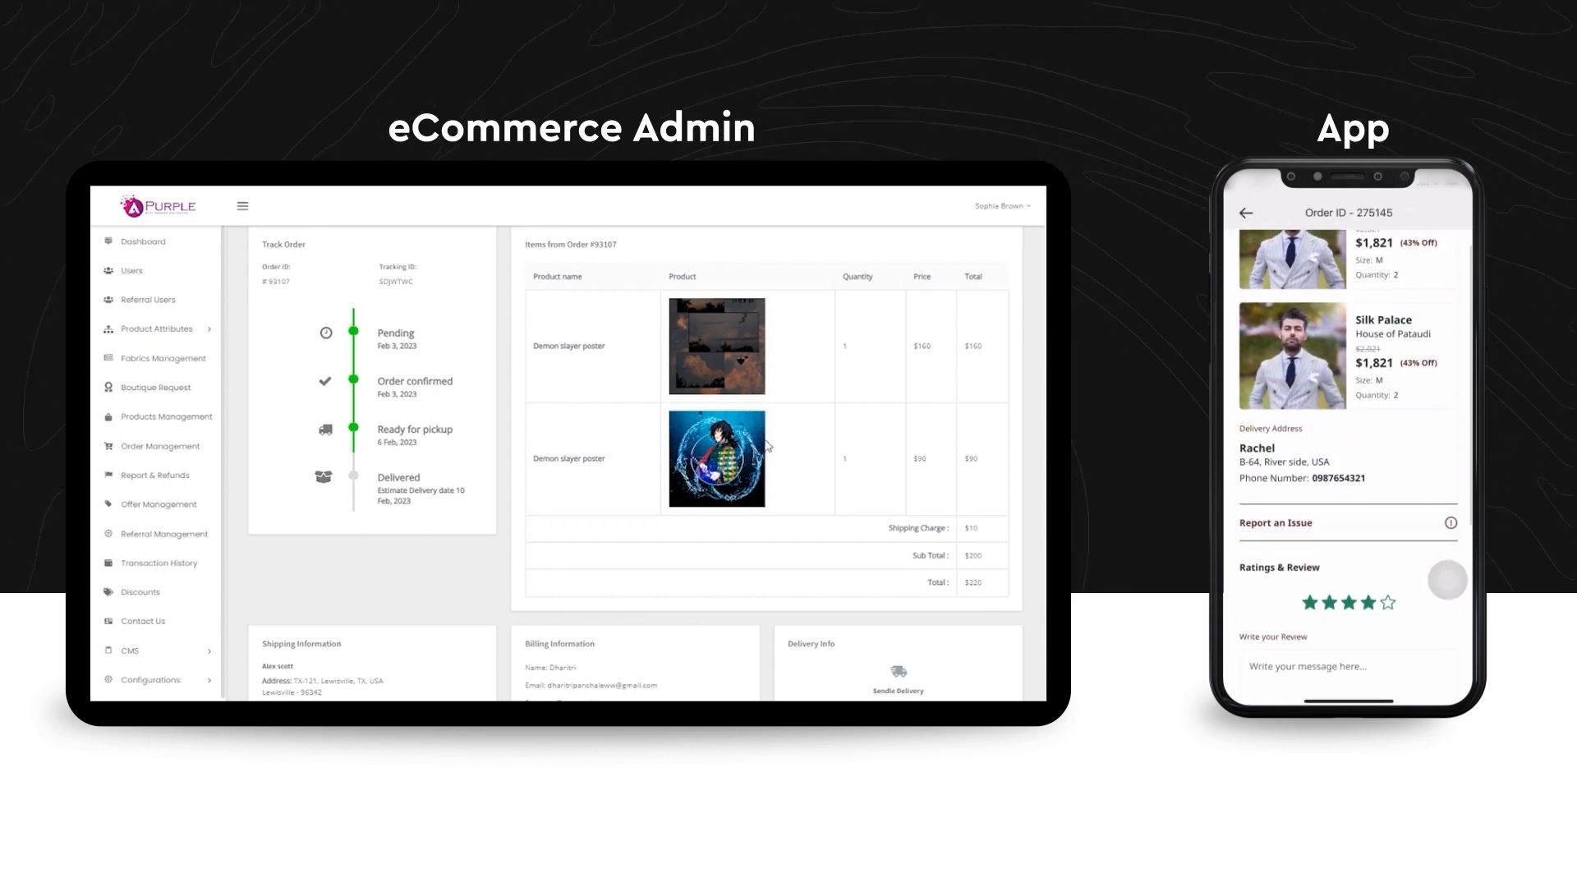
pyautogui.scroll(-3)
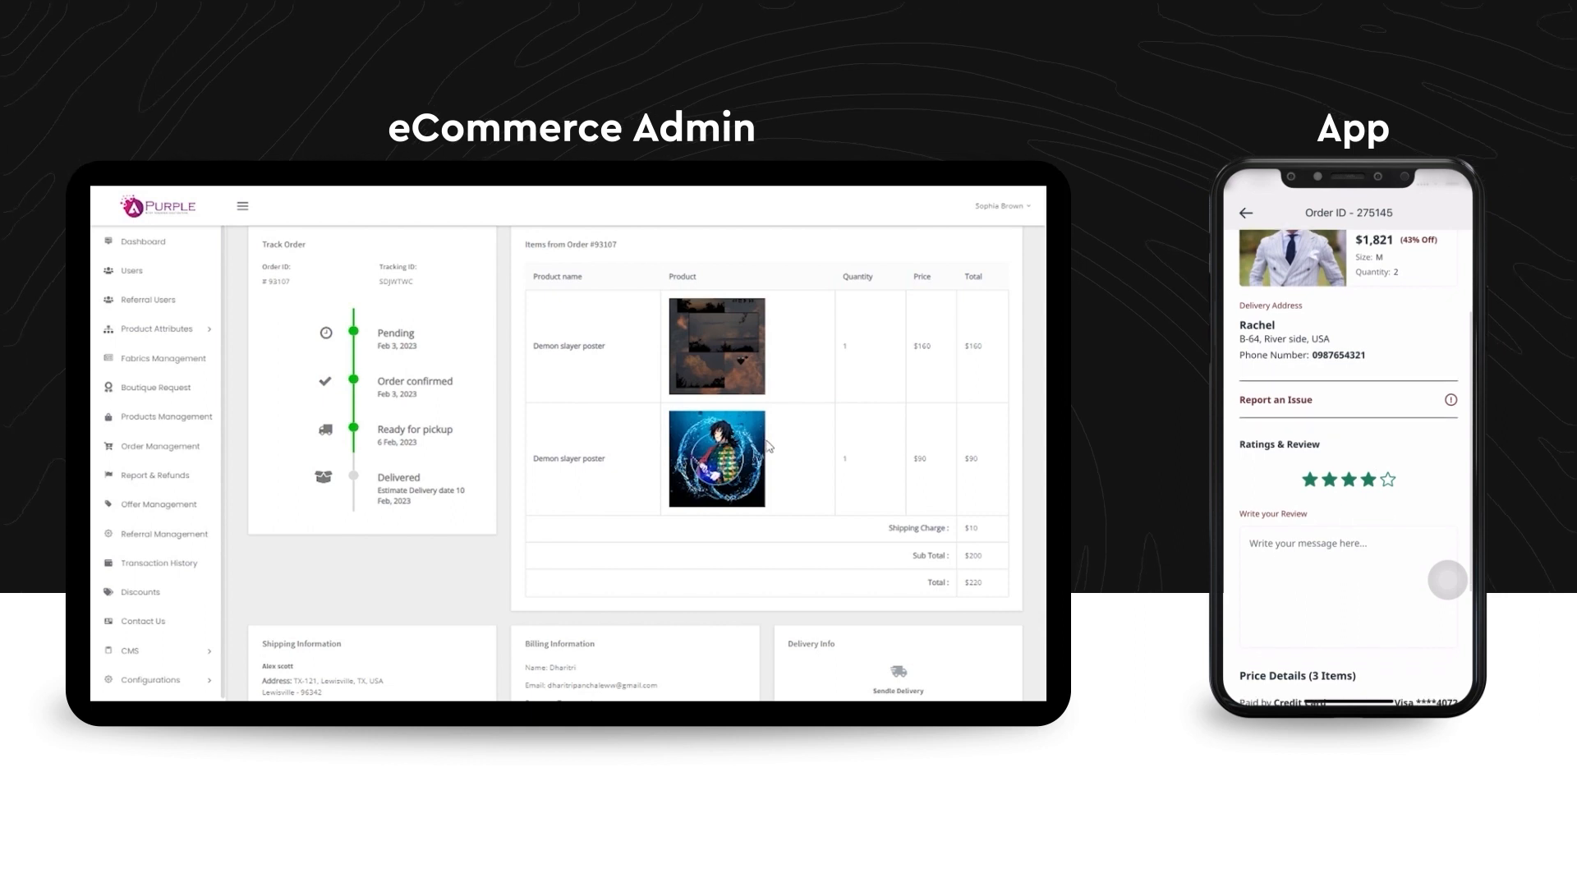
pyautogui.scroll(-3)
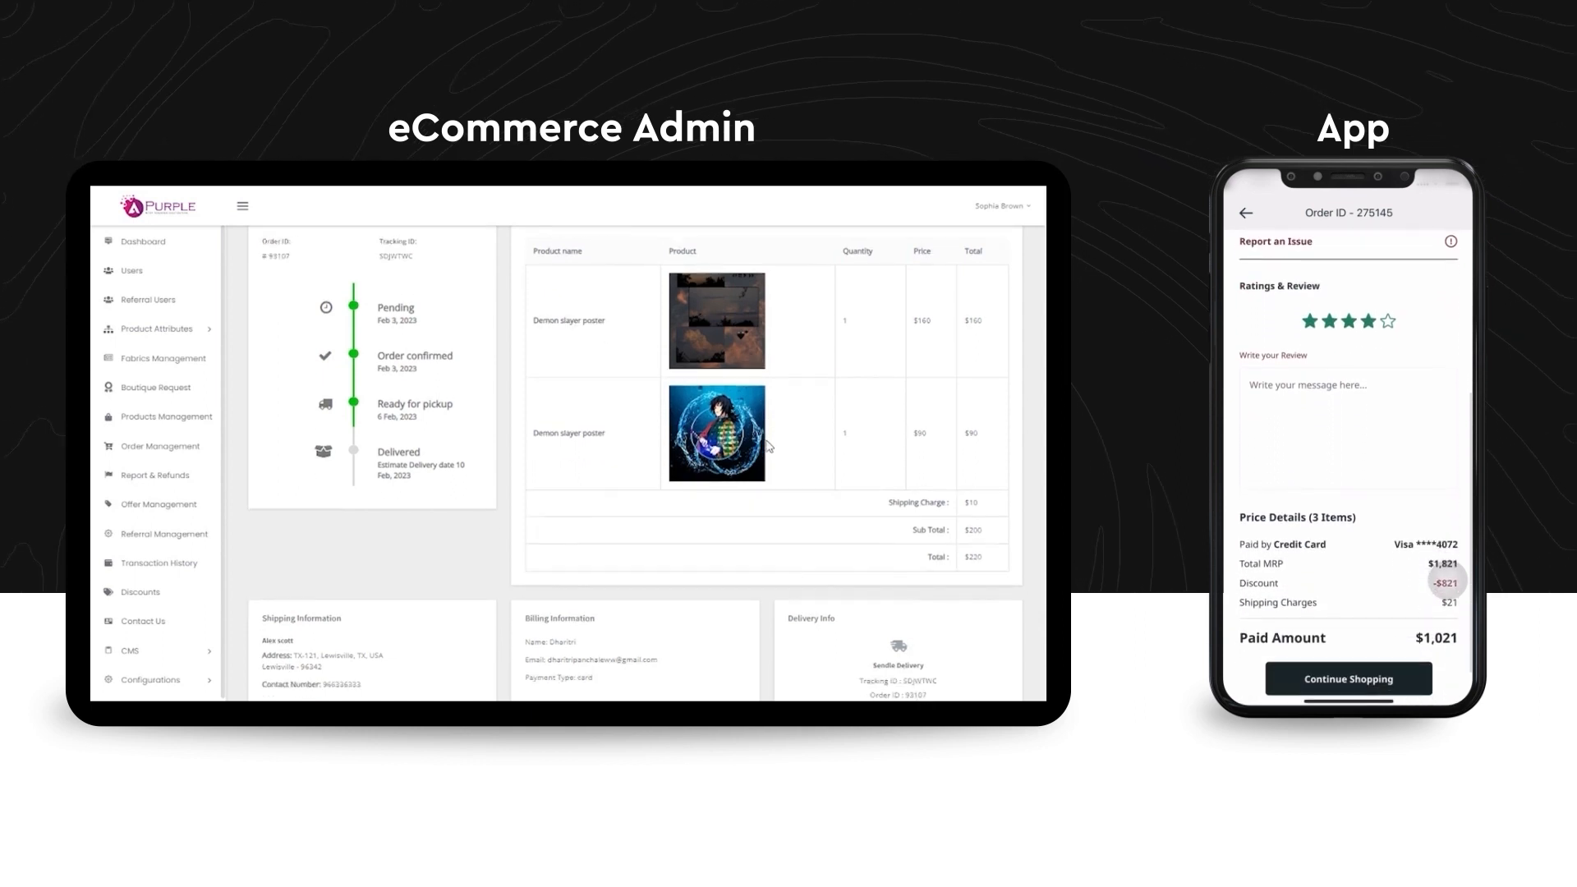
pyautogui.scroll(-3)
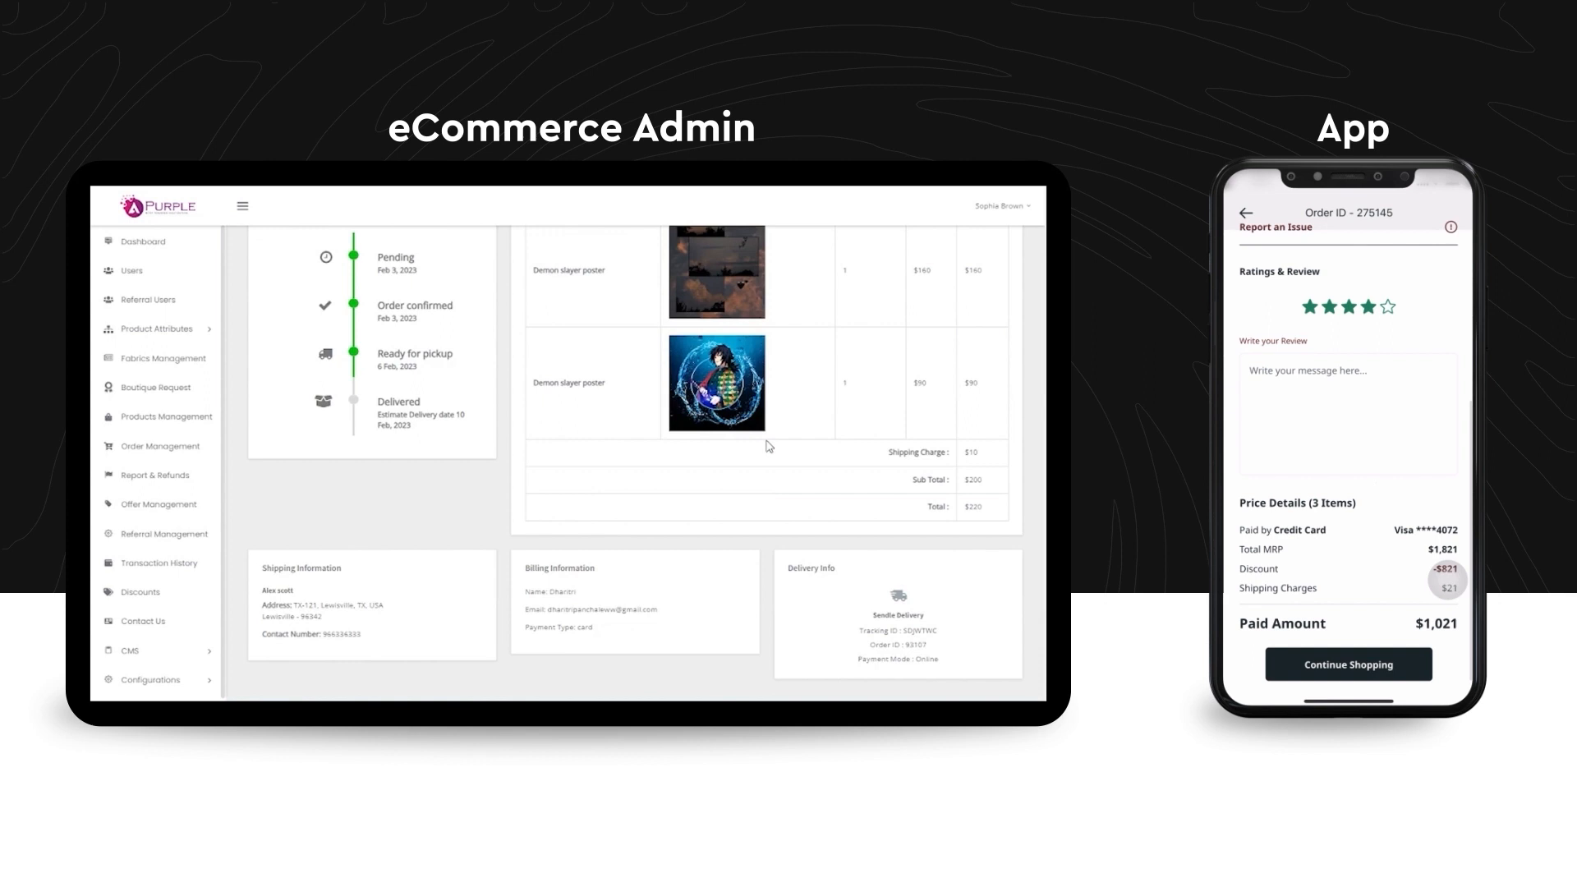
pyautogui.click(1247, 212)
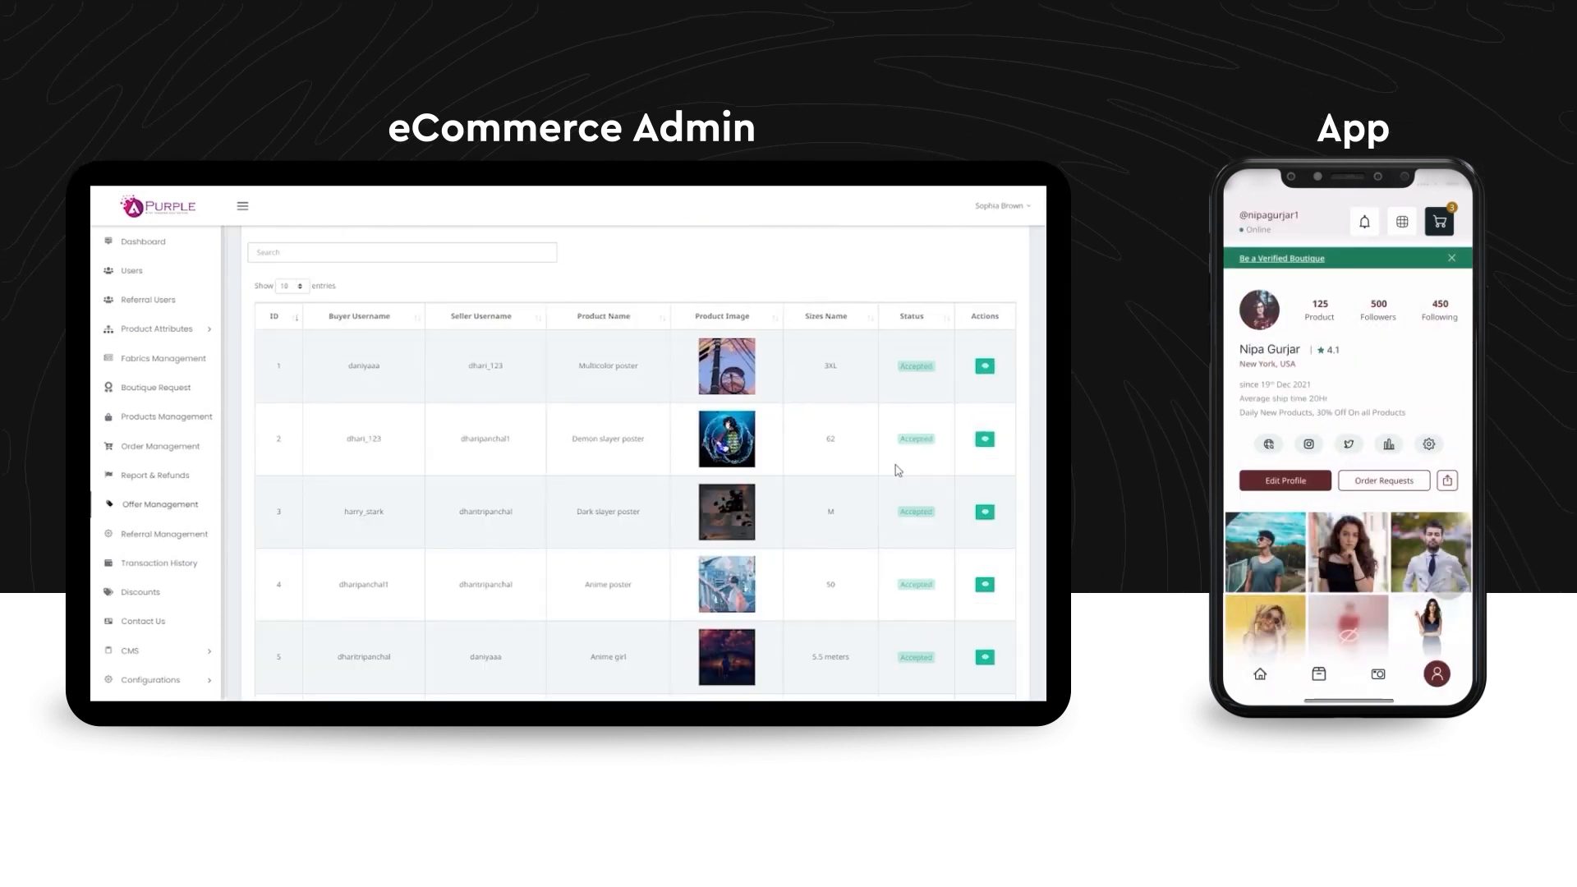
# Show the Multicolor poster's offer detail with its two pending bid requests.
pyautogui.click(1428, 444)
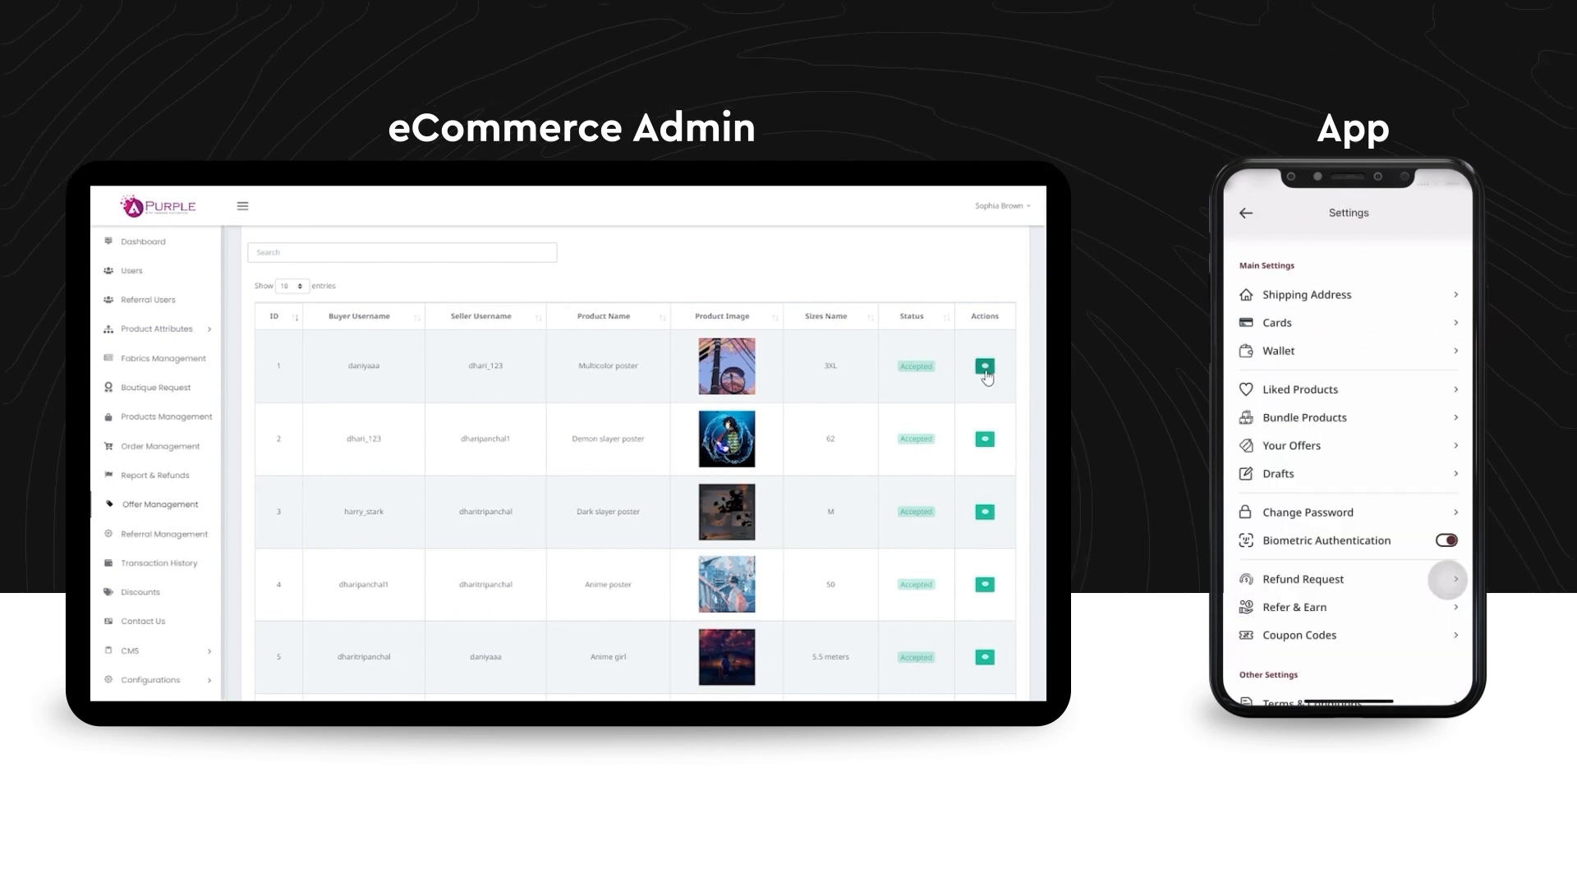
pyautogui.click(1293, 445)
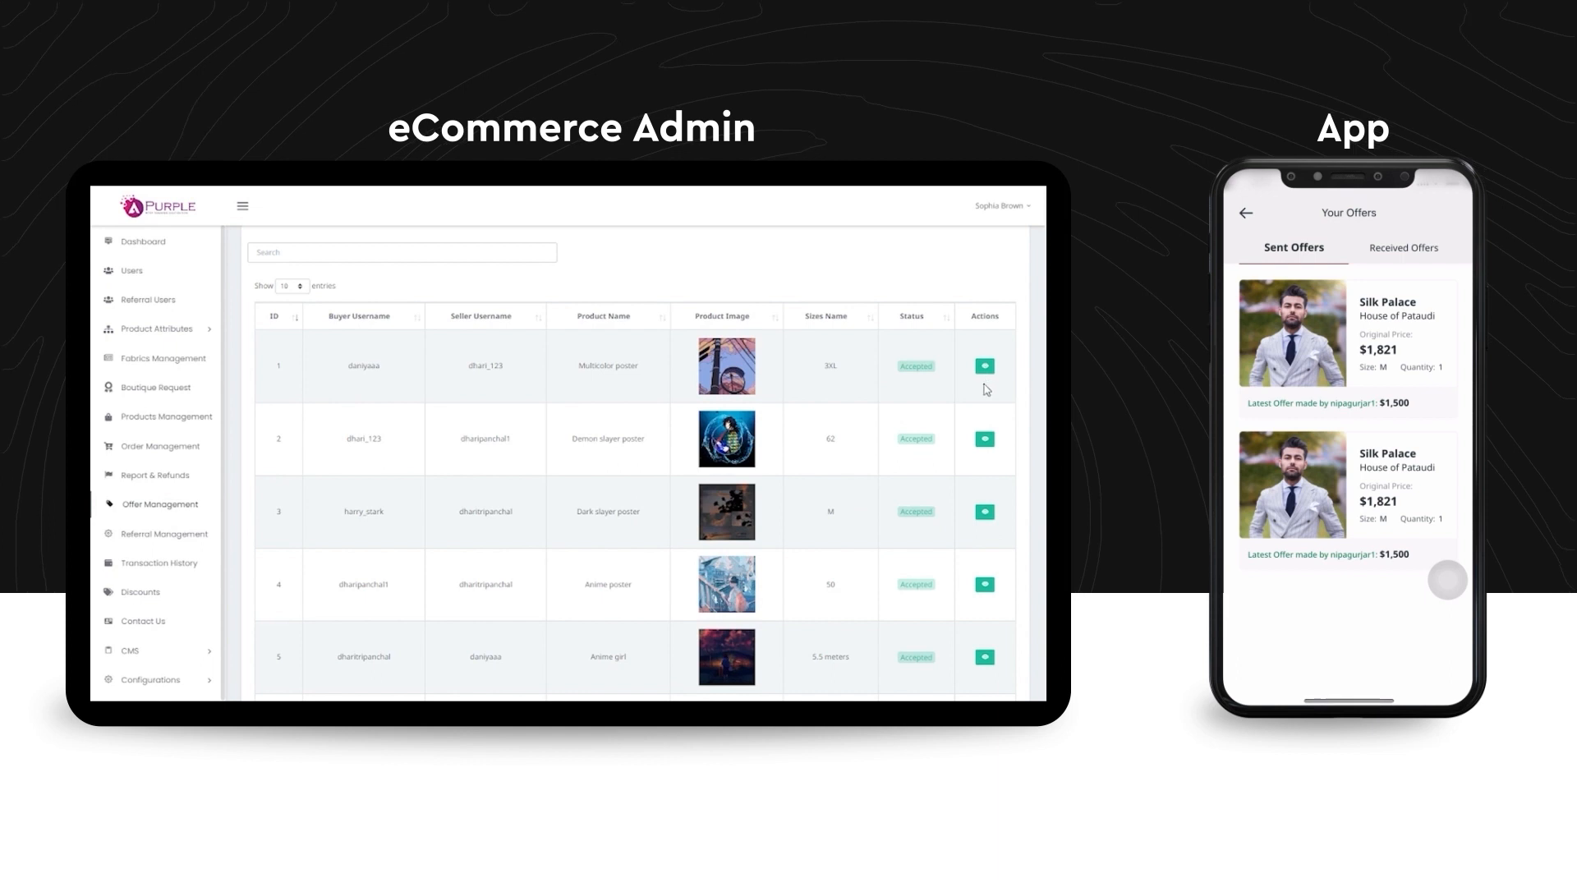
pyautogui.click(984, 365)
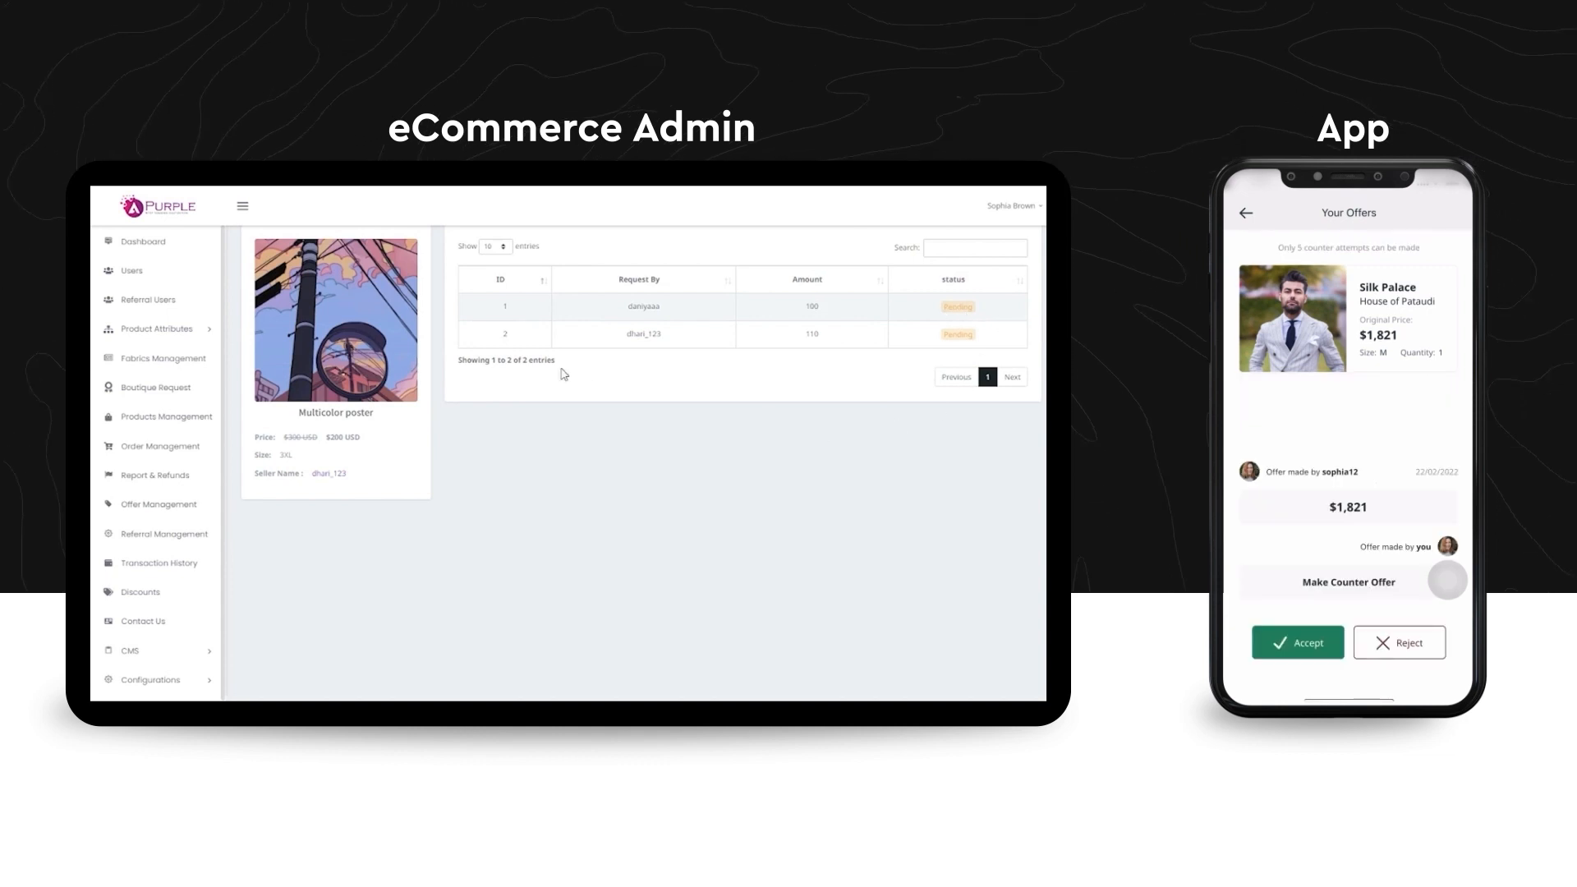
pyautogui.moveTo(145, 554)
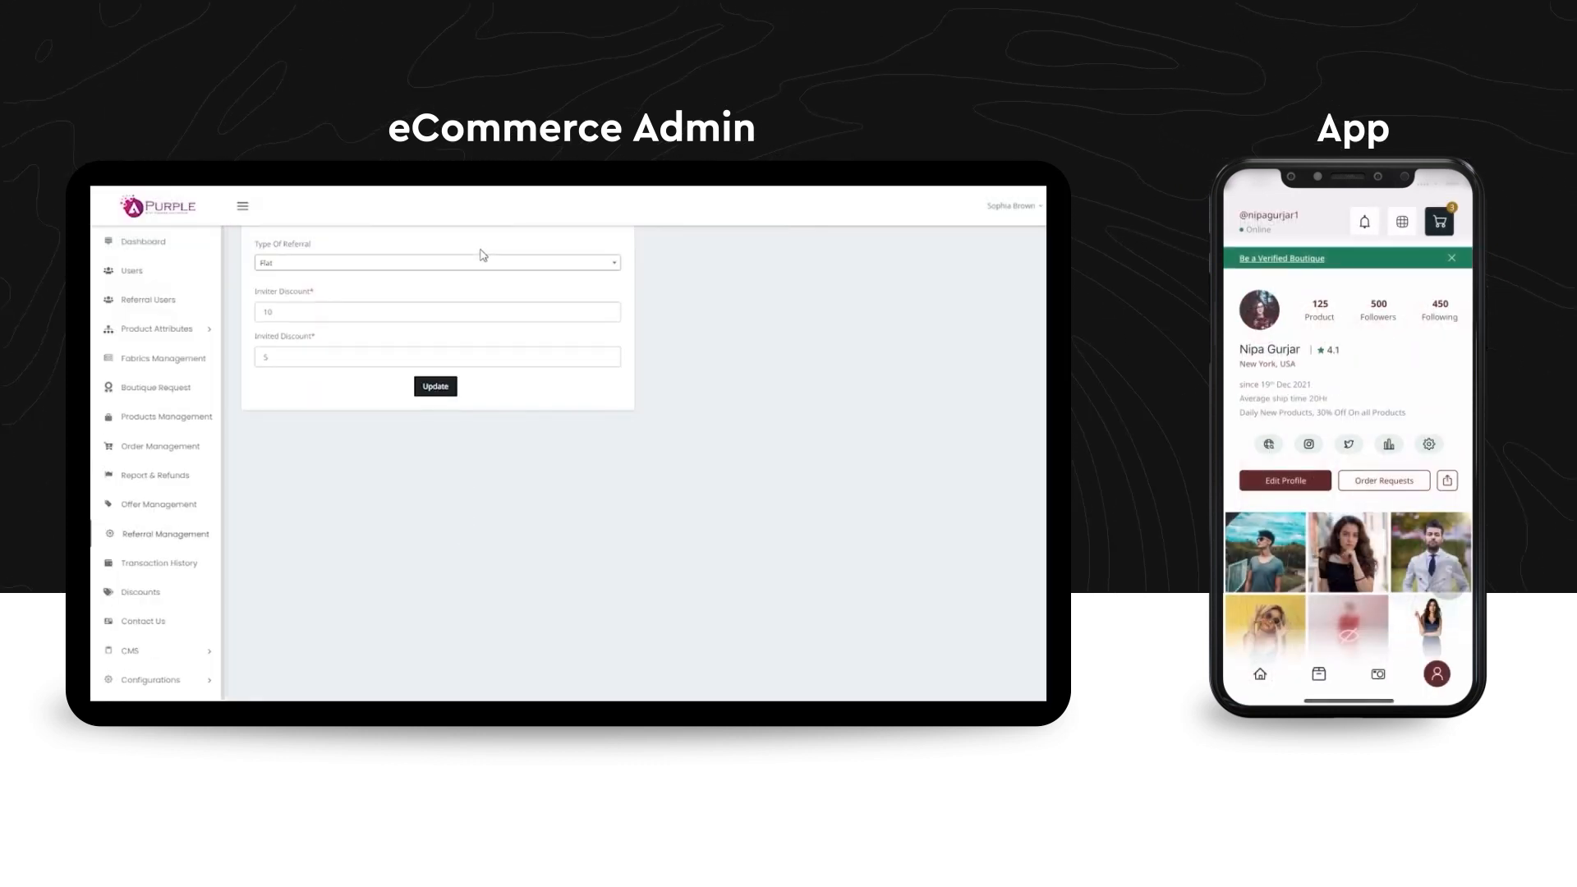
# Keep the Type of Referral as Flat, then show the Transaction History list.
pyautogui.click(435, 263)
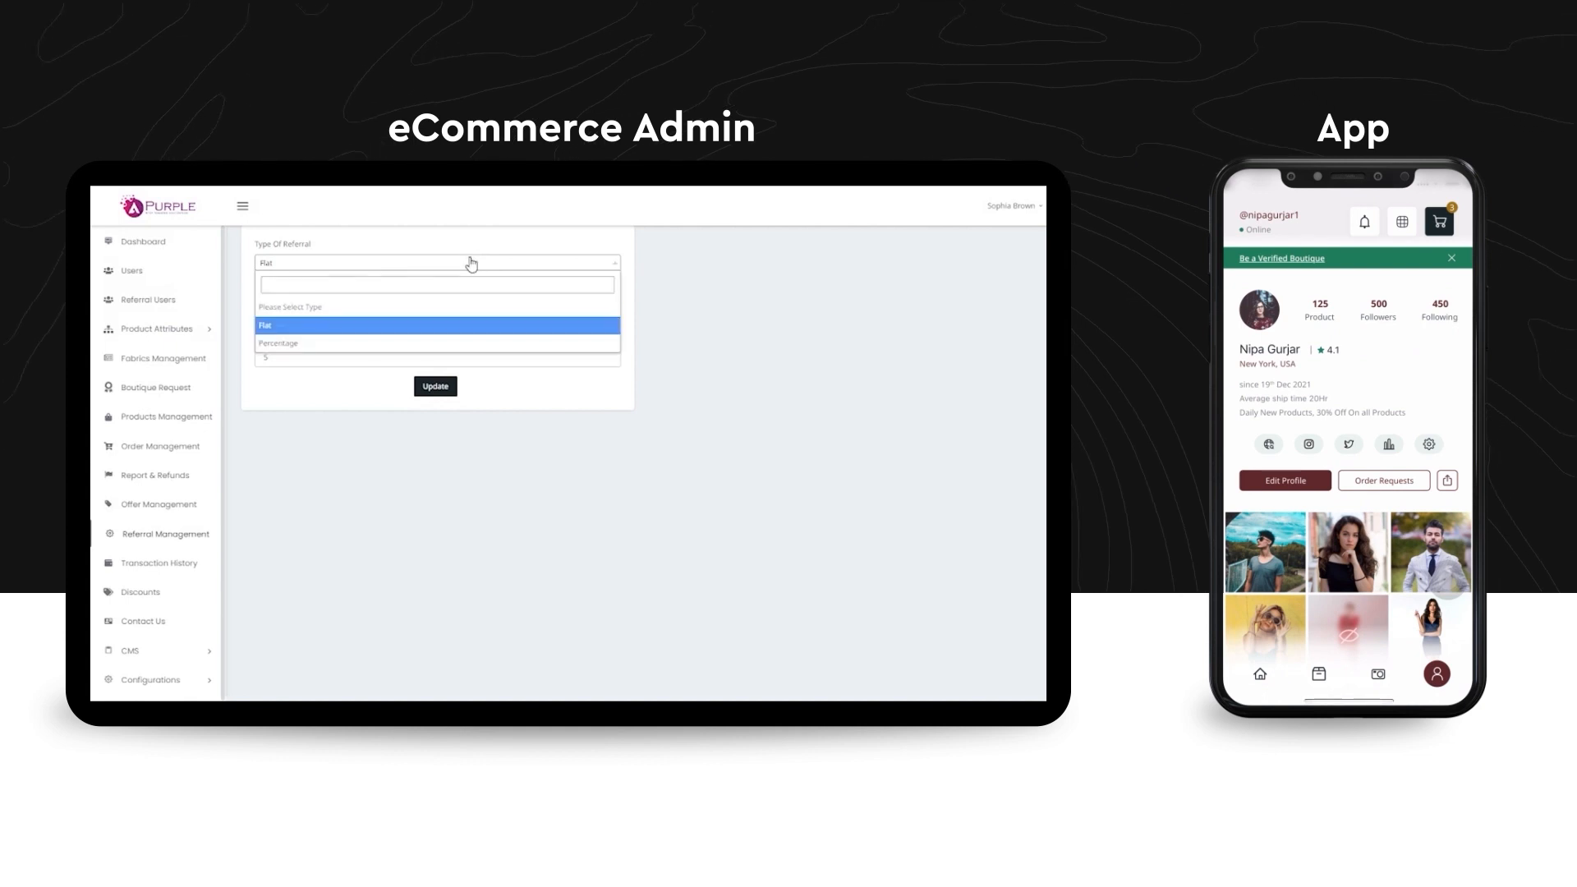
pyautogui.click(435, 326)
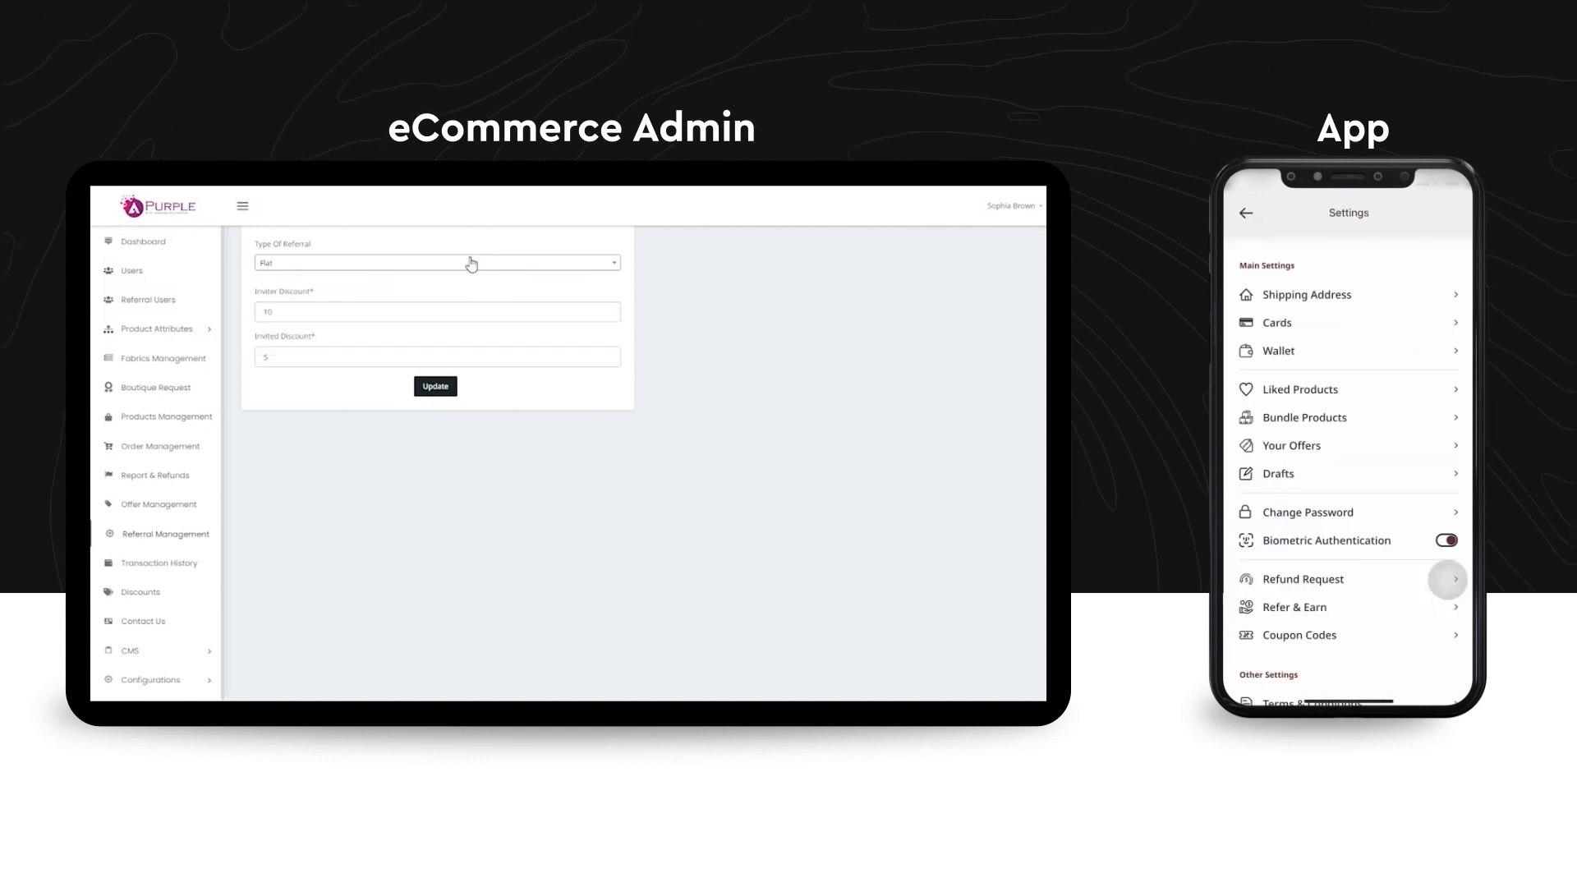
pyautogui.click(1295, 606)
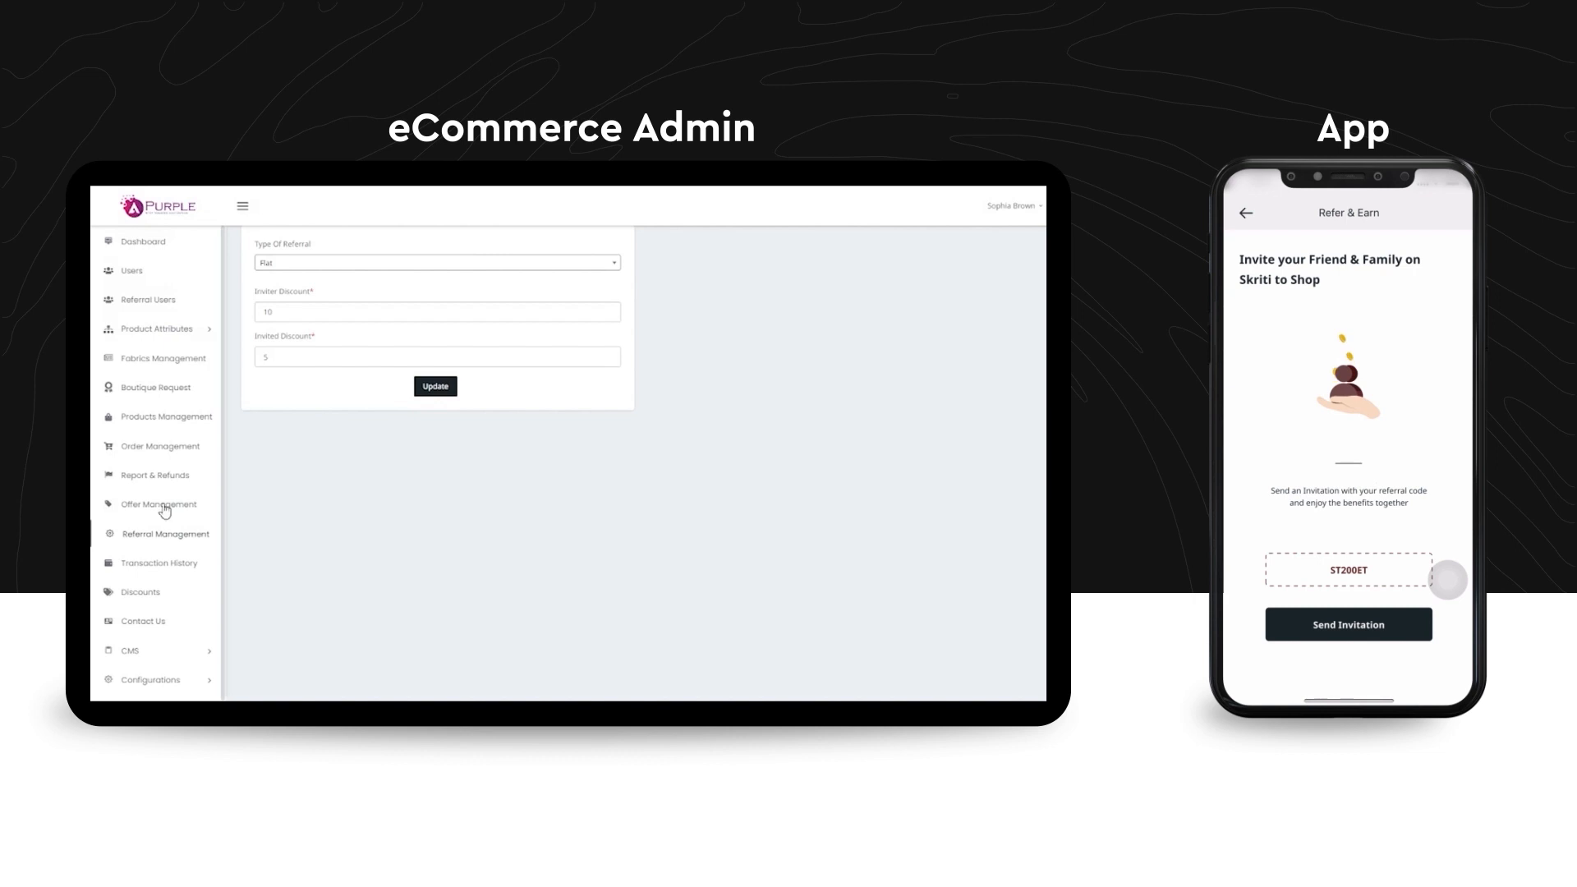
pyautogui.moveTo(149, 570)
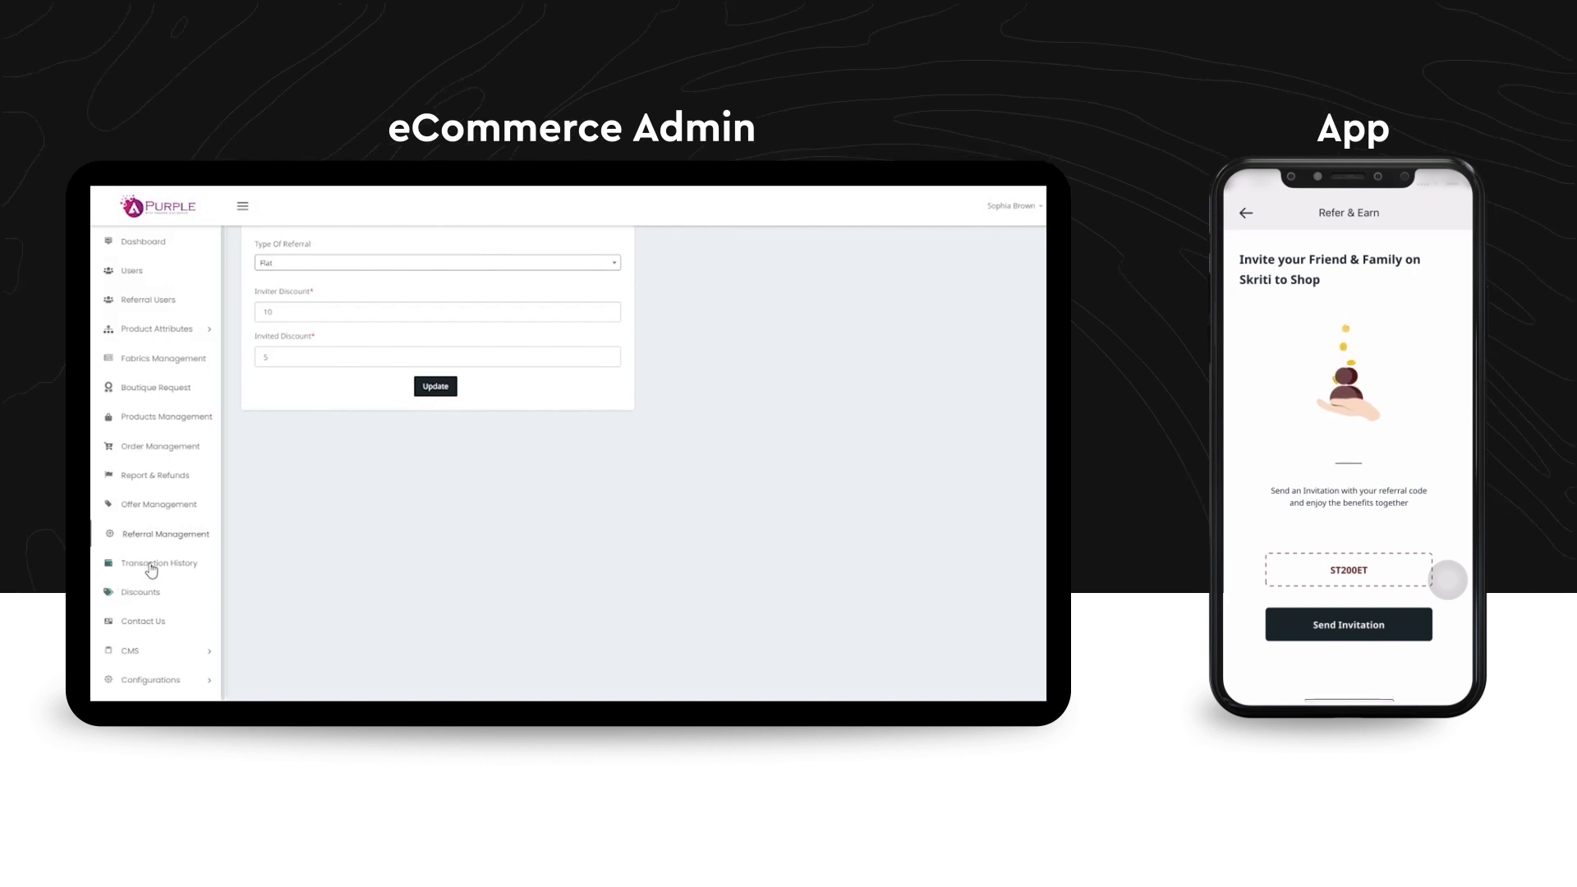
pyautogui.click(160, 564)
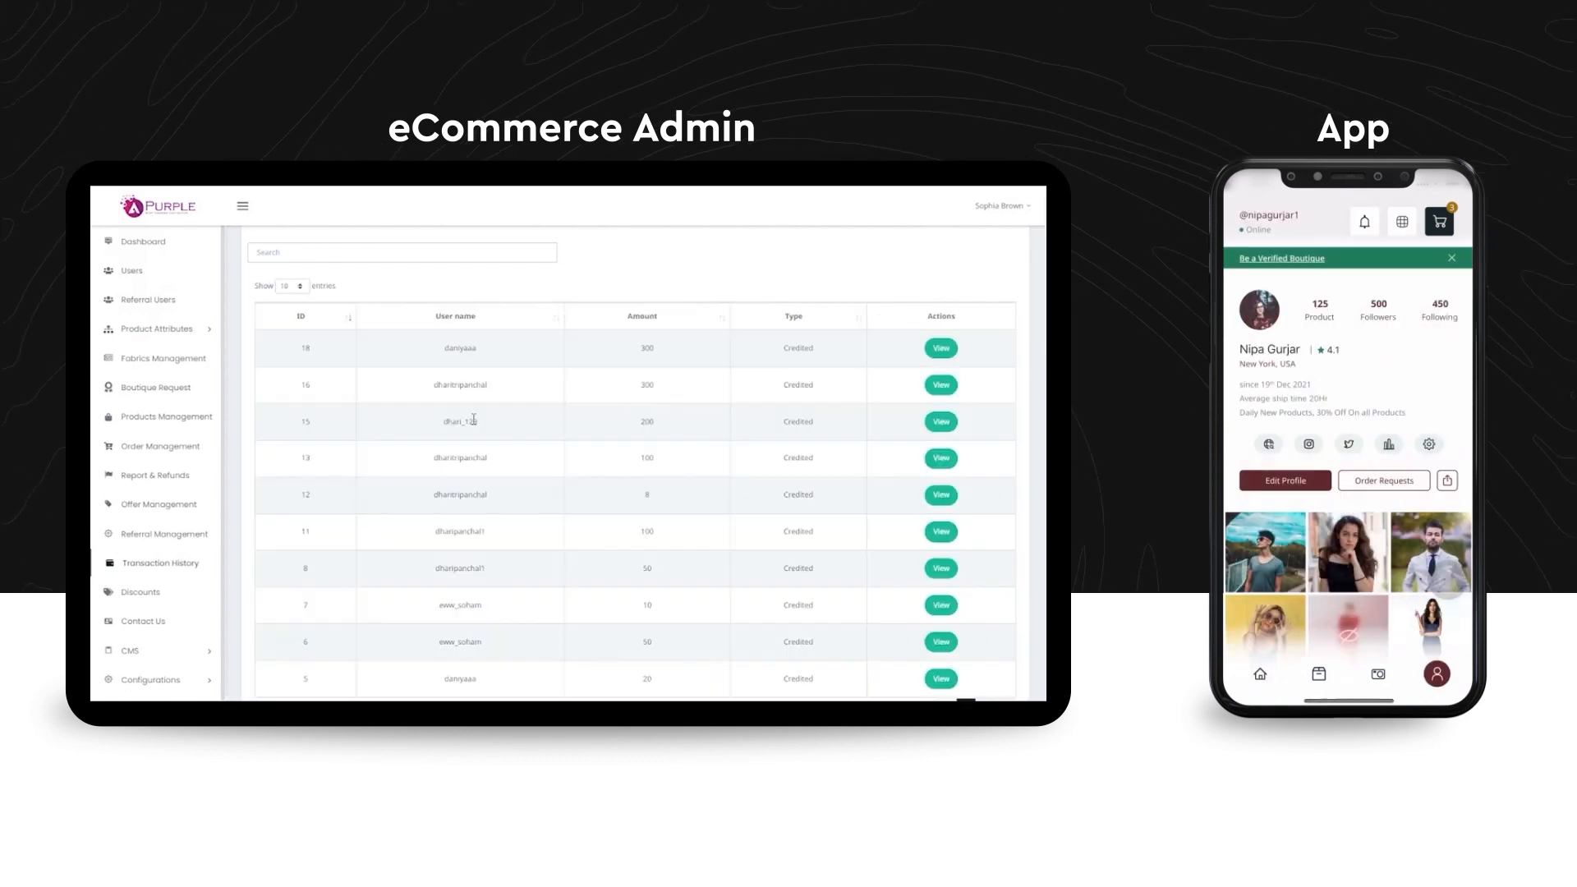
pyautogui.click(1428, 444)
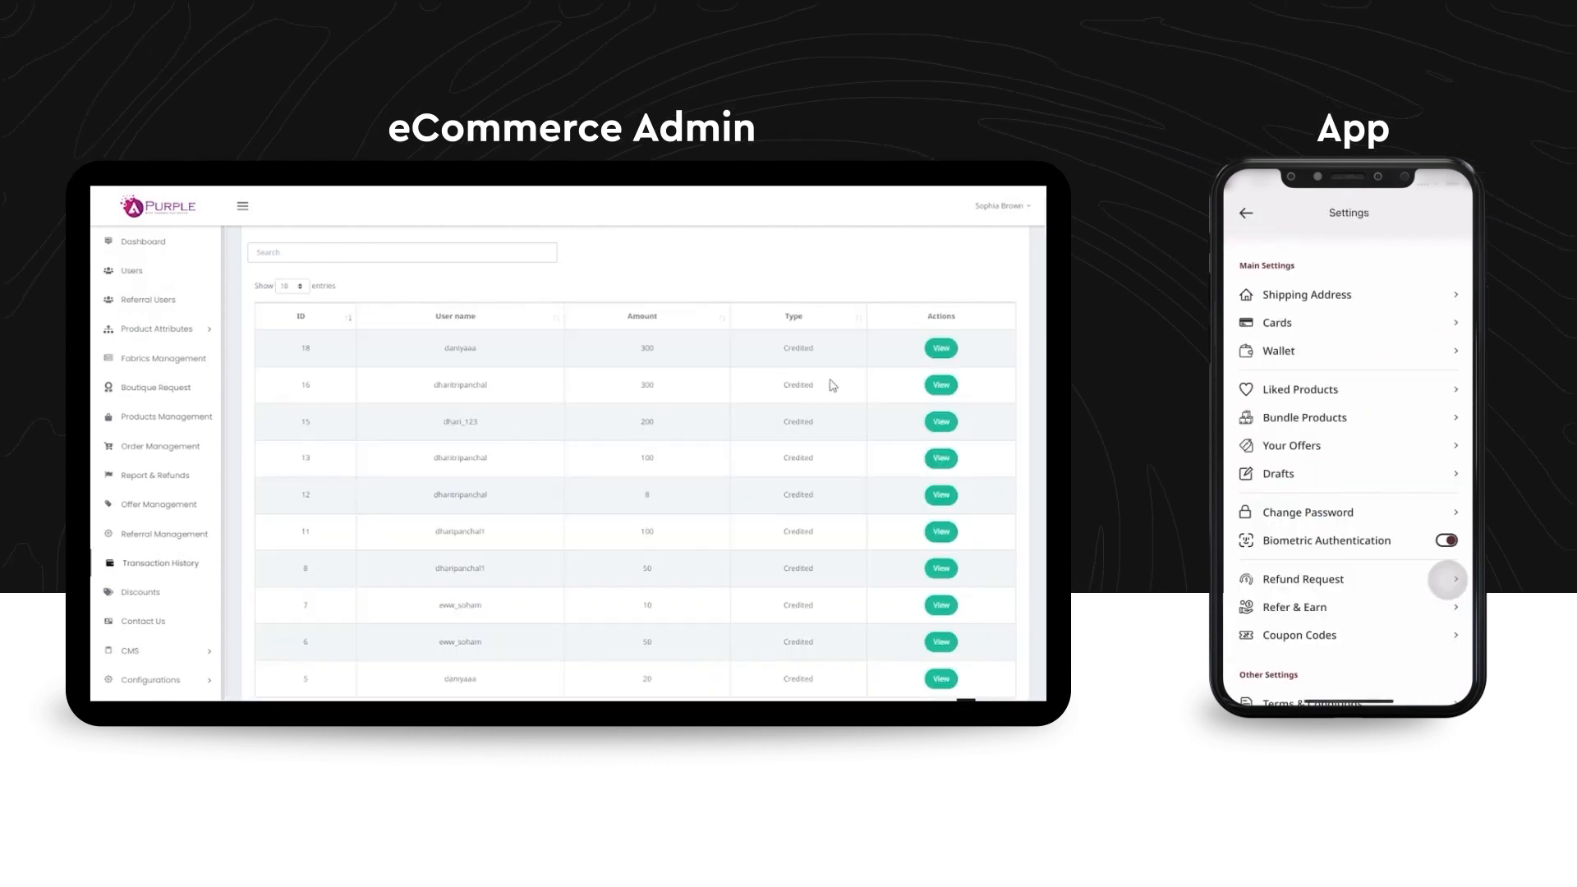
pyautogui.click(1277, 350)
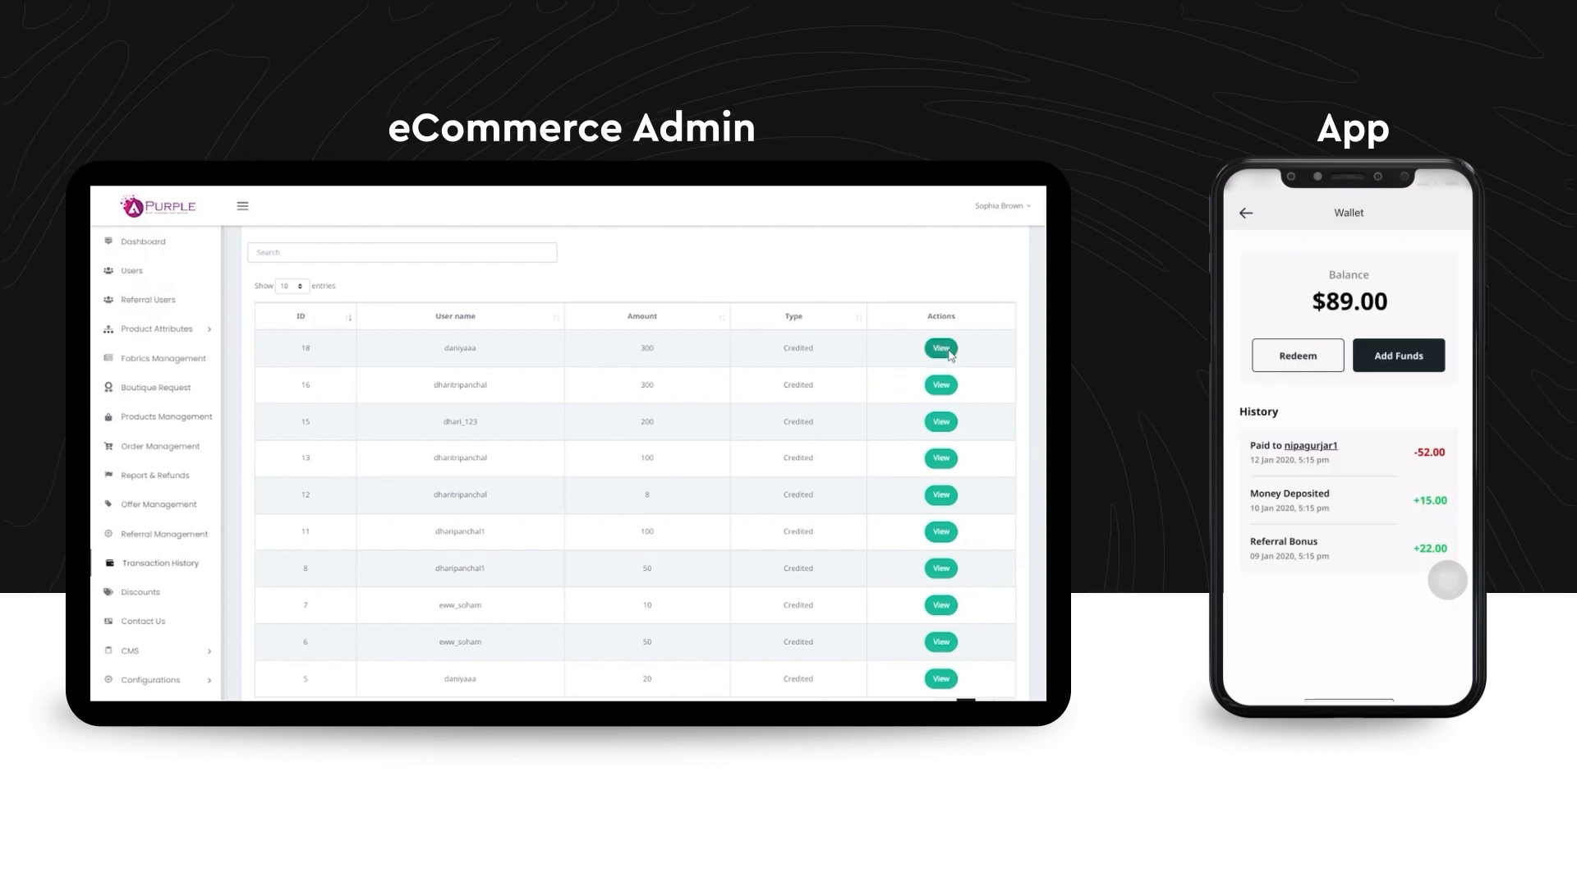
pyautogui.click(1246, 212)
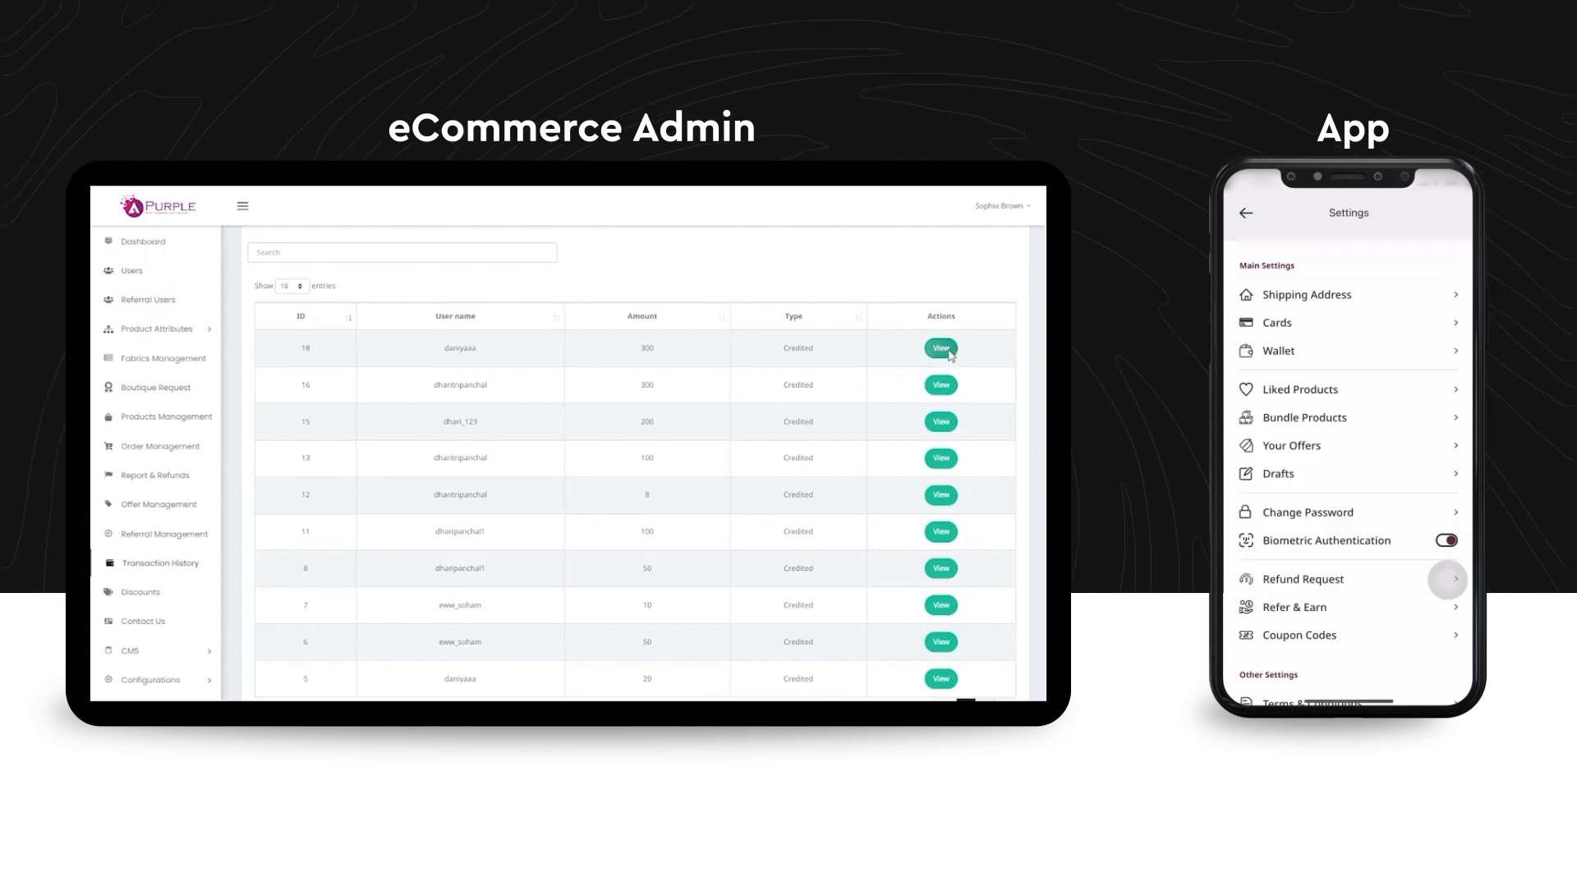
pyautogui.click(140, 592)
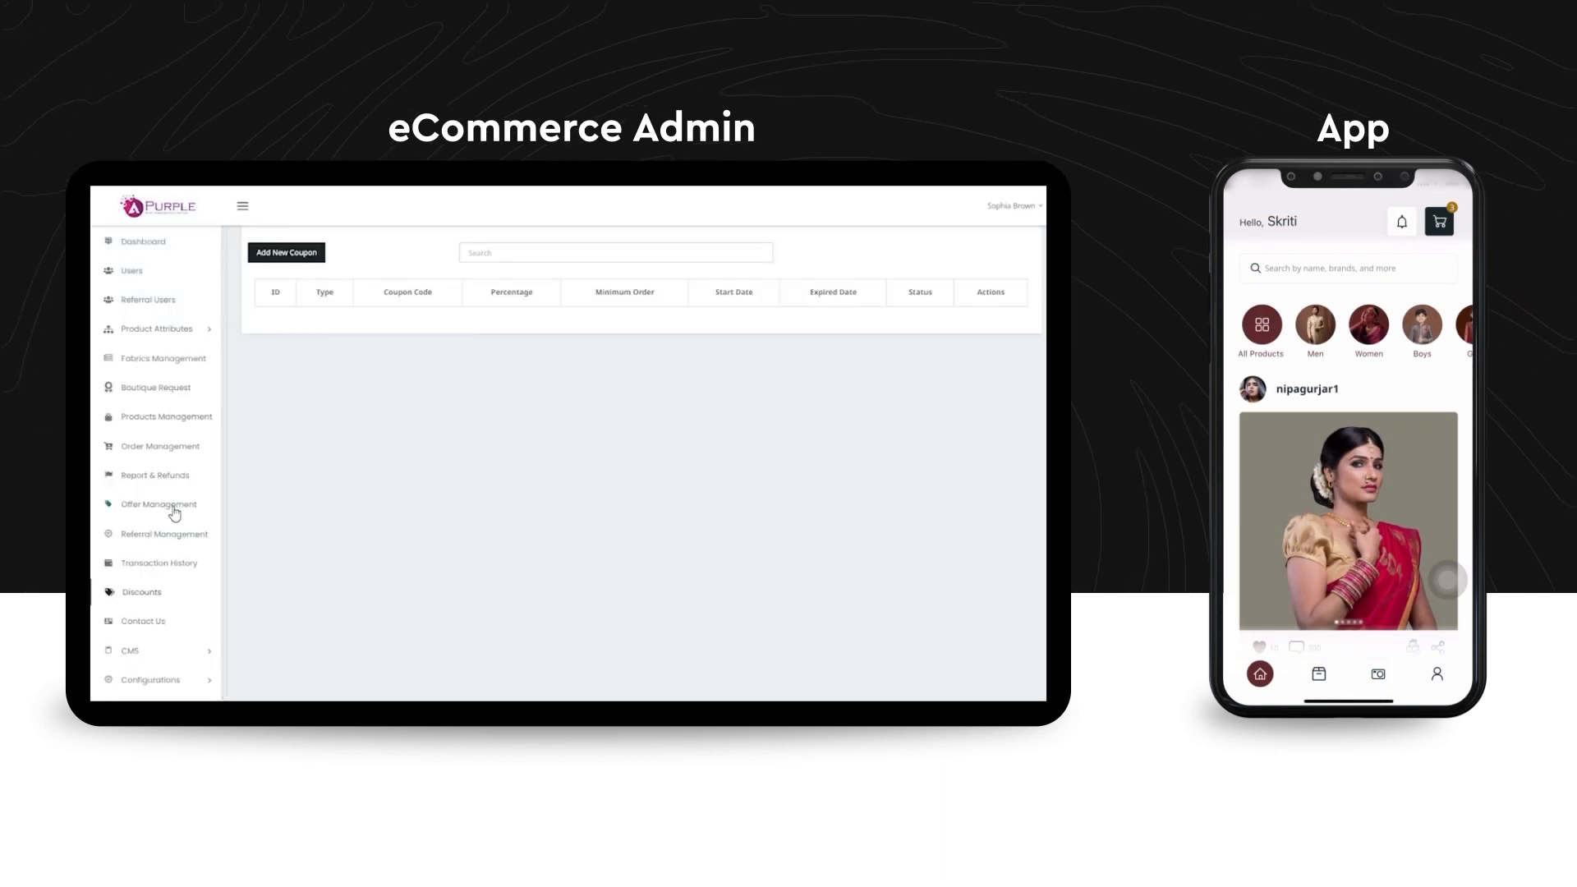
# Show the six discount coupons and bring up FIRST35's Update Discount Coupon form.
pyautogui.click(158, 504)
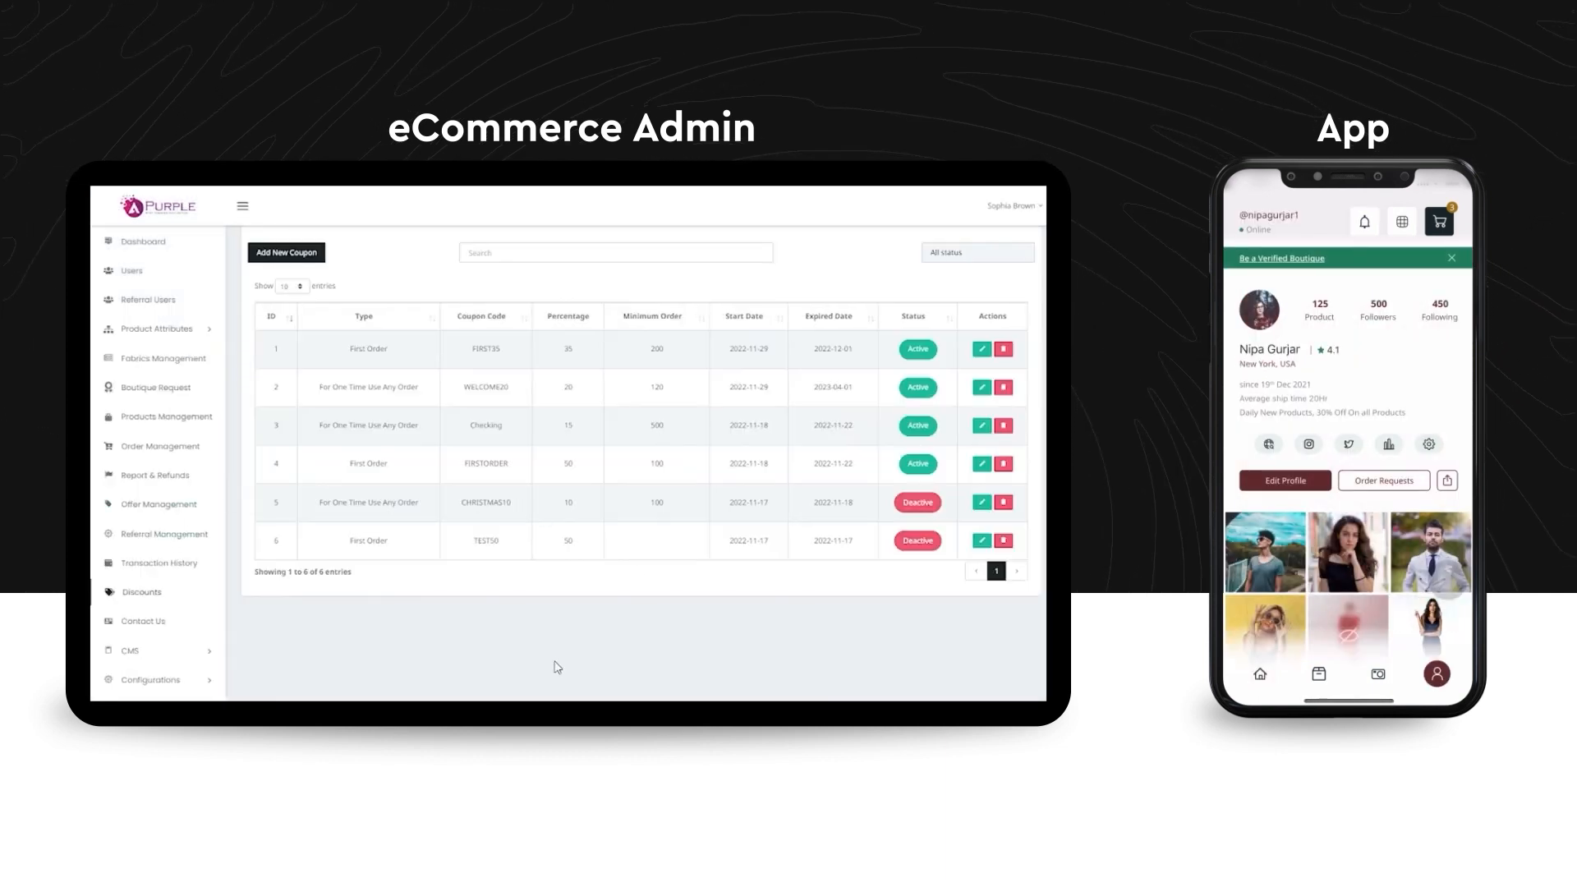
pyautogui.click(1428, 444)
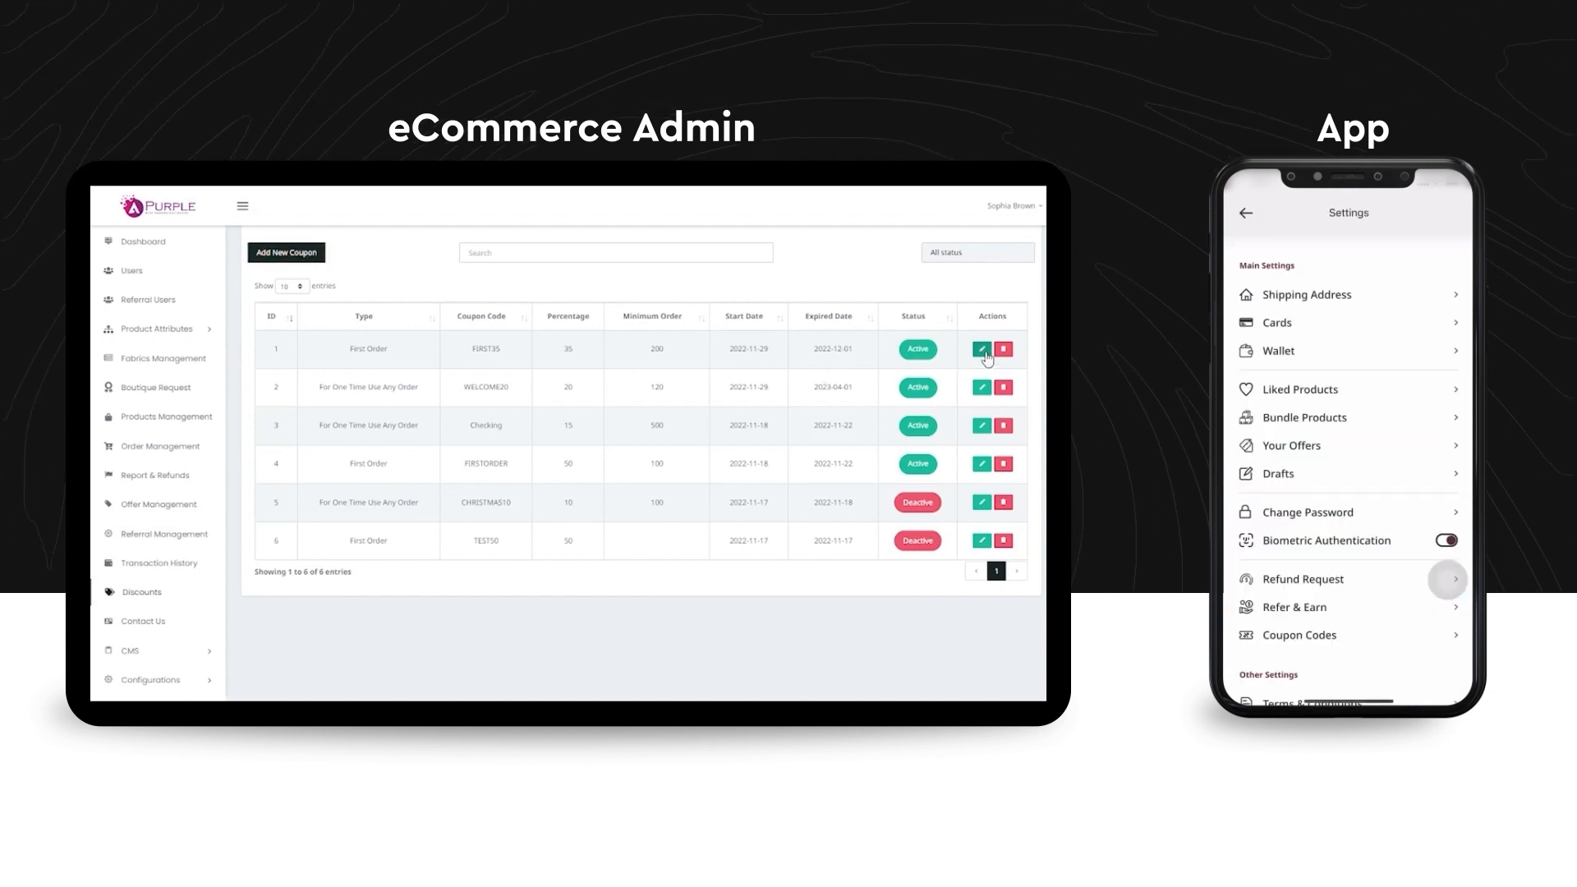
pyautogui.moveTo(717, 462)
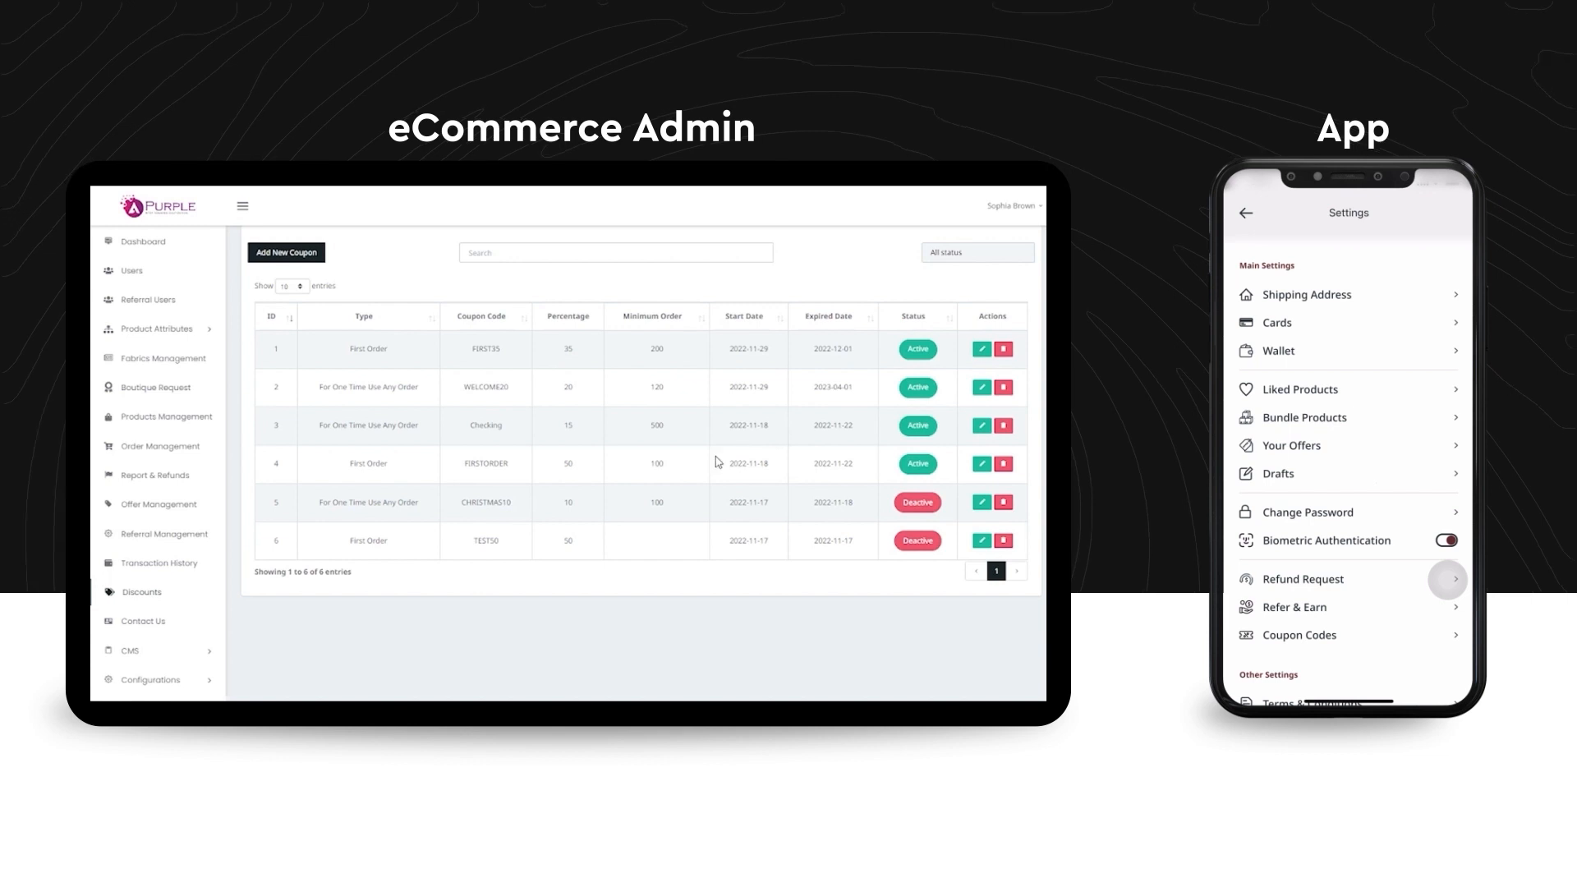
pyautogui.click(981, 348)
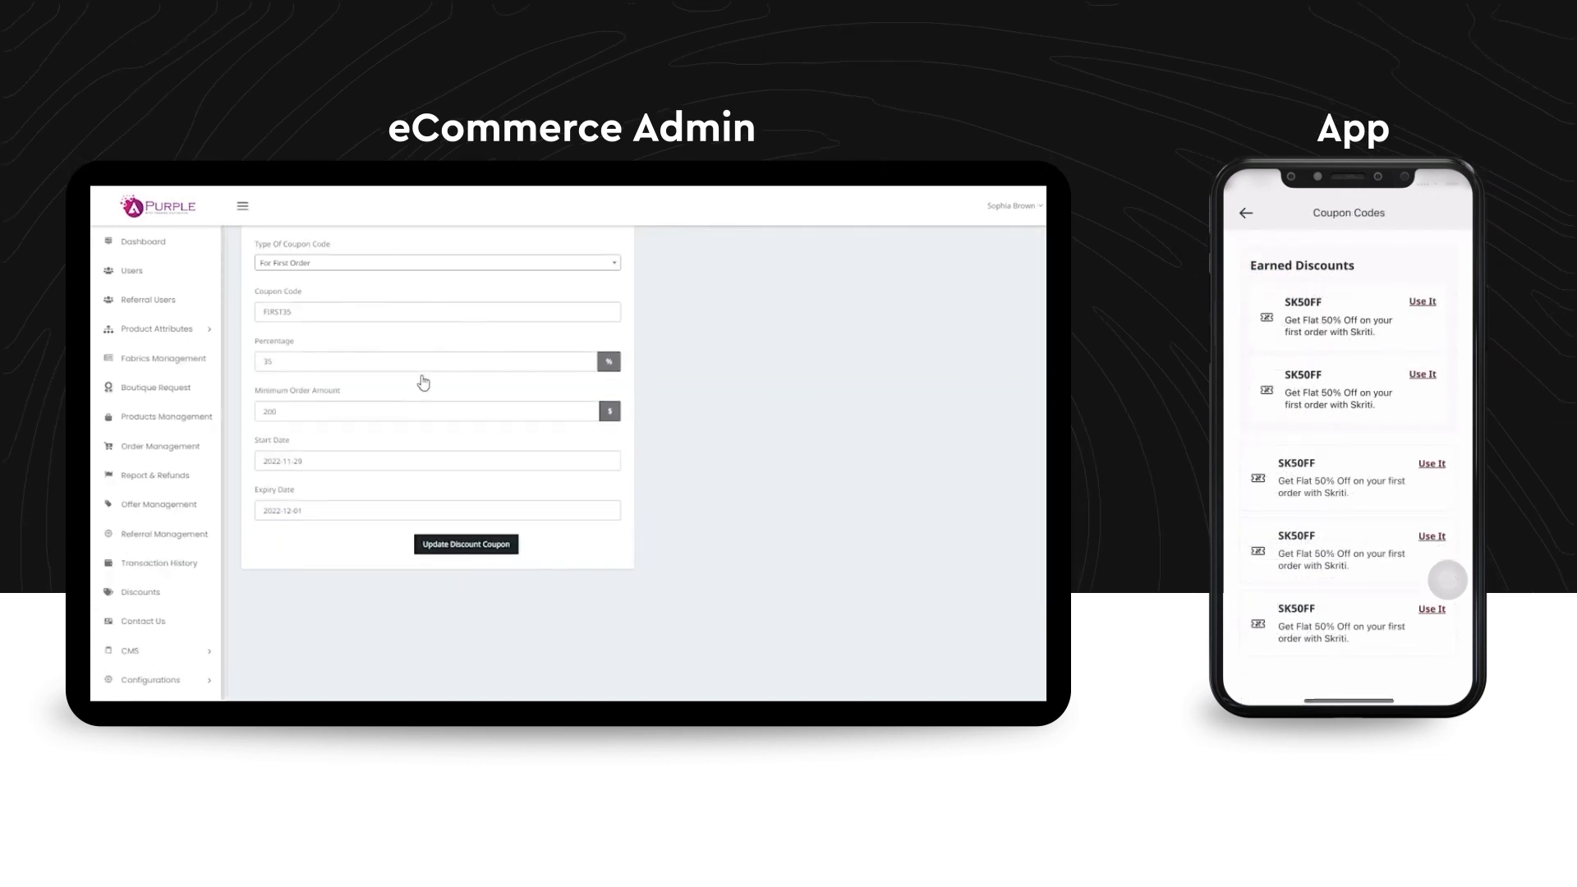
pyautogui.moveTo(488, 268)
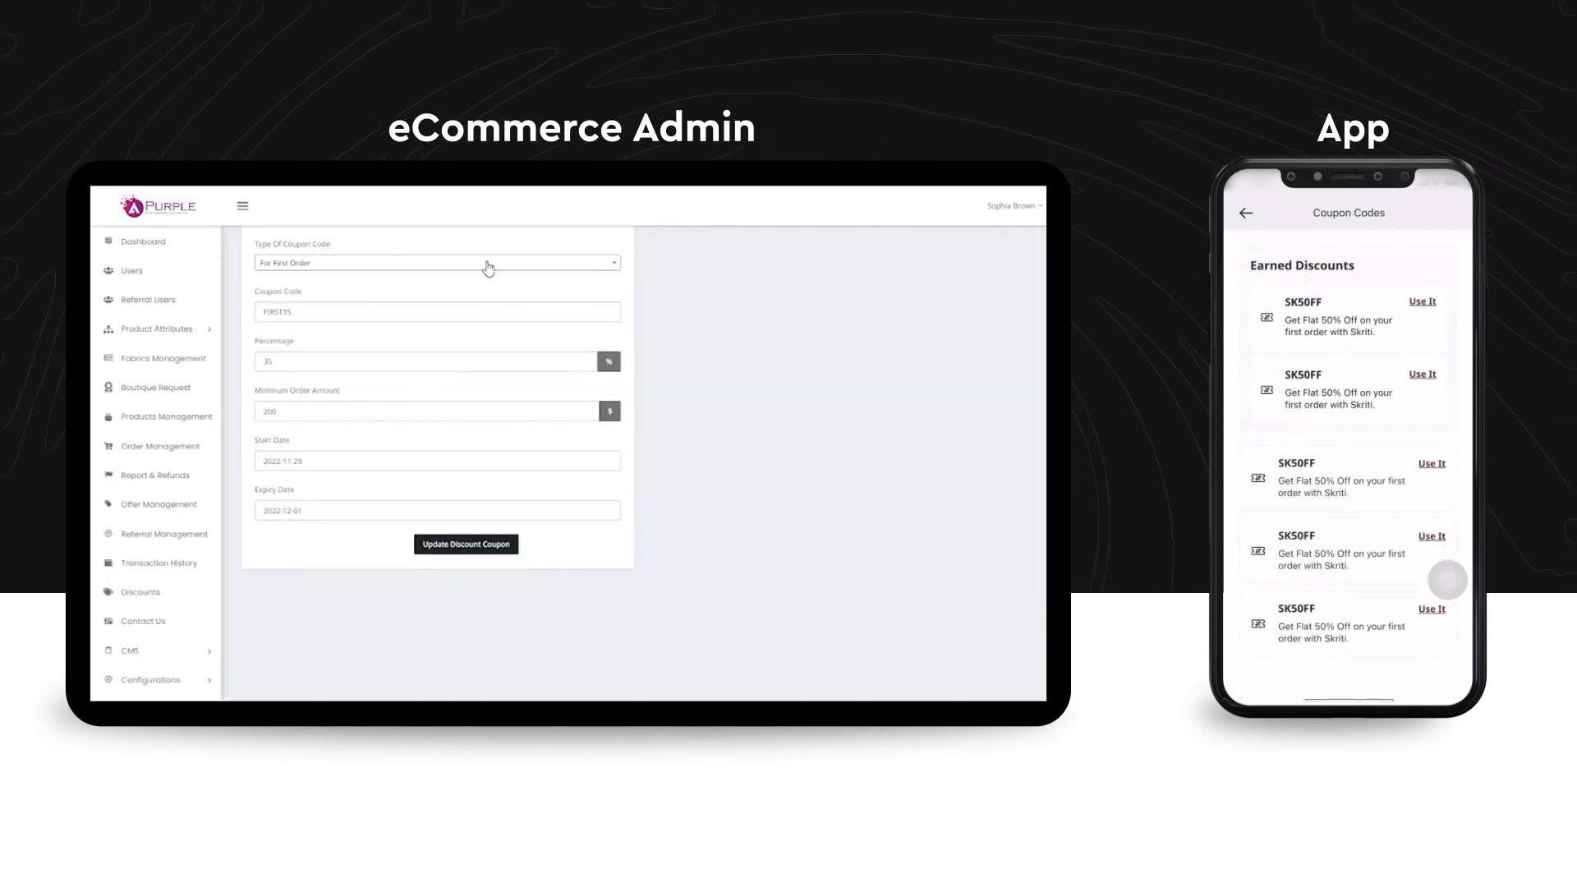
pyautogui.moveTo(401, 531)
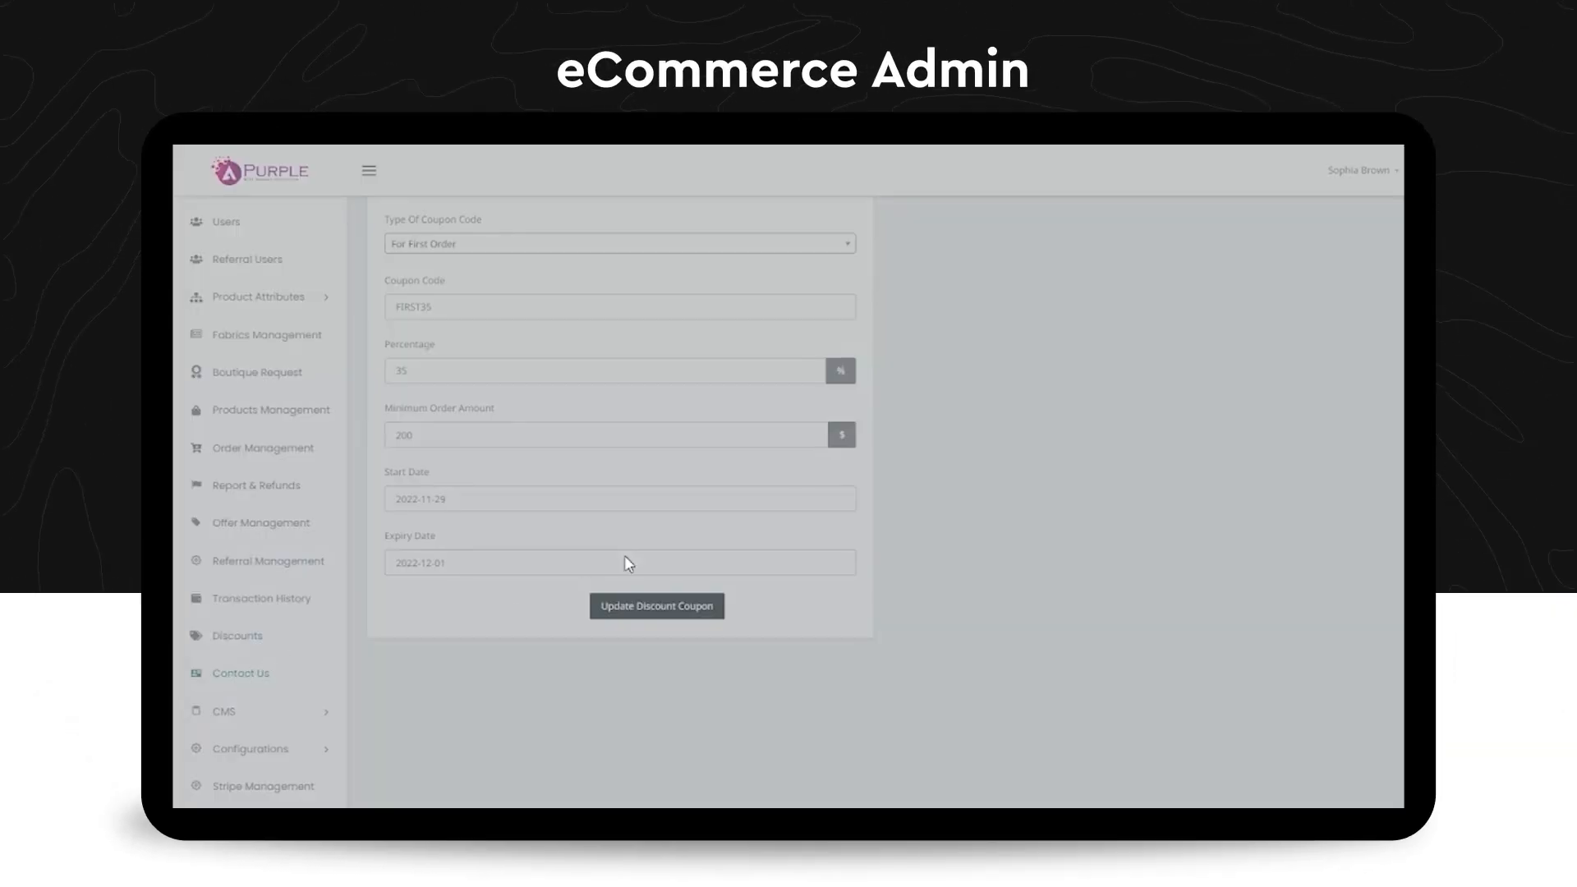
# Show the Contact Us messages and bring up Update ContactUs for the Guest user's message.
pyautogui.click(239, 674)
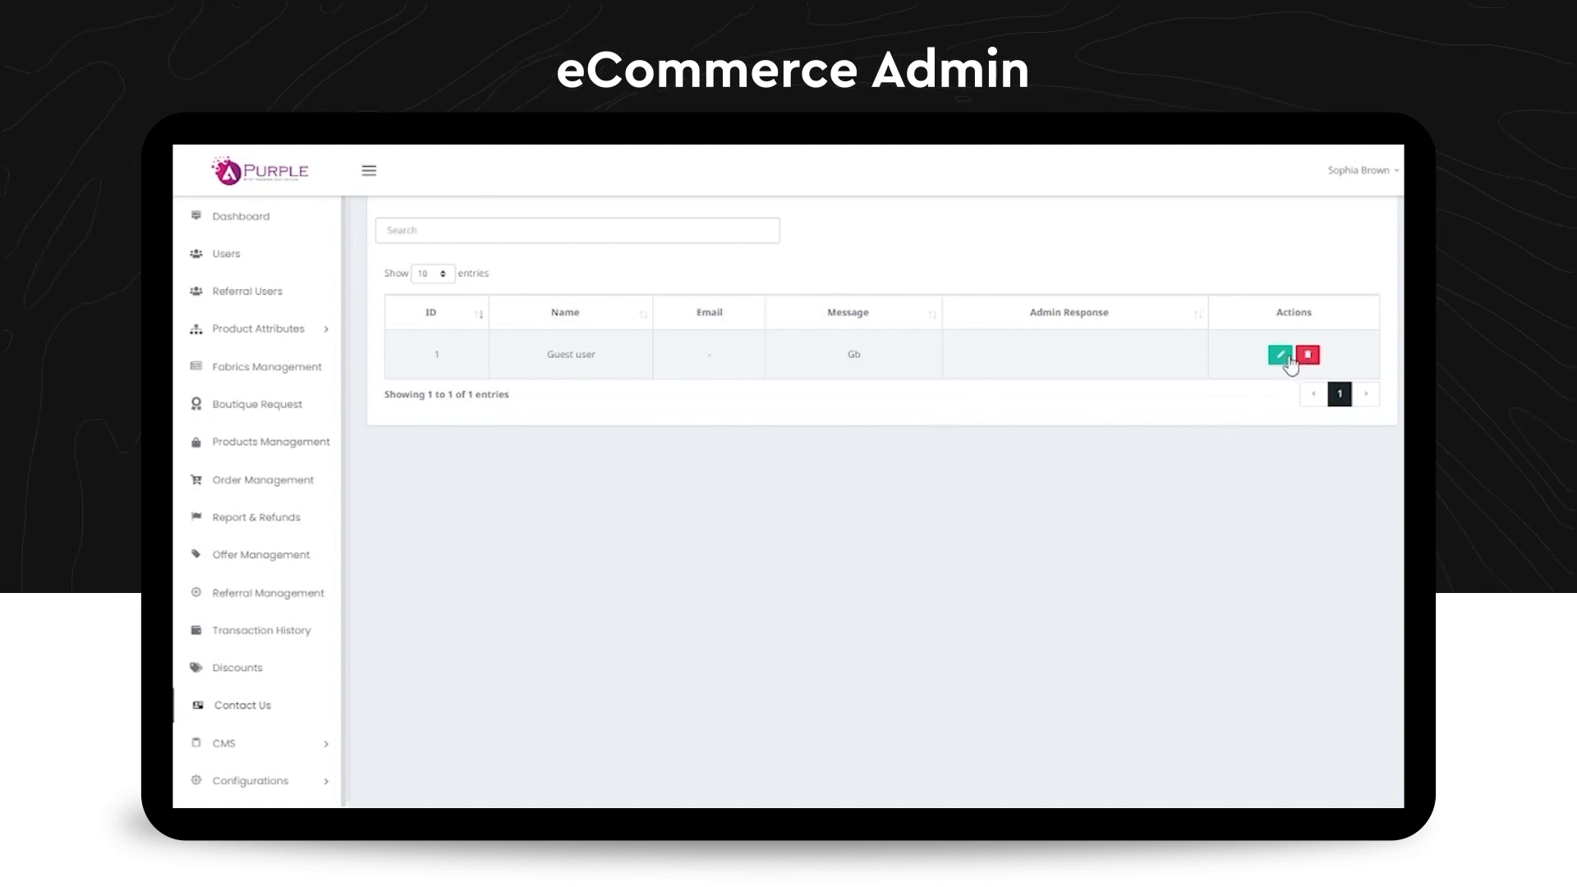
pyautogui.click(1278, 355)
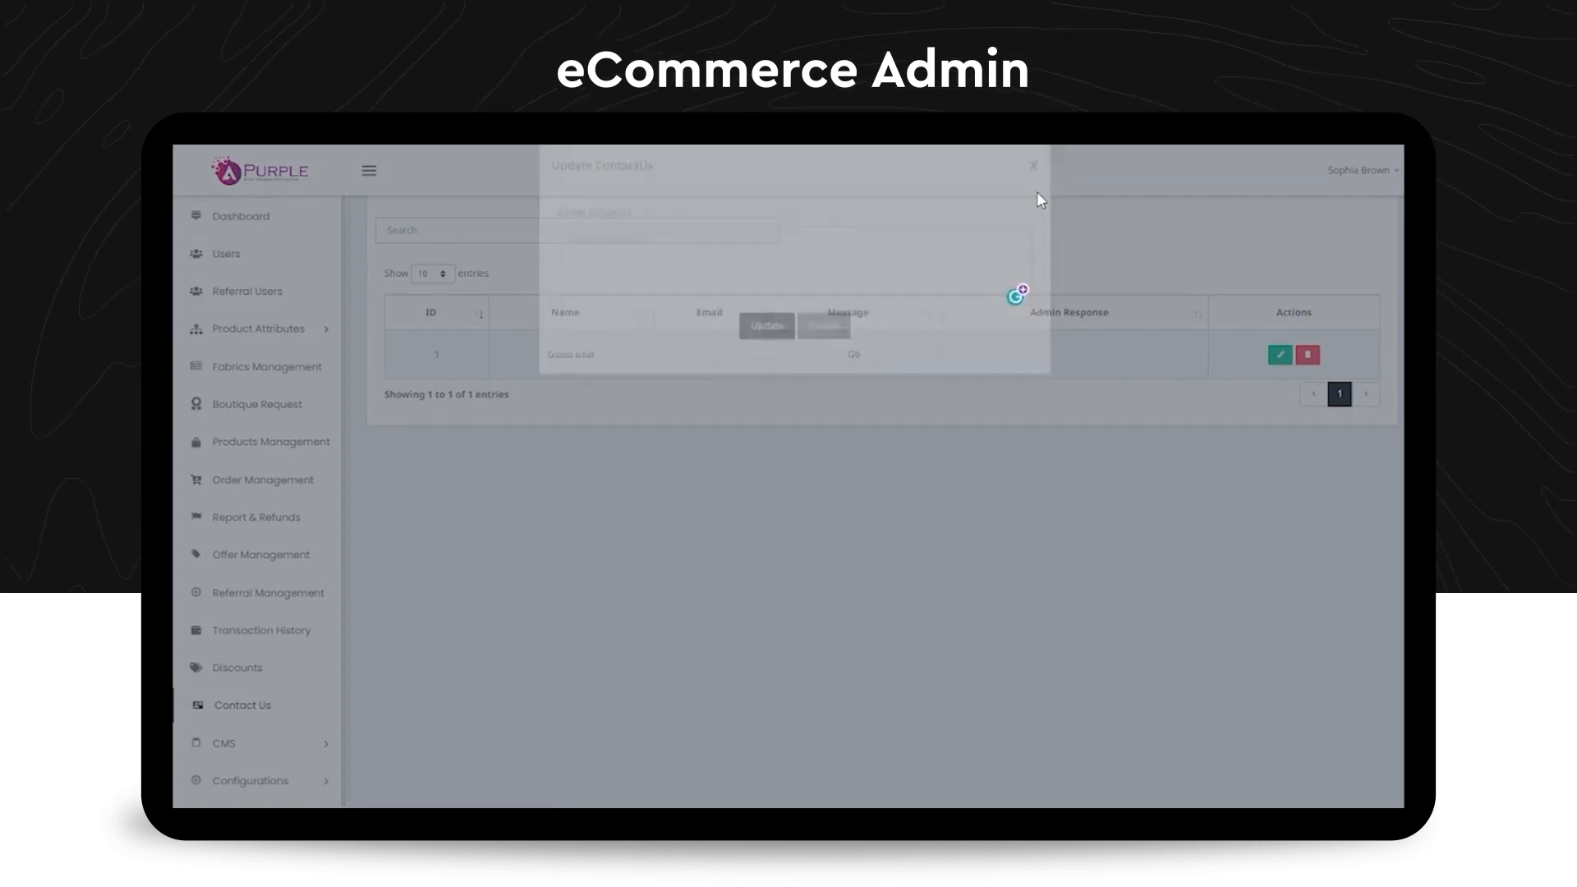
# View the Privacy & Policy page content, then the About Us page content under CMS.
pyautogui.click(1032, 164)
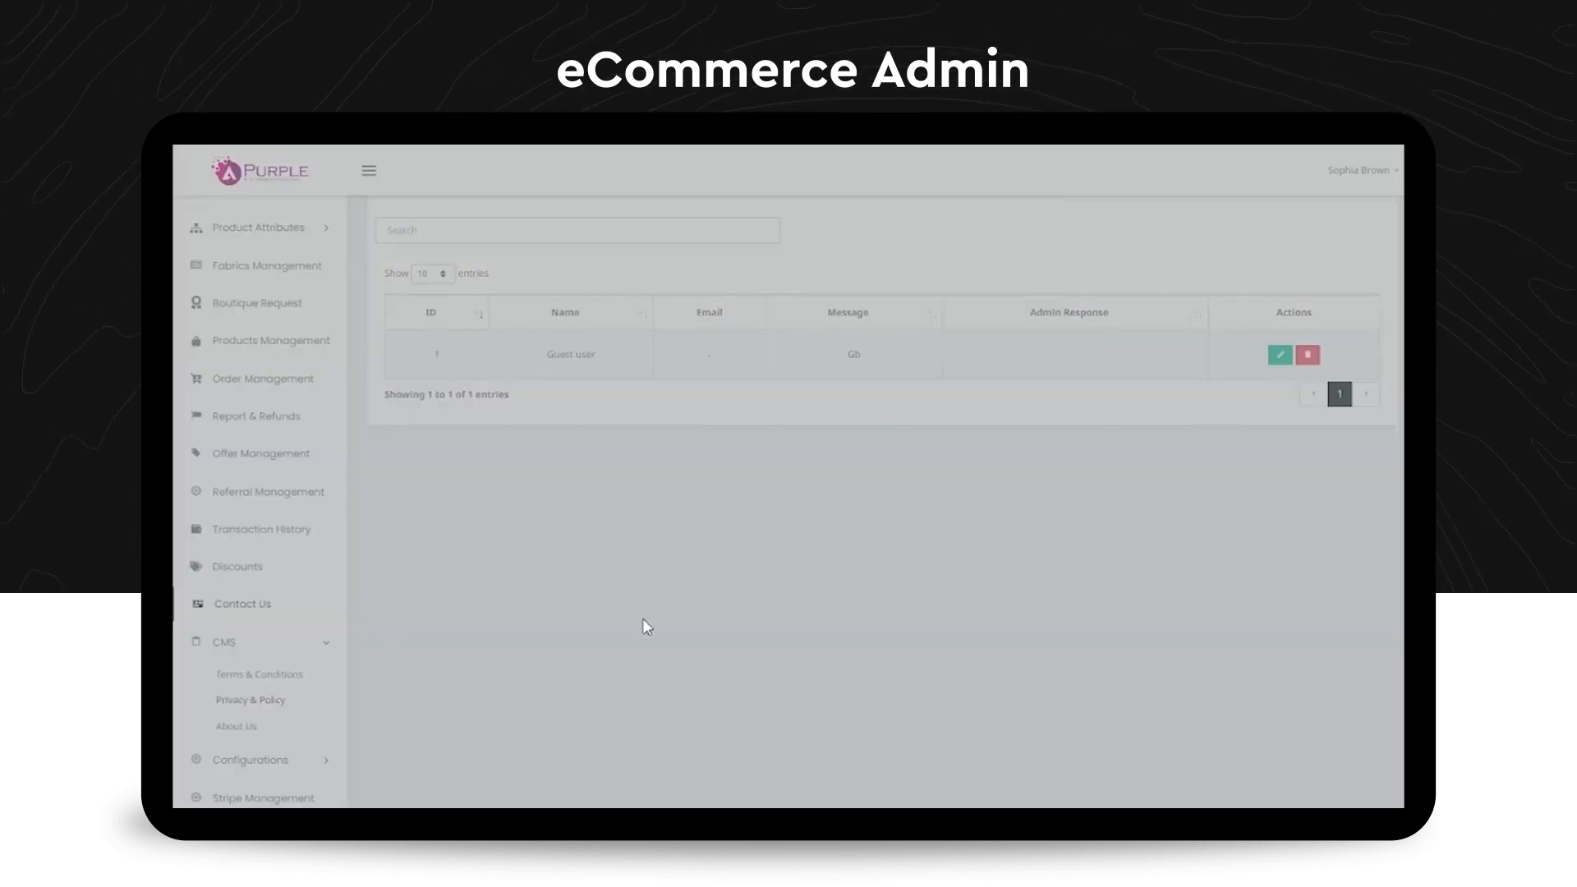
pyautogui.click(250, 700)
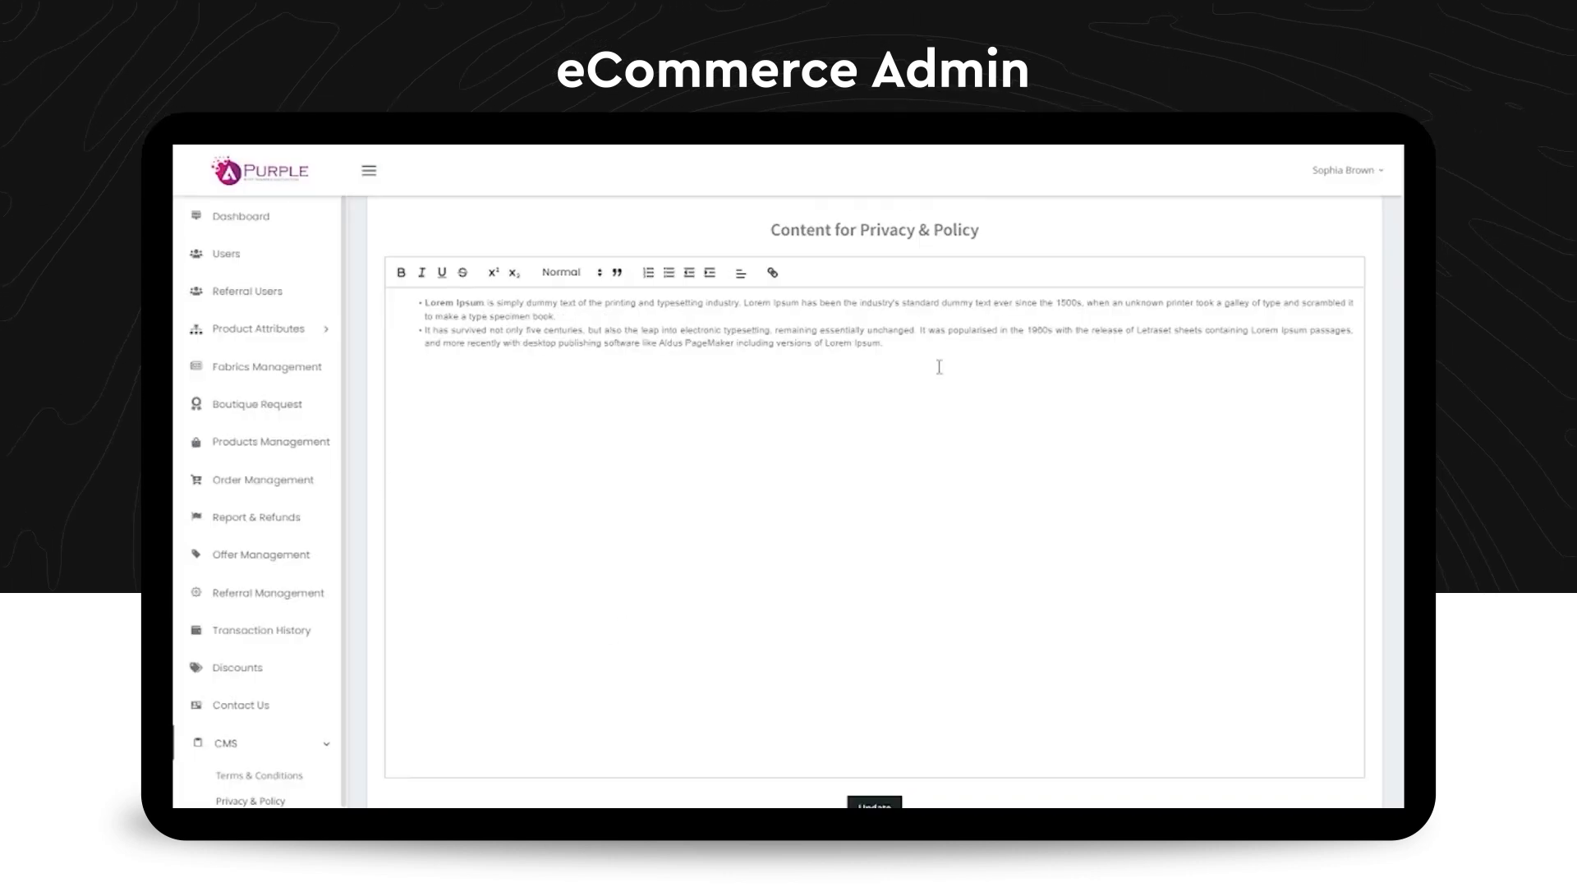
pyautogui.scroll(-3)
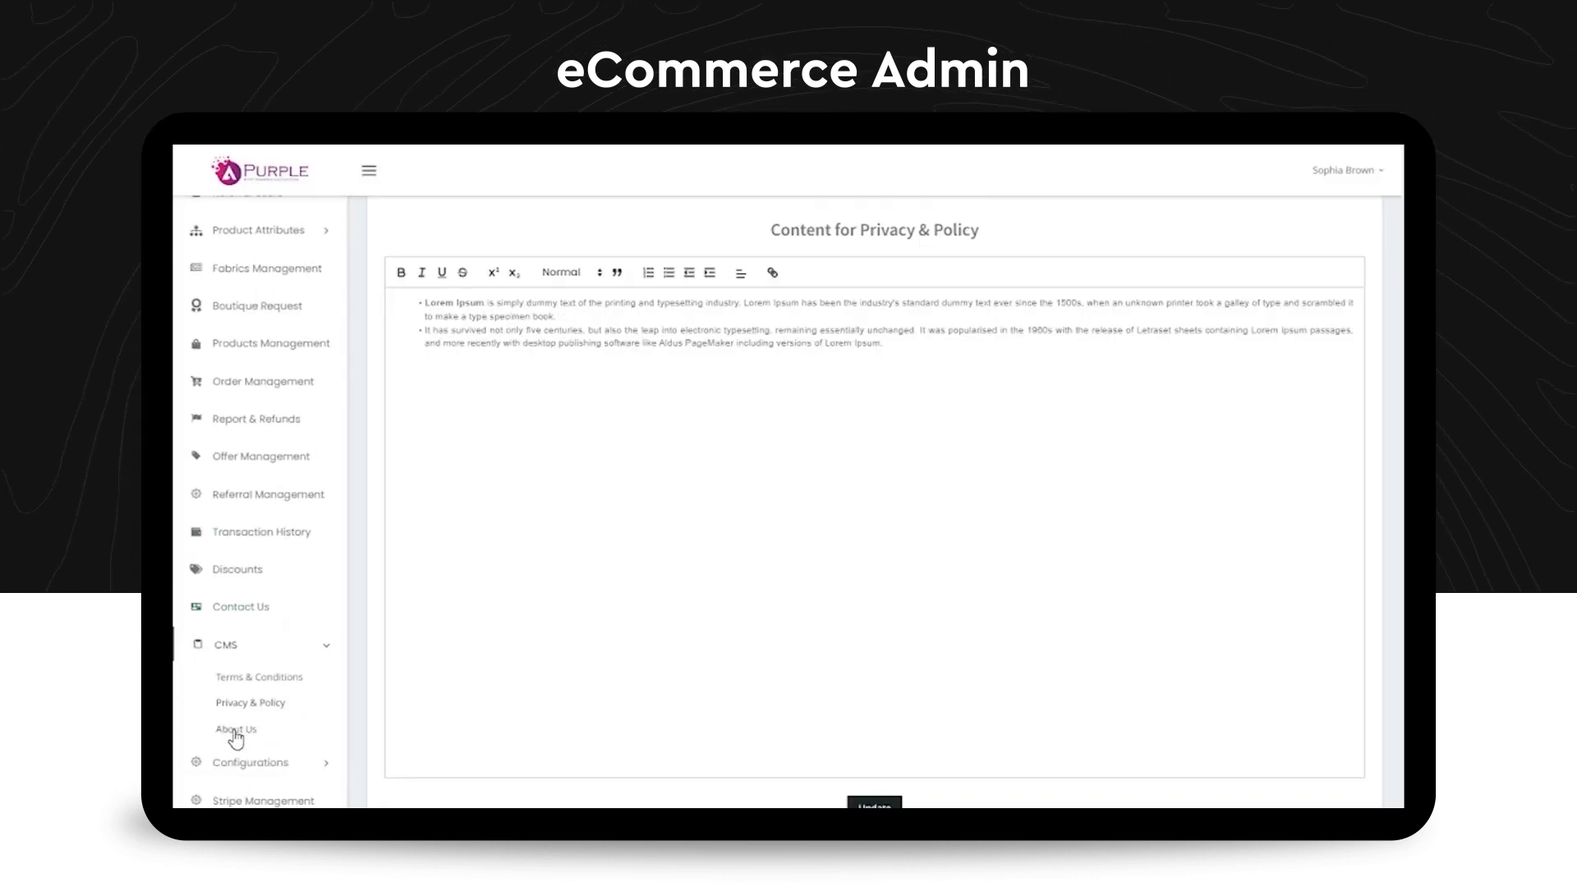
pyautogui.click(235, 730)
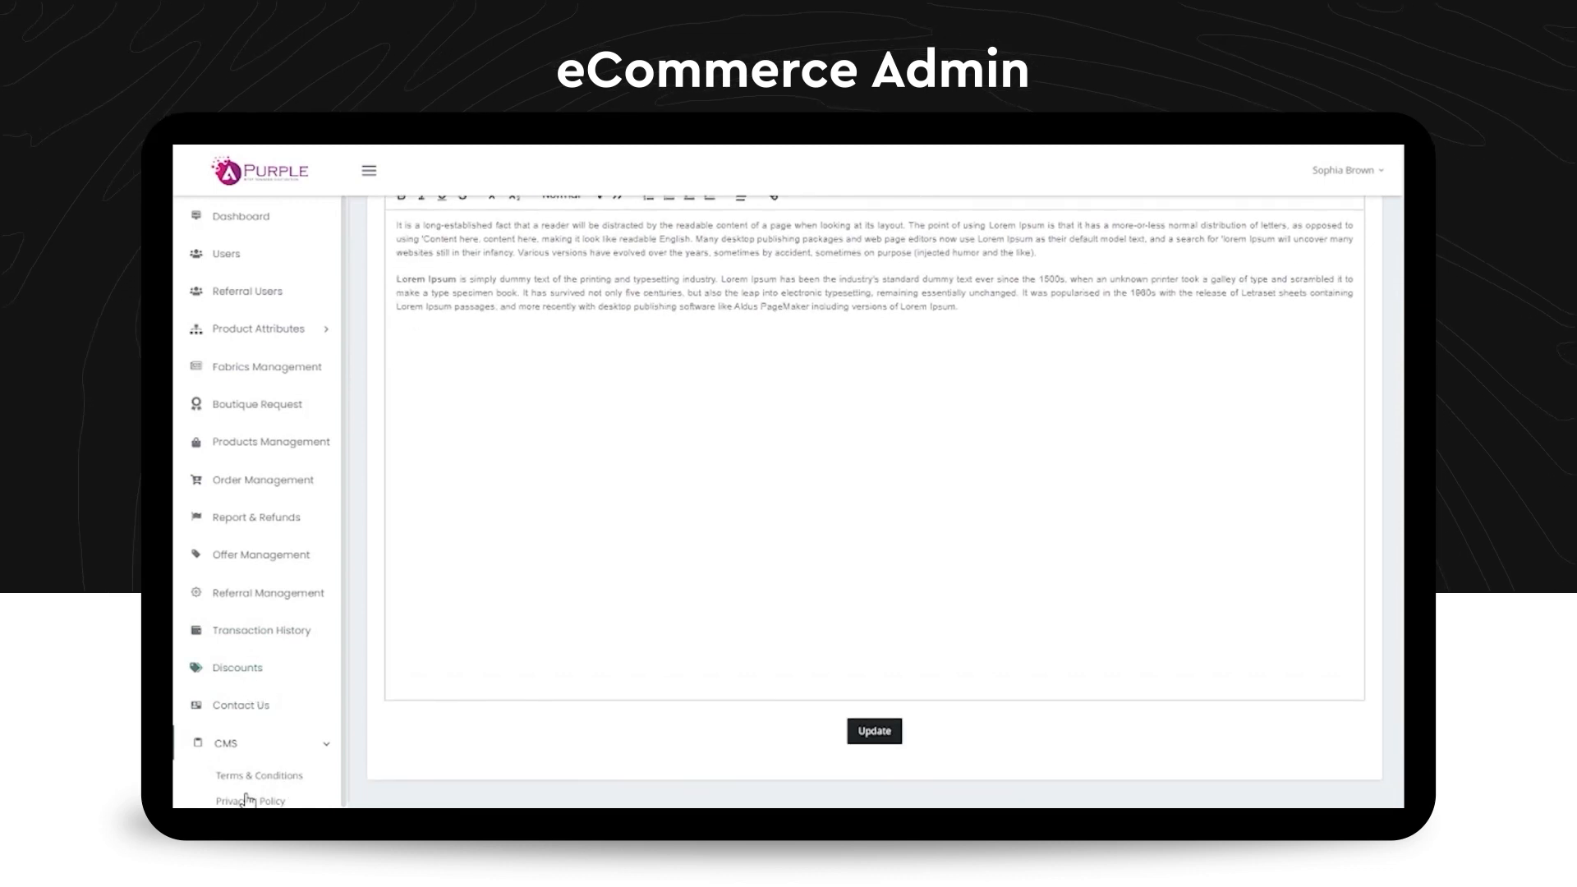
pyautogui.click(225, 742)
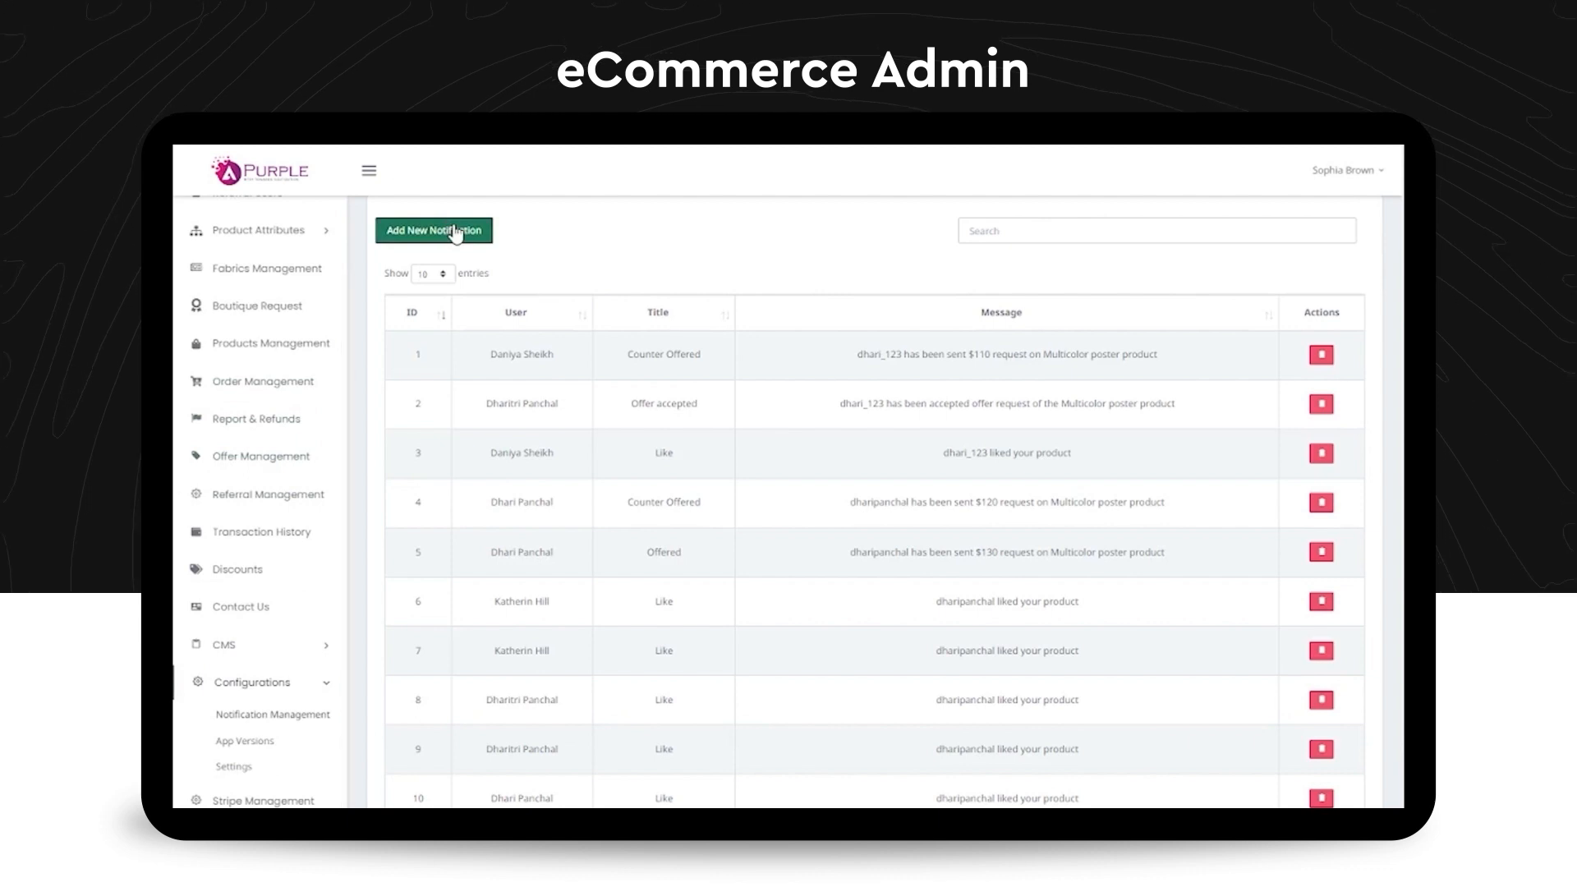
pyautogui.moveTo(585, 271)
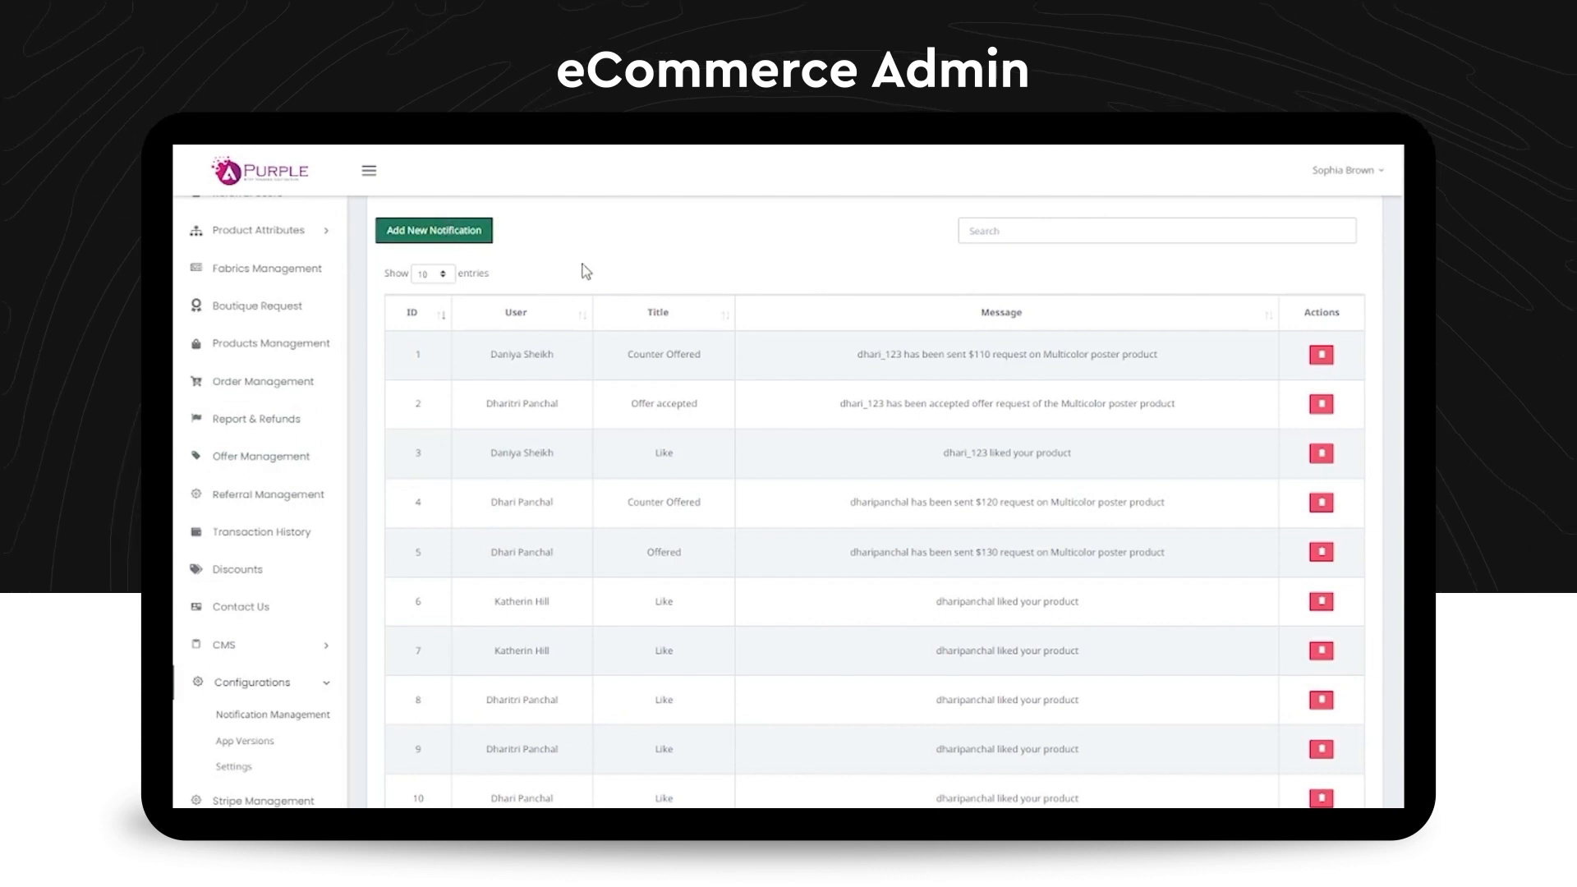
# Start a new notification with blank title, message and audience, then expand Configurations.
pyautogui.click(433, 230)
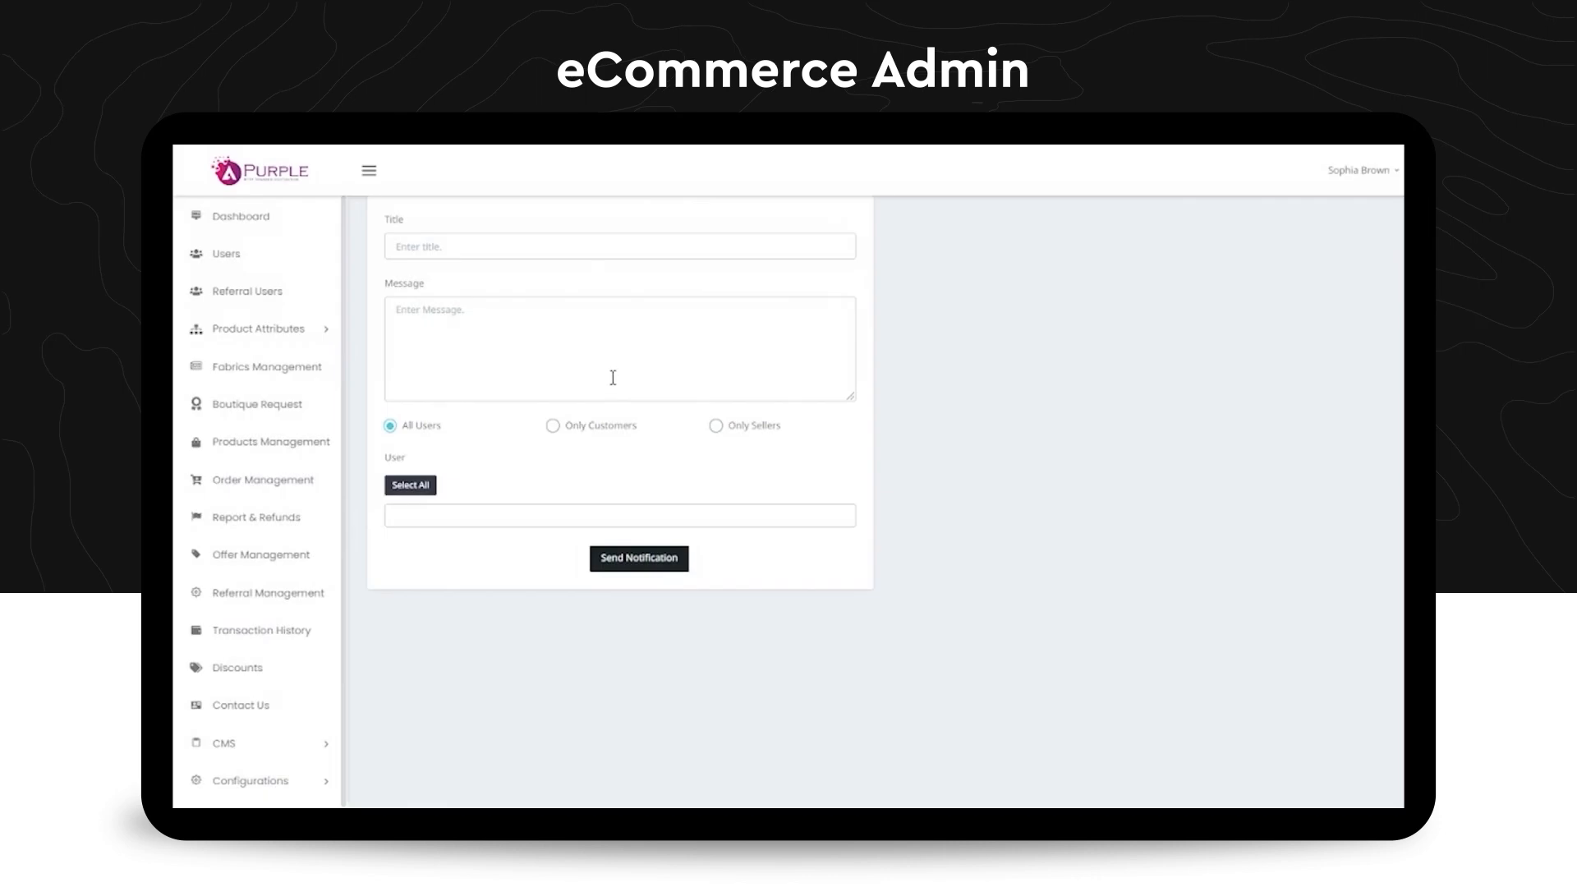
pyautogui.moveTo(208, 784)
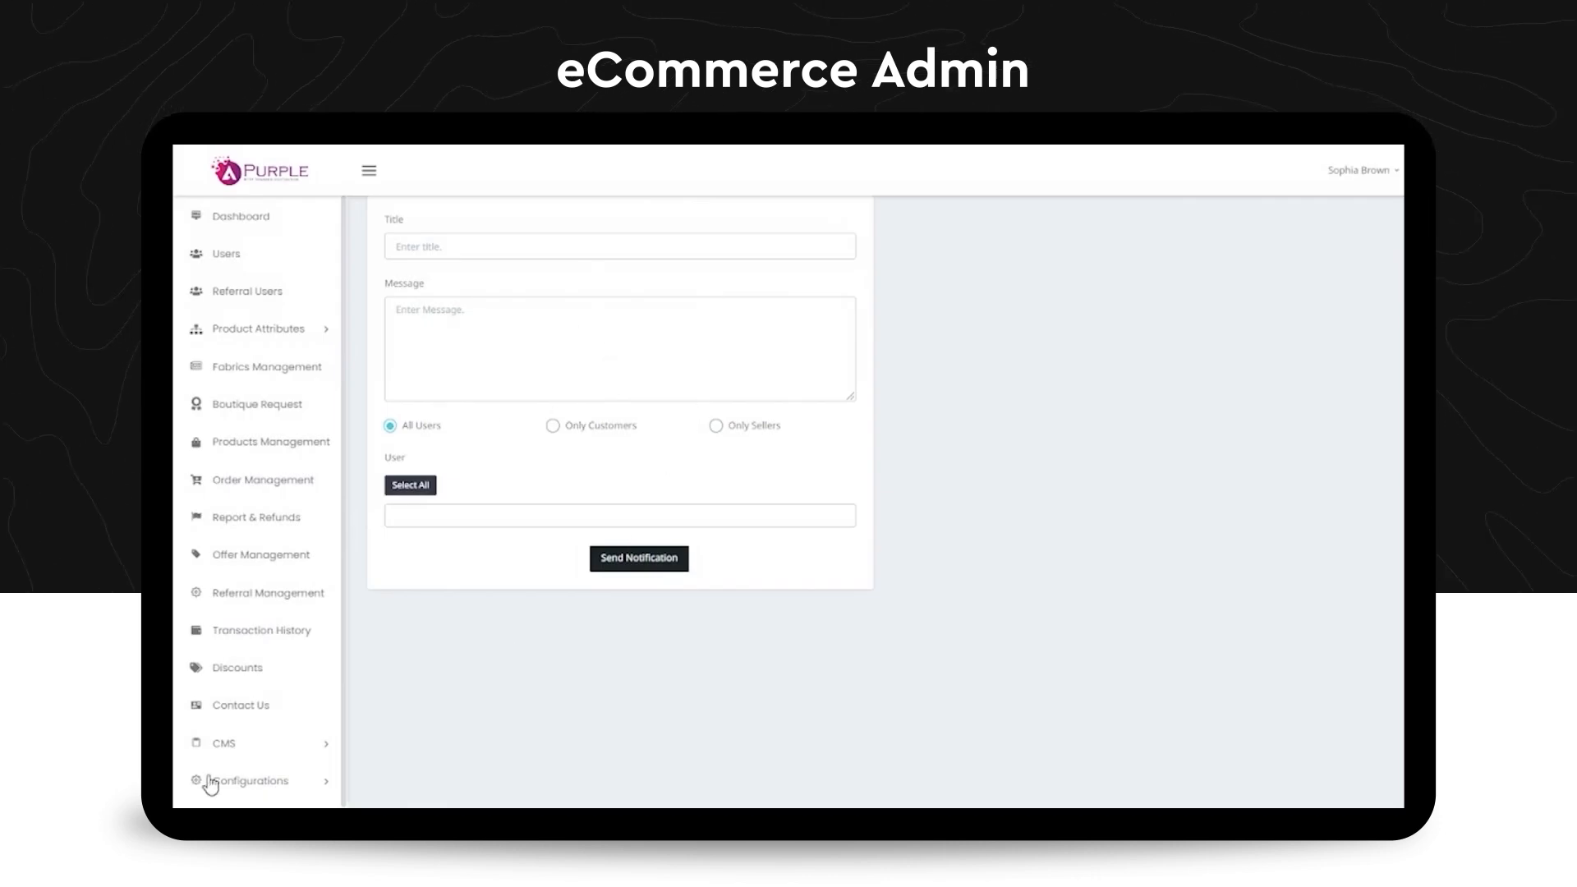
pyautogui.click(248, 780)
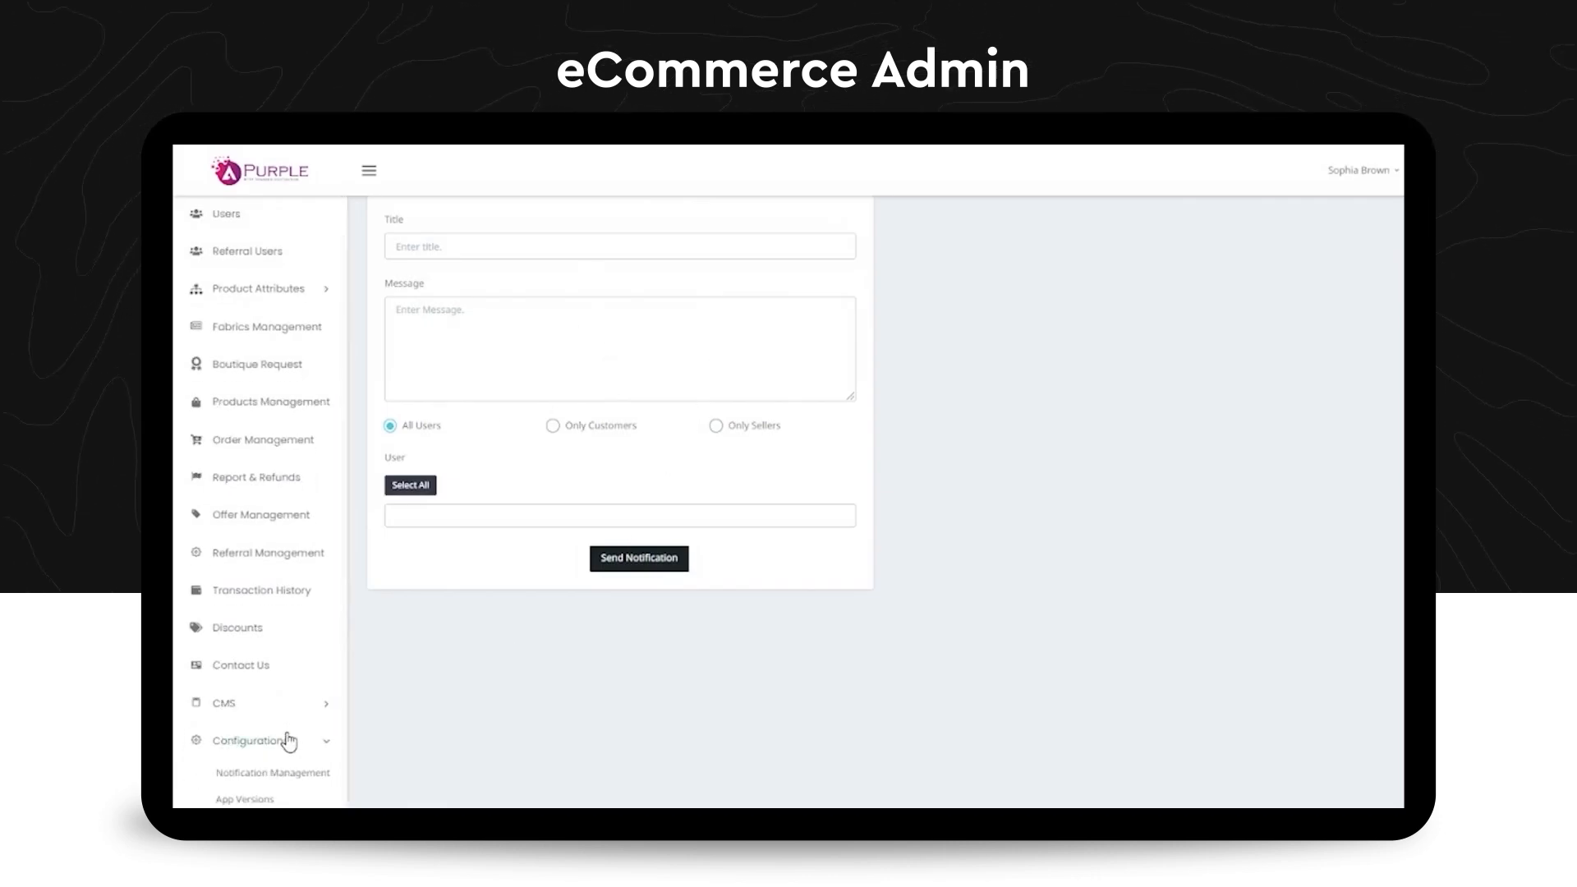
pyautogui.moveTo(388, 580)
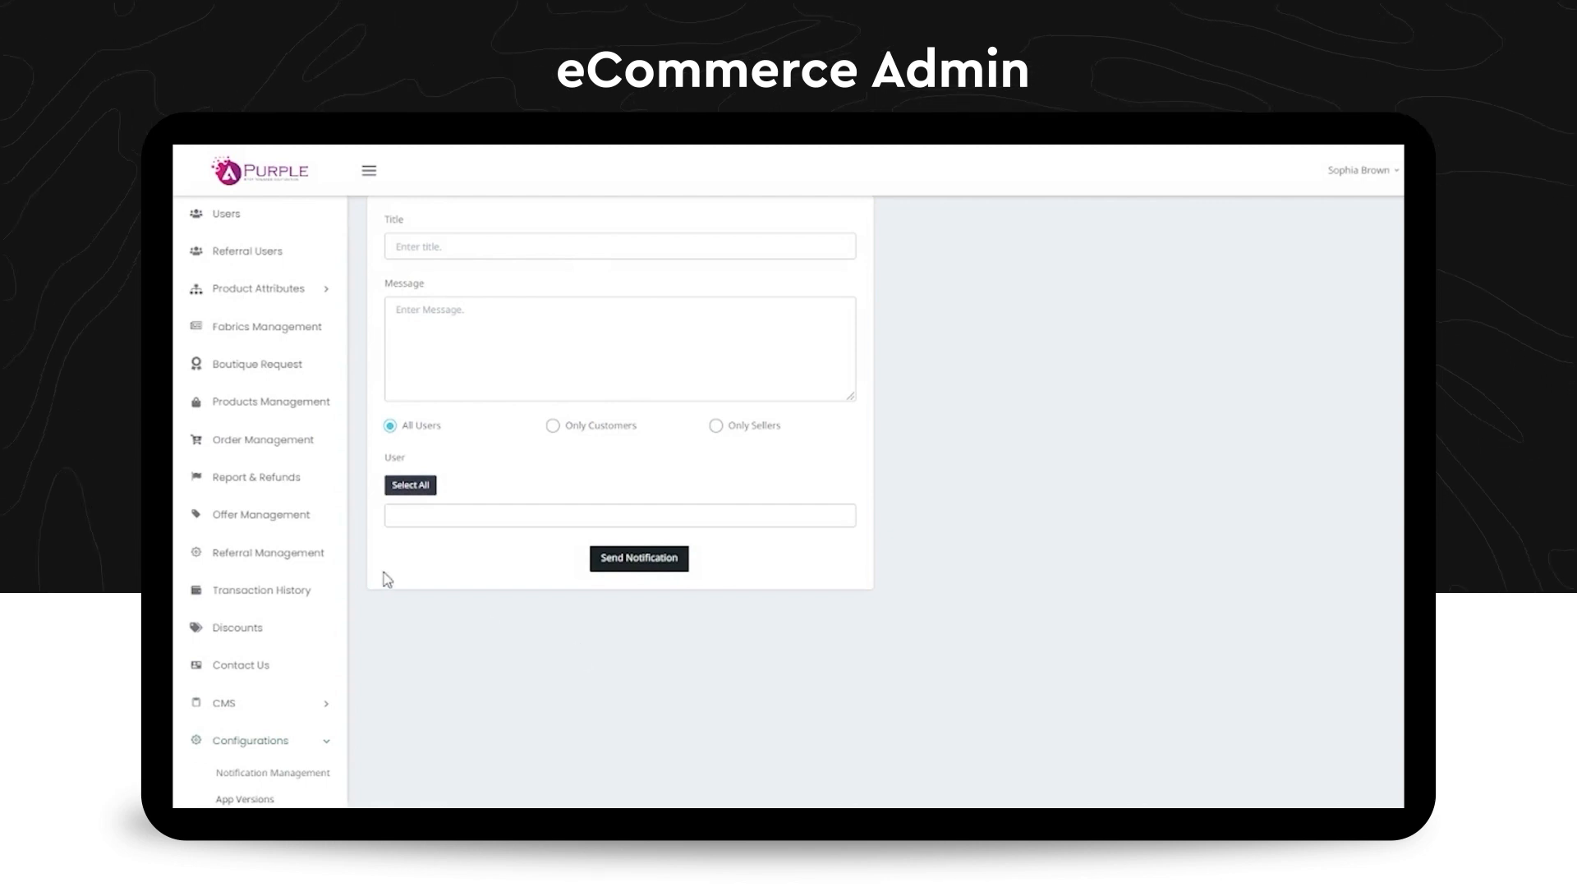
# View the App Versions settings showing Android version 1.0.12 with update and maintenance options.
pyautogui.click(243, 799)
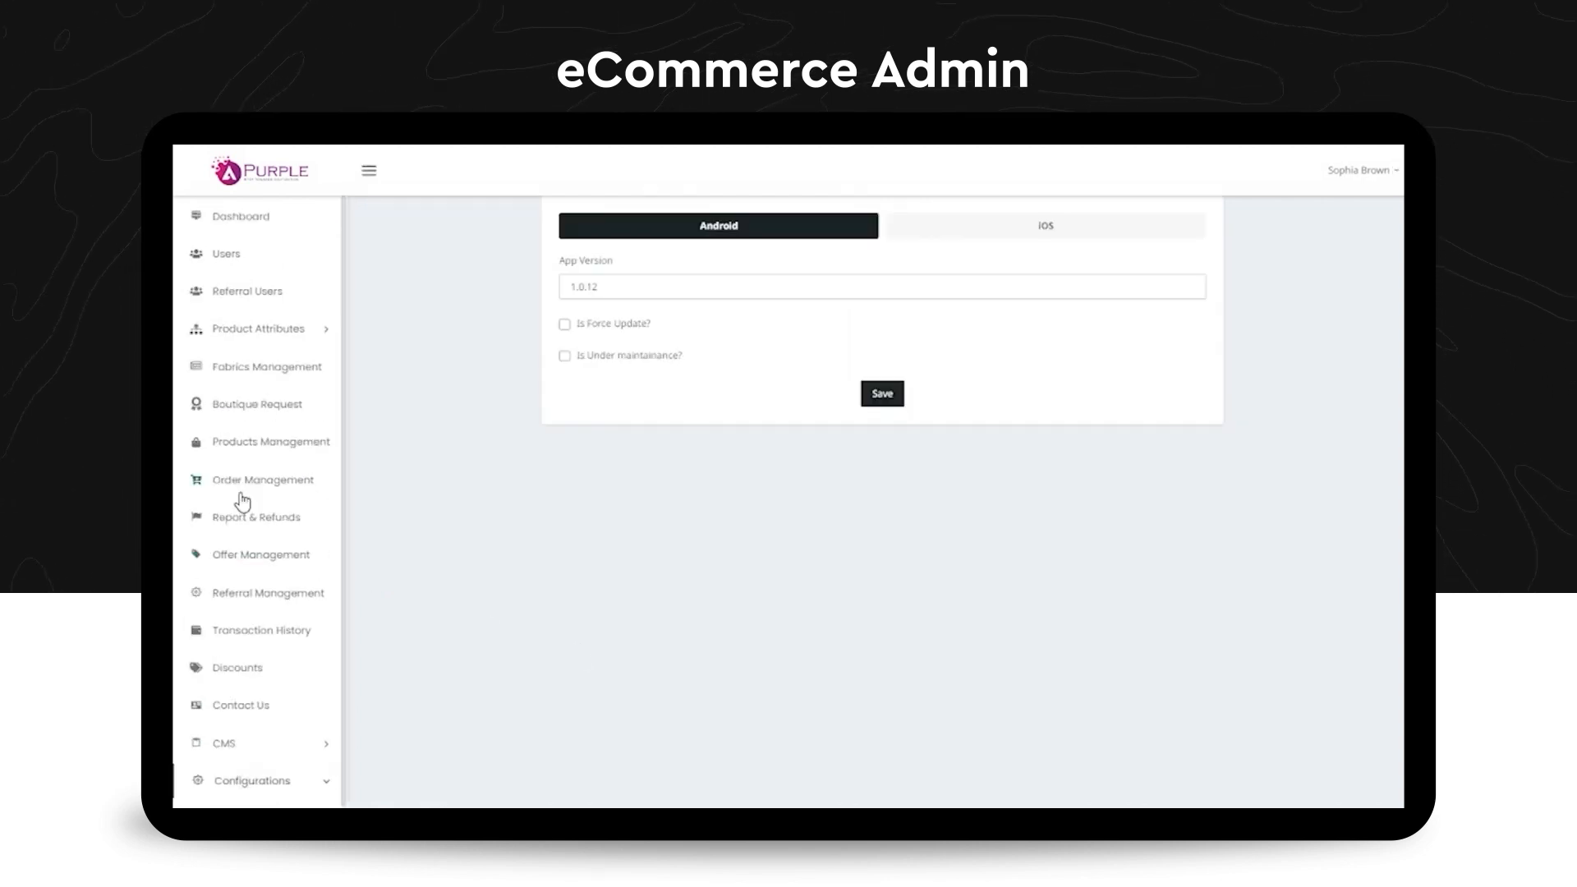
pyautogui.moveTo(199, 693)
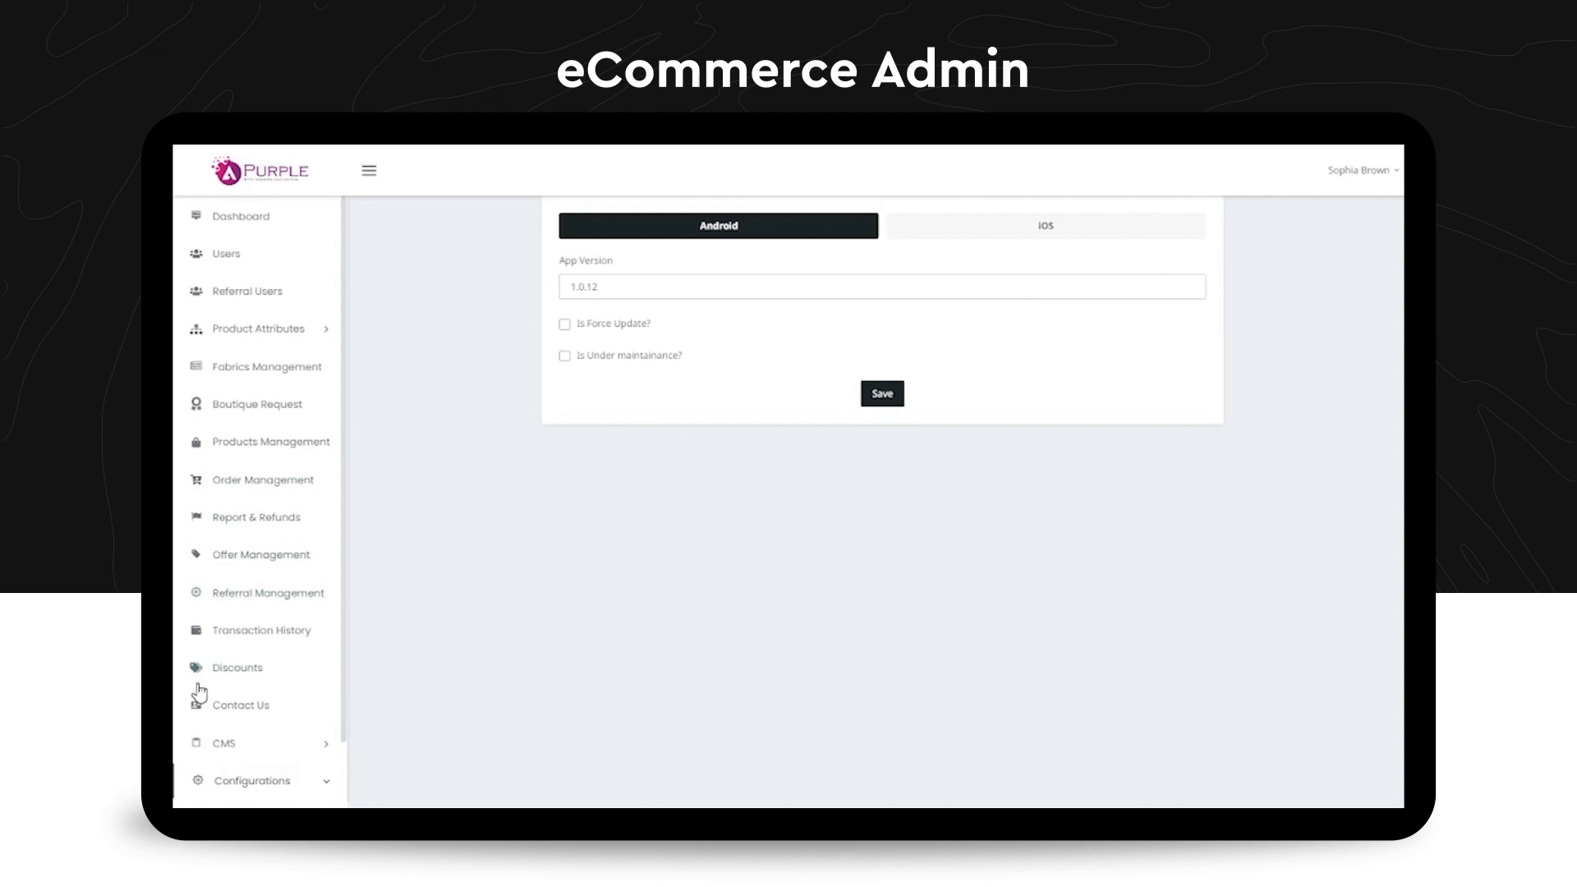
pyautogui.click(251, 779)
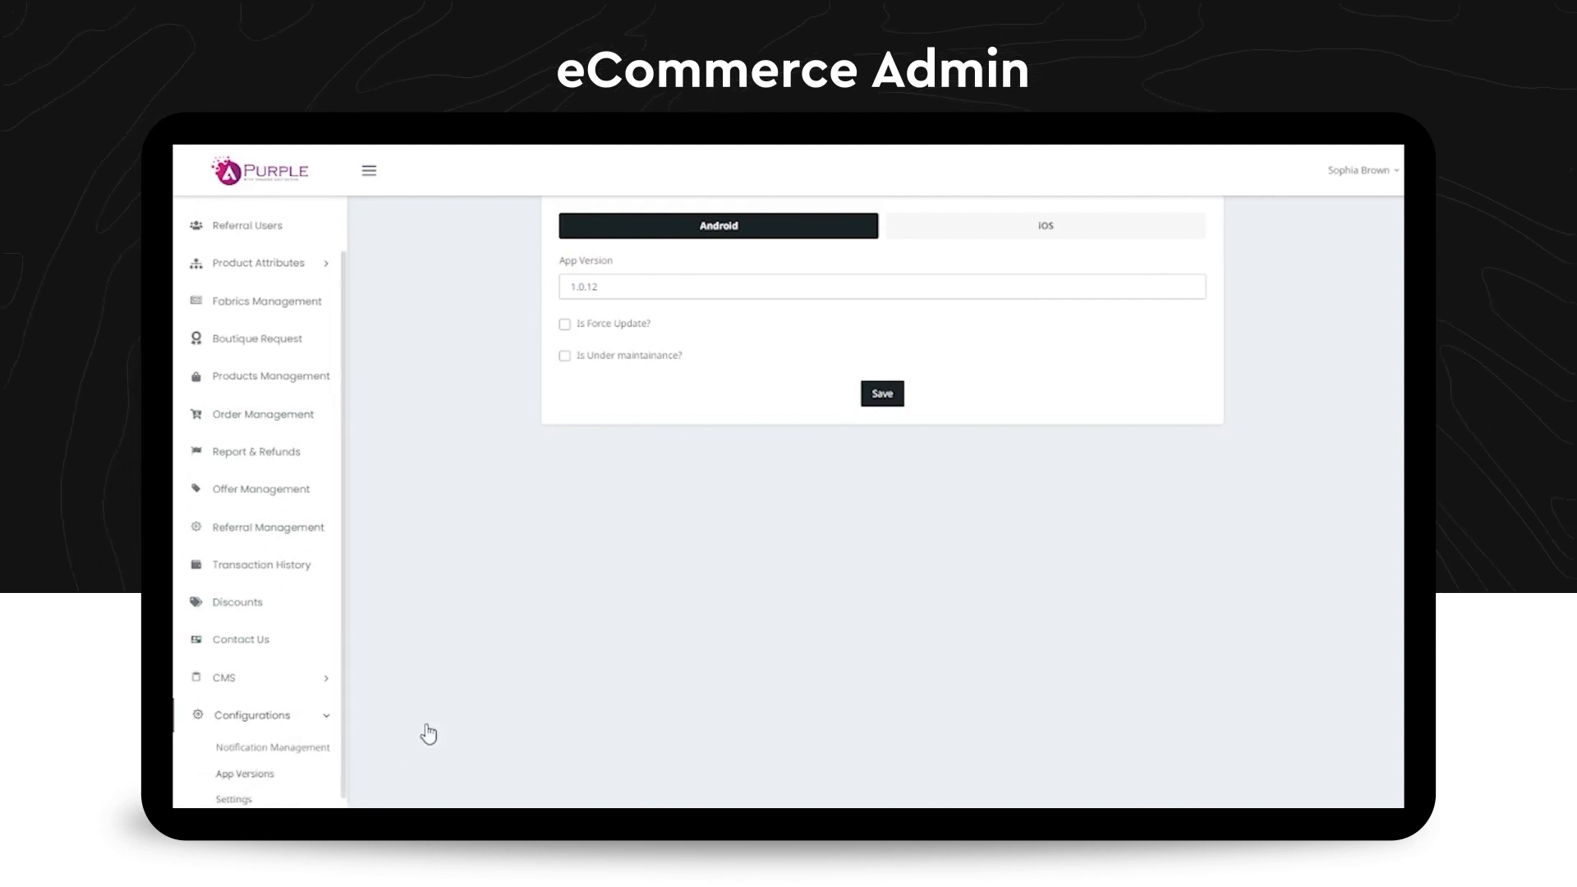
pyautogui.moveTo(508, 634)
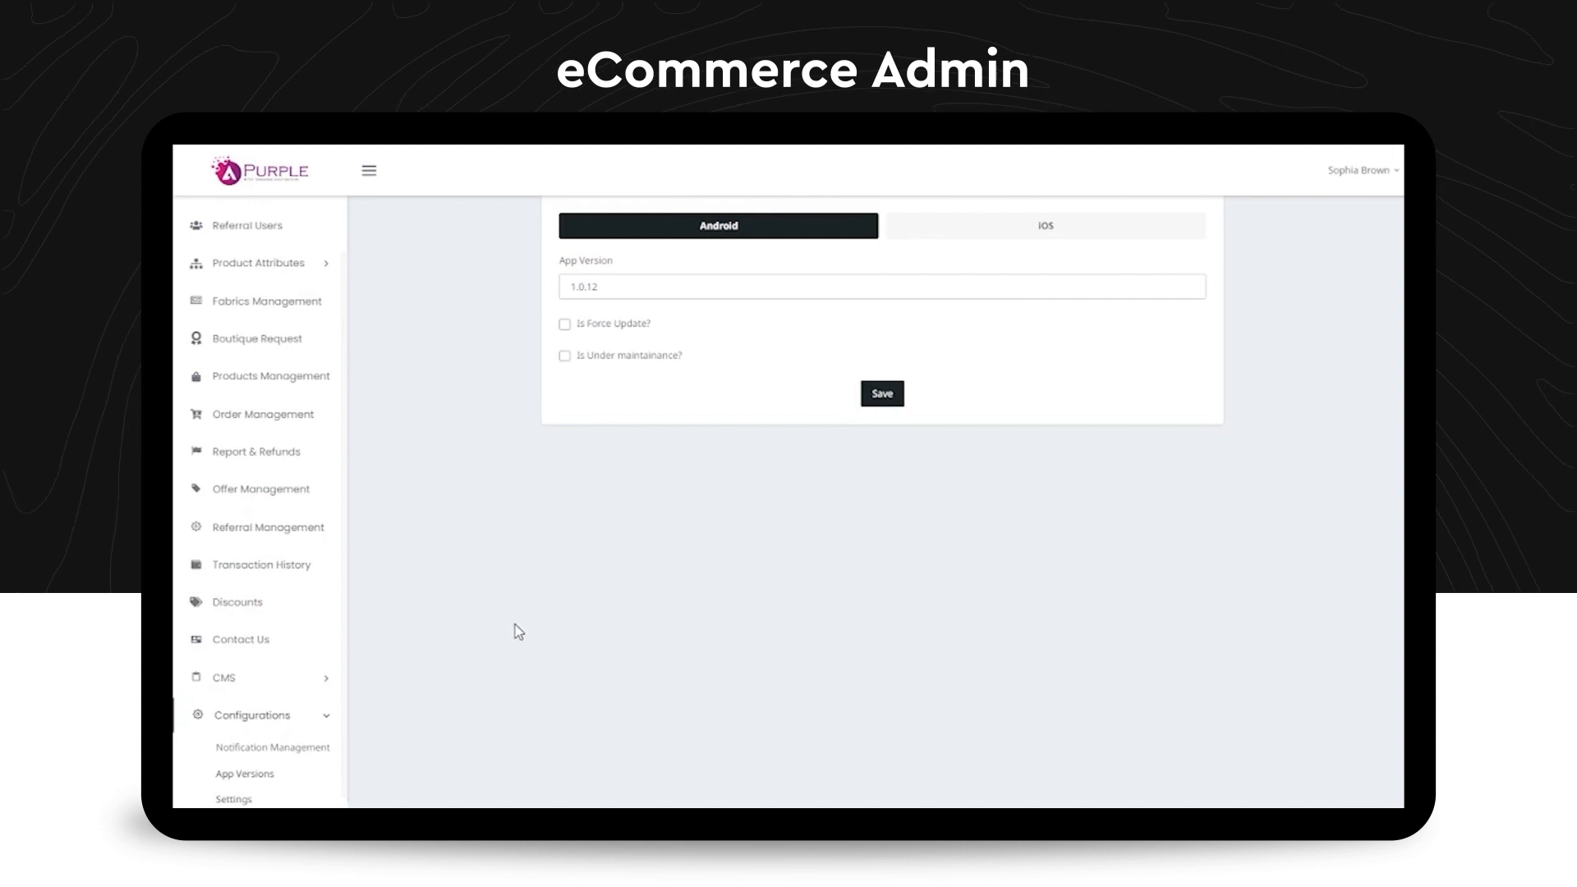
# Review the Settings form: shipping charge, admin commission, contact details and social links.
pyautogui.click(232, 799)
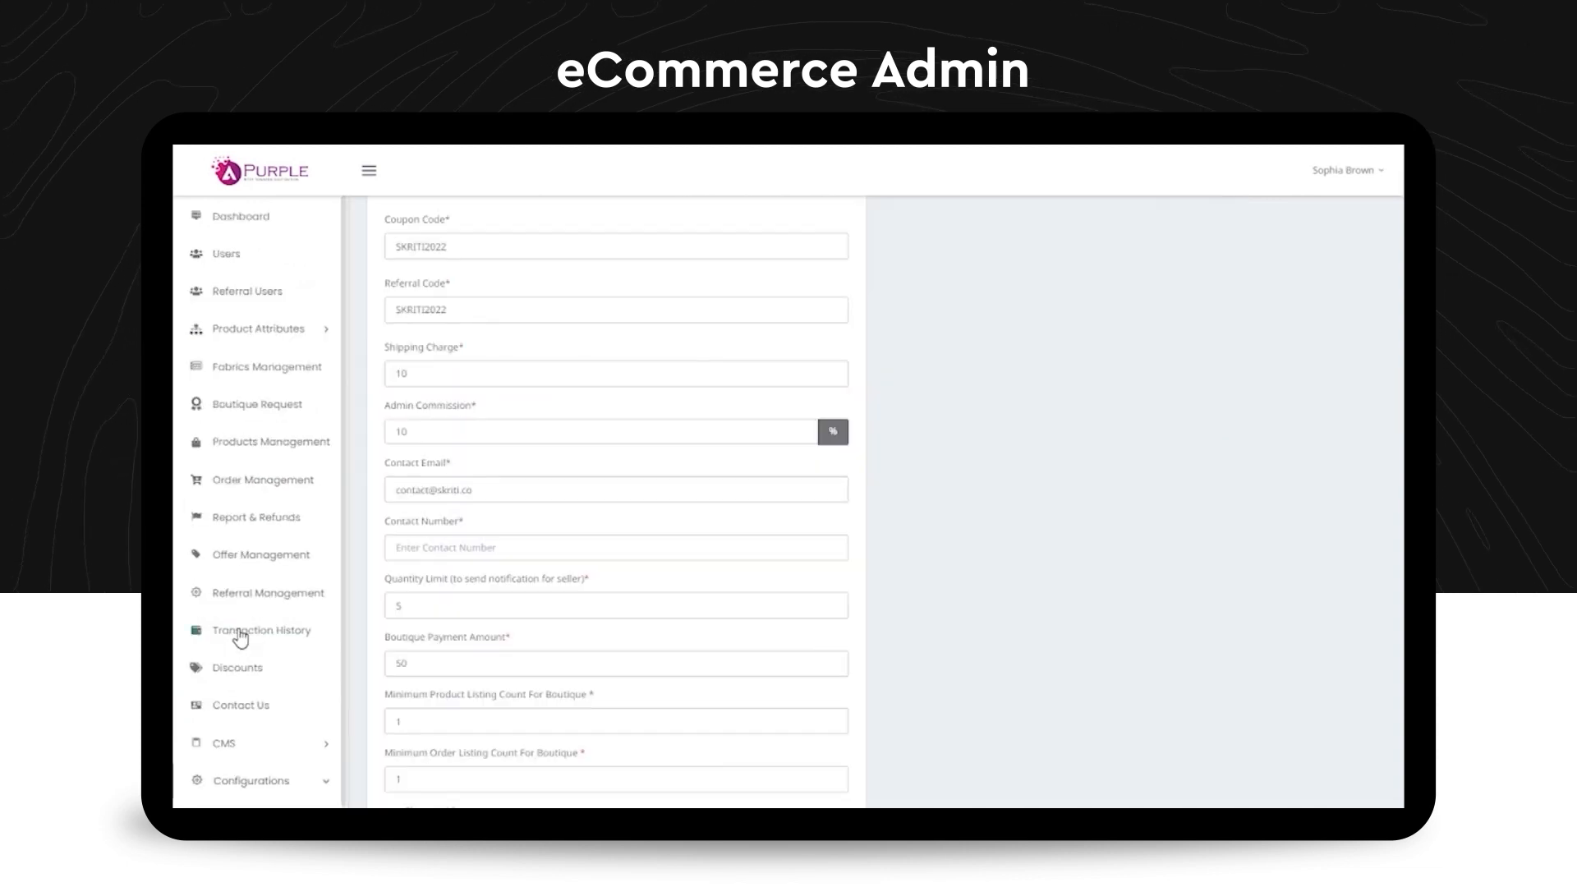
pyautogui.moveTo(539, 595)
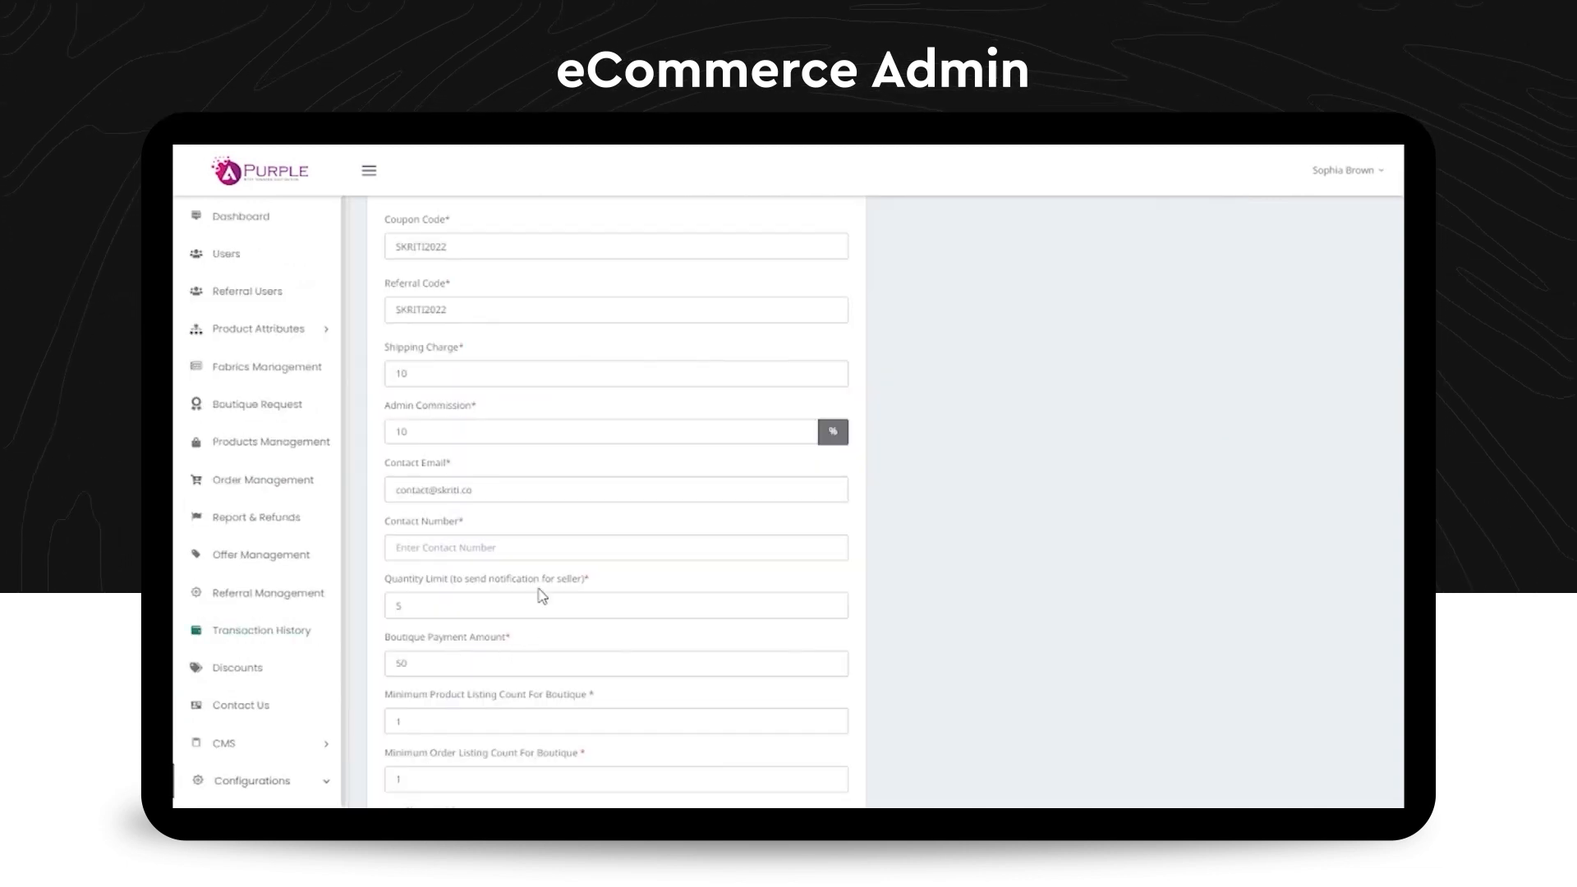
pyautogui.scroll(-3)
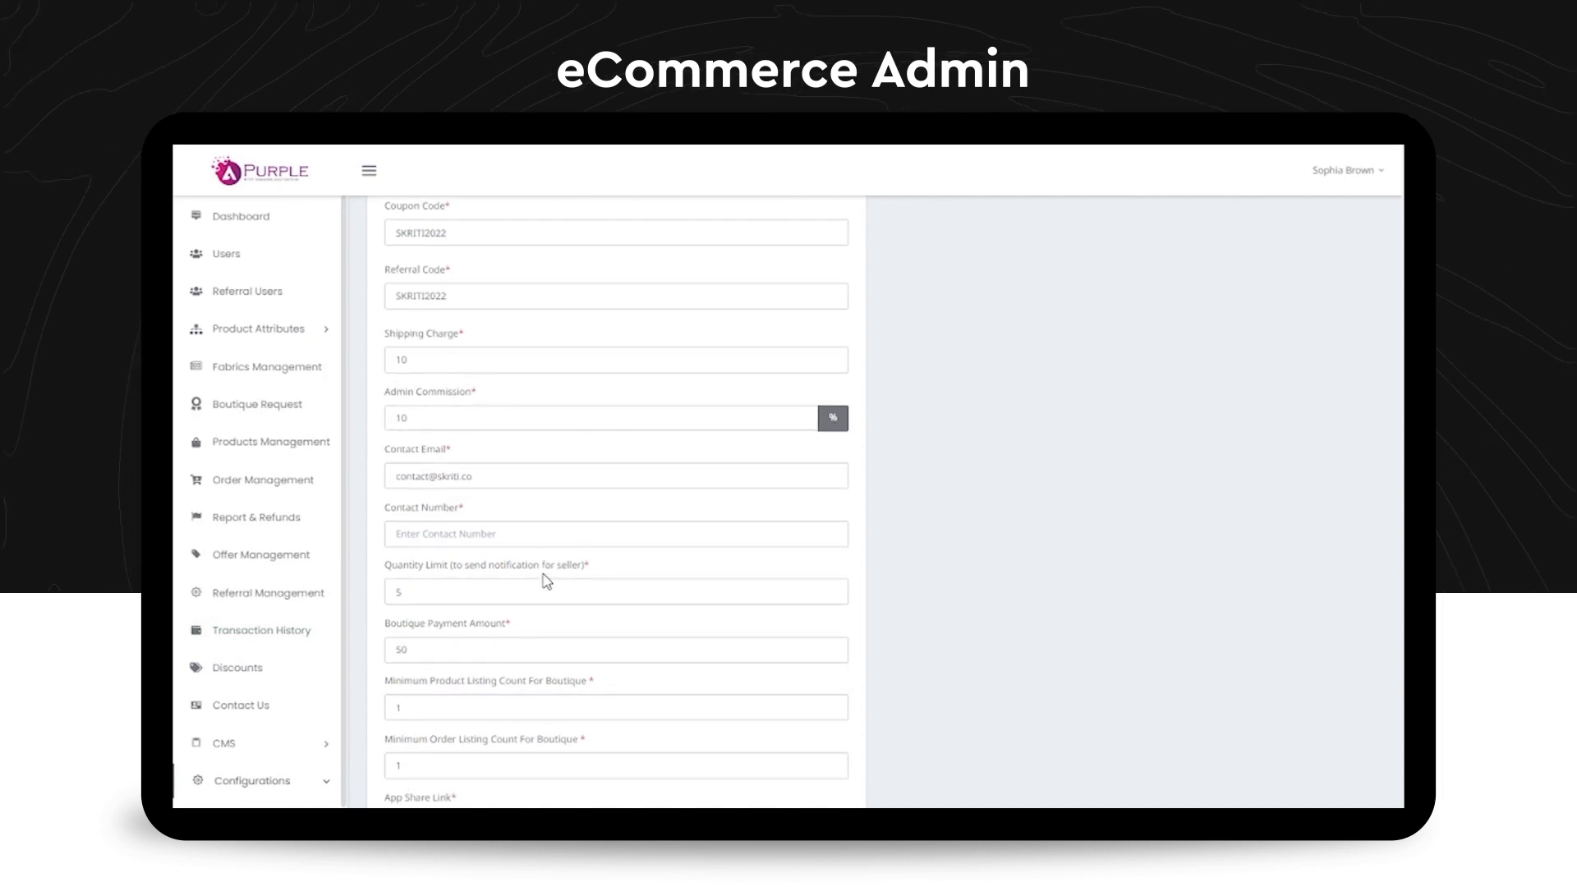
pyautogui.scroll(-3)
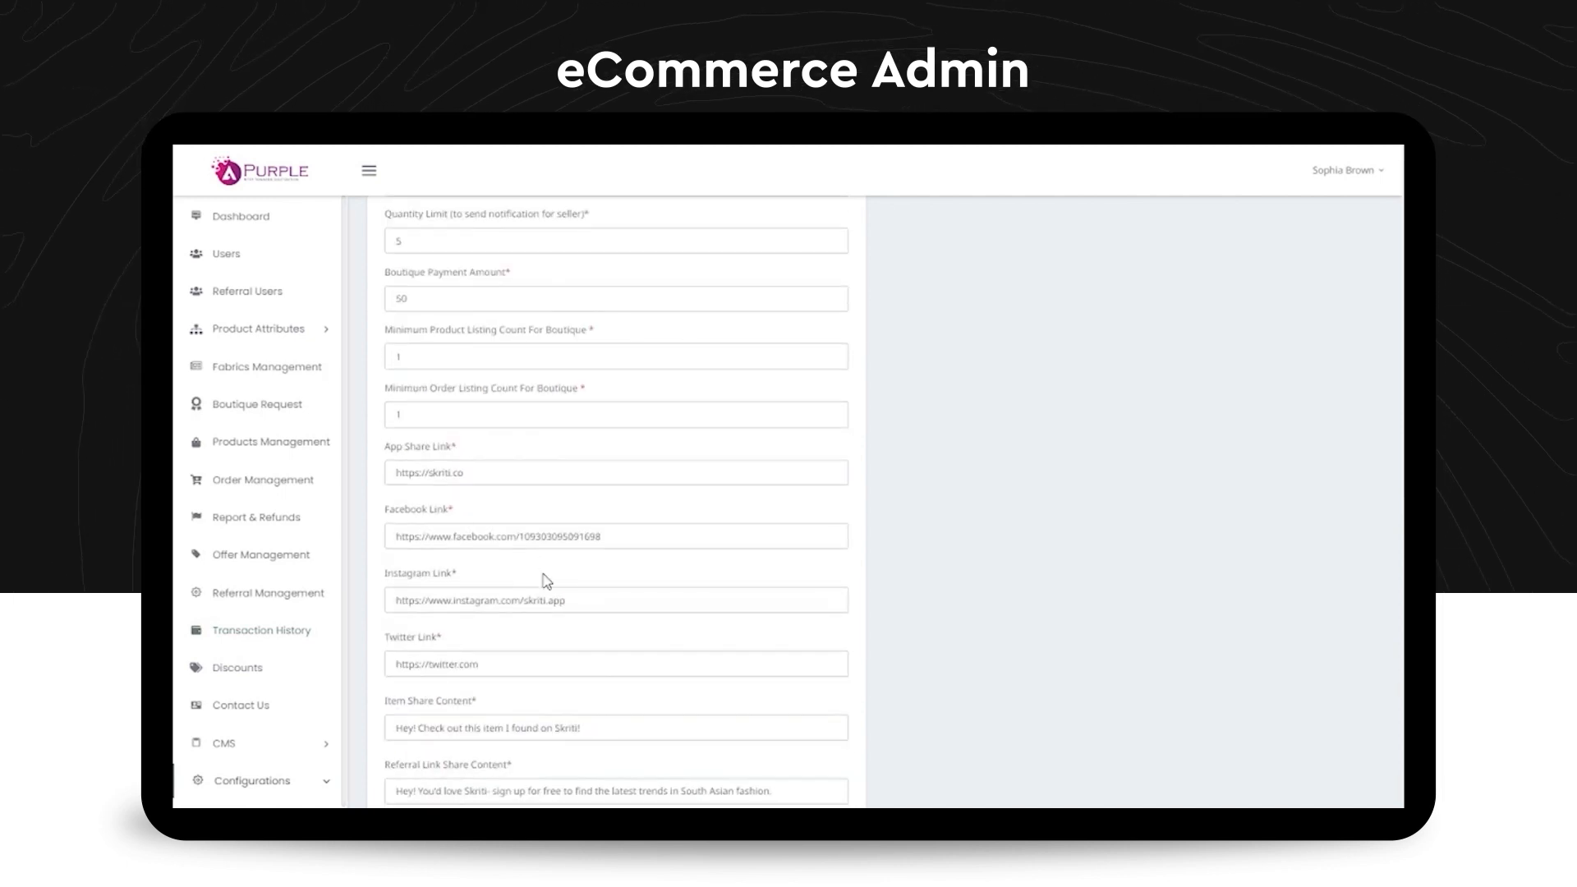
pyautogui.scroll(-3)
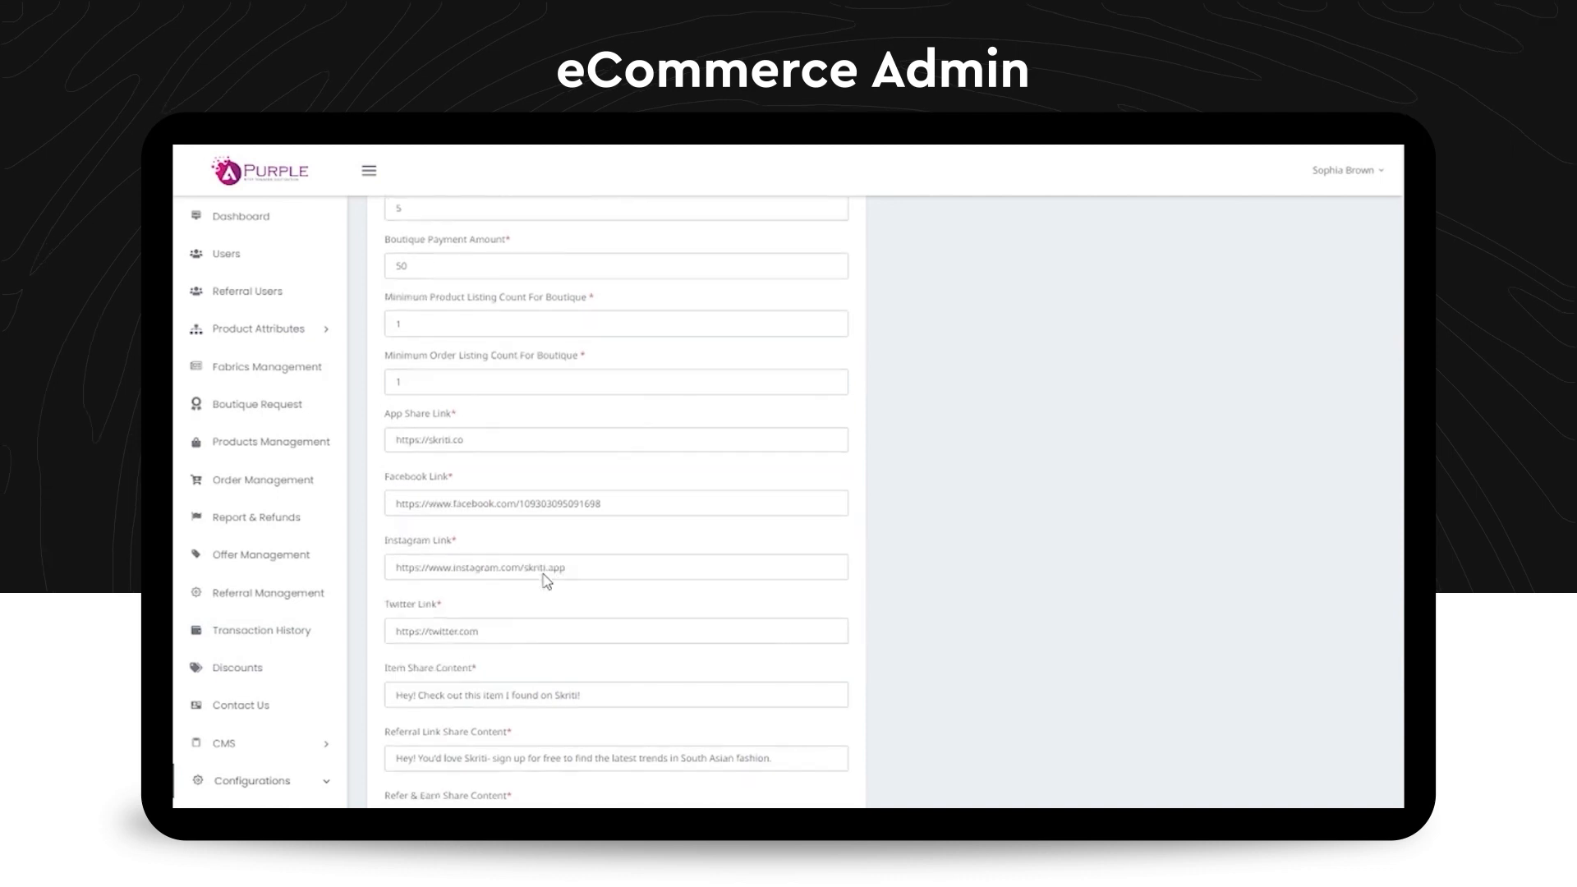
pyautogui.scroll(-3)
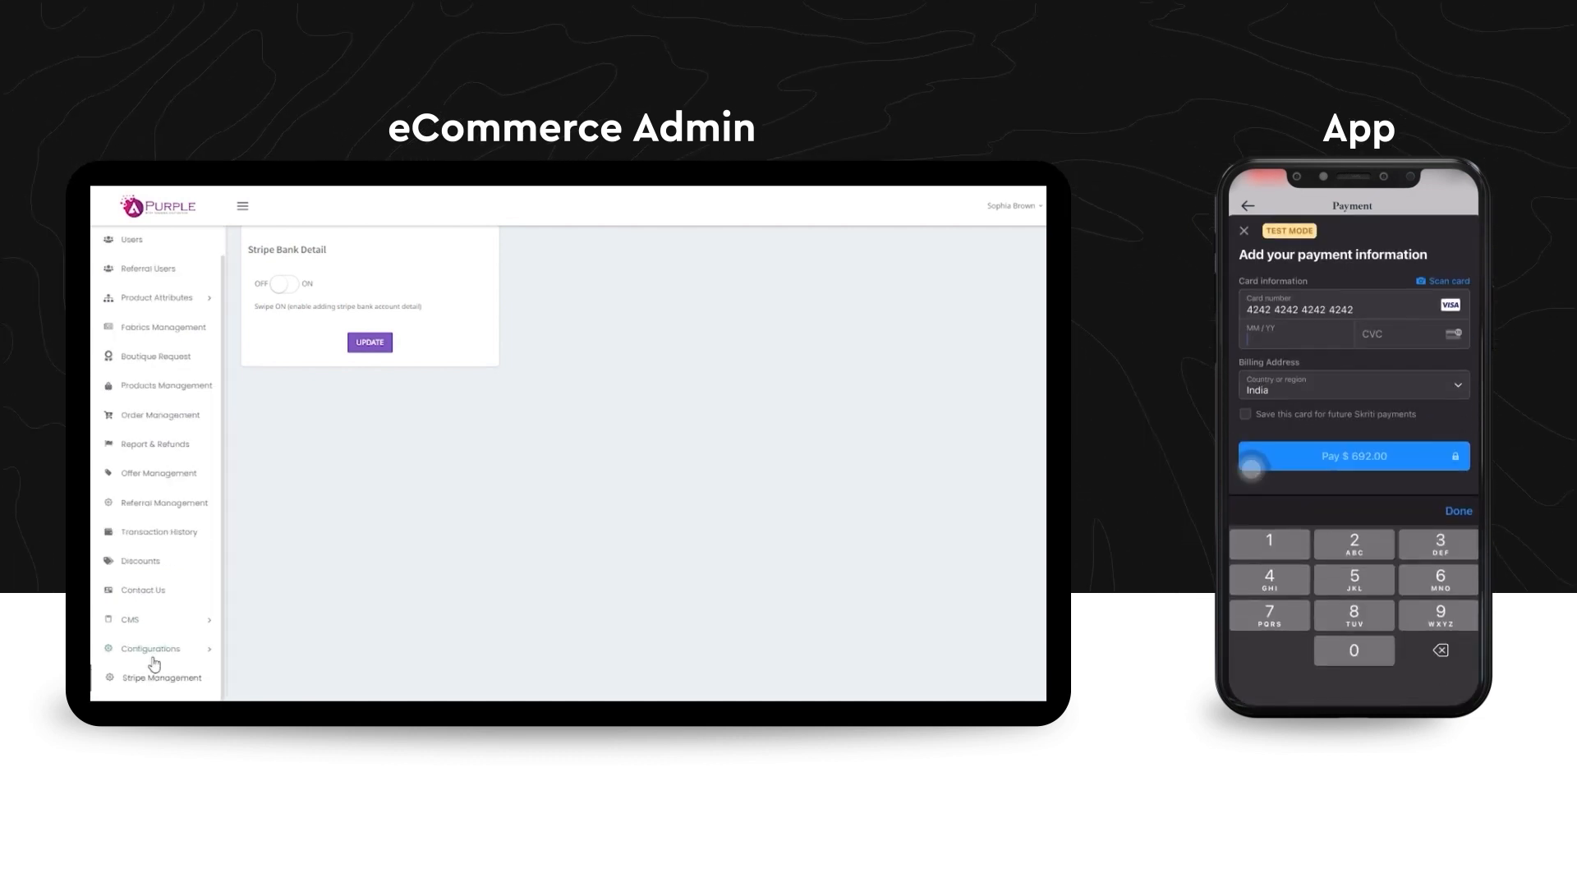
# Enter the card expiry 02/25 on the payment screen beside the Stripe Bank Detail page.
pyautogui.write('02/25')
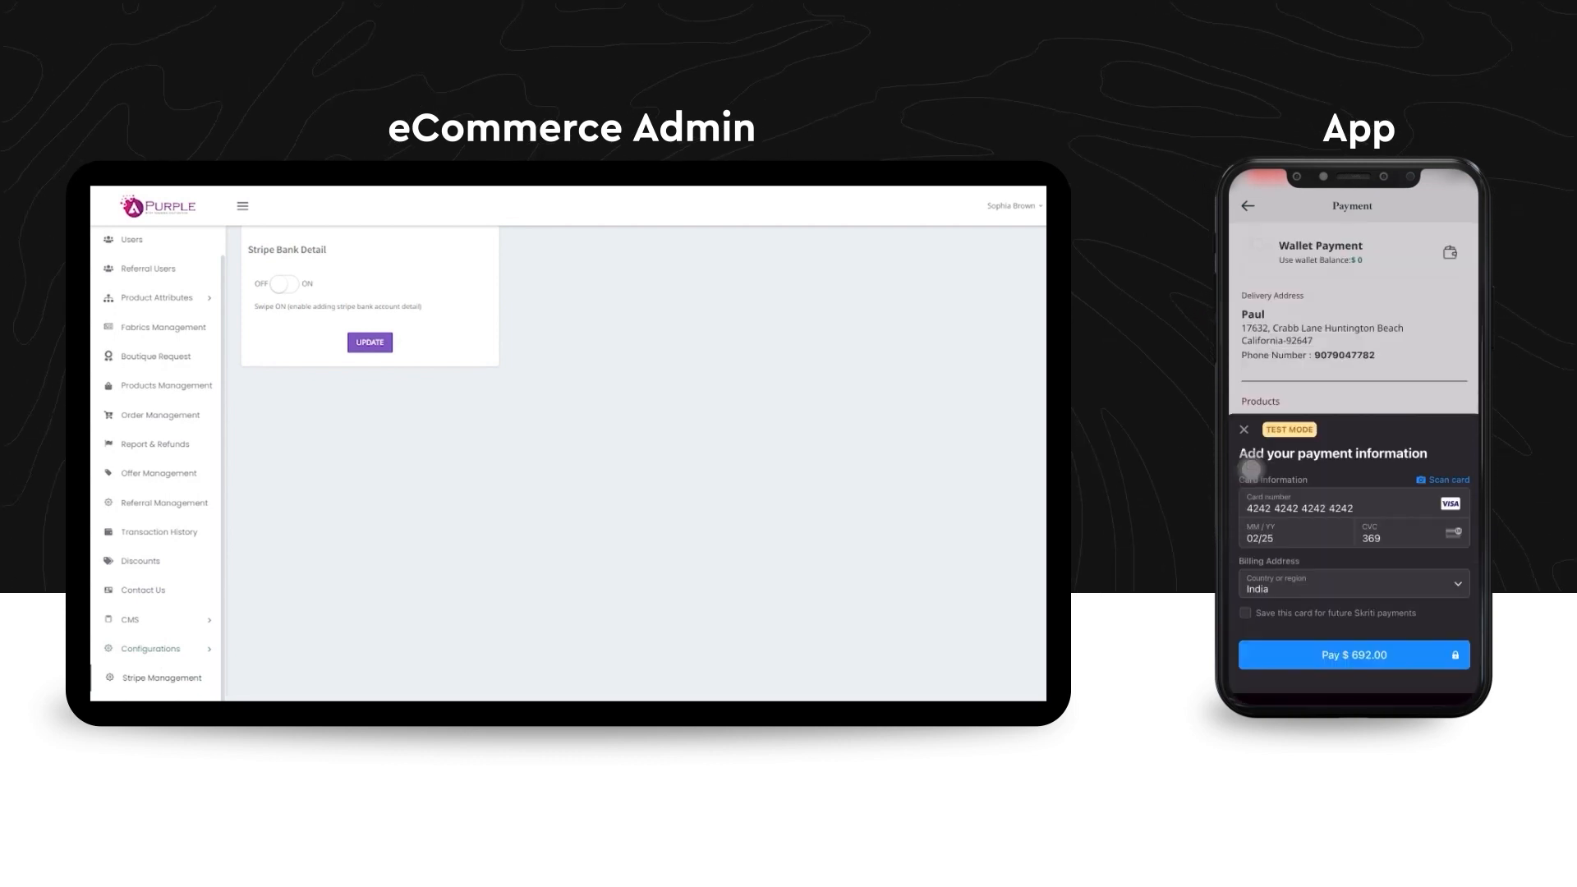
pyautogui.click(1354, 656)
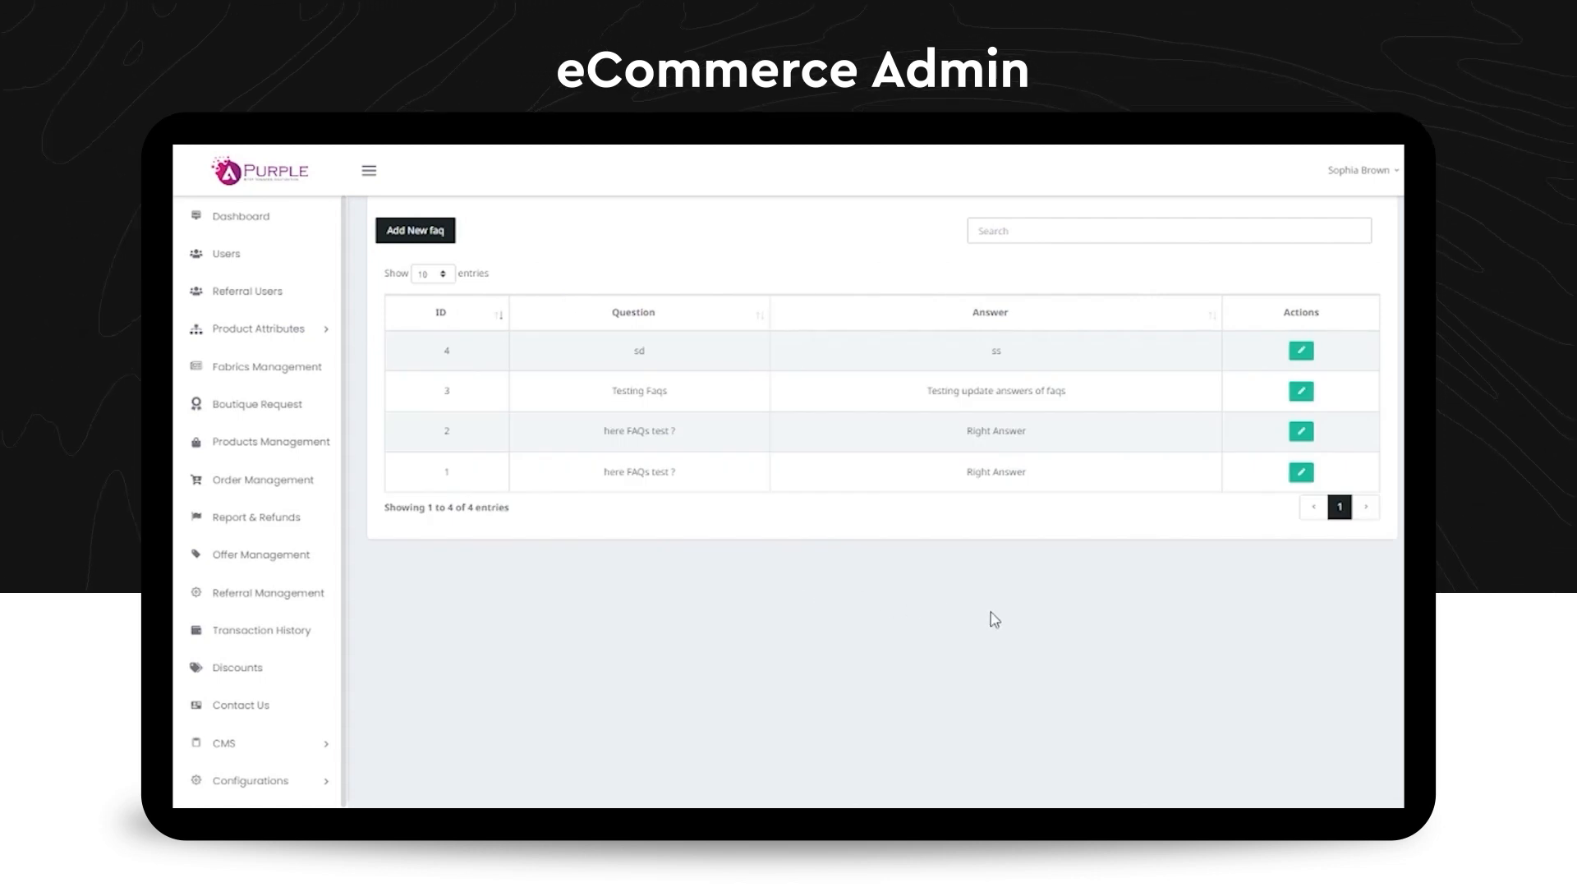
pyautogui.moveTo(519, 271)
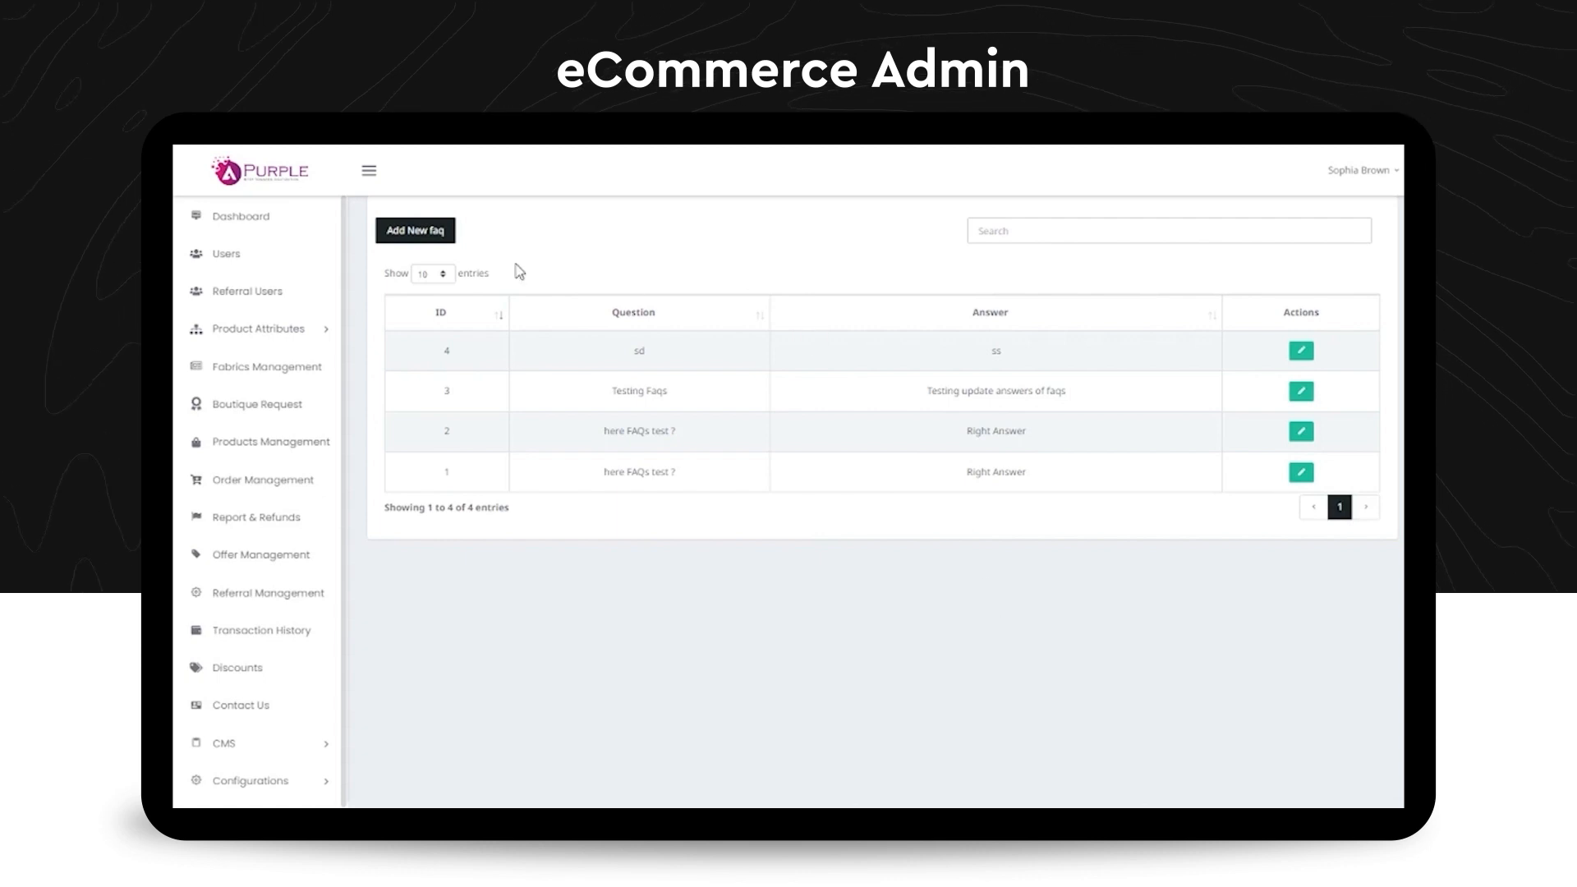
pyautogui.click(1302, 350)
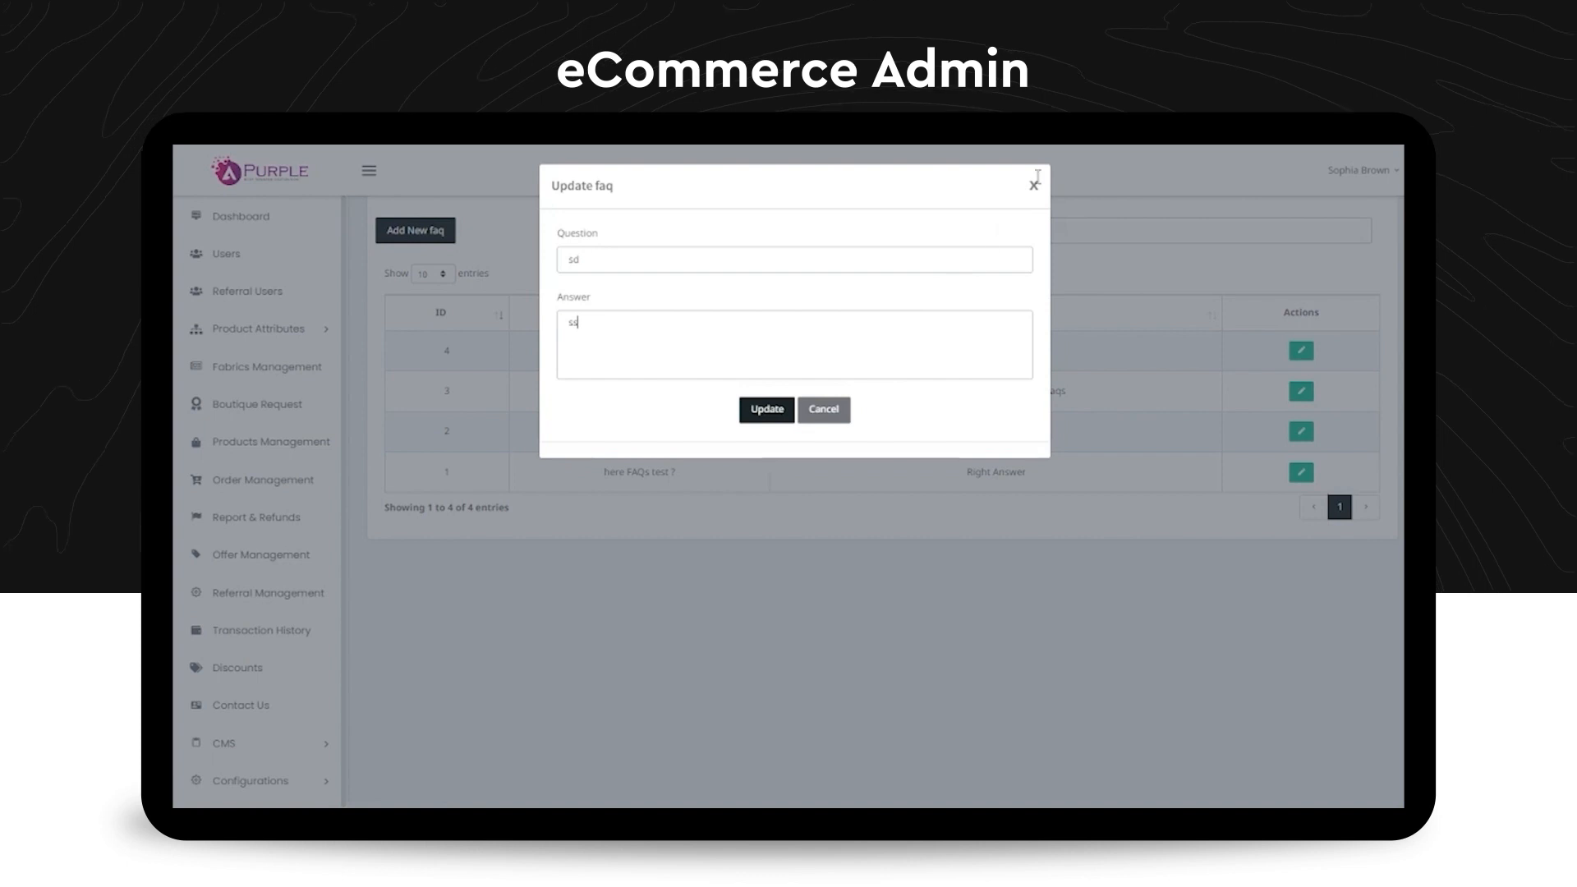
pyautogui.click(766, 410)
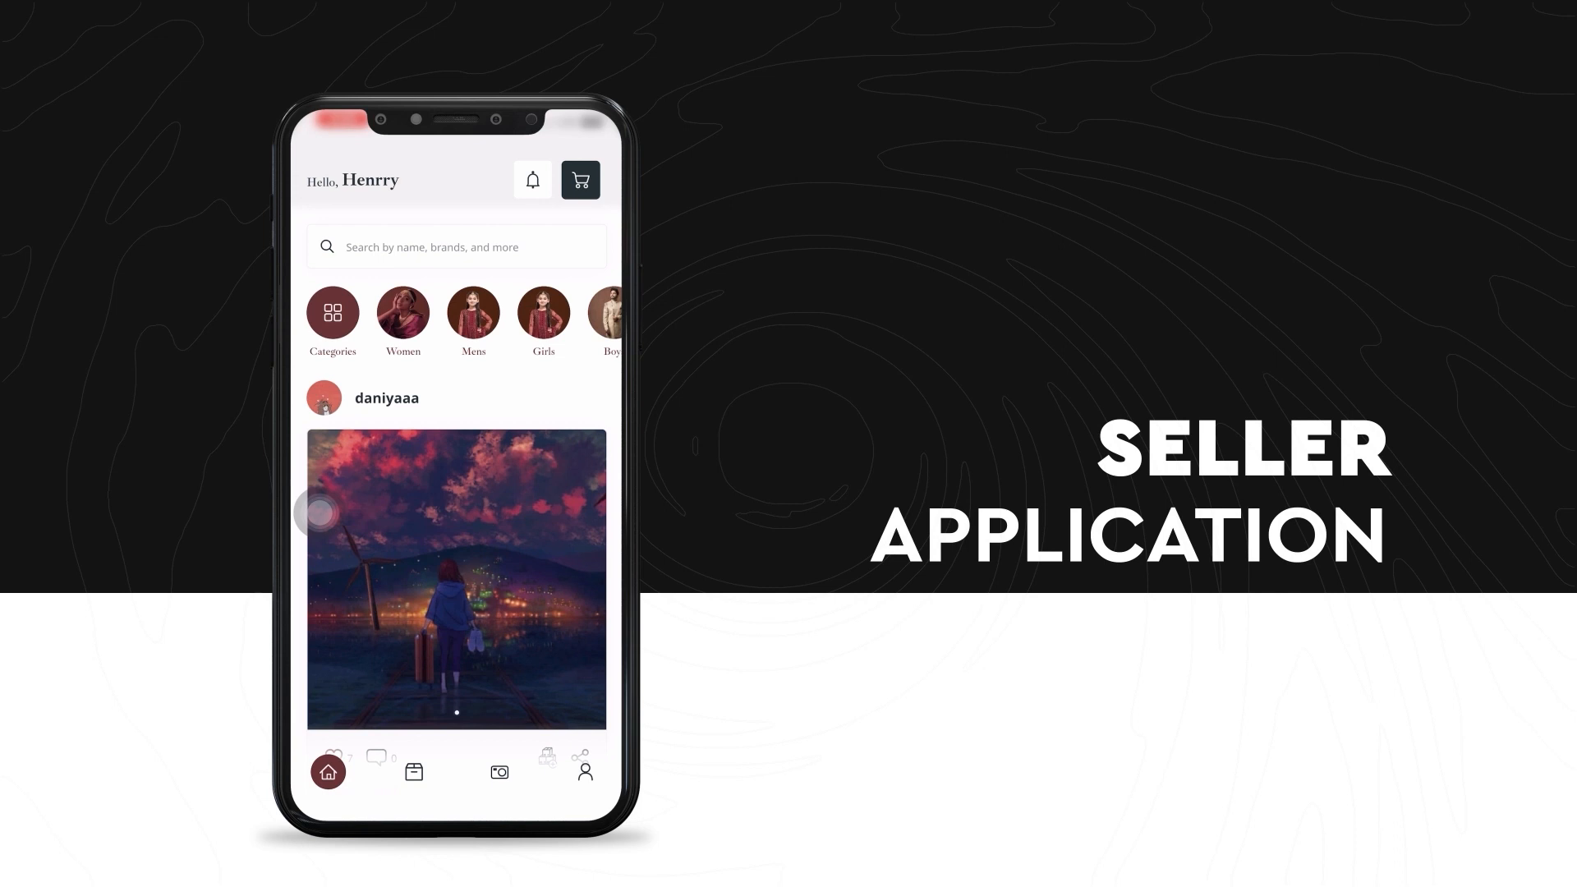
# View the seller's own profile with zero products and no posts.
pyautogui.click(585, 772)
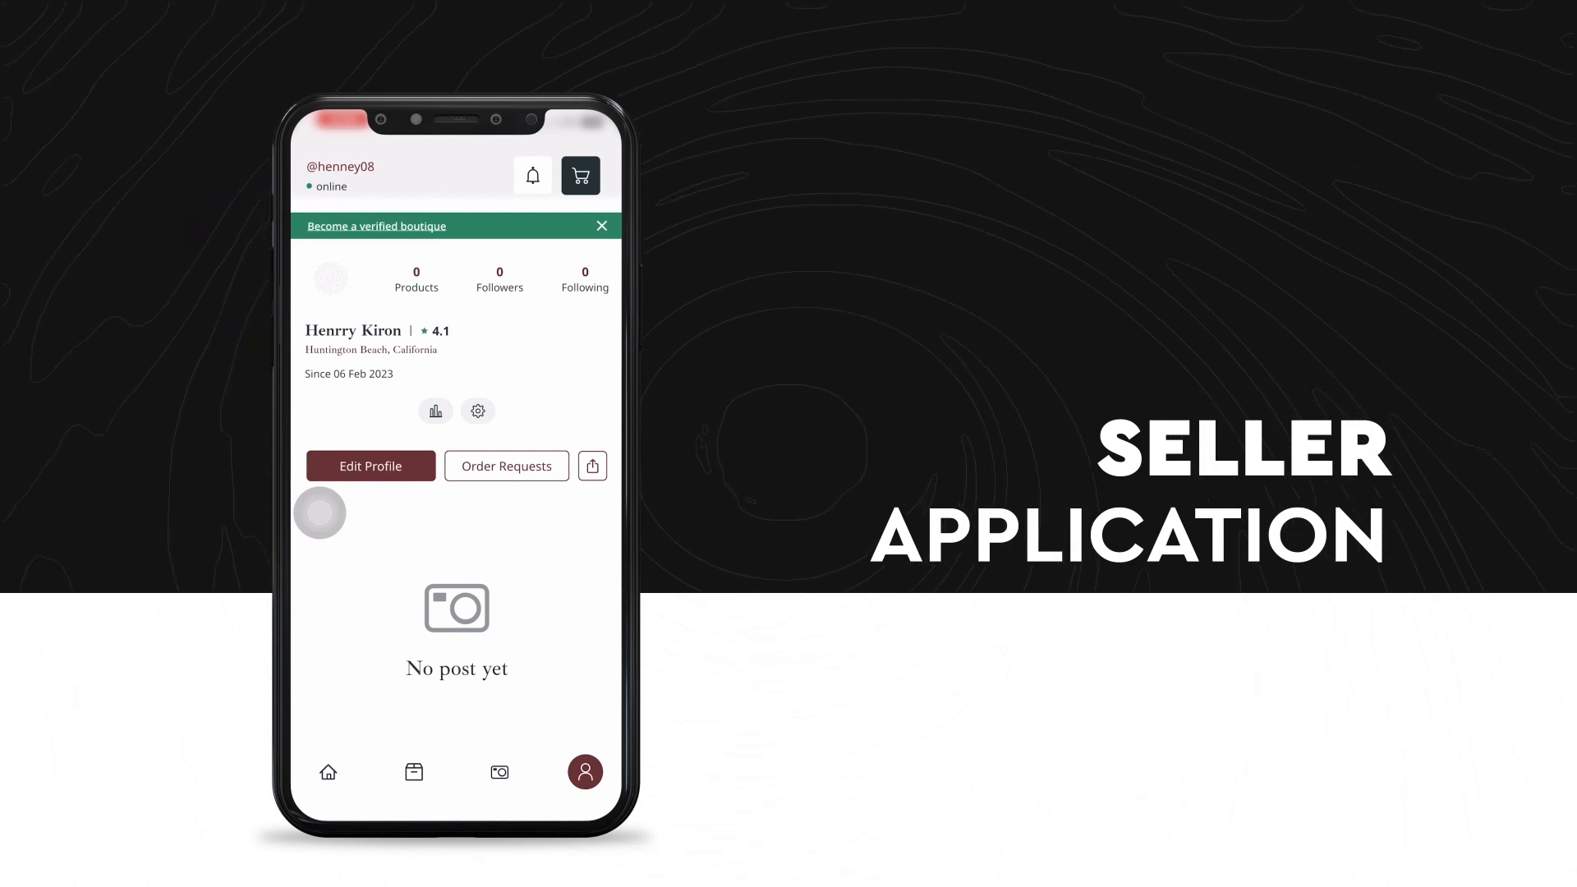
# Review the seller Settings menu, then start a blank Add Product listing.
pyautogui.click(478, 411)
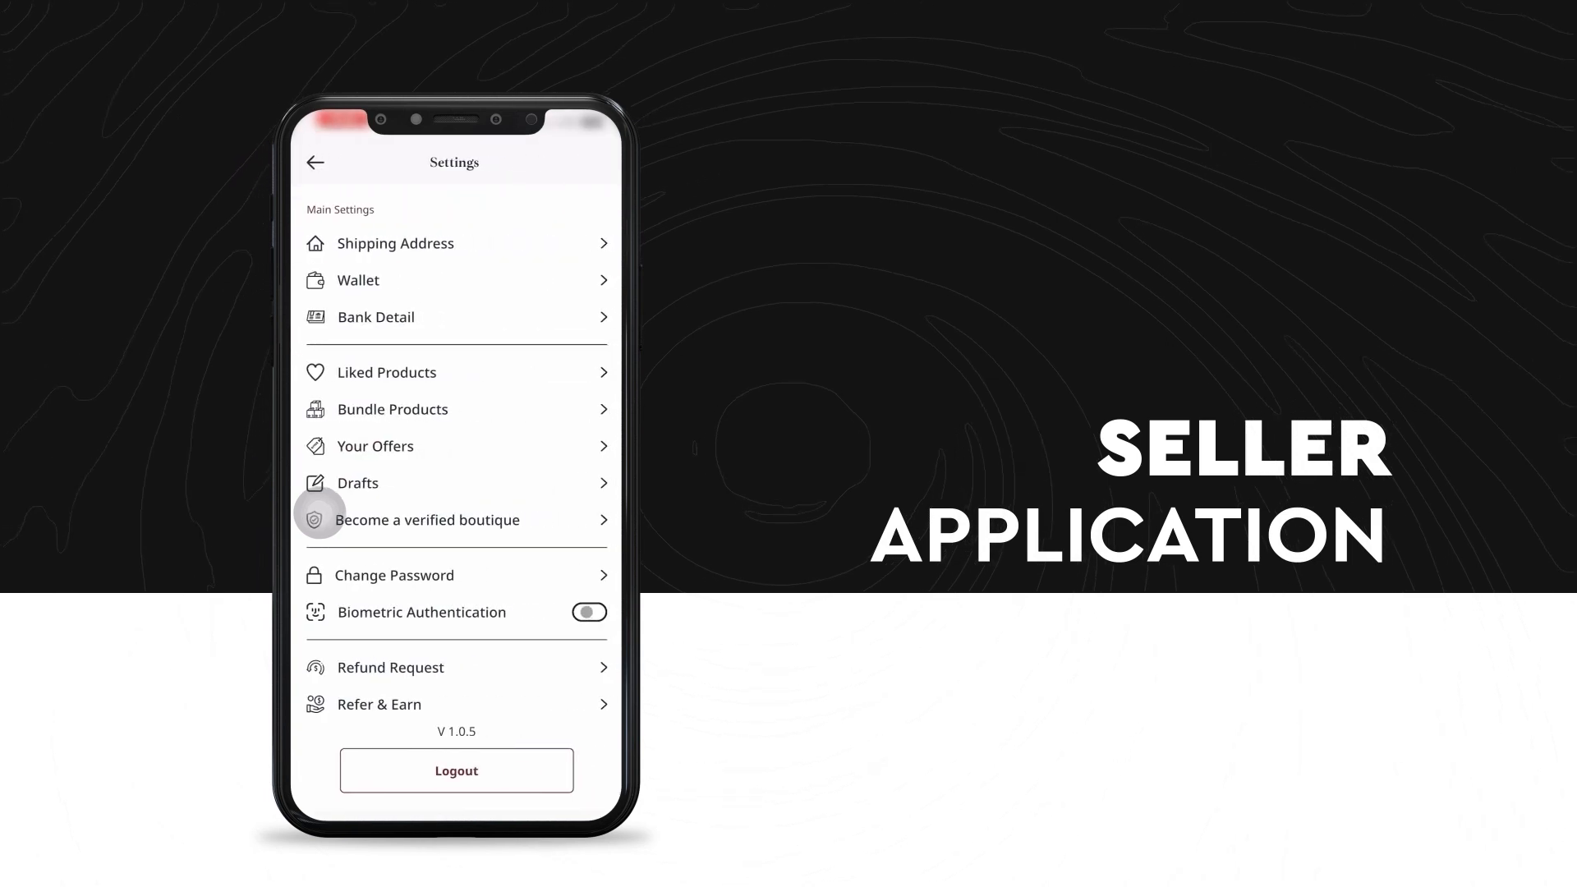
pyautogui.scroll(-3)
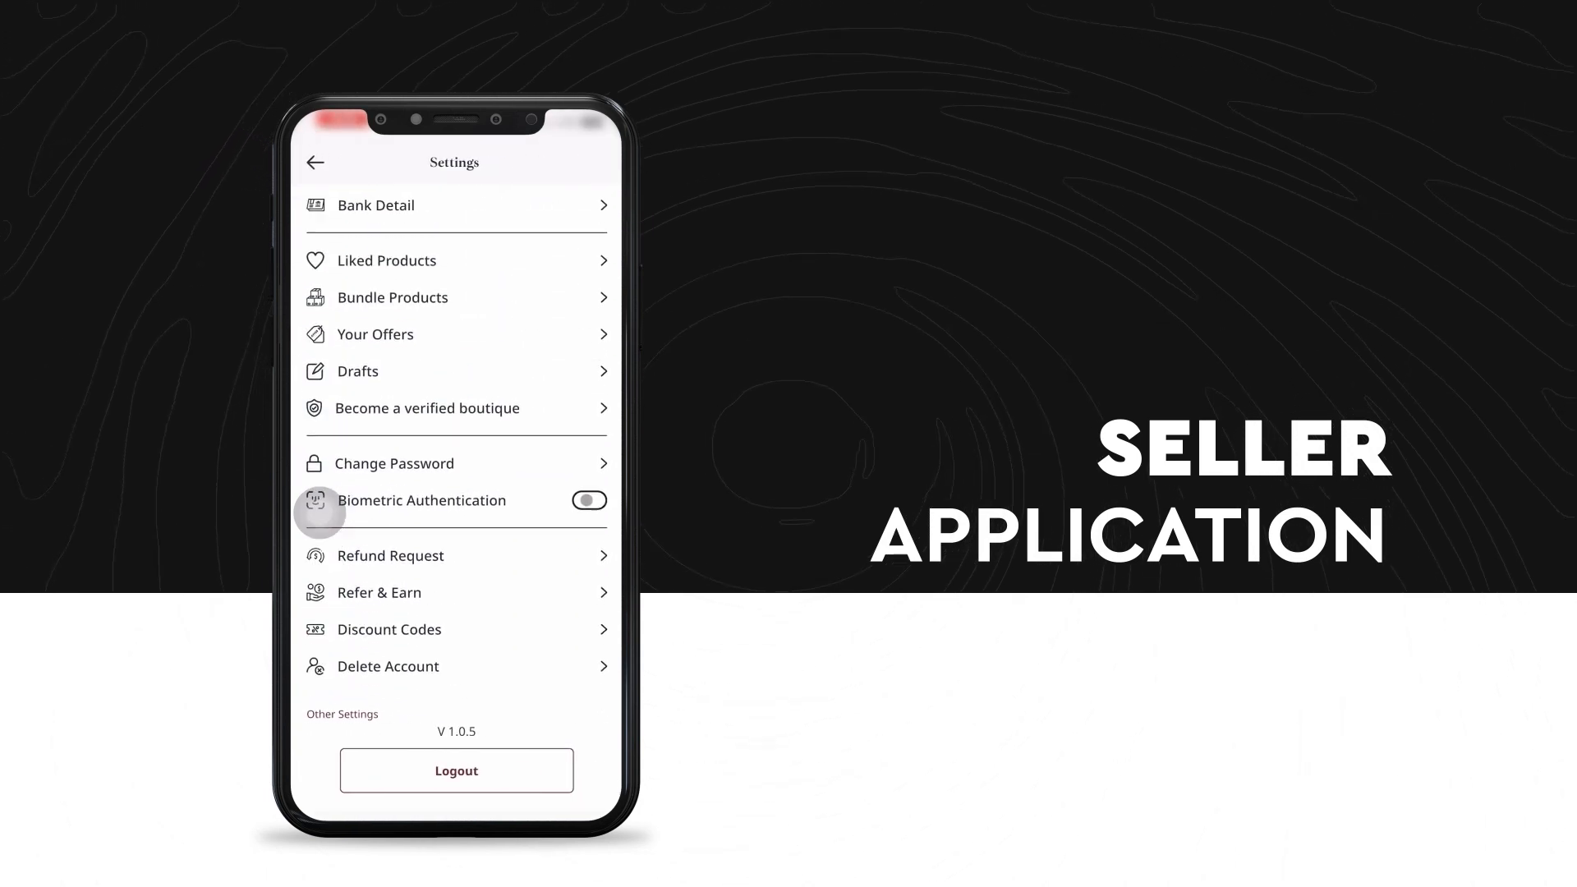
pyautogui.scroll(-3)
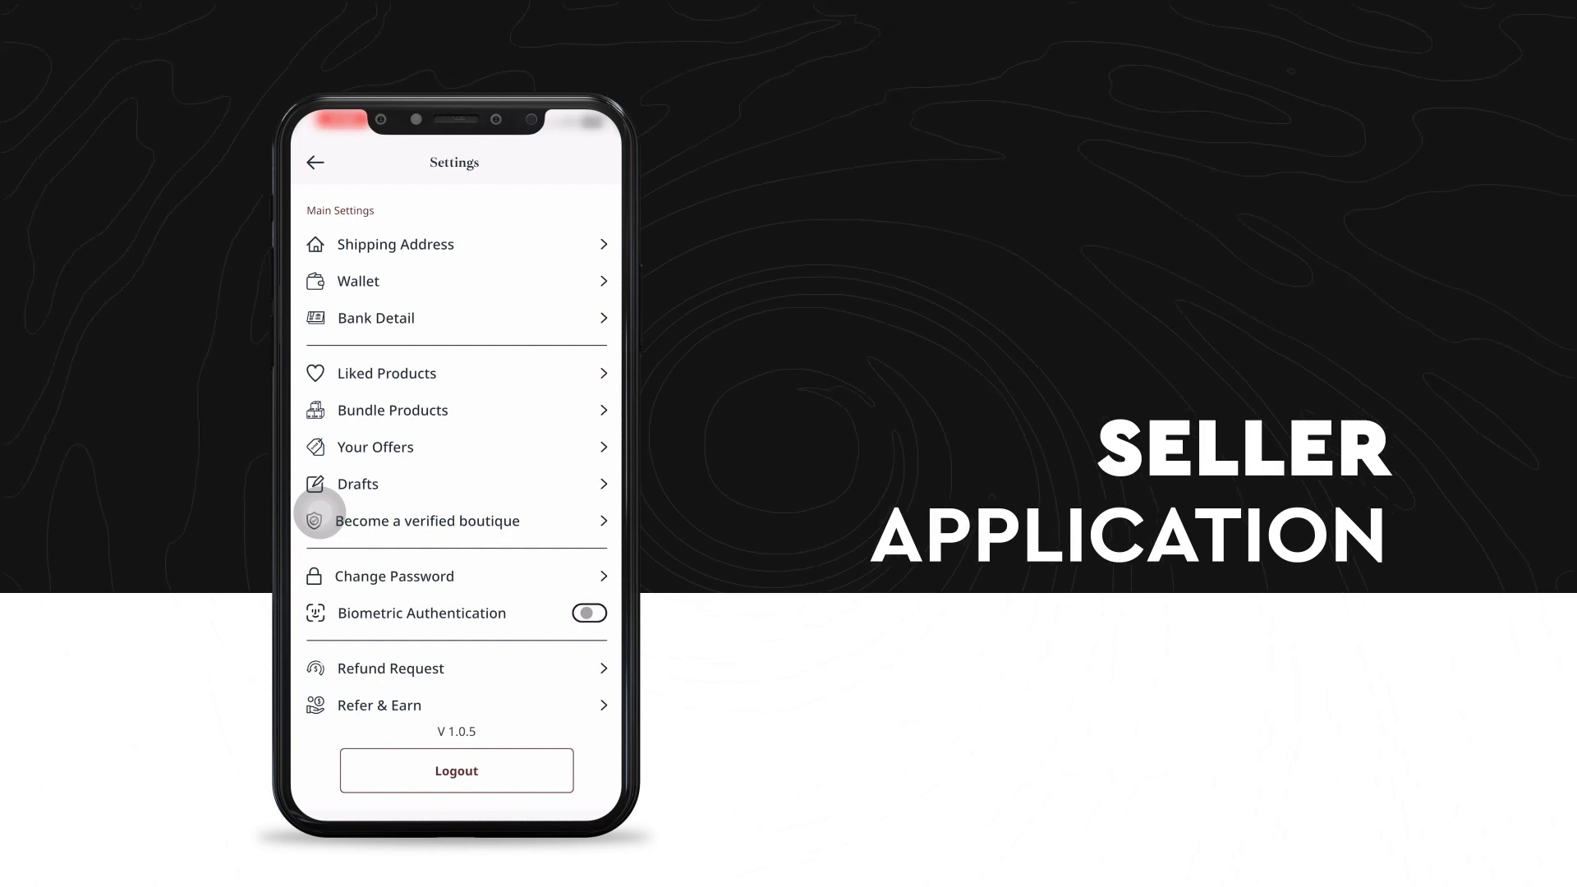
pyautogui.click(315, 163)
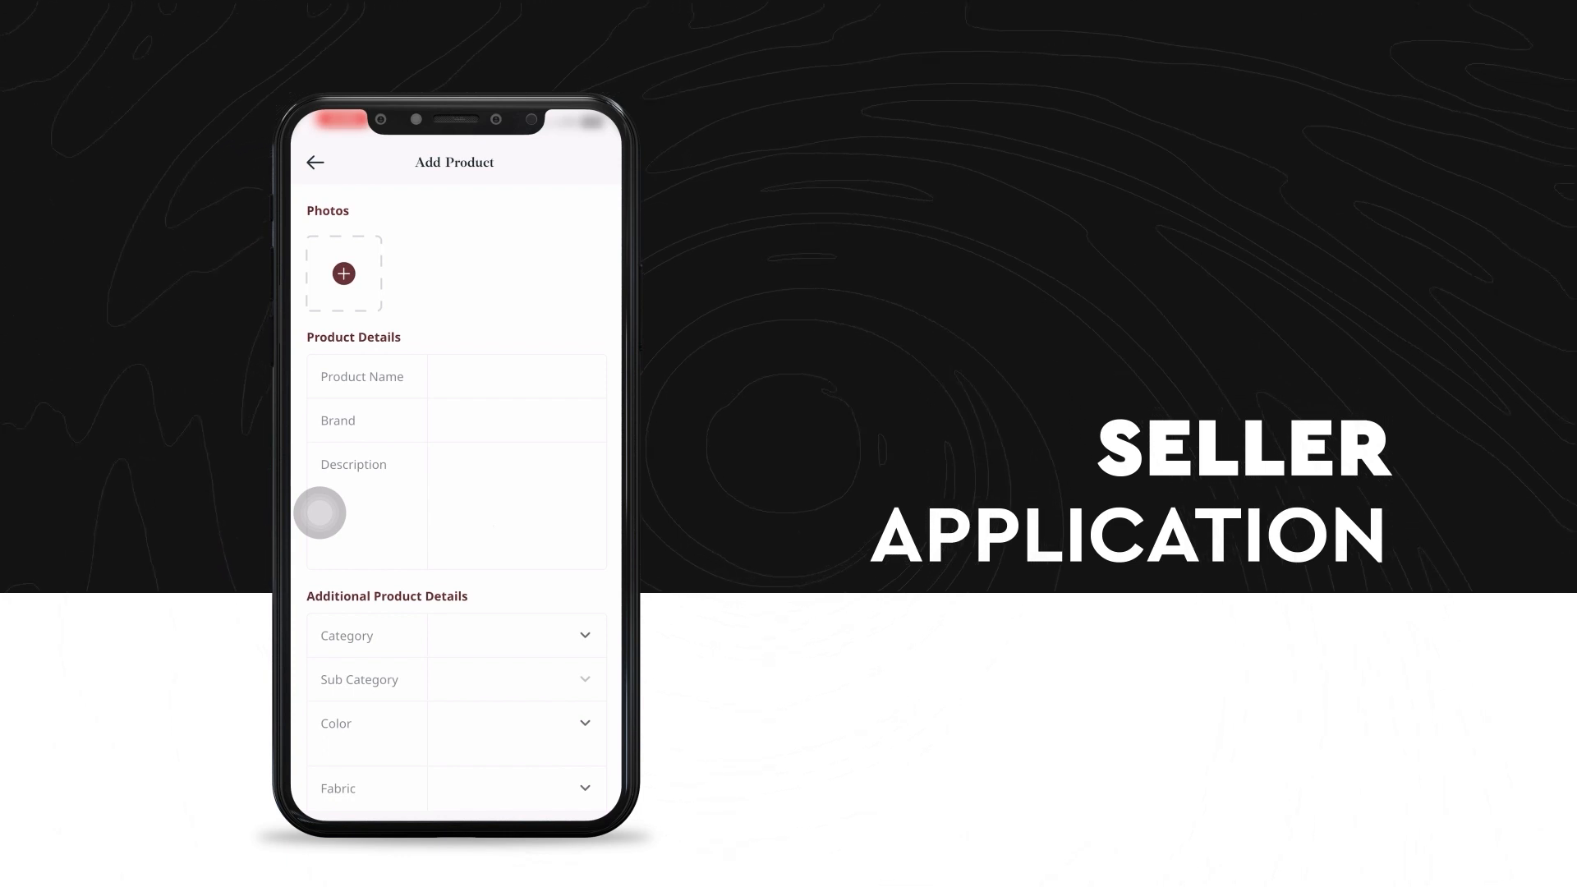
# Attach the red saree photo to the listing, accepting the cropped image.
pyautogui.click(343, 274)
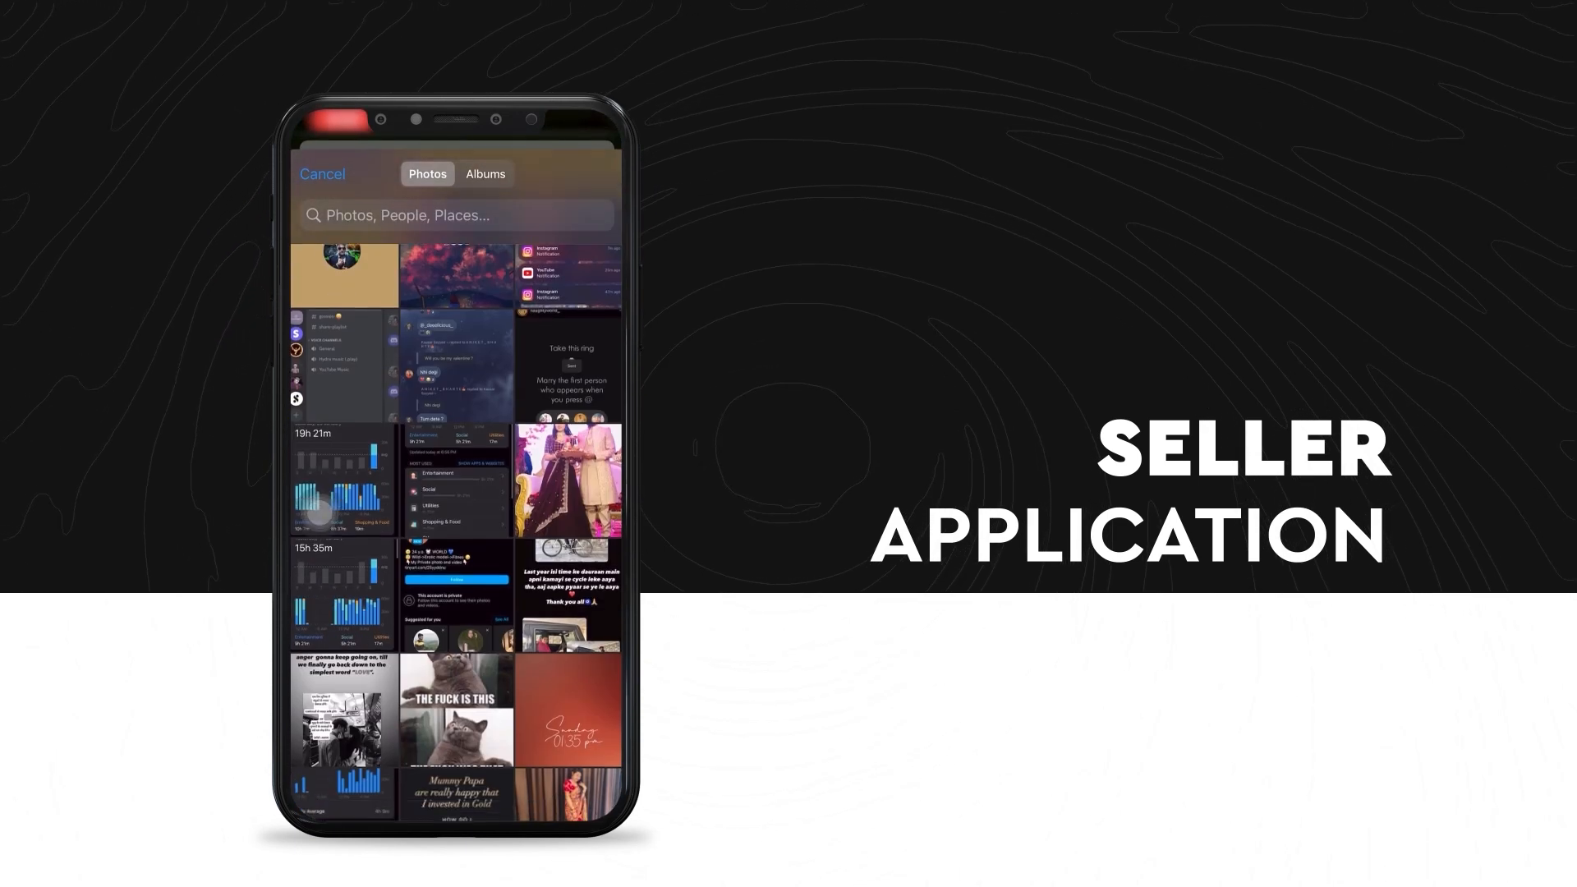
pyautogui.scroll(-3)
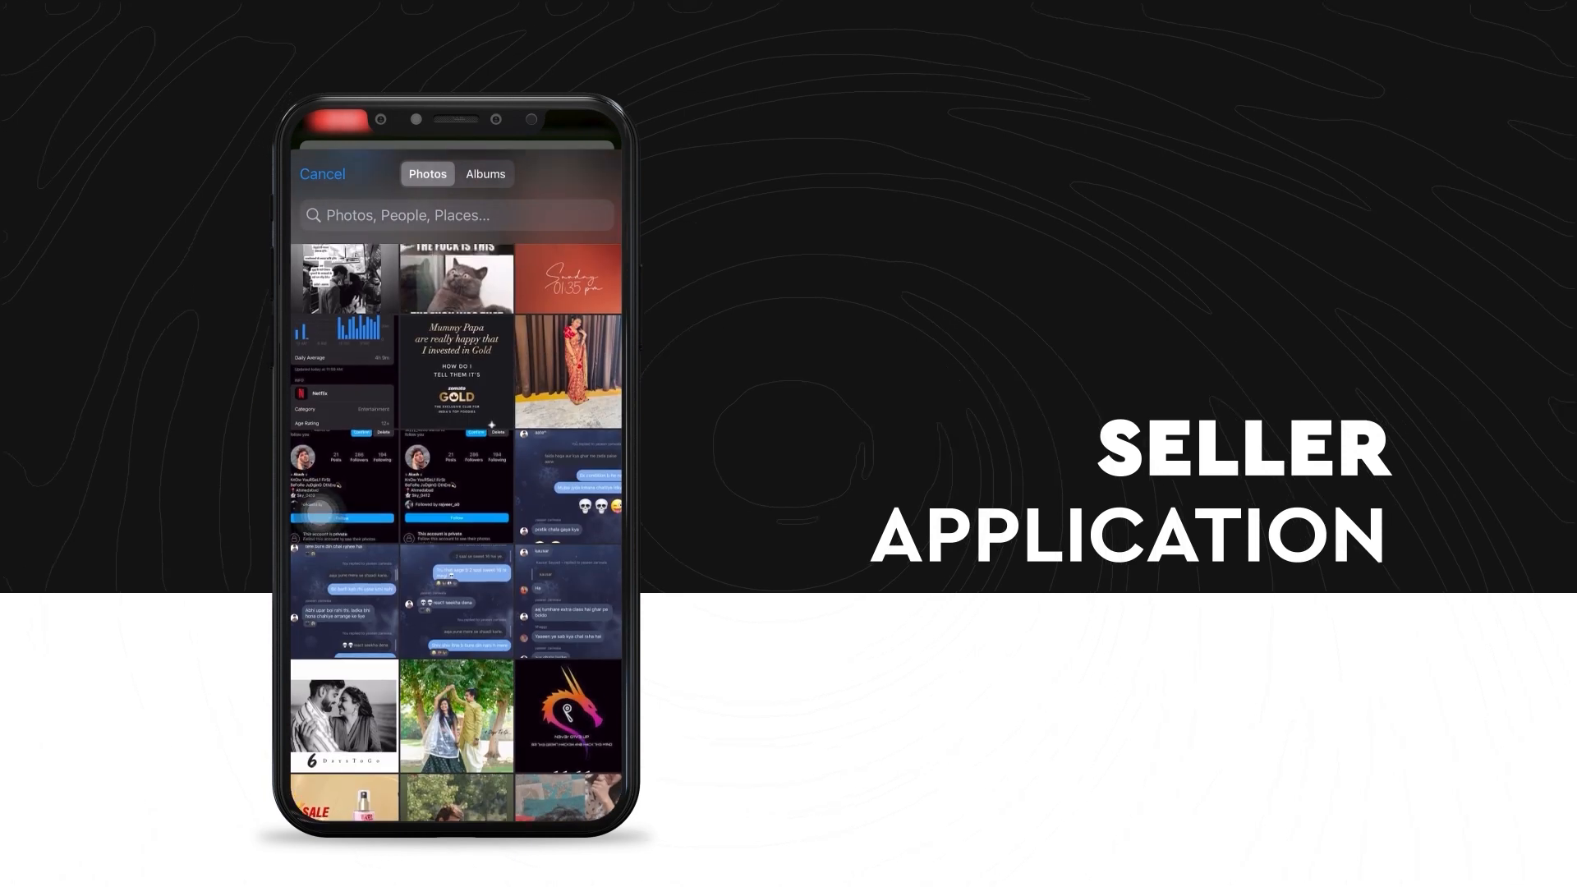
pyautogui.click(567, 368)
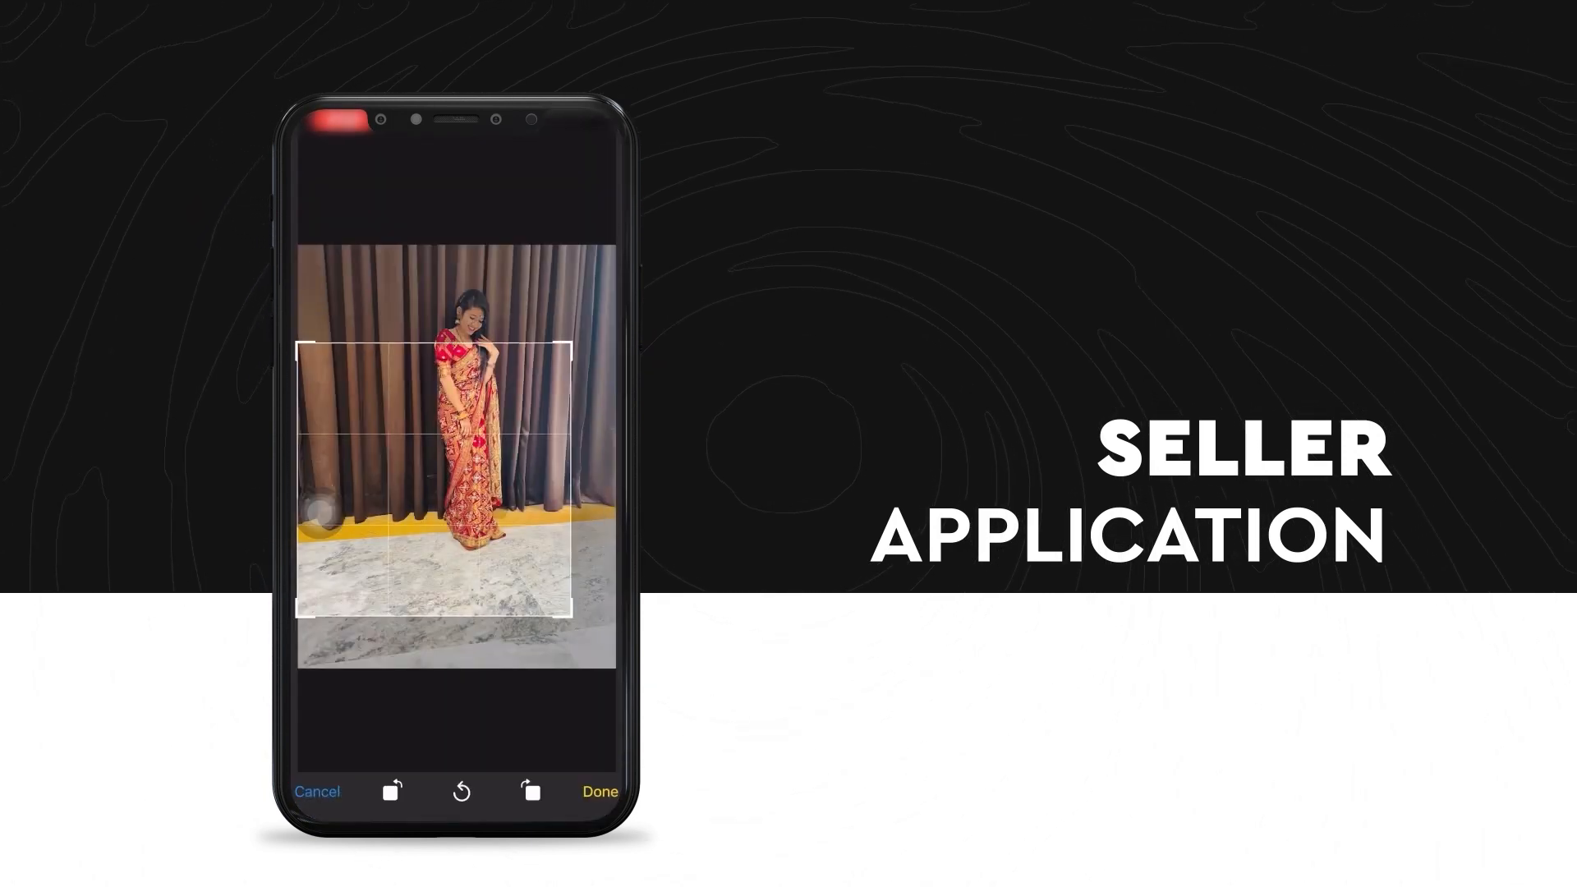
pyautogui.click(600, 792)
pyautogui.write('A latest')
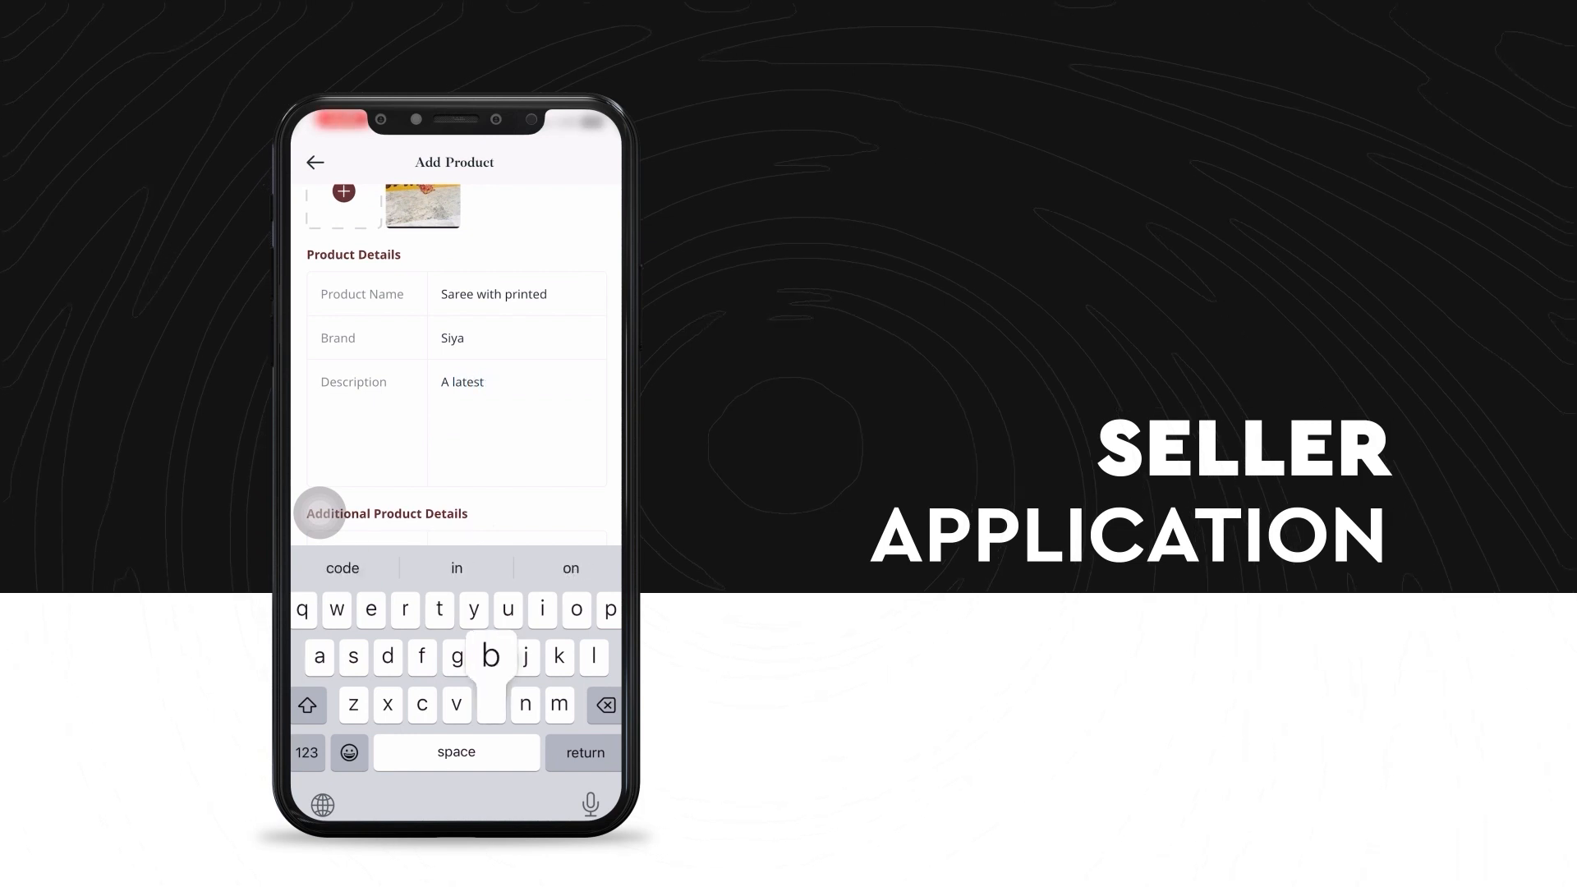
# Finish the description with 'branded s', choose category Women, and tick the product colours.
pyautogui.write('branded s')
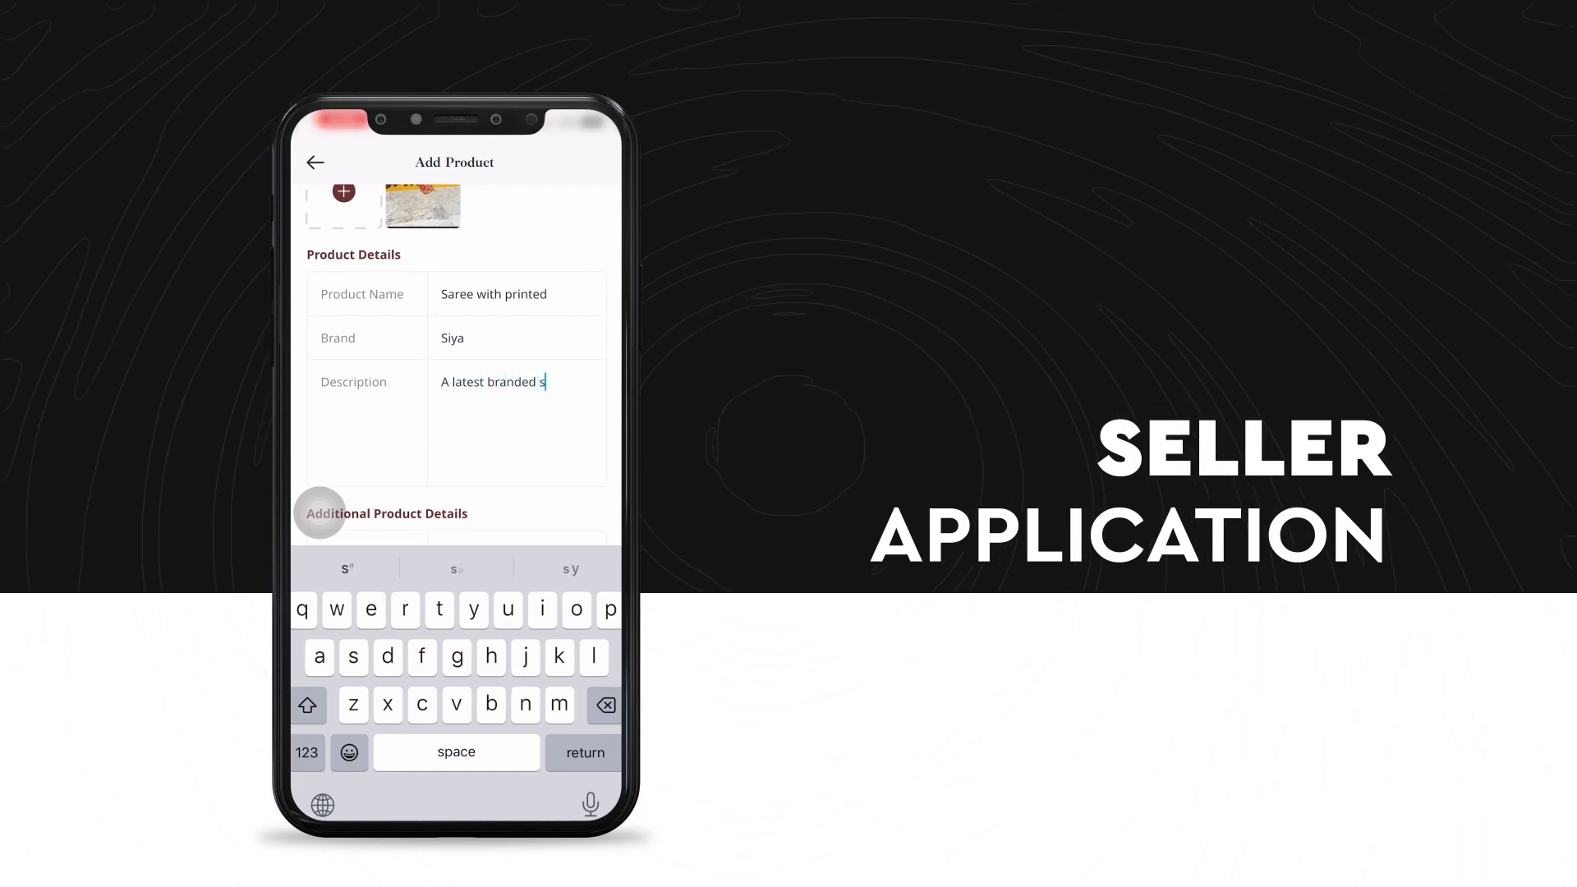
pyautogui.click(364, 434)
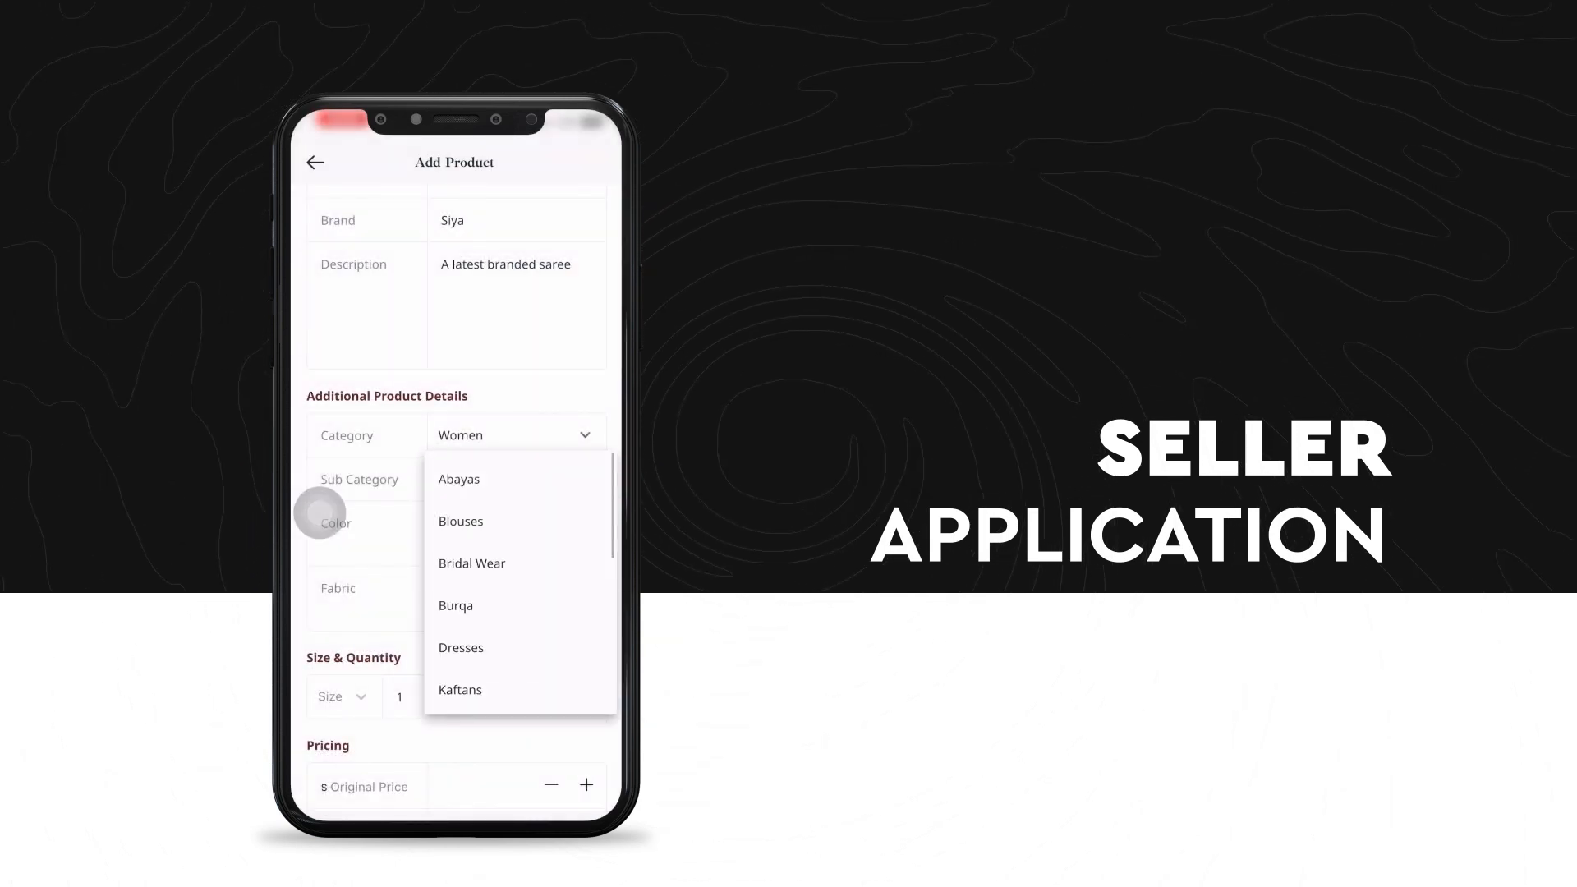
pyautogui.scroll(-3)
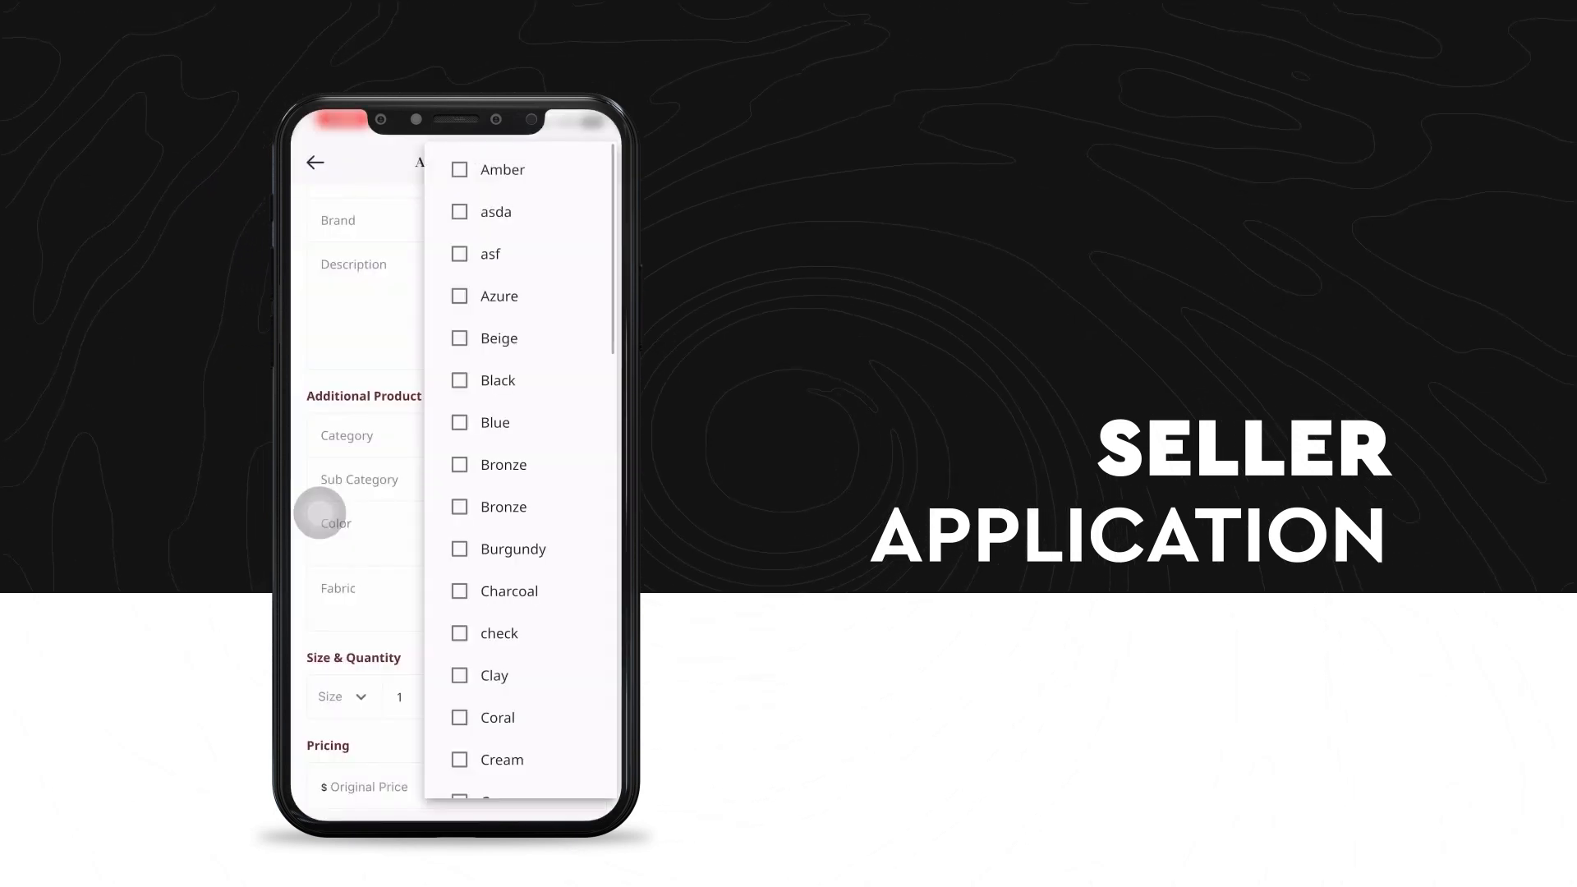
pyautogui.click(460, 676)
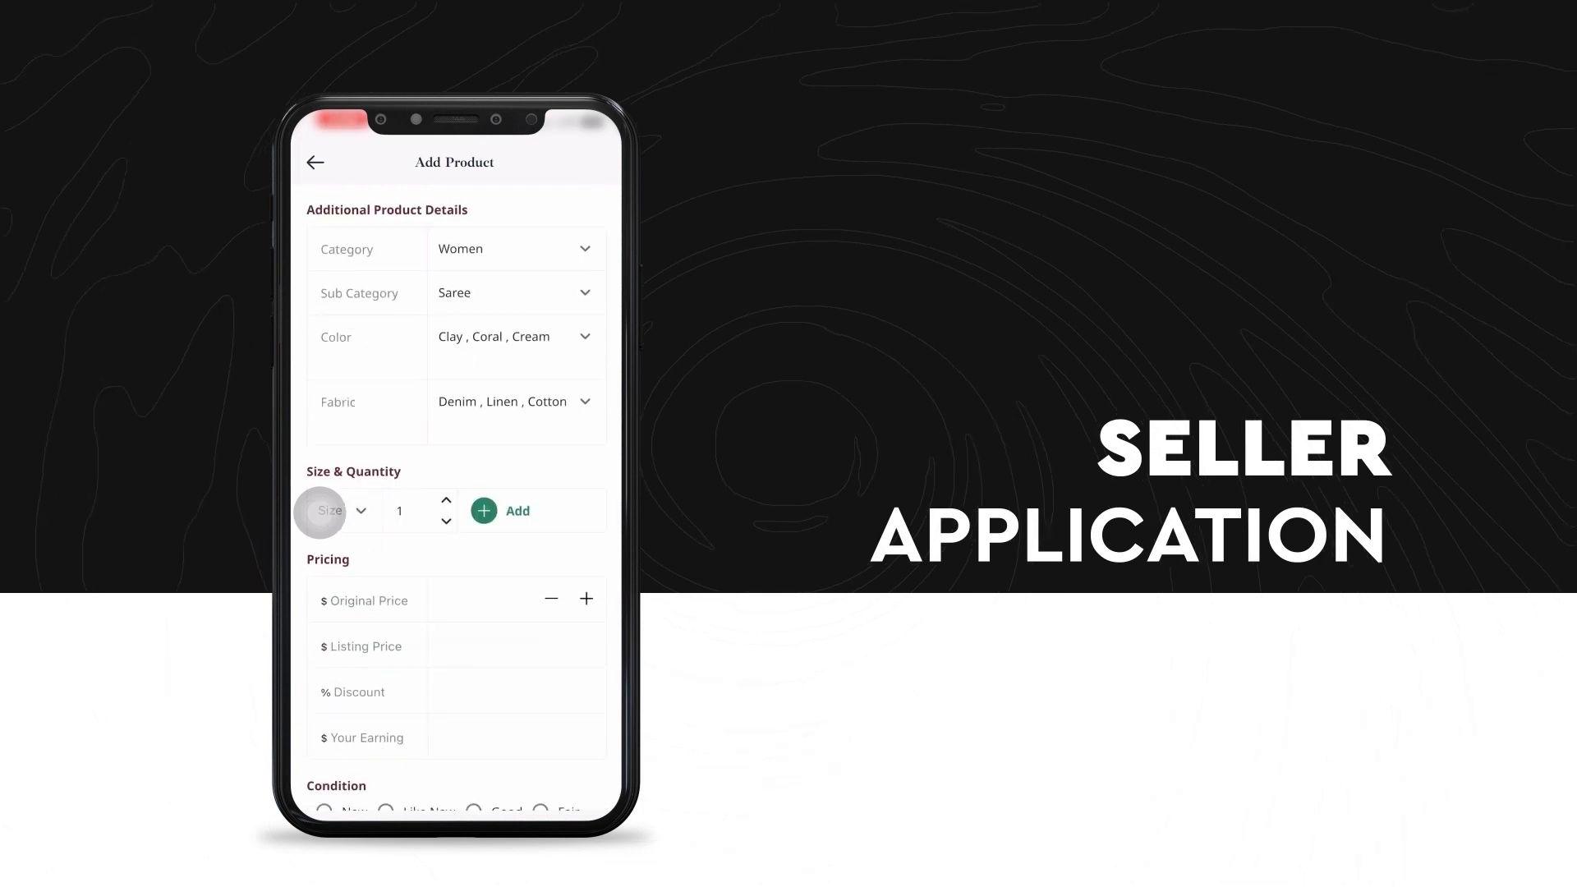
# Add the 6 meters size, listing price ending 53, condition Fair and not previously altered.
pyautogui.click(332, 511)
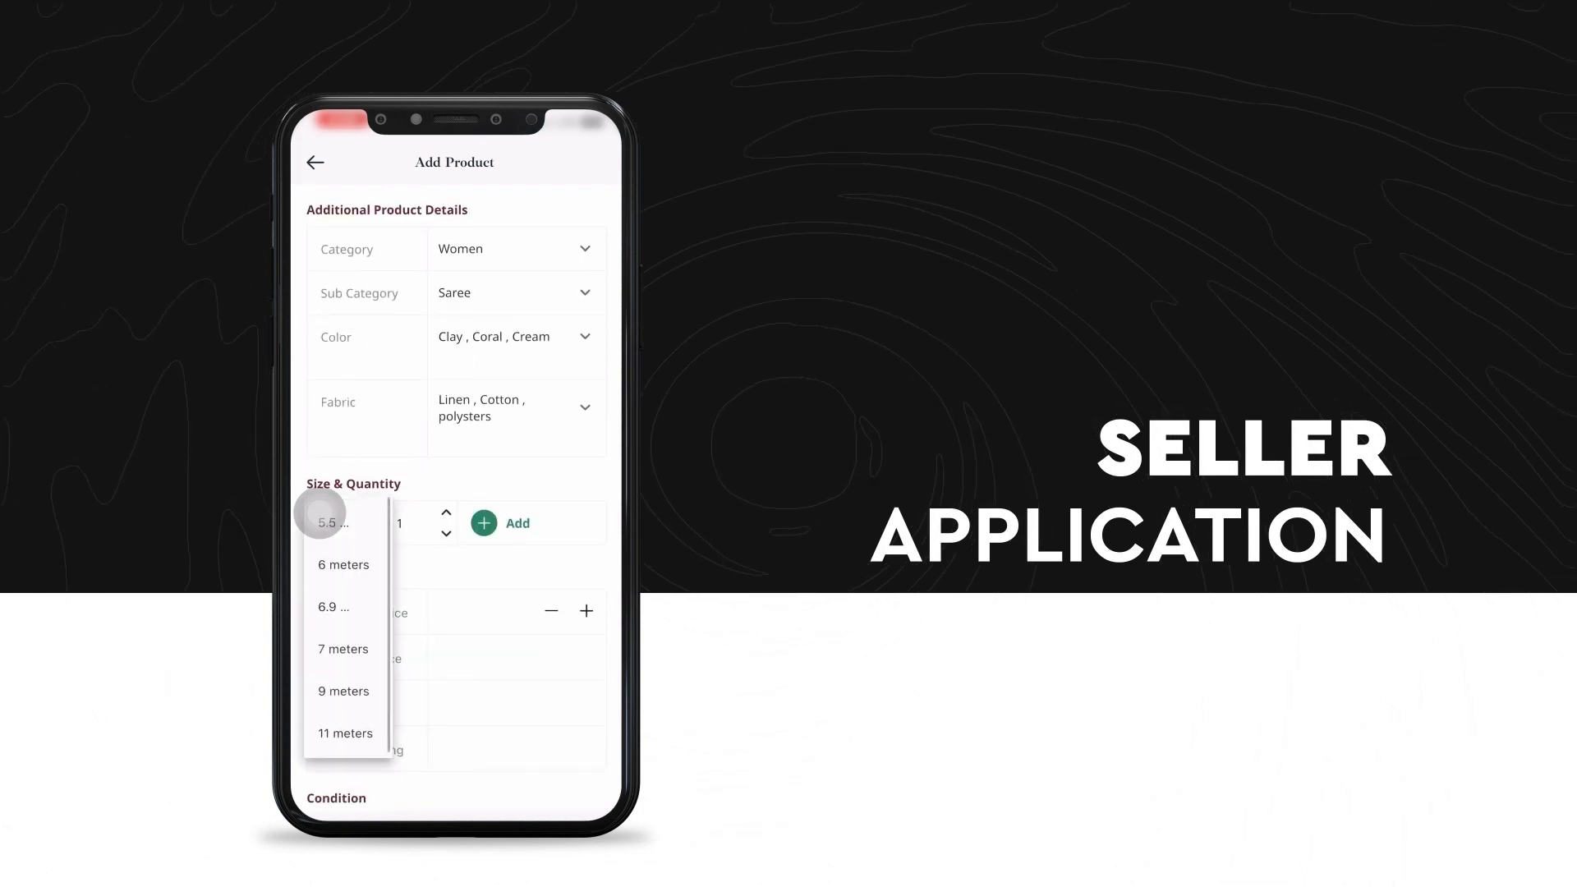
pyautogui.click(503, 523)
pyautogui.write('8')
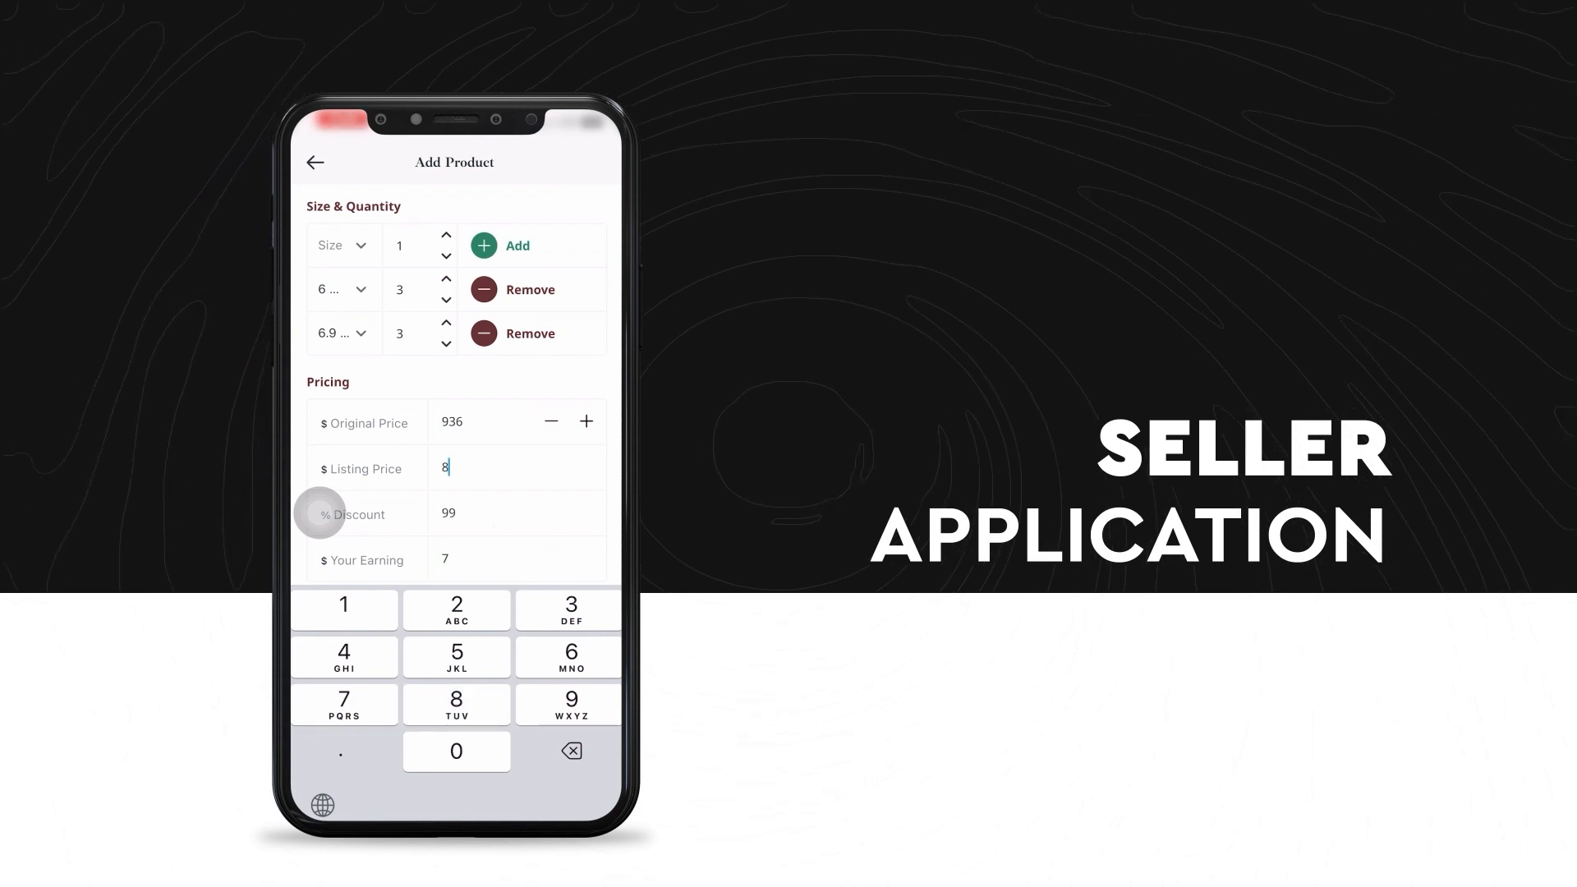
pyautogui.write('53')
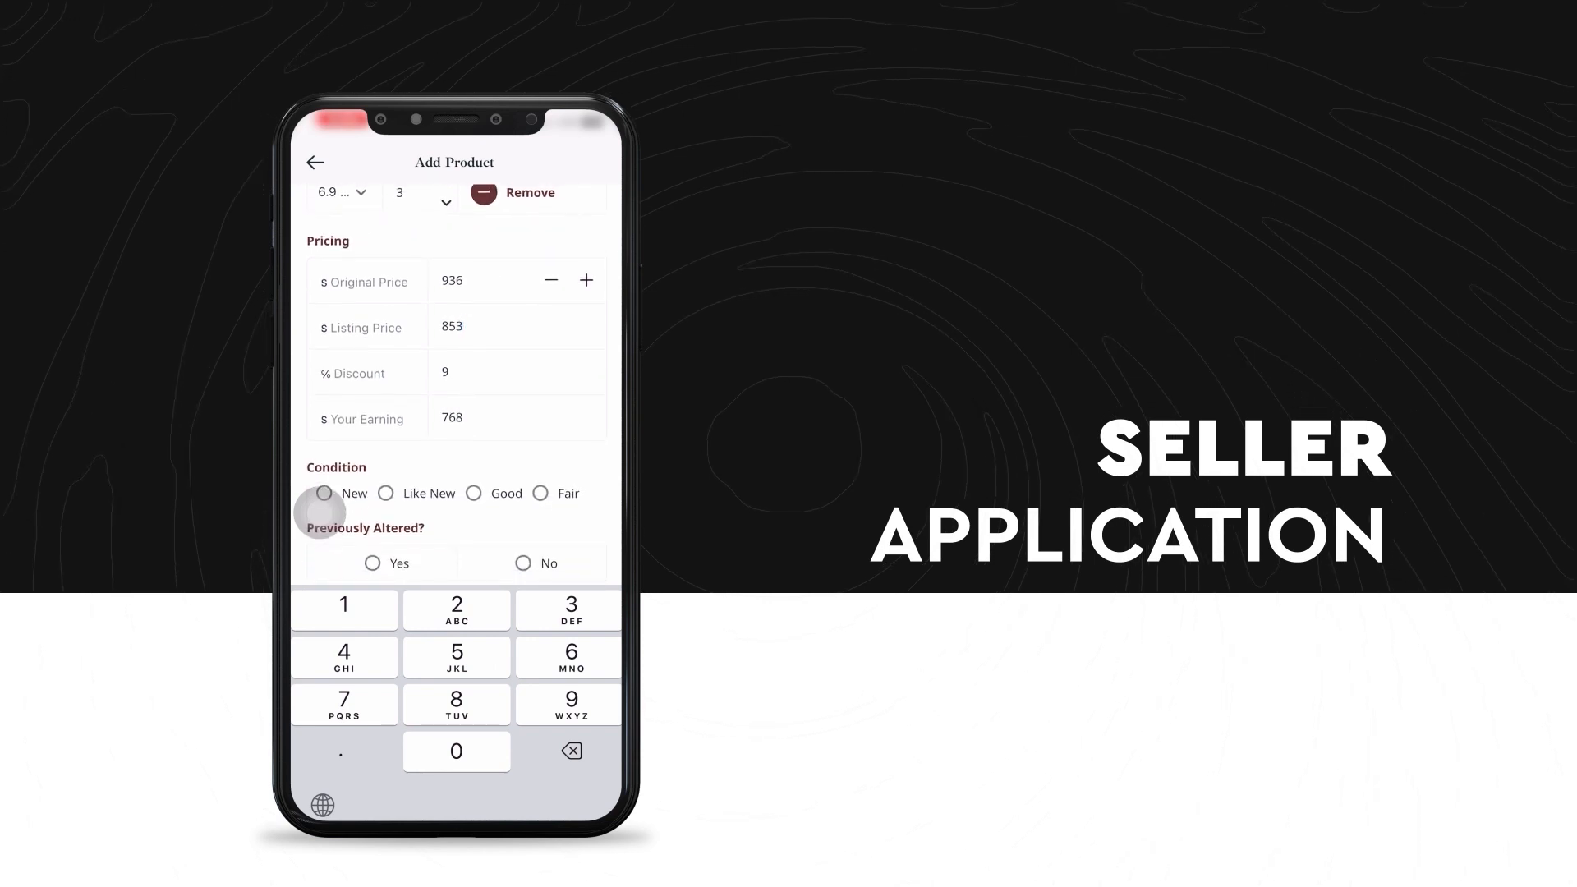
pyautogui.click(540, 493)
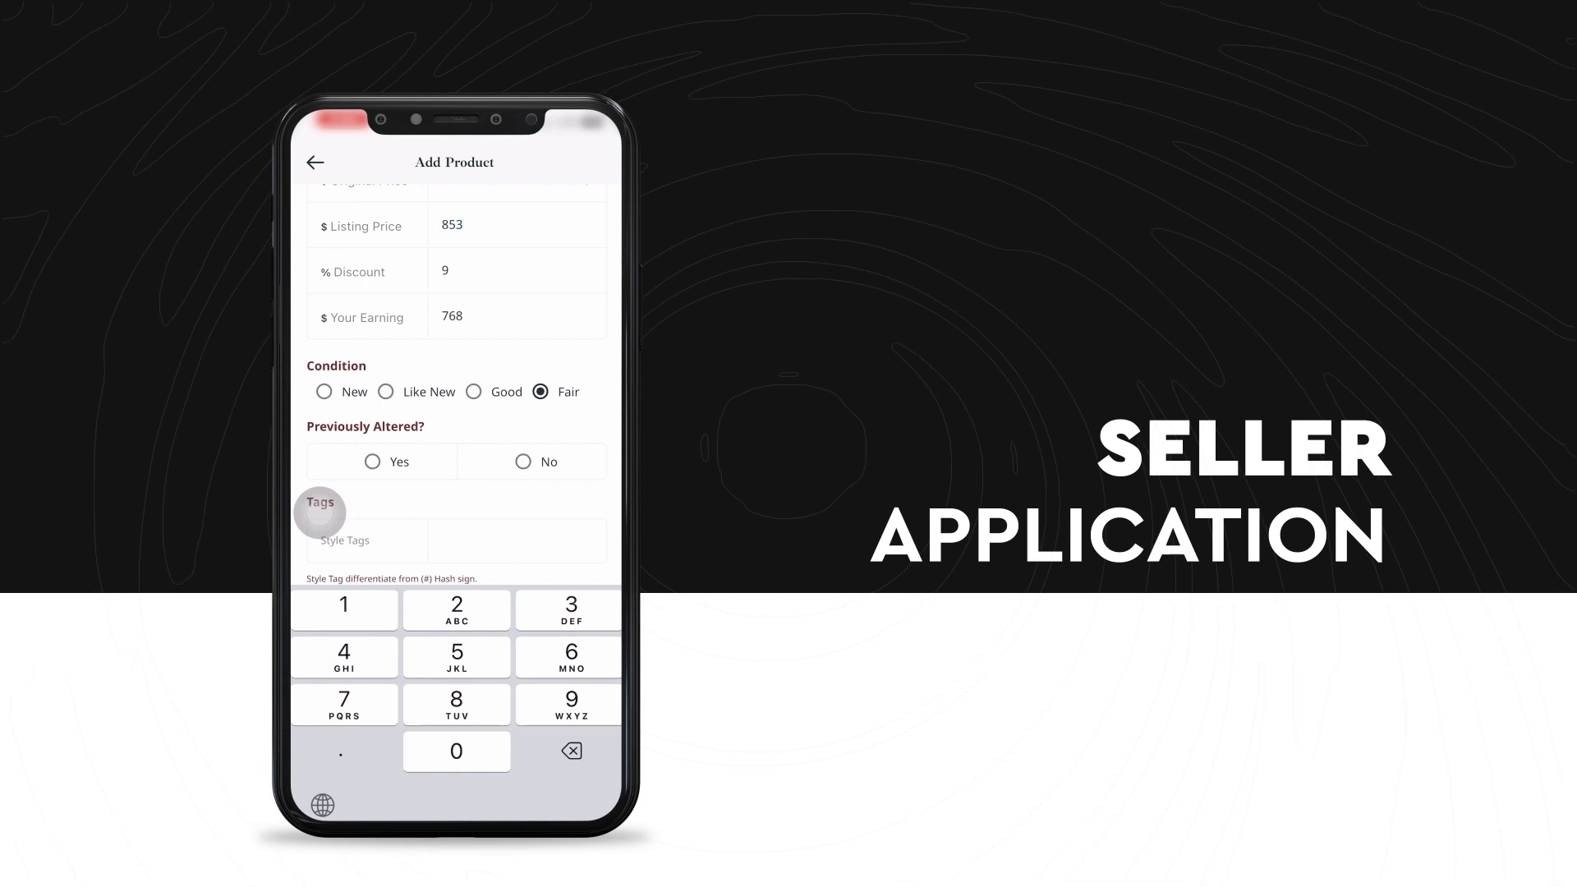
pyautogui.click(521, 462)
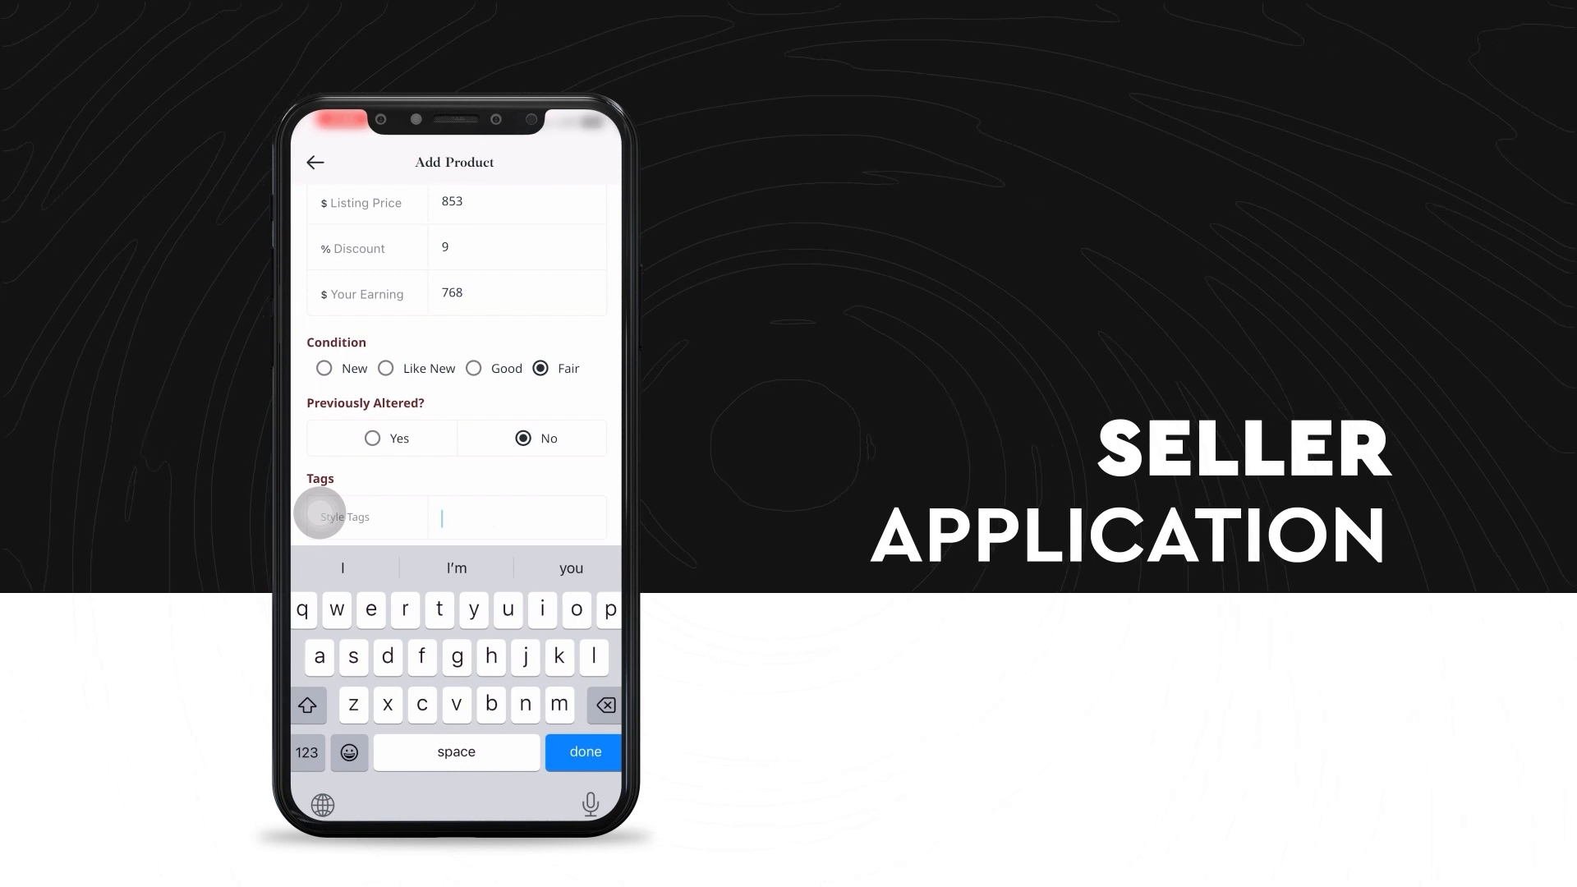
# Enter a #saree style tag and publish the Saree with printed listing at $853.
pyautogui.click(305, 751)
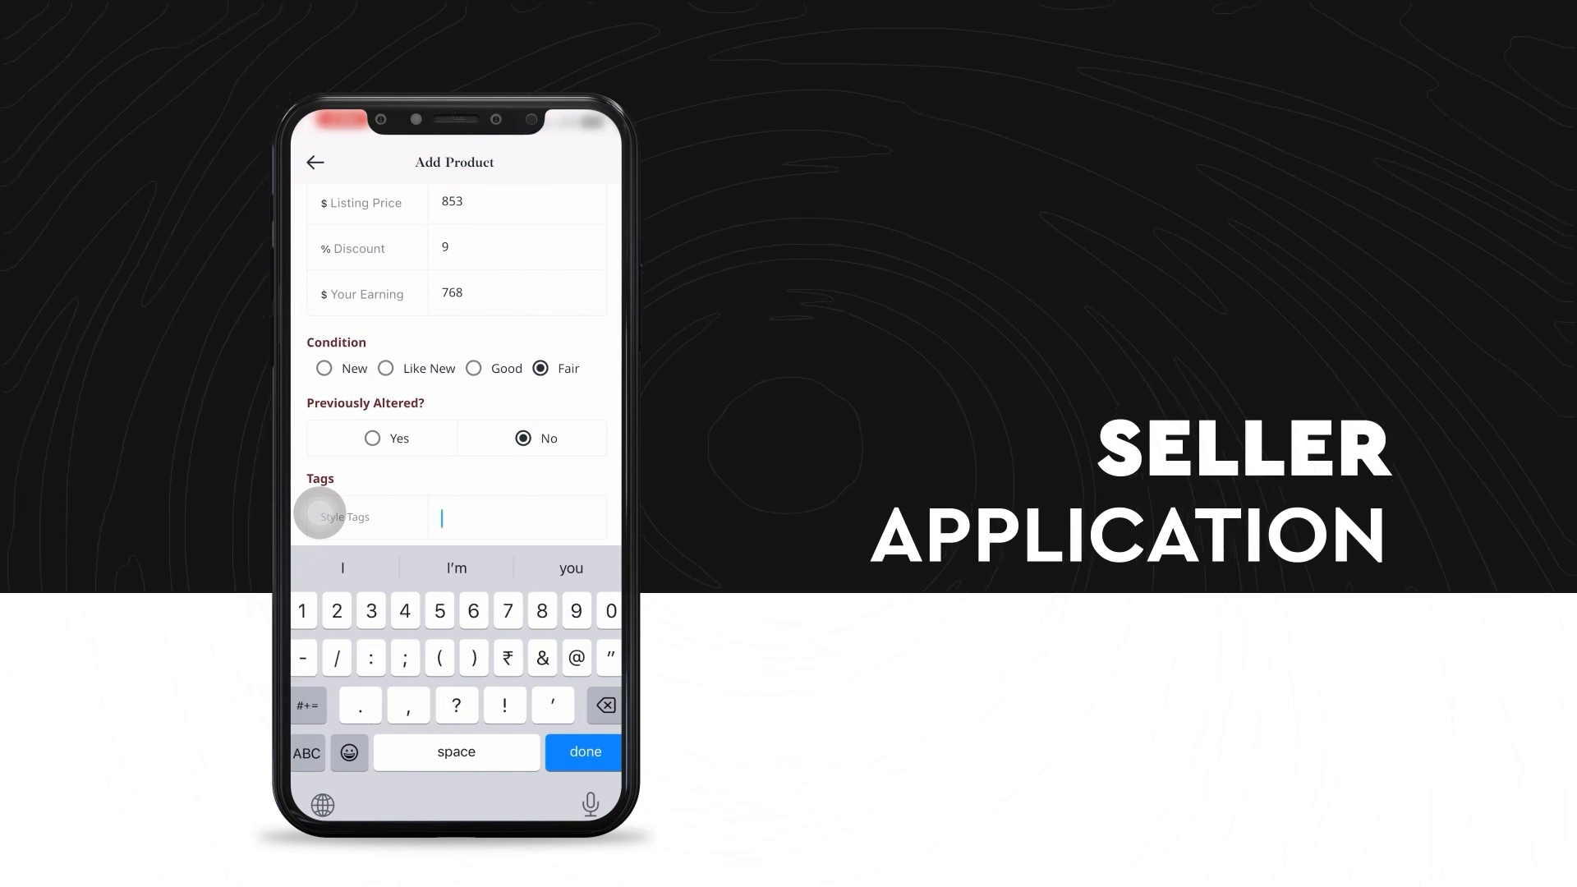
pyautogui.click(307, 705)
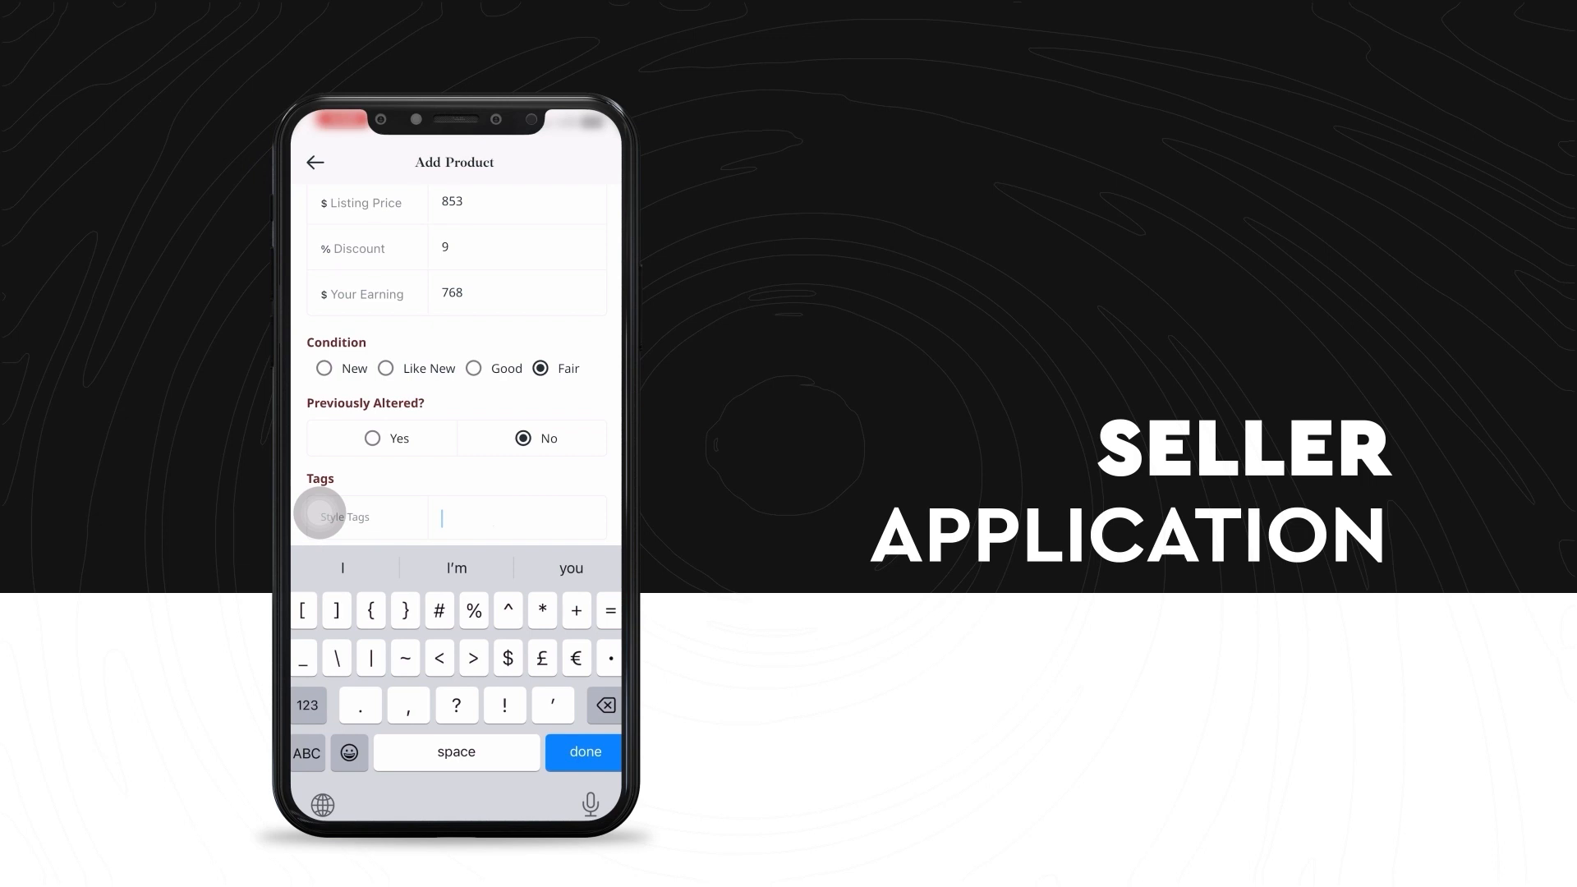
pyautogui.click(439, 610)
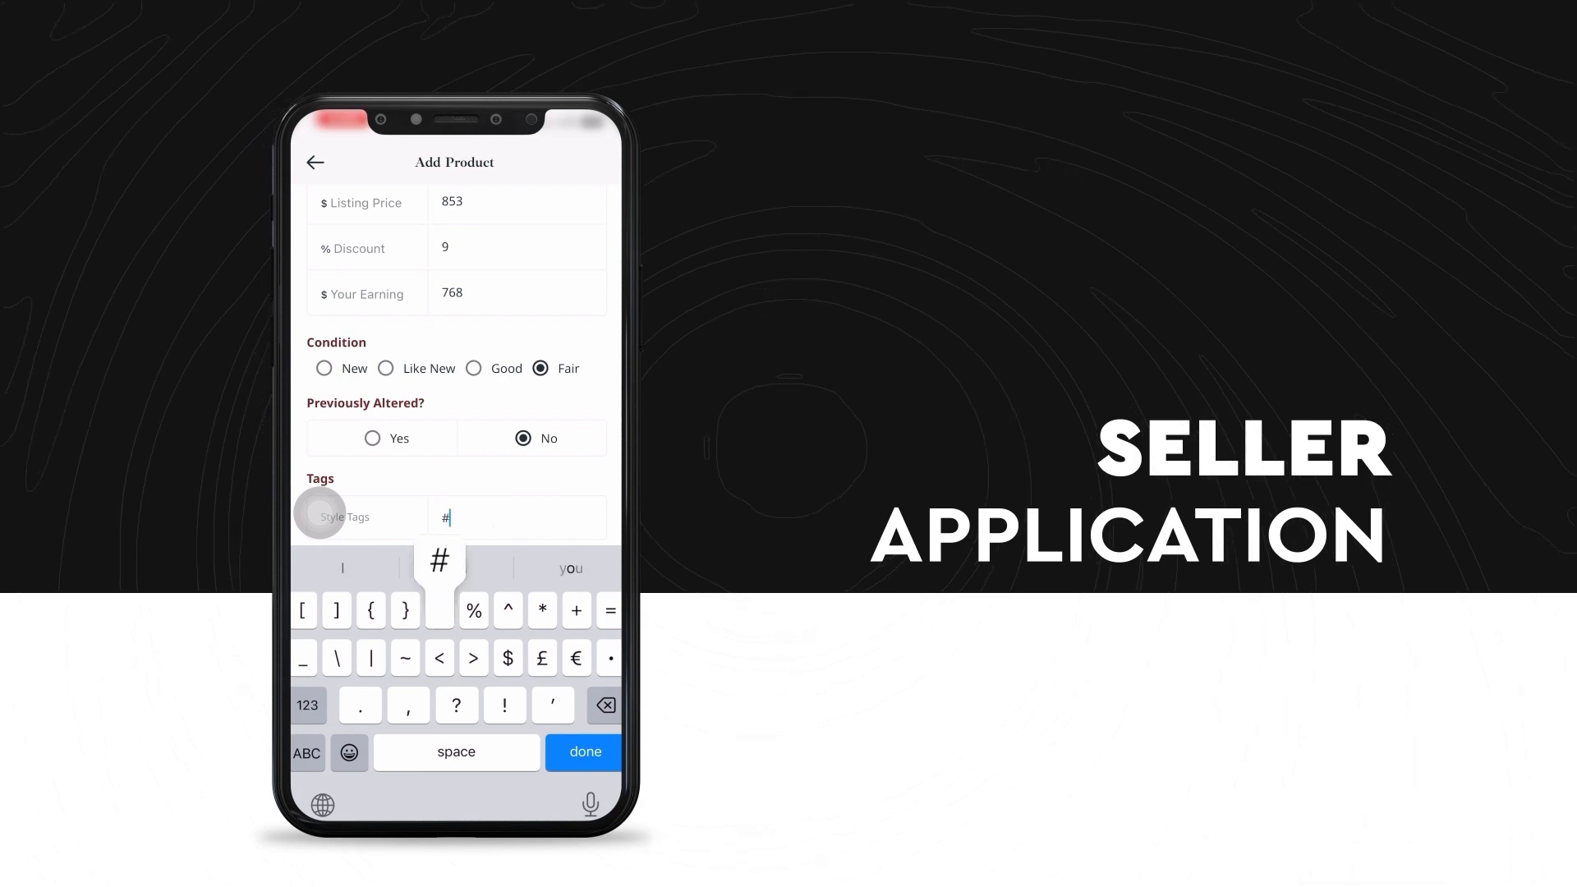
pyautogui.click(307, 752)
pyautogui.write('sare')
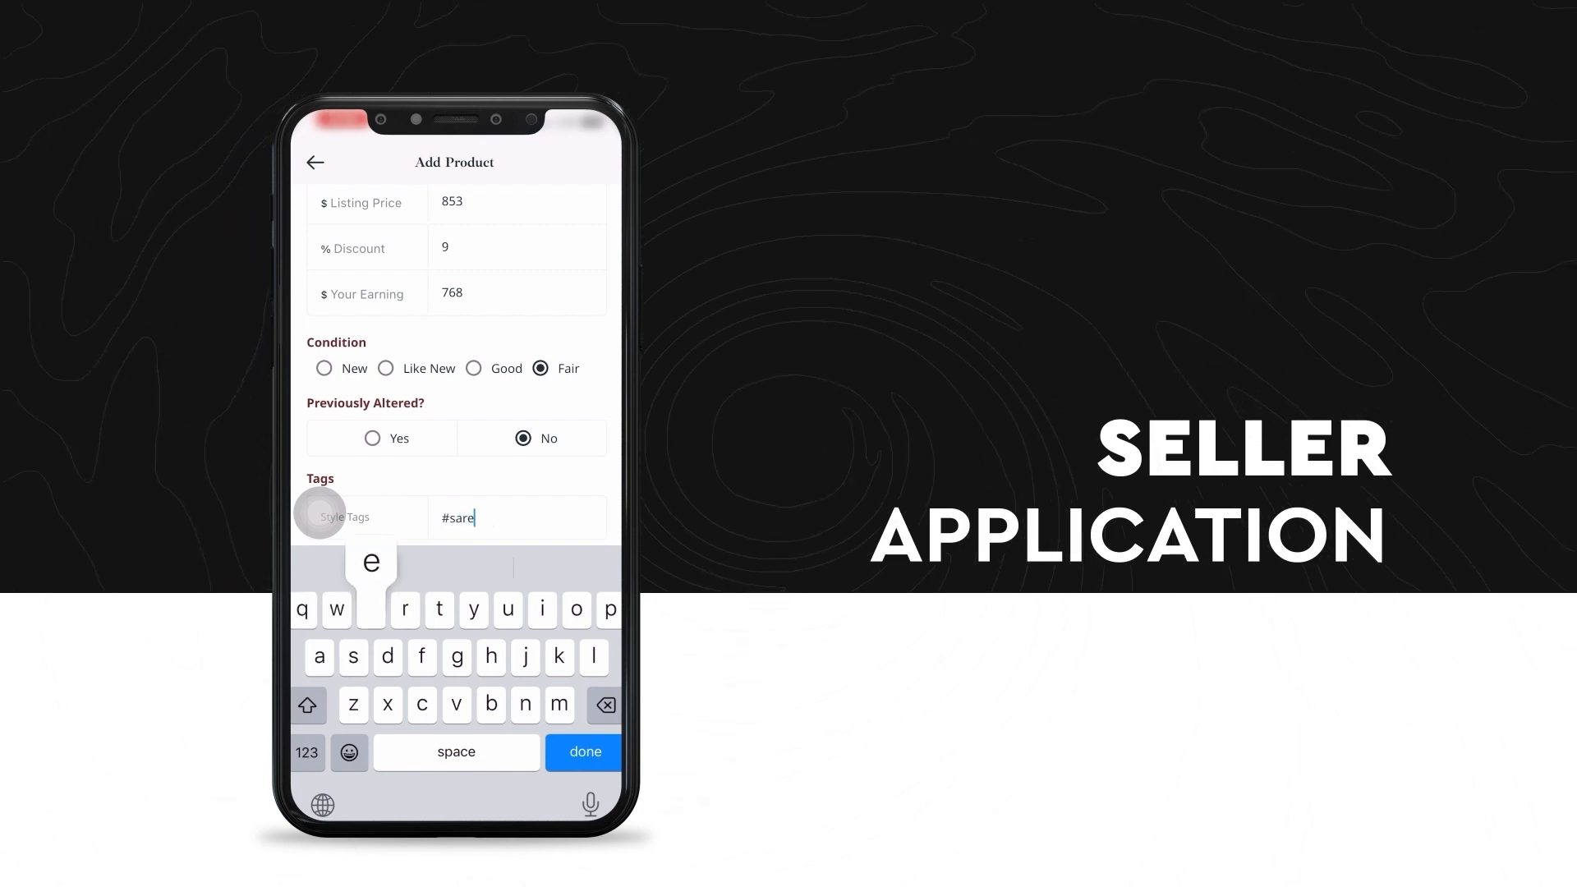
pyautogui.click(584, 751)
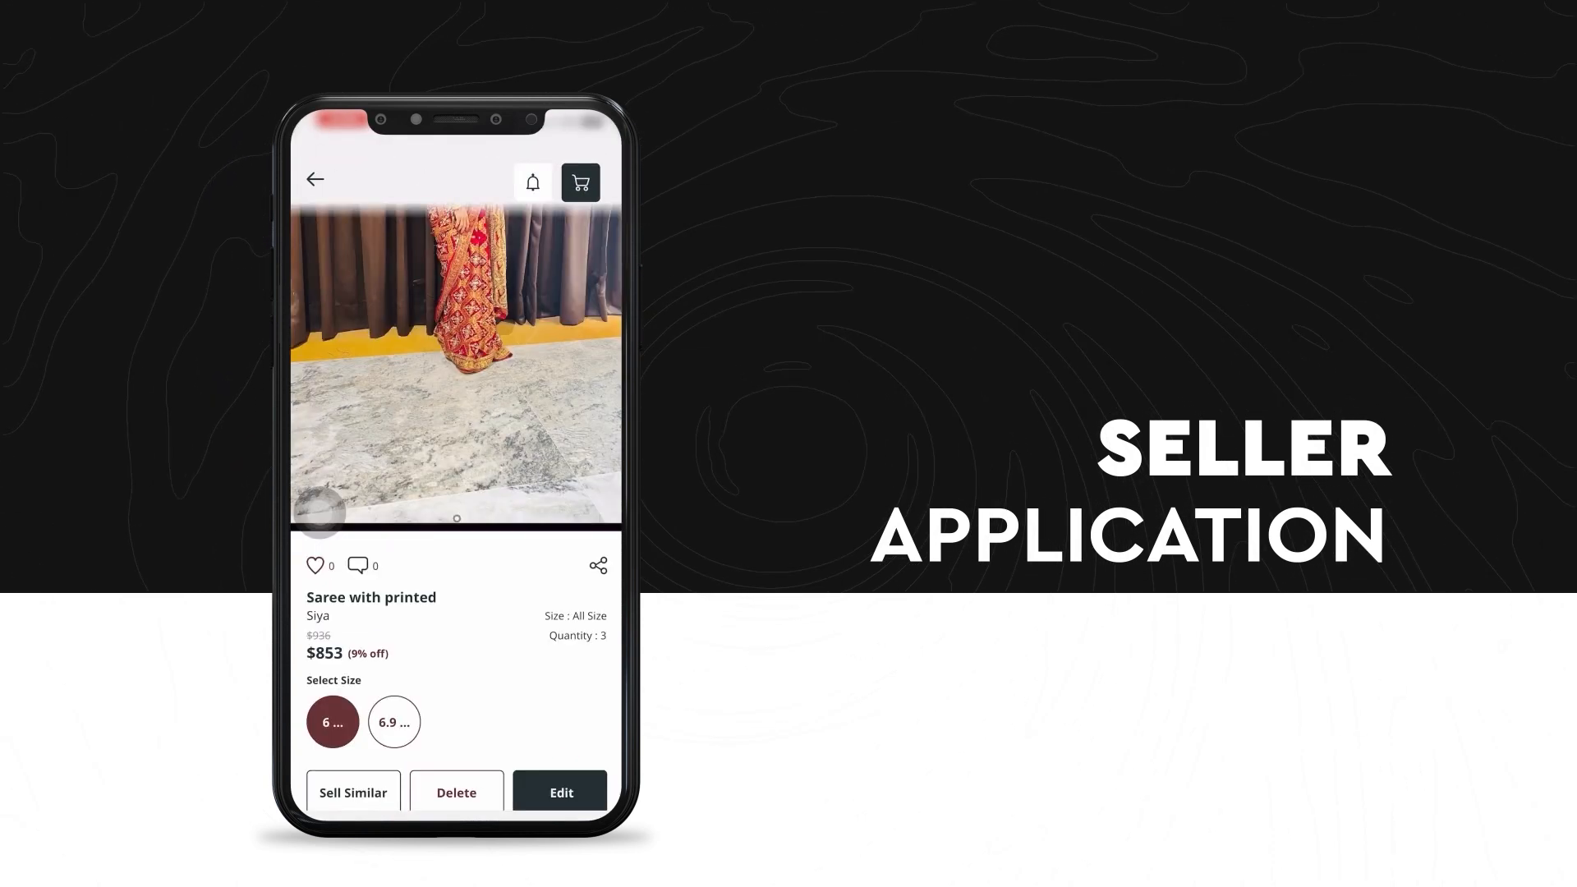
# Scroll the listing details down to Ratings & Review and Comments, then reach the buyer home feed.
pyautogui.scroll(-3)
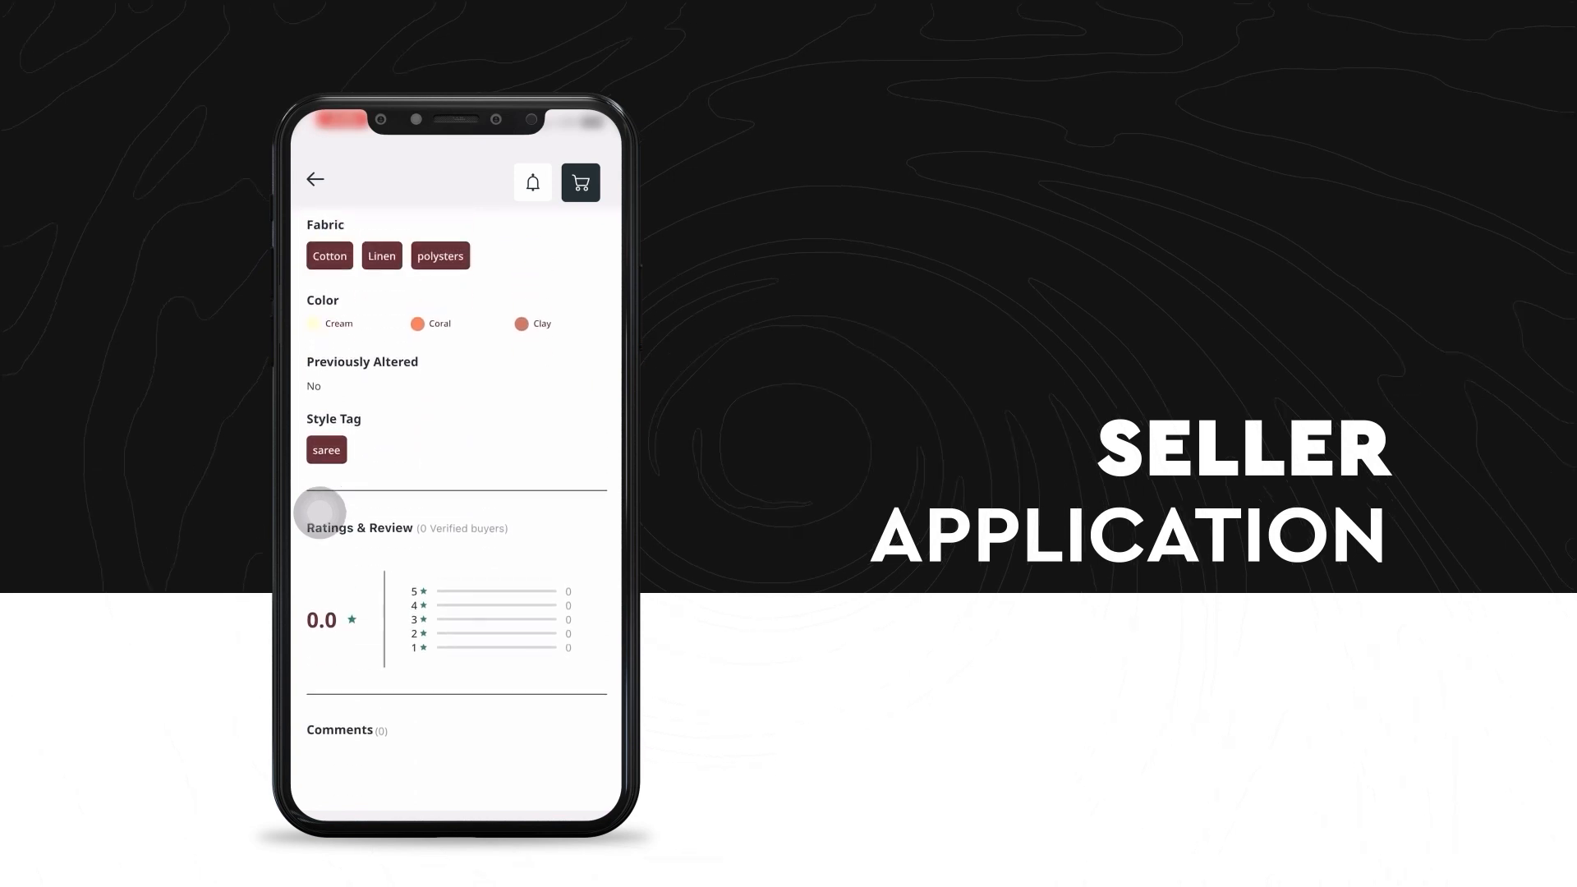
pyautogui.click(315, 179)
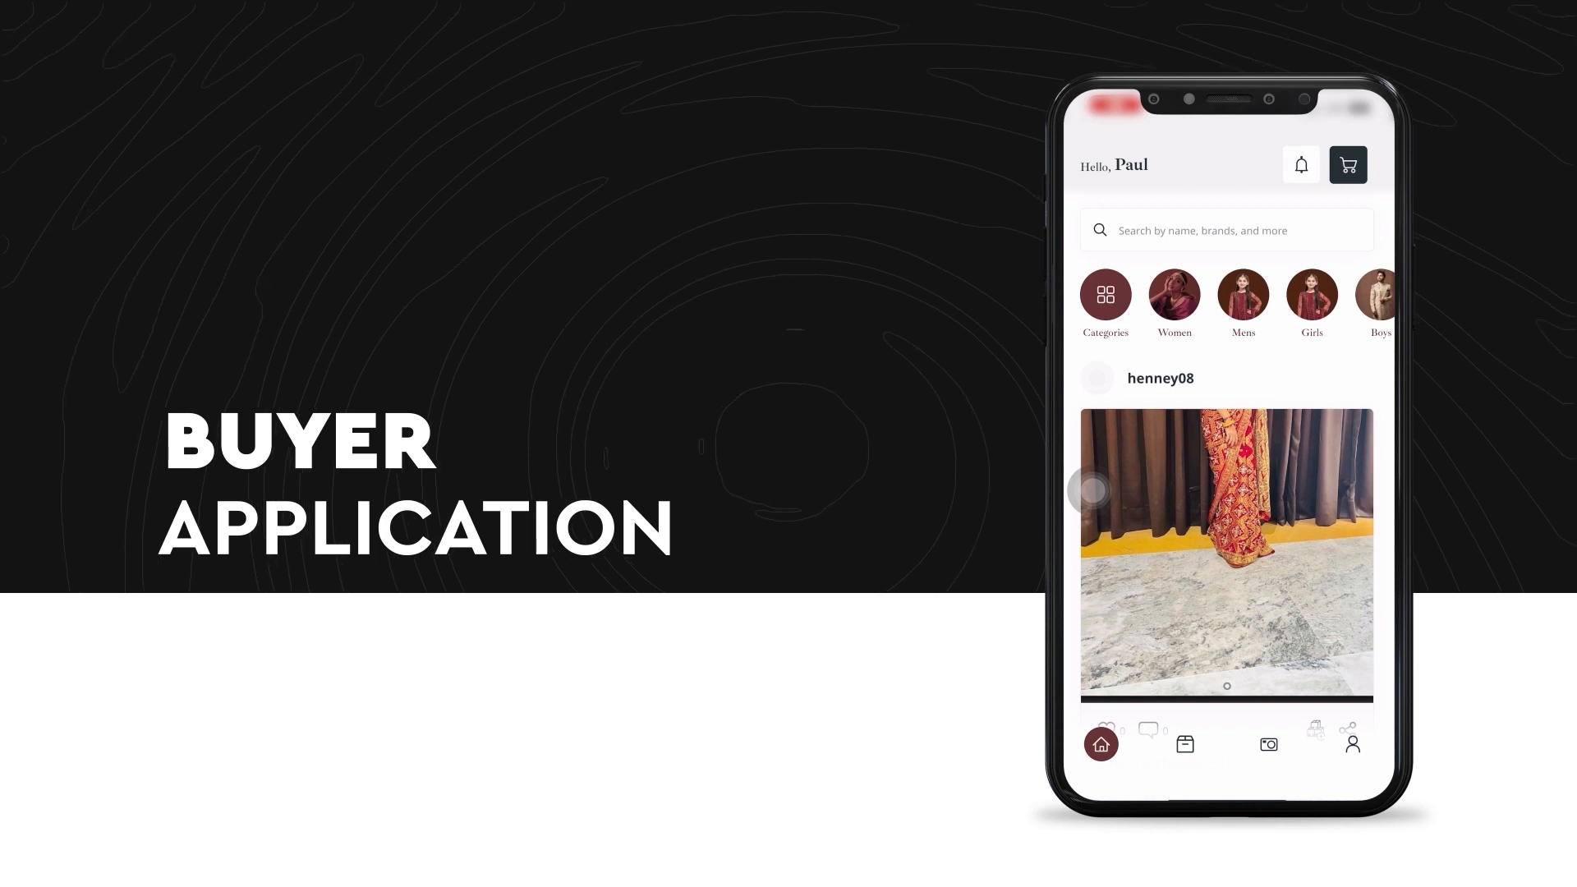
# Search the buyer shop for 'Sar' and open the Saree with printed product page.
pyautogui.scroll(-3)
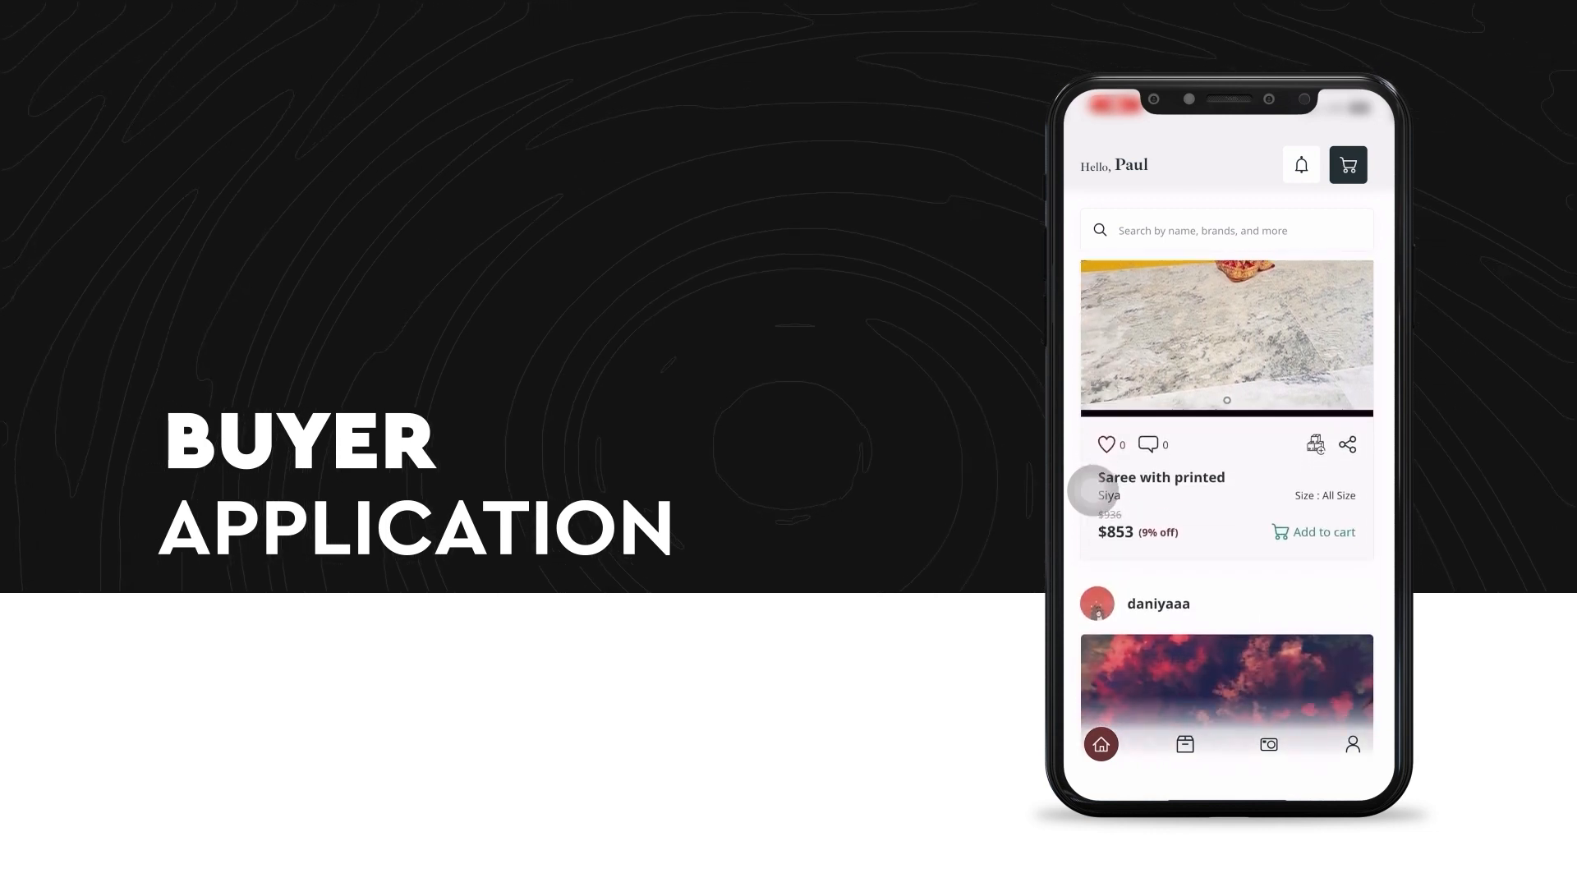
pyautogui.scroll(3)
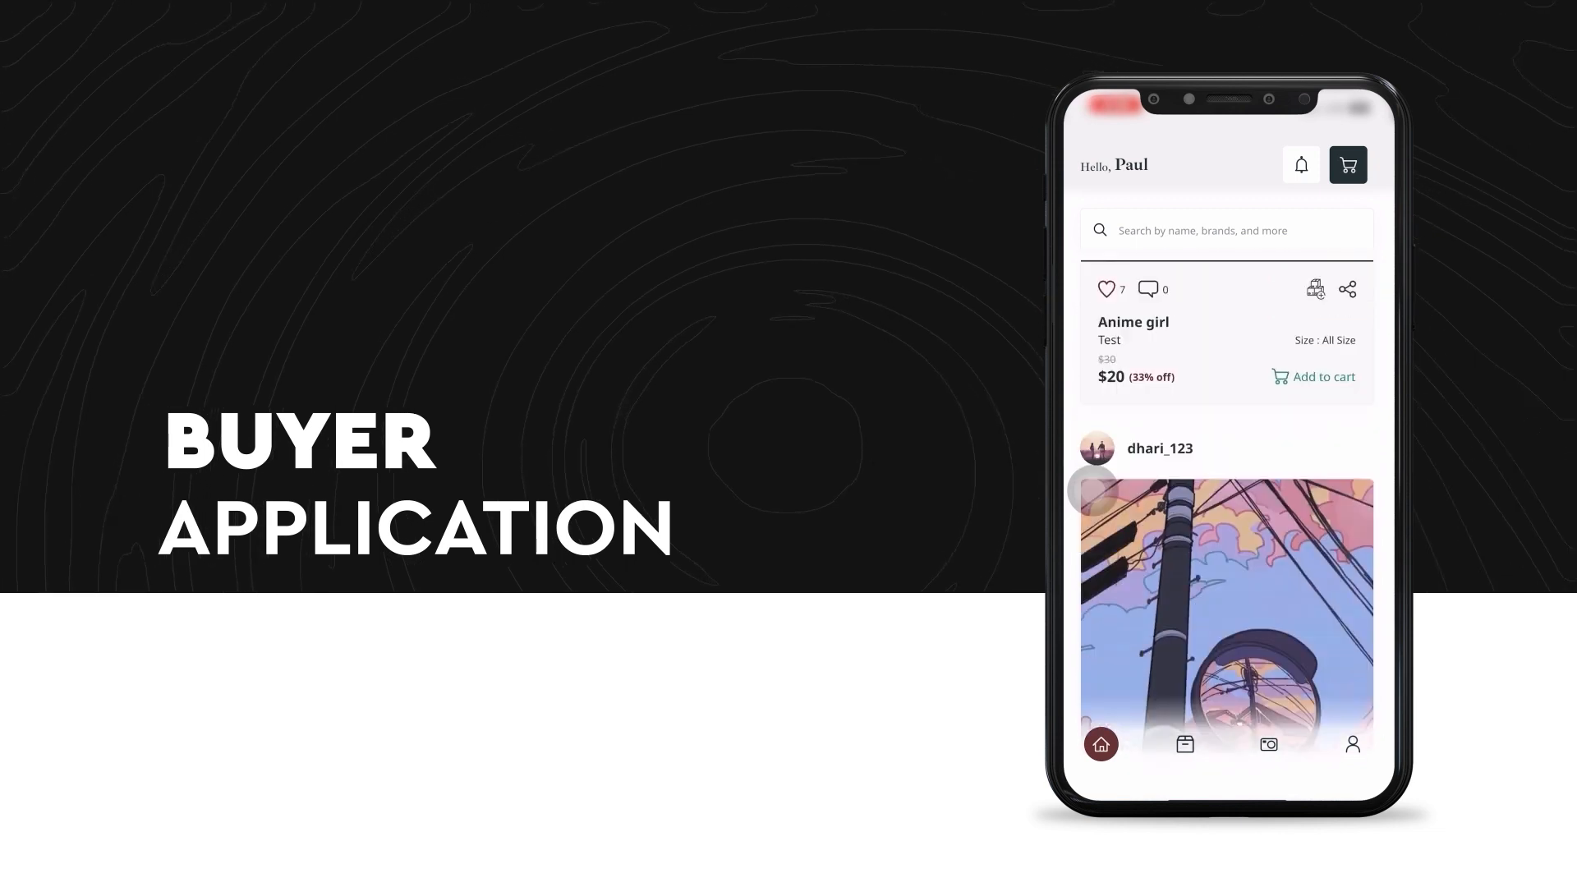
pyautogui.scroll(-3)
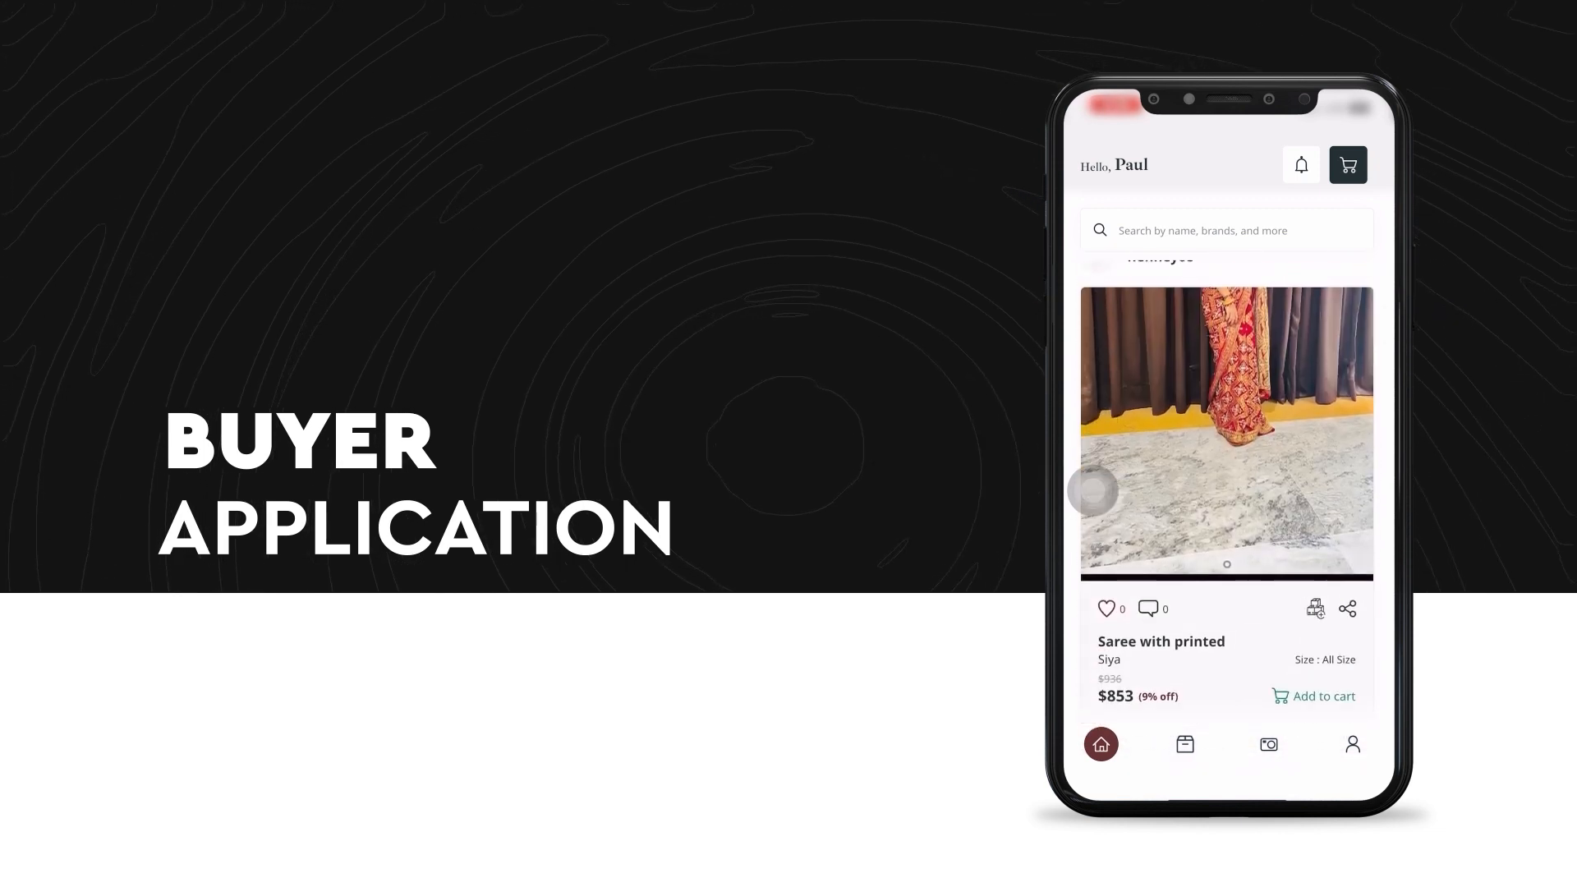
pyautogui.click(1225, 230)
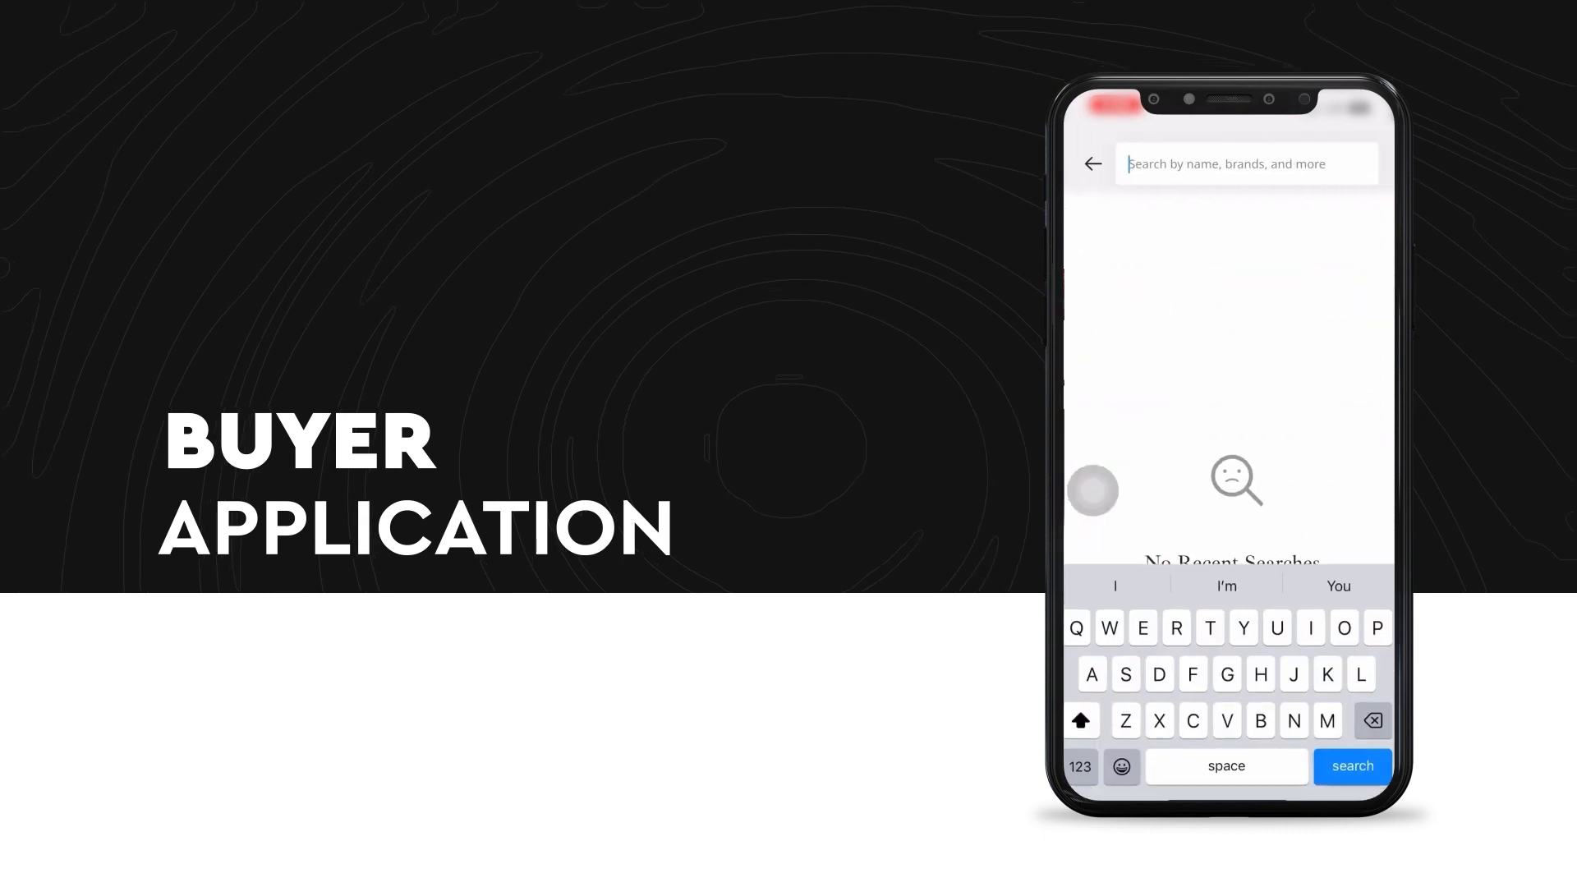
pyautogui.write('Sa')
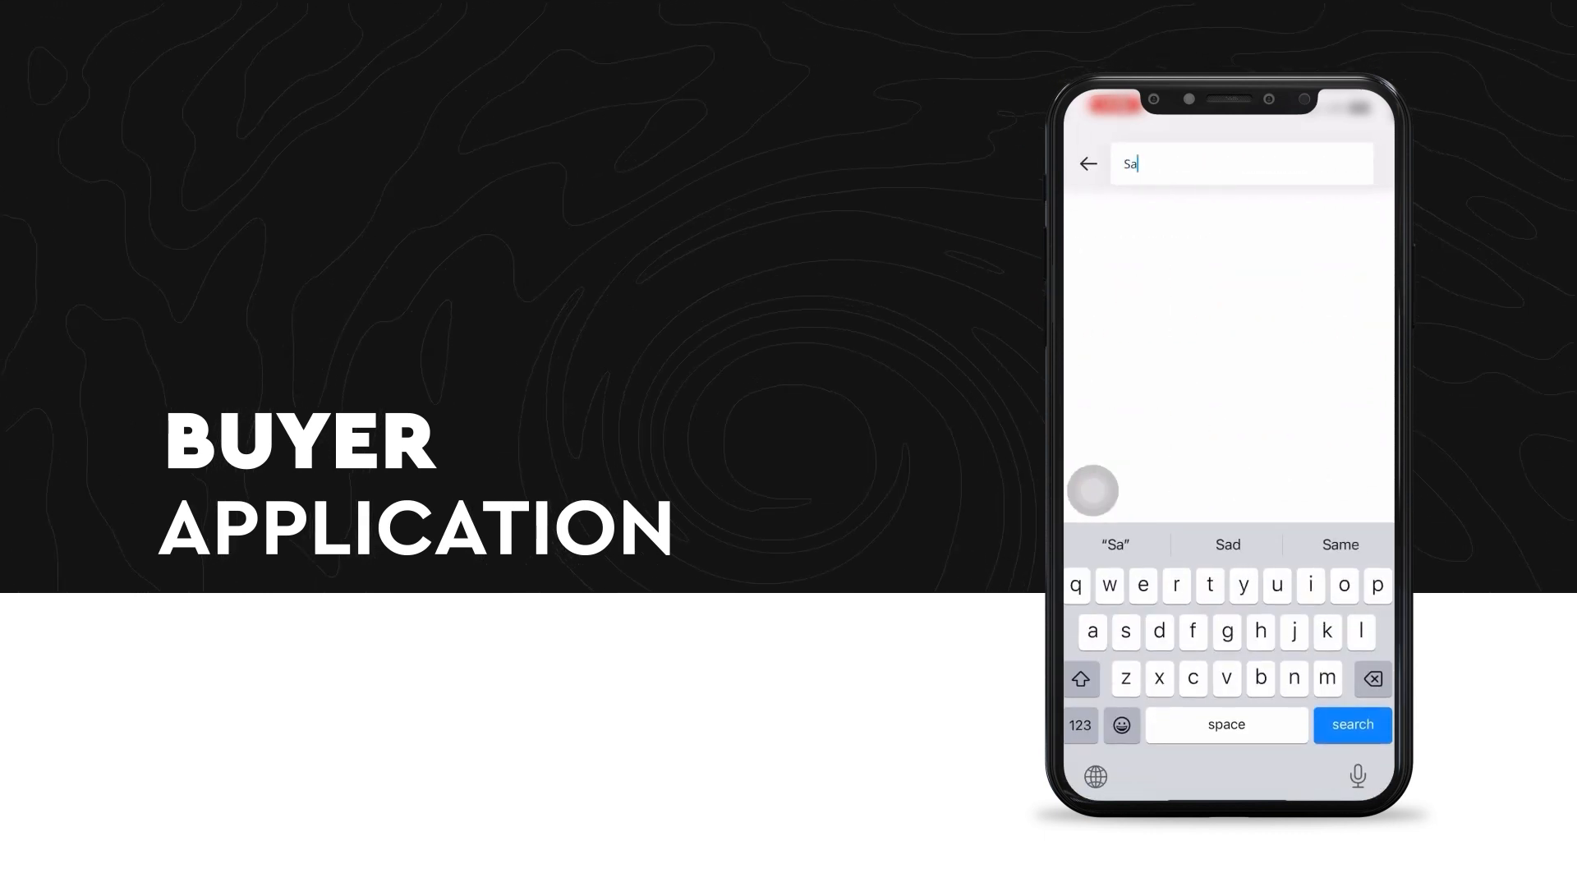
pyautogui.write('r')
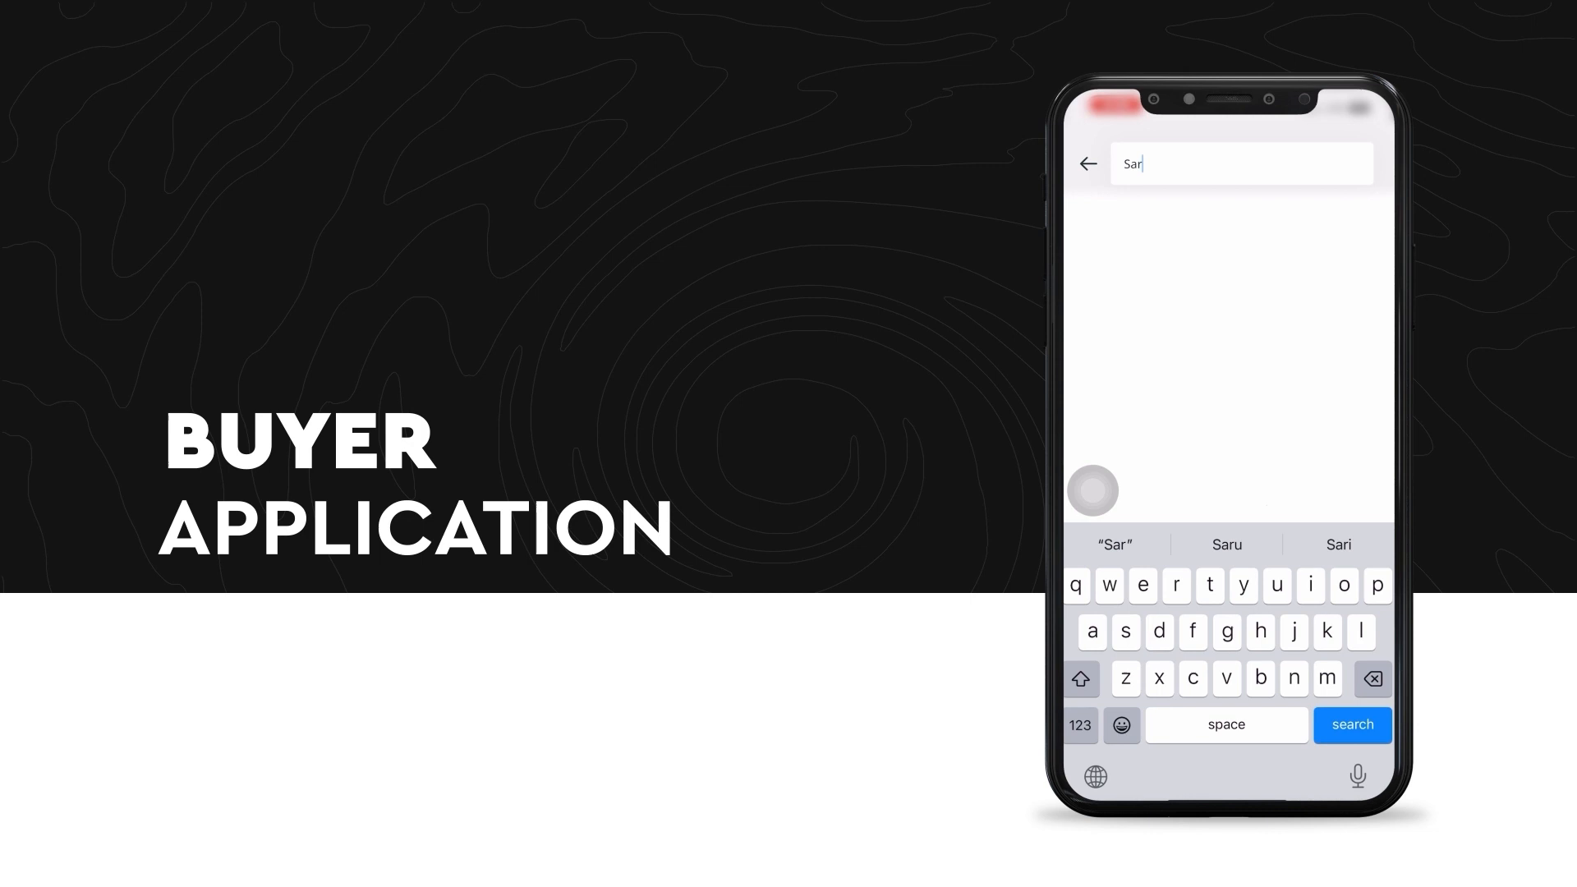
pyautogui.click(1353, 725)
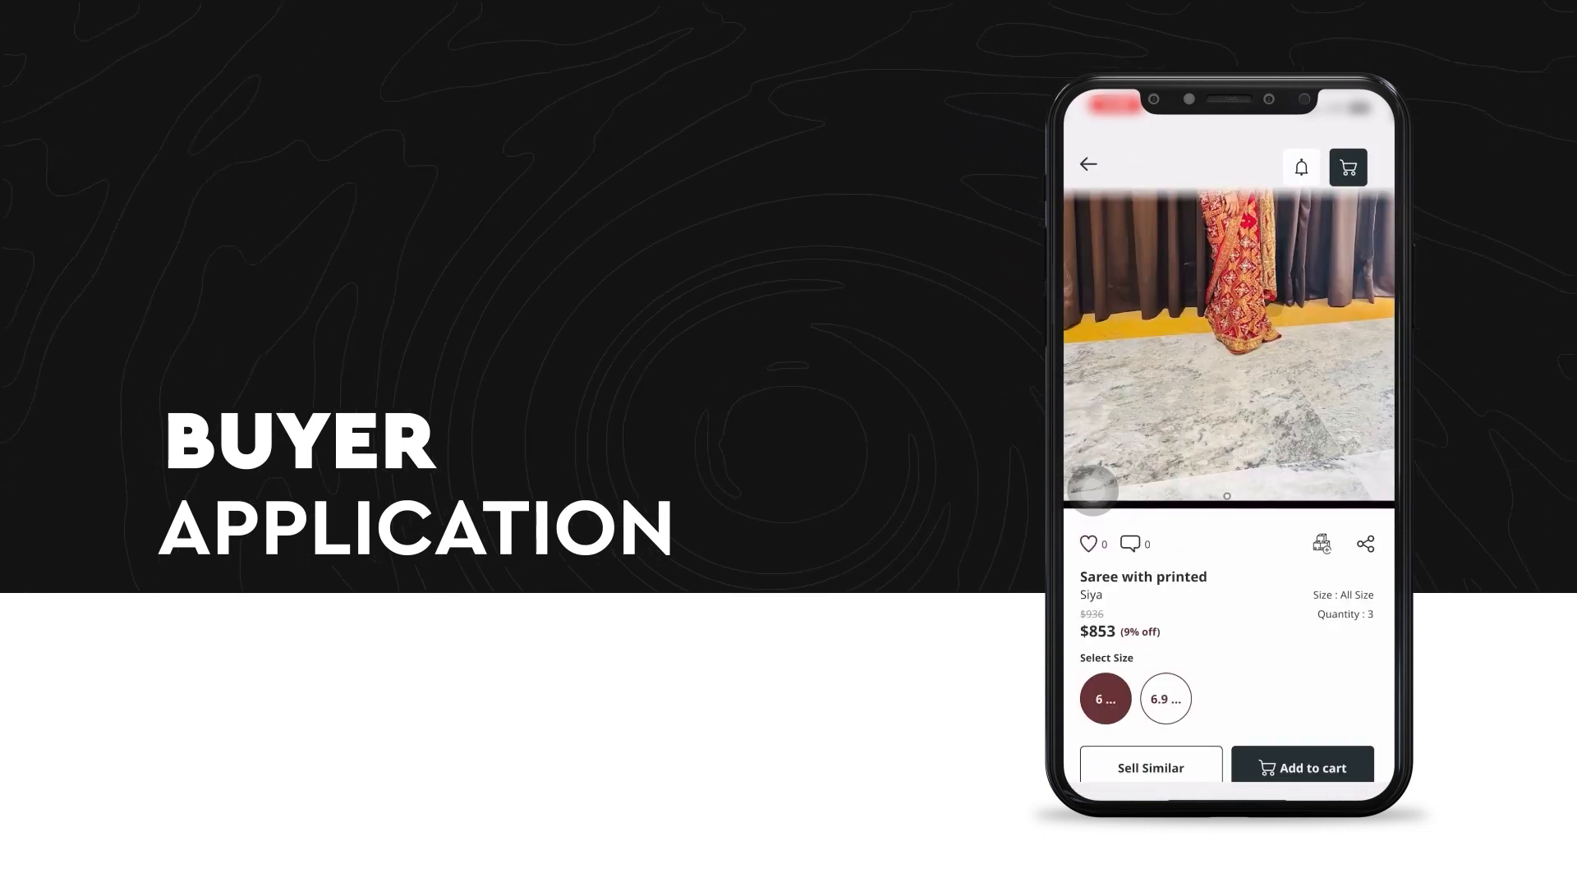
# Scroll the saree page through description, attributes, ratings and comments.
pyautogui.scroll(-3)
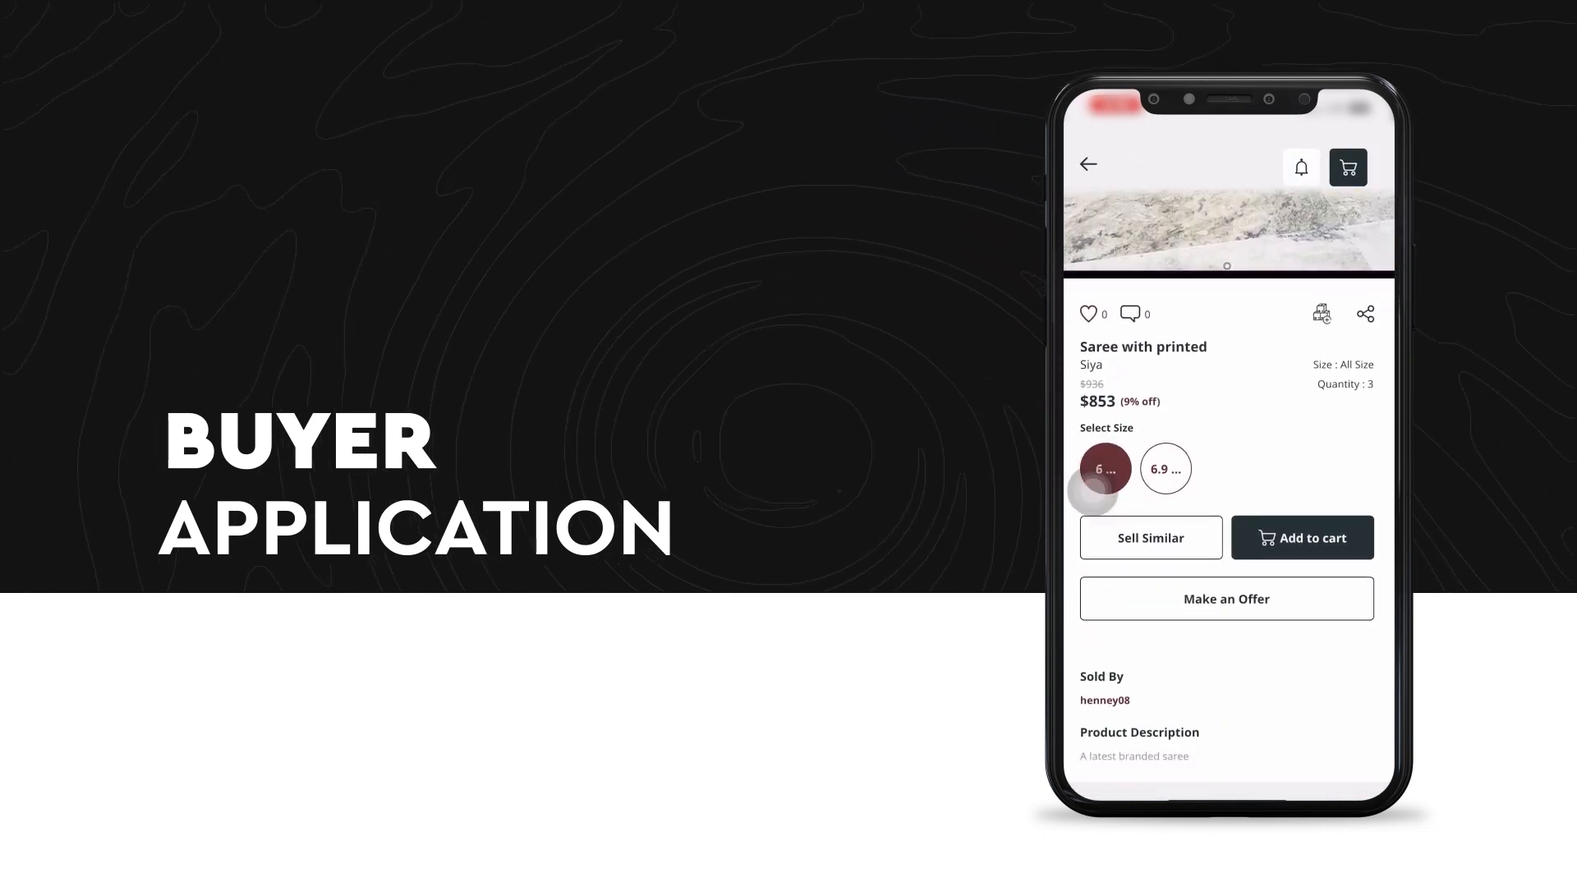
pyautogui.scroll(-3)
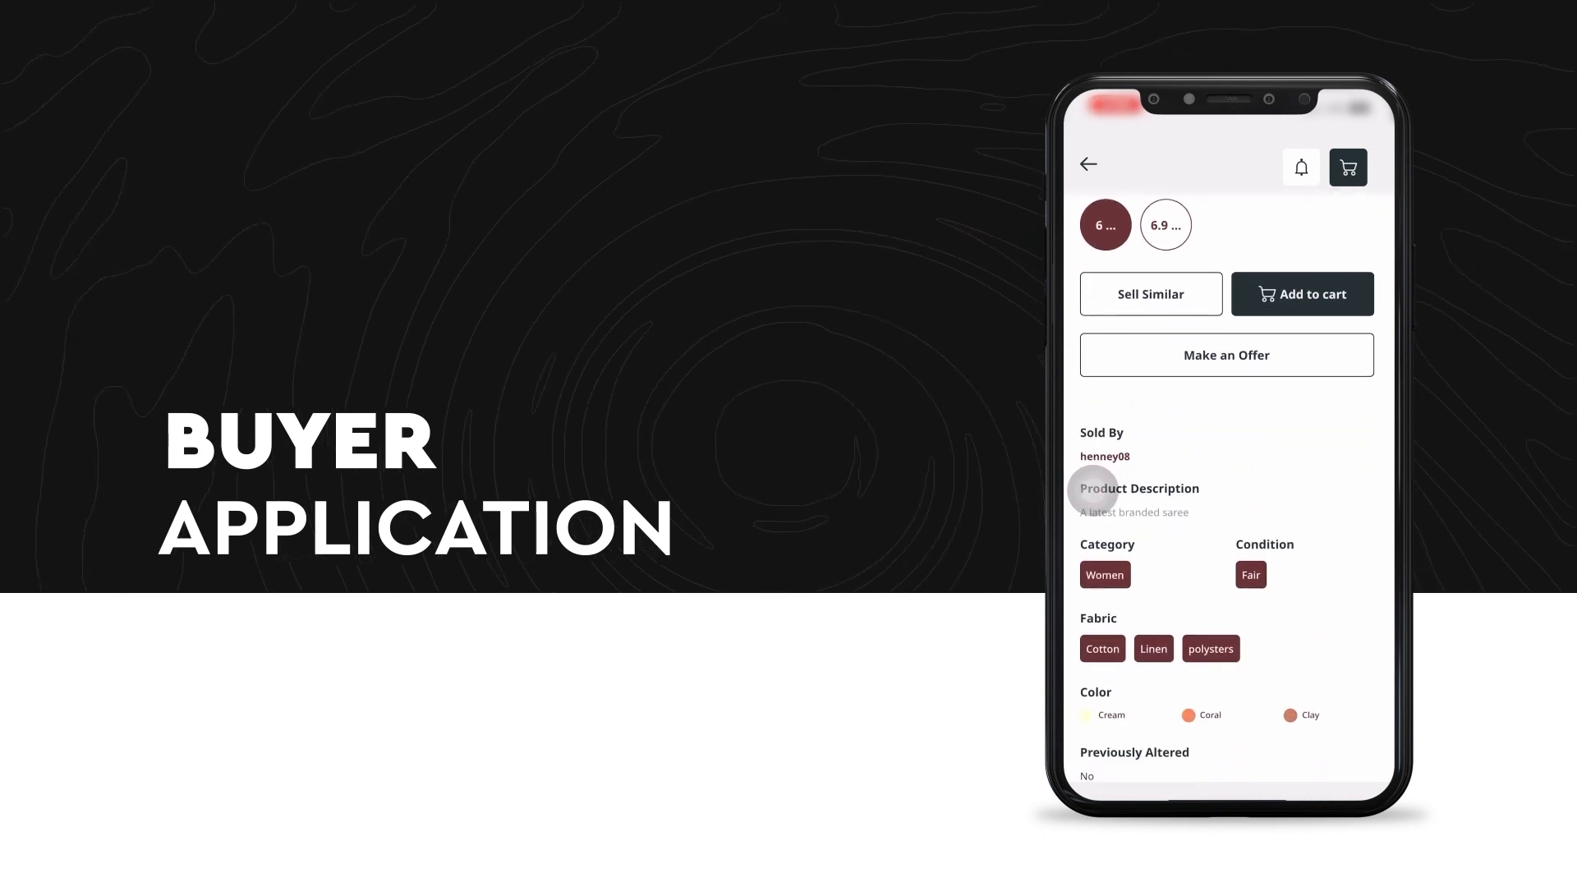
pyautogui.scroll(-3)
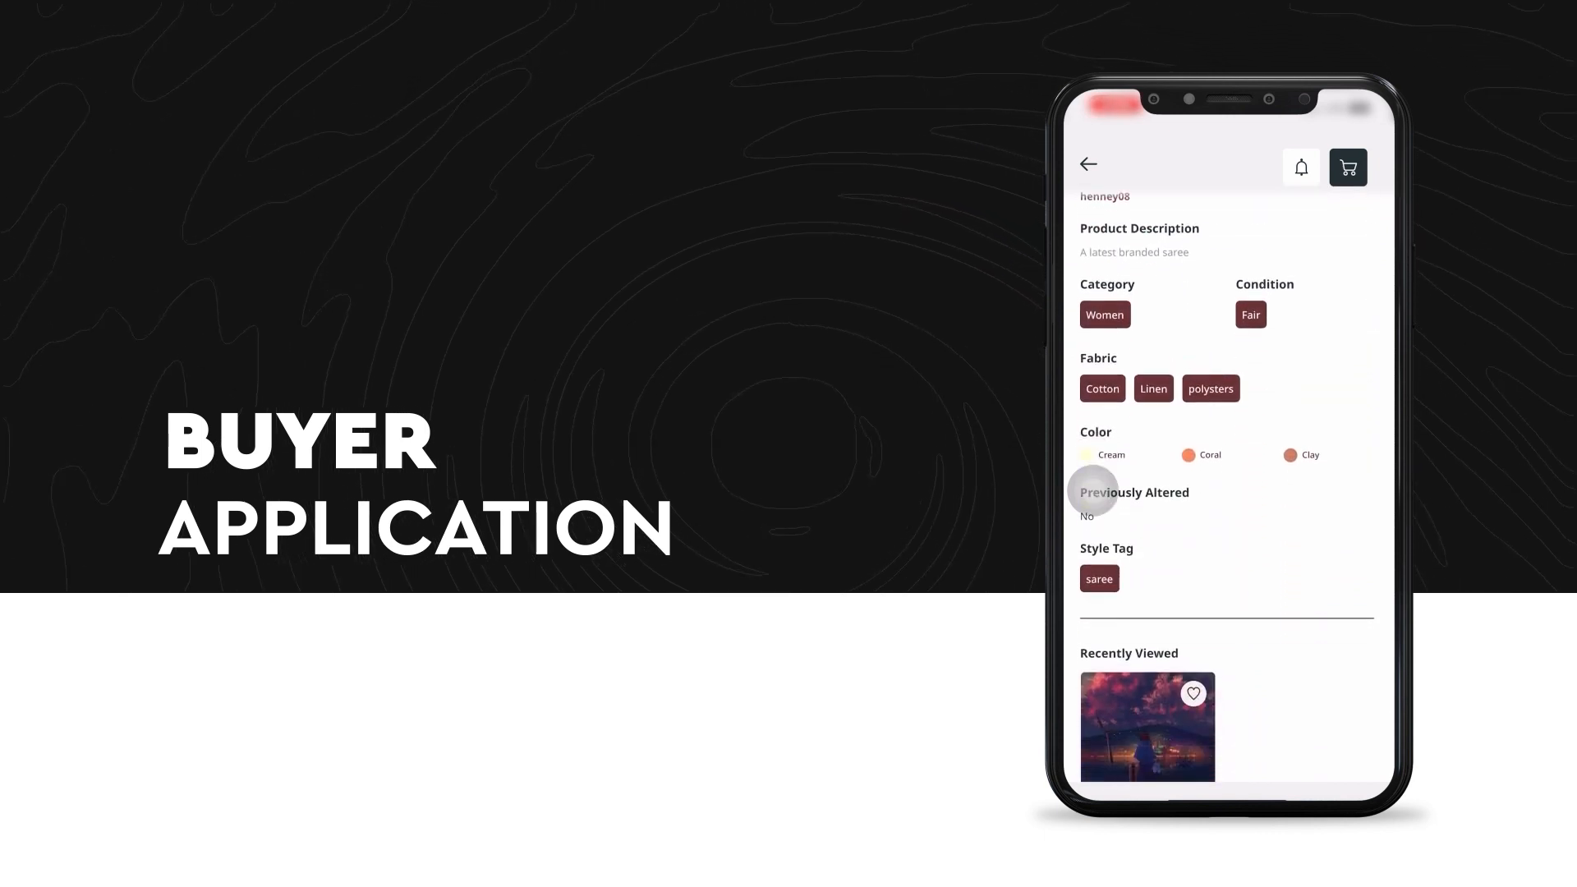
pyautogui.scroll(-3)
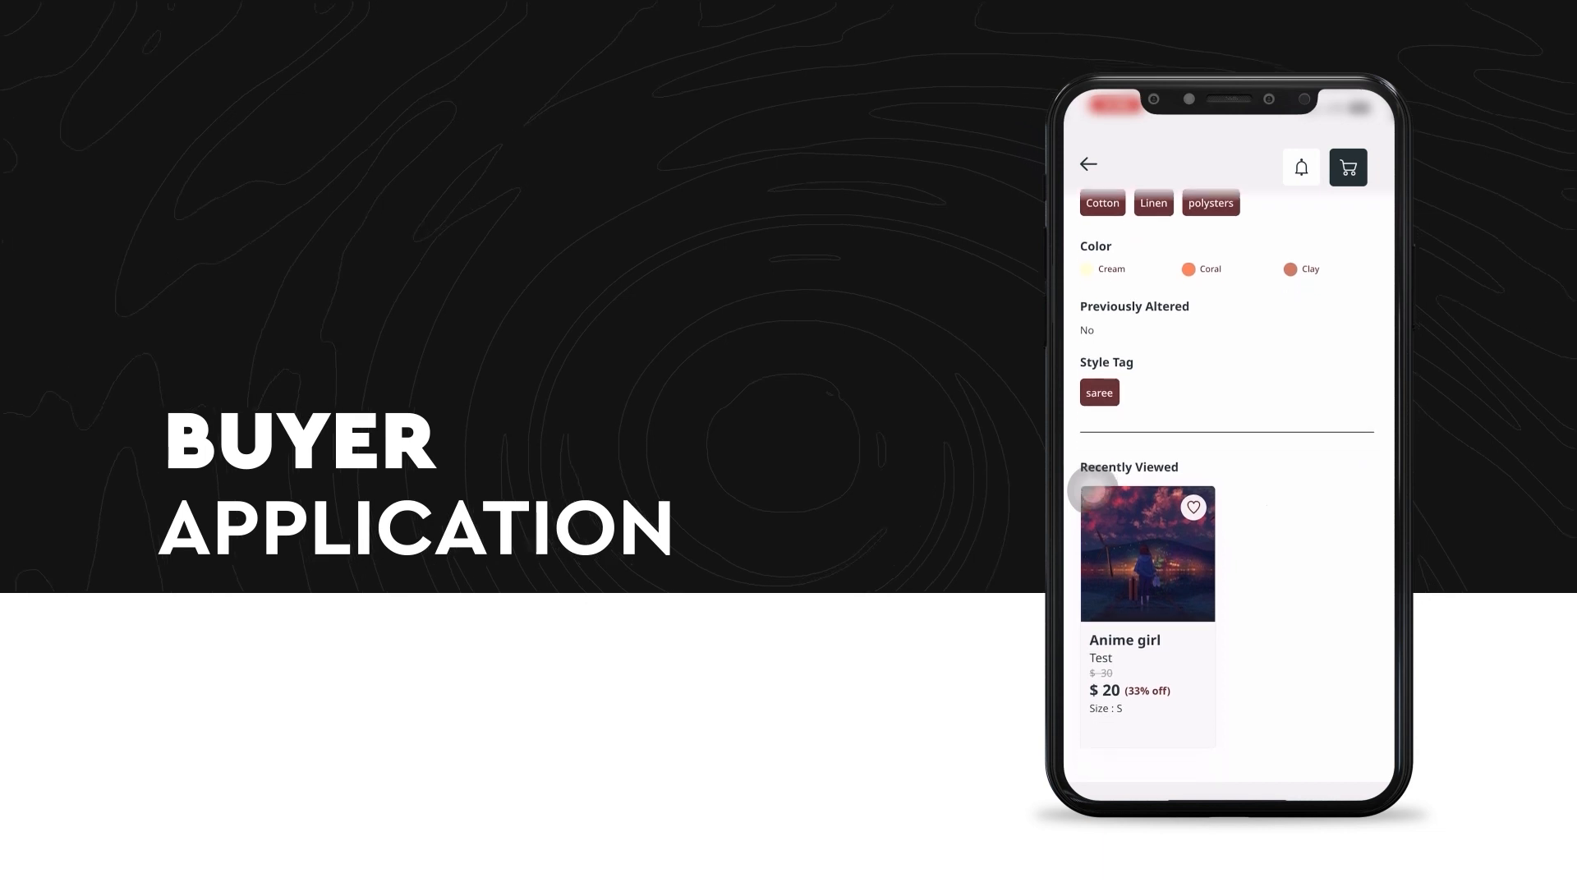
pyautogui.scroll(-3)
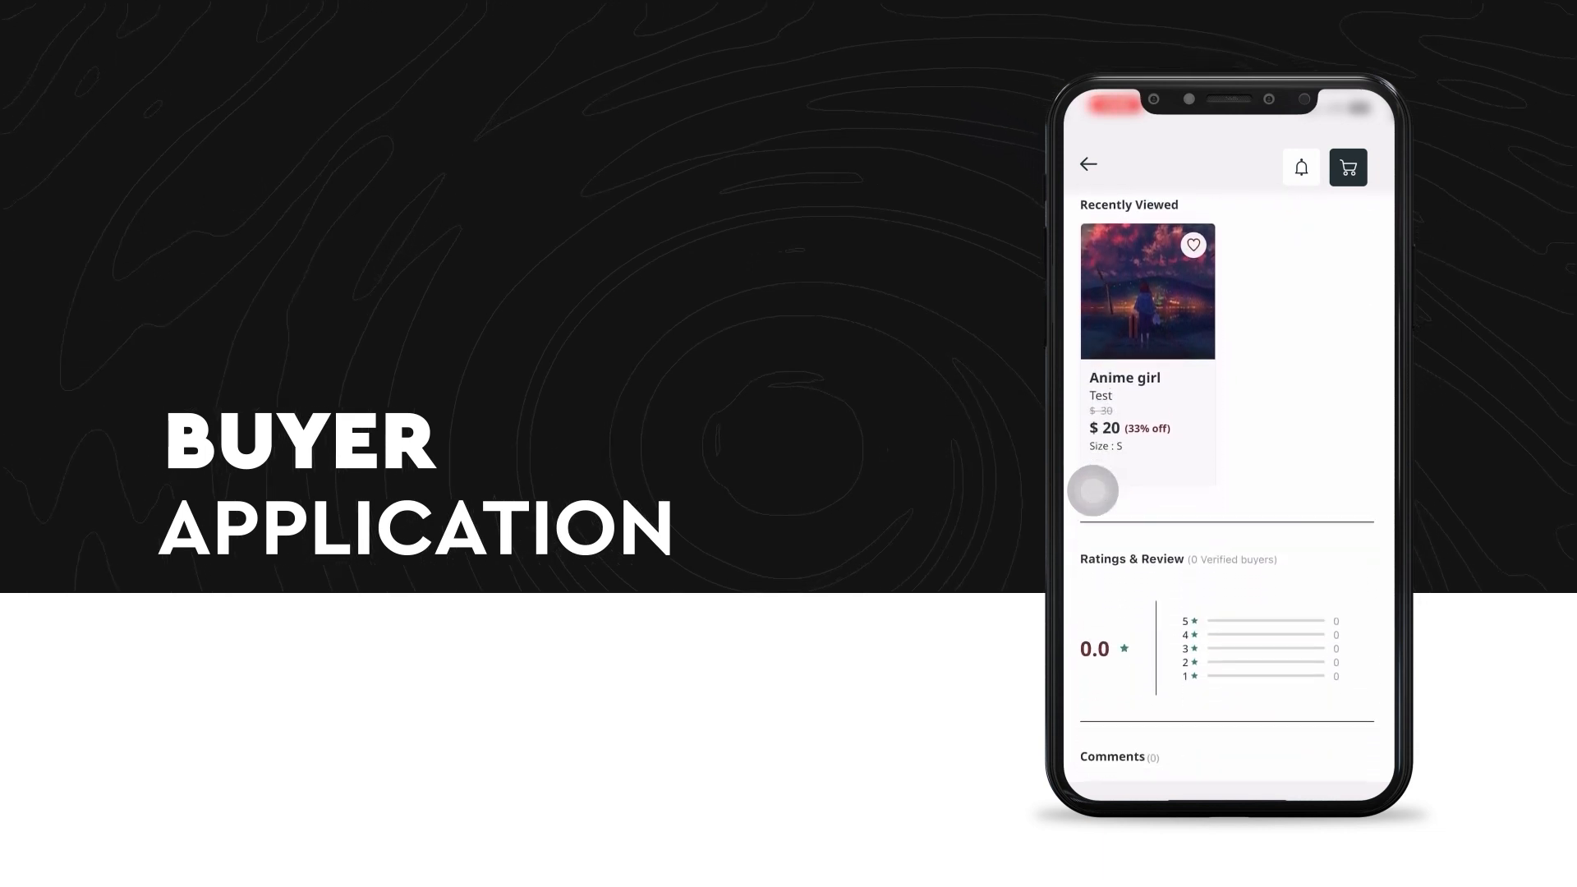
pyautogui.scroll(-3)
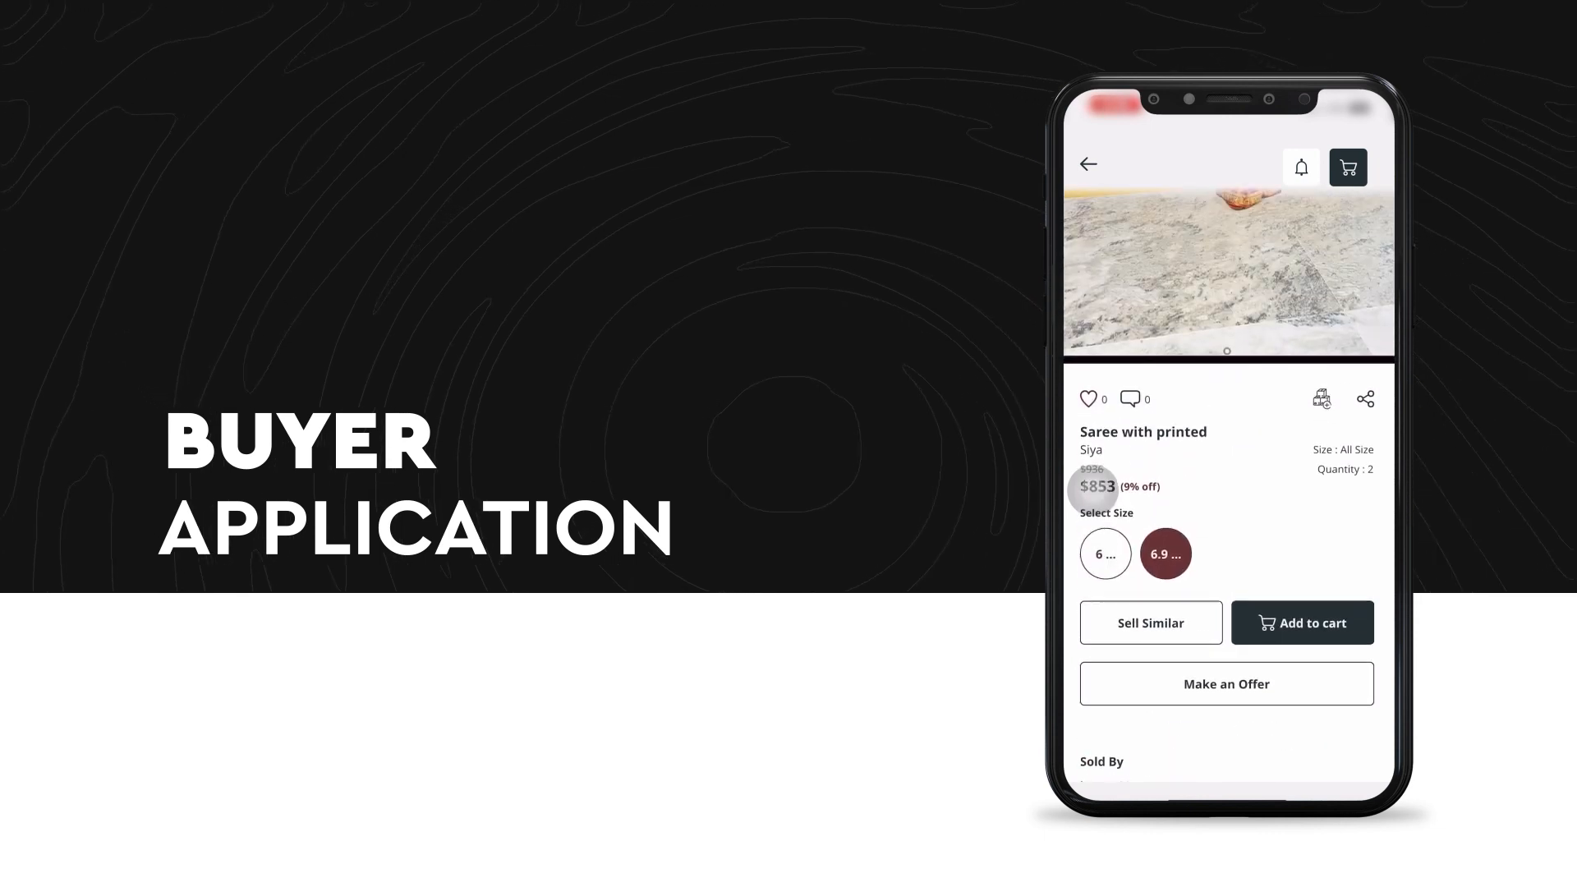
# Add the saree to the cart, apply the WELCOME20 coupon and place the order.
pyautogui.click(1301, 623)
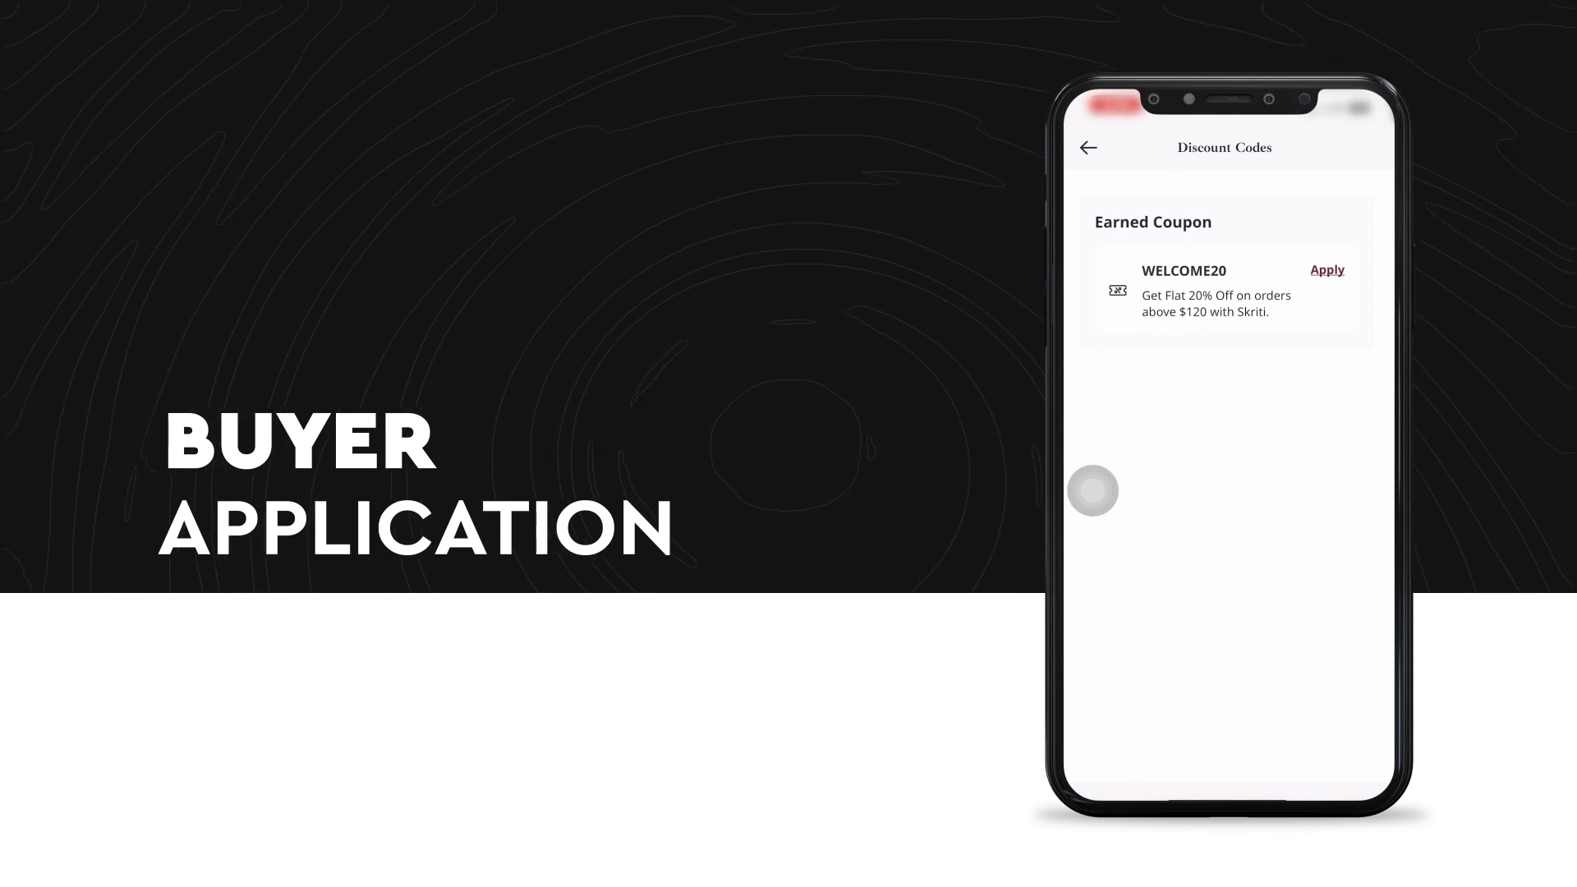
pyautogui.click(1328, 270)
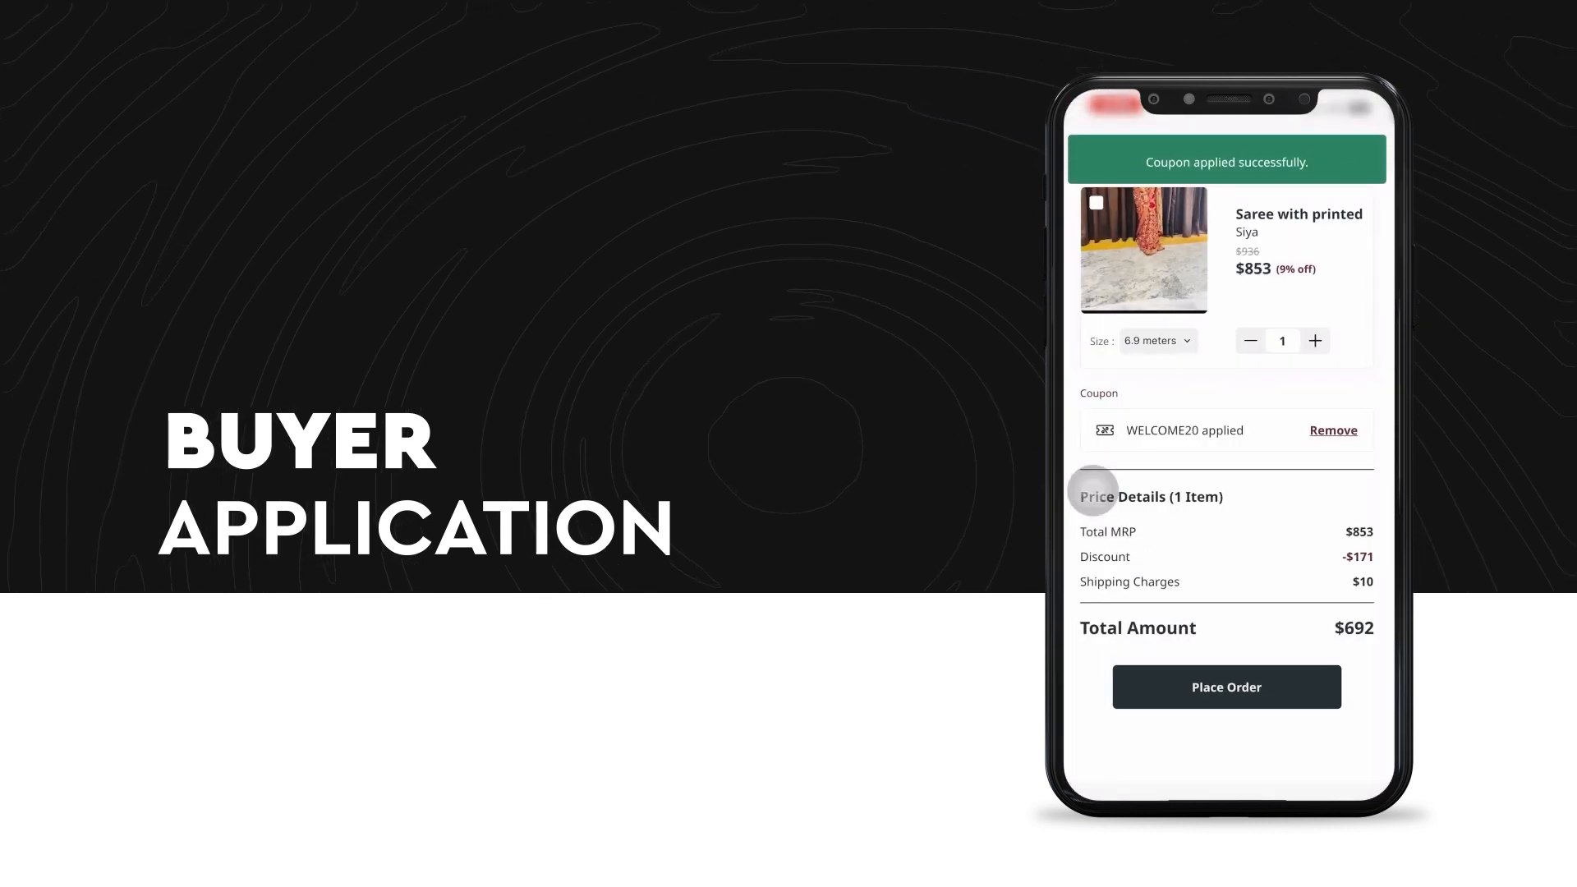
pyautogui.click(1226, 687)
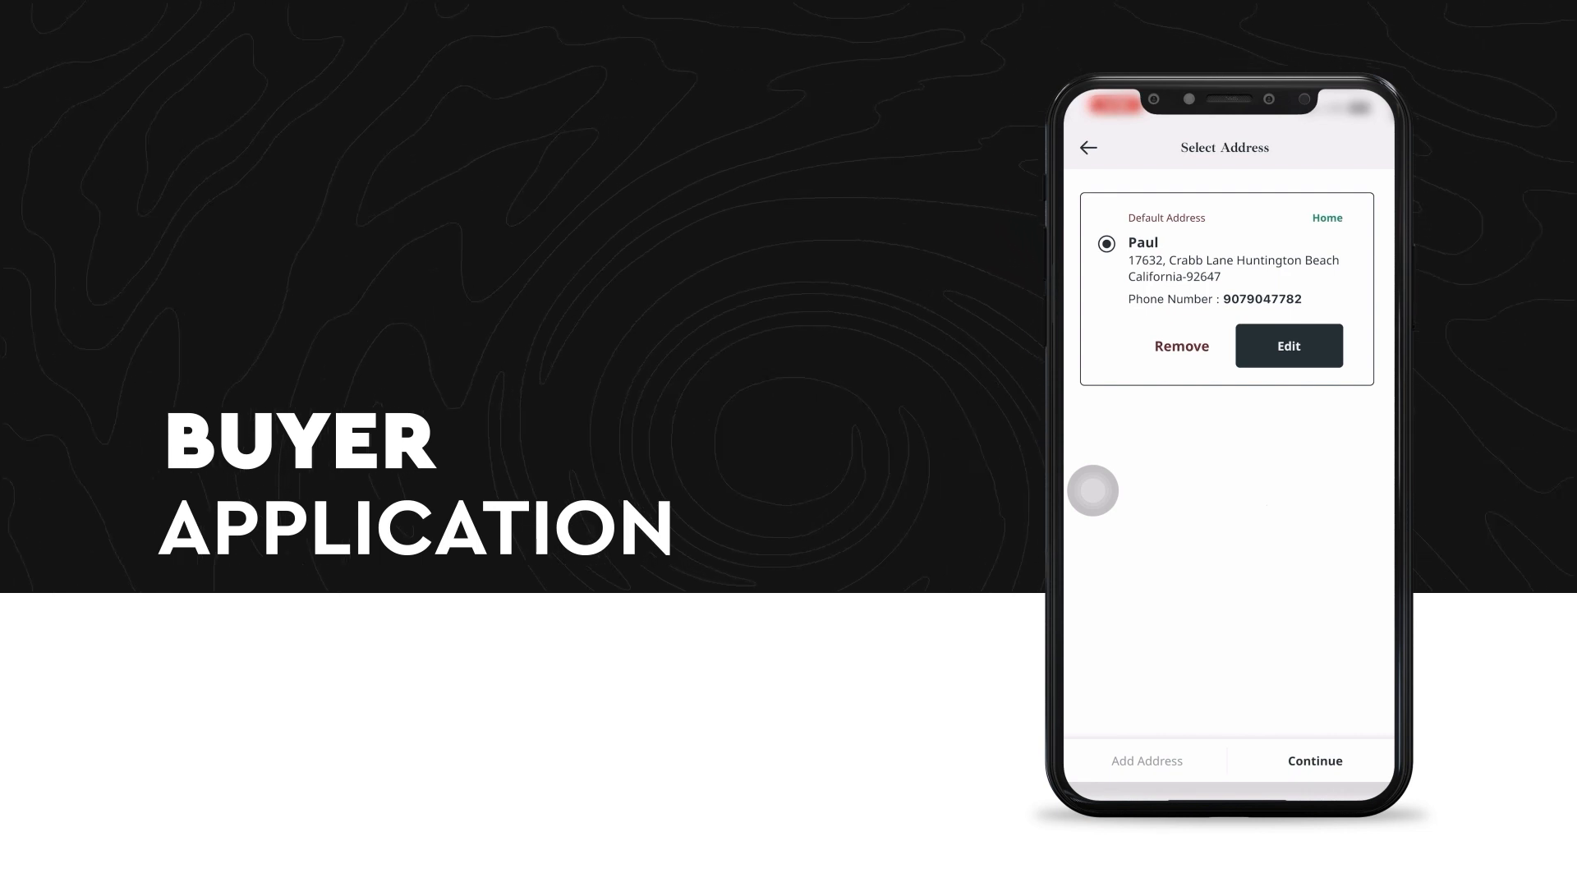
# Continue with the default address and pay the $692.00 total with the test card, confirming order 80996.
pyautogui.click(1314, 761)
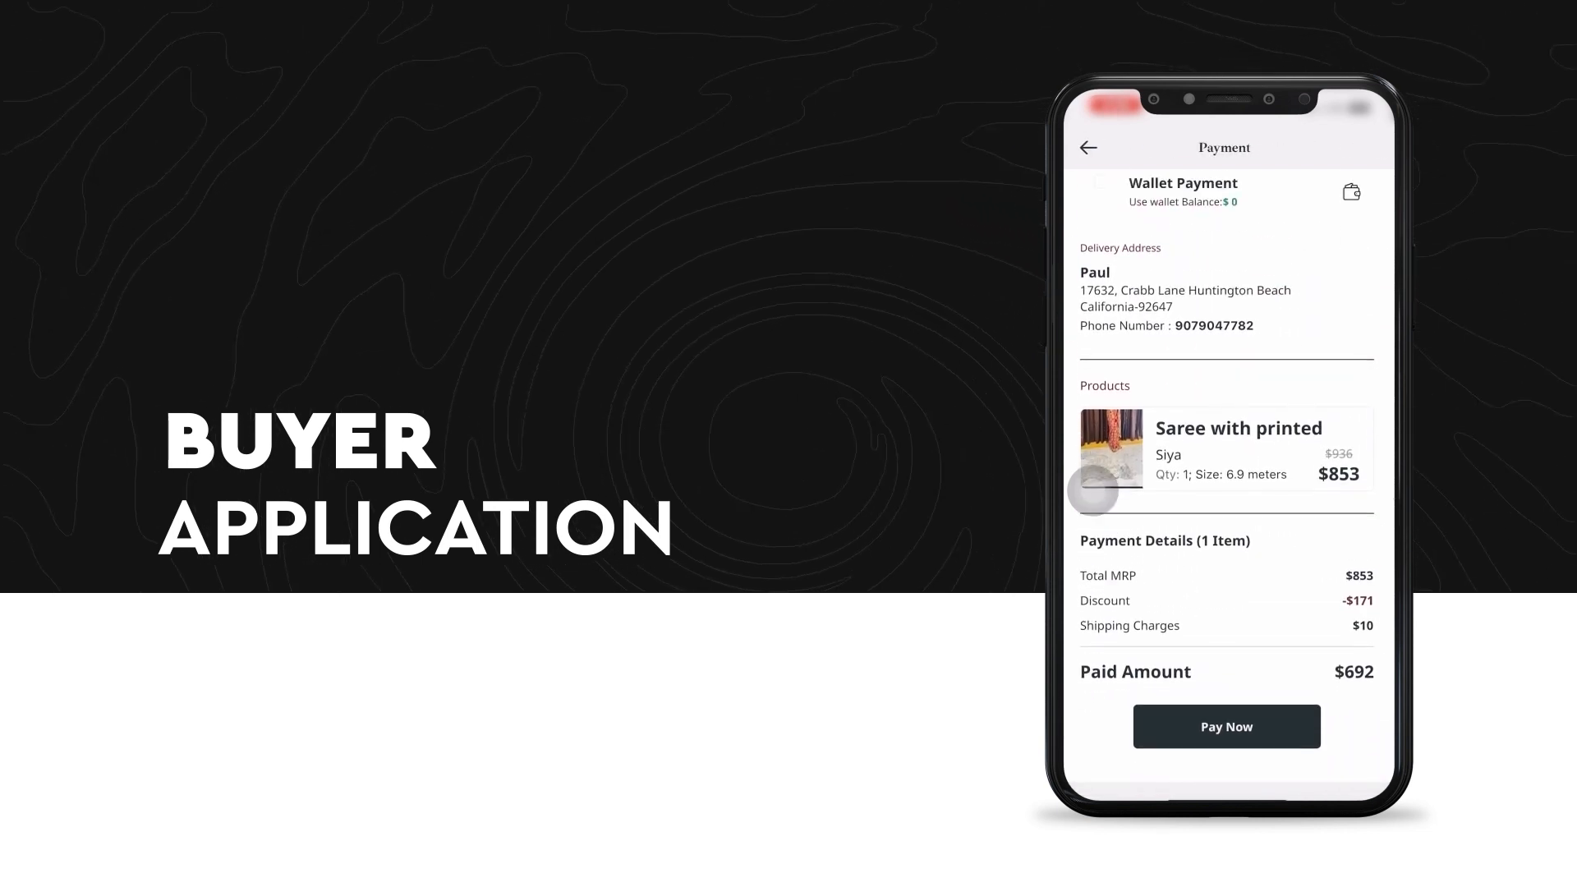
pyautogui.click(1226, 726)
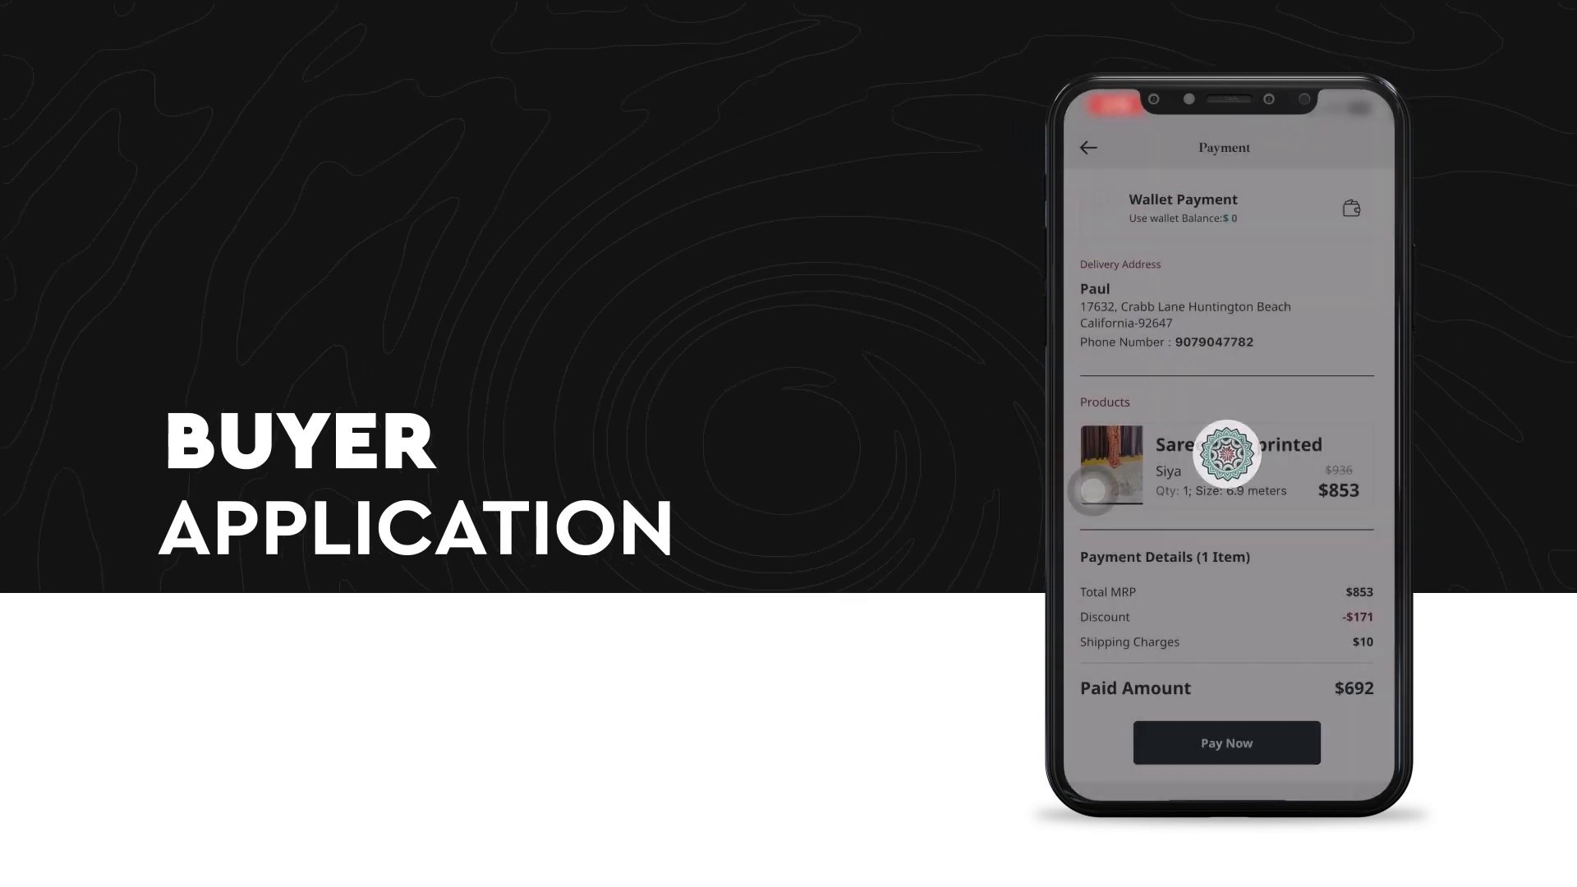
pyautogui.click(1225, 742)
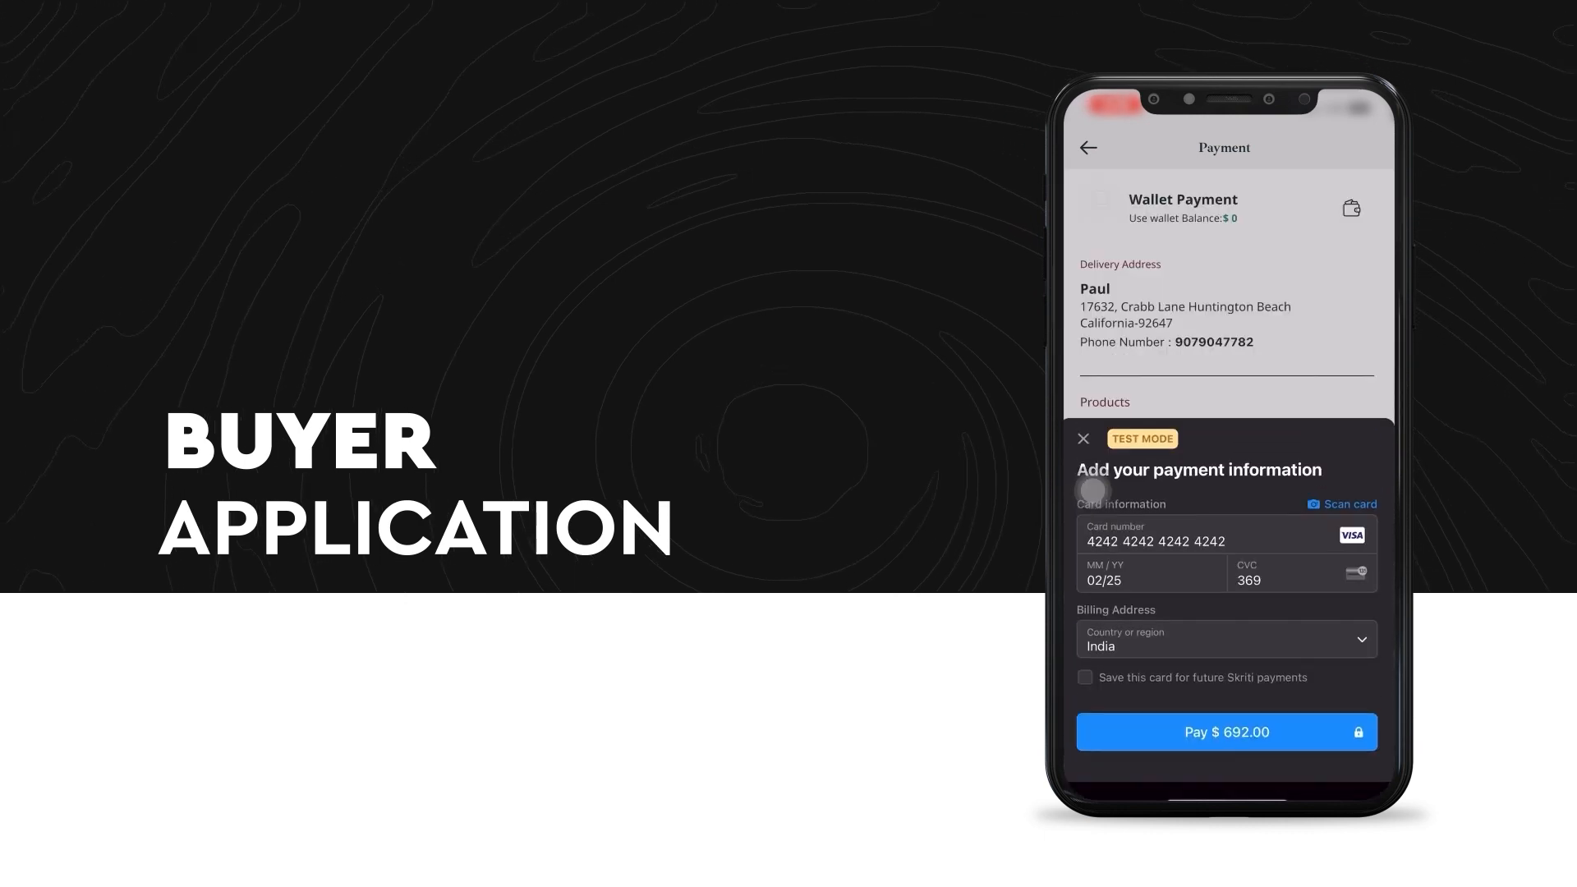
pyautogui.click(1226, 731)
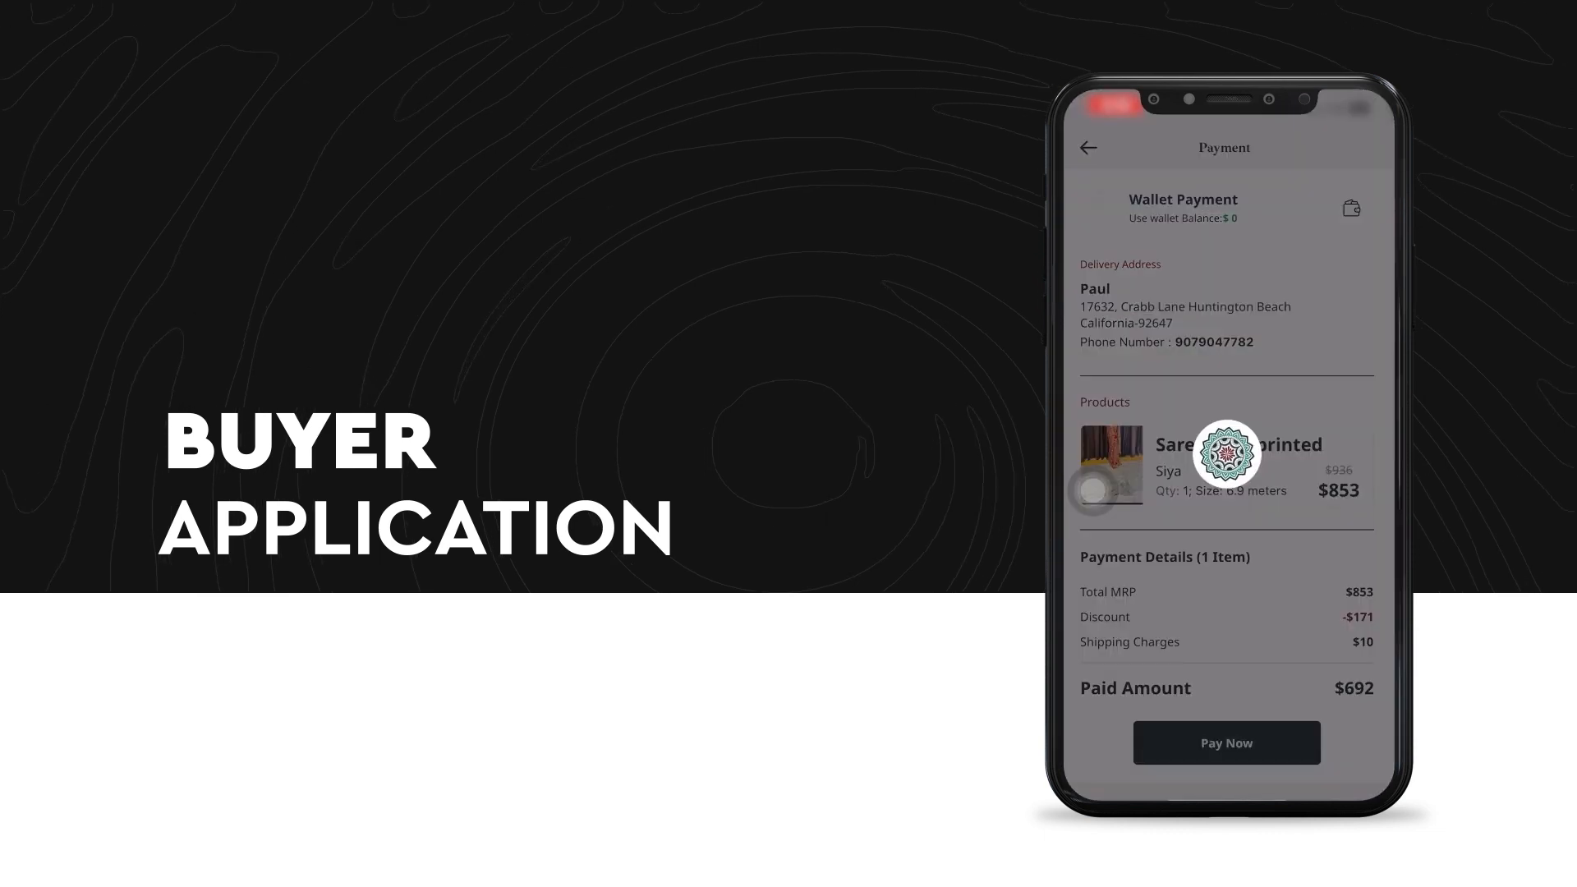
pyautogui.click(1225, 743)
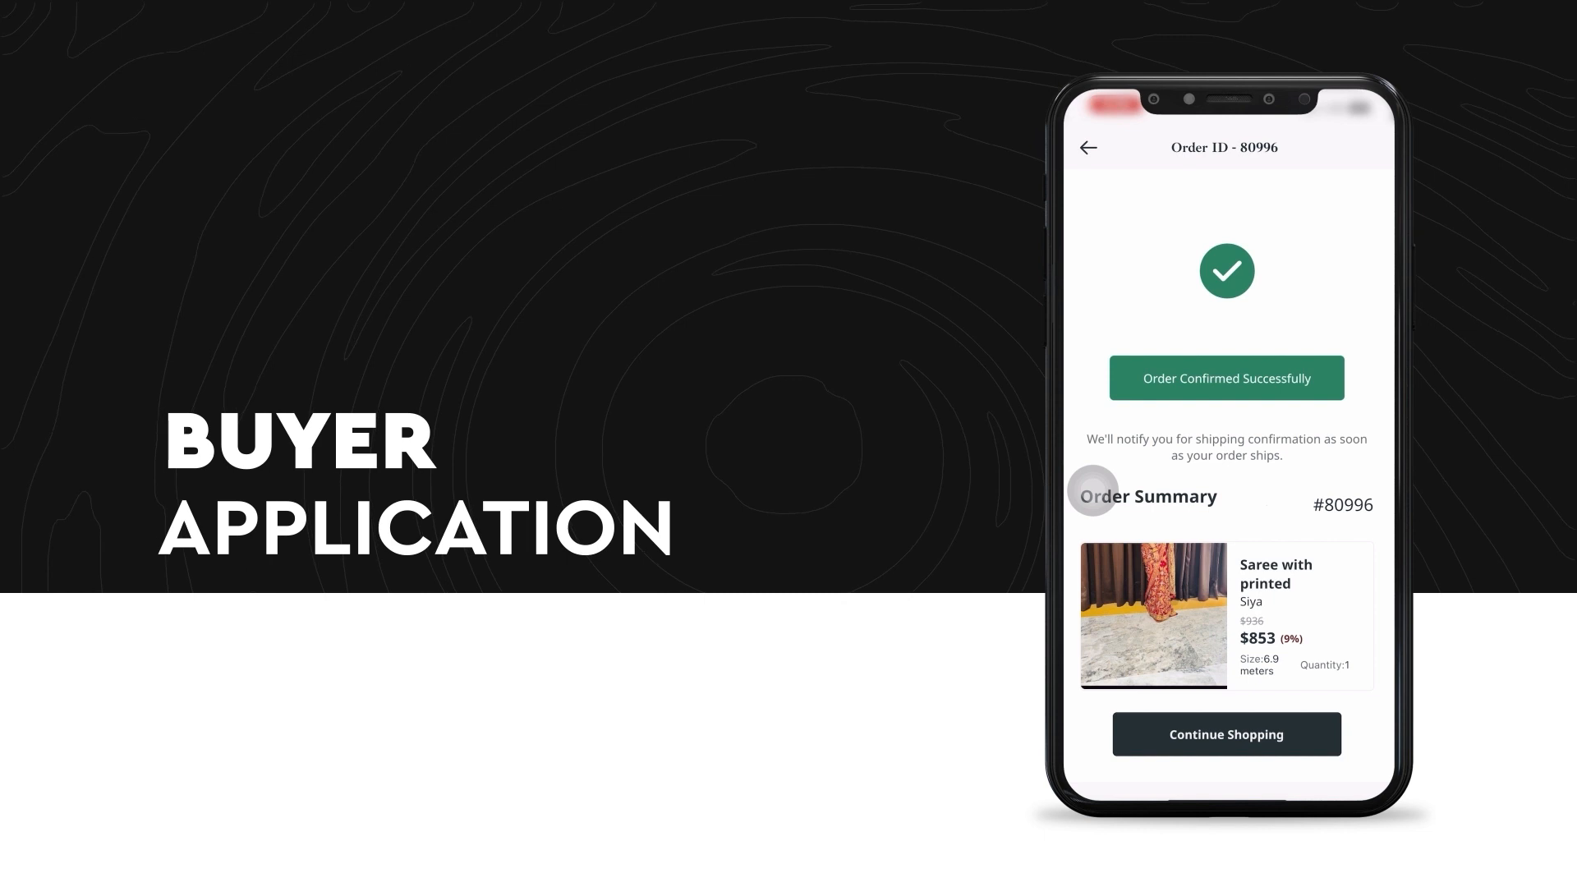
# Review order 80996's summary and payment details, then return to the home feed.
pyautogui.click(1226, 733)
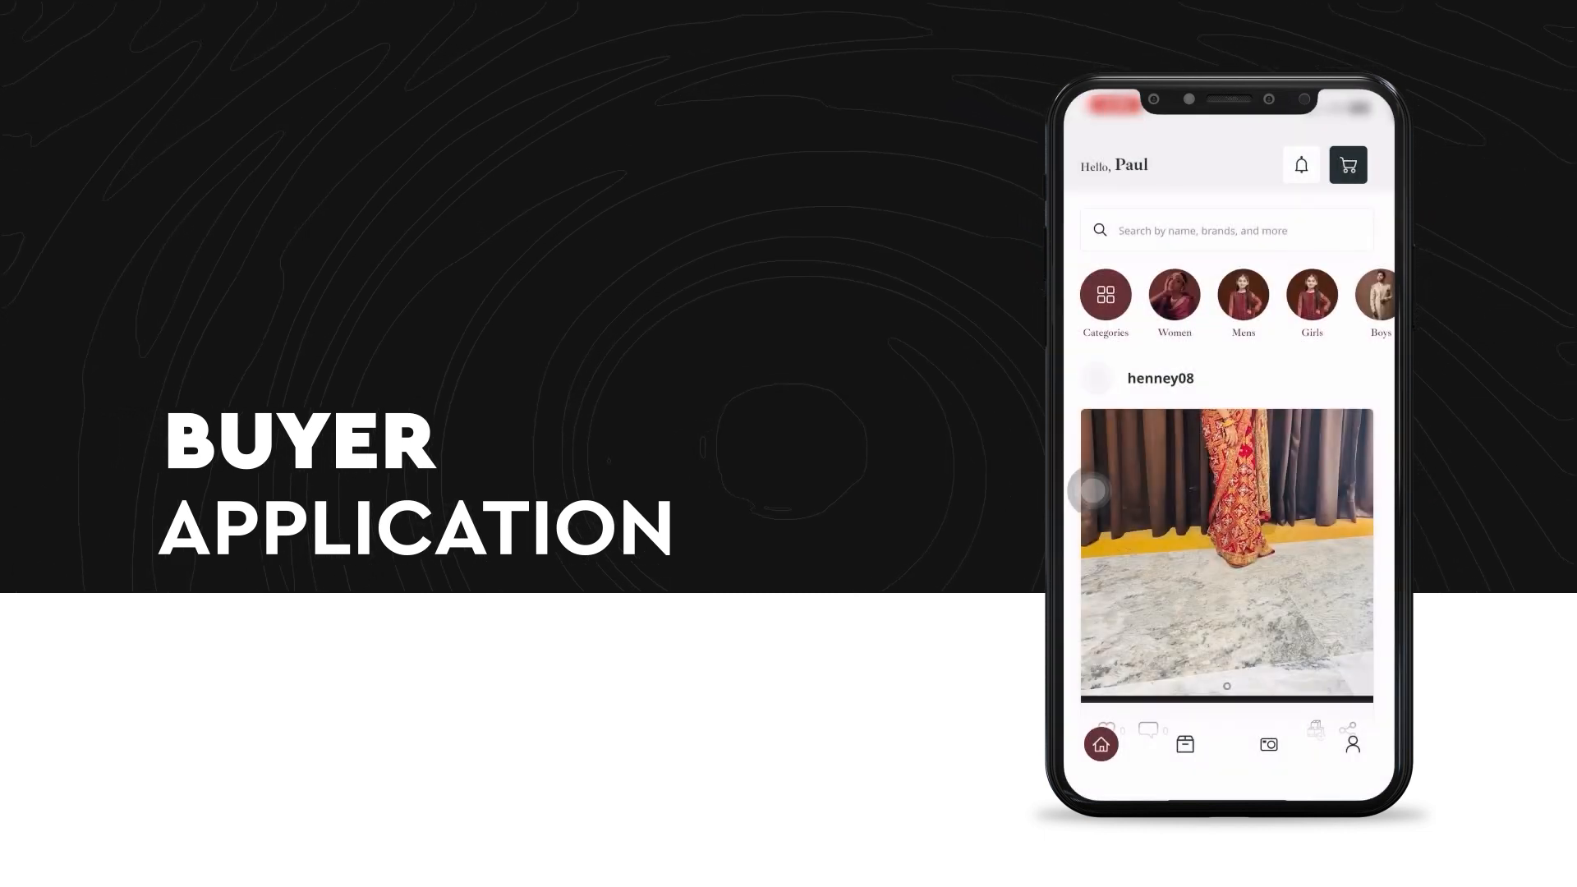
pyautogui.click(1184, 745)
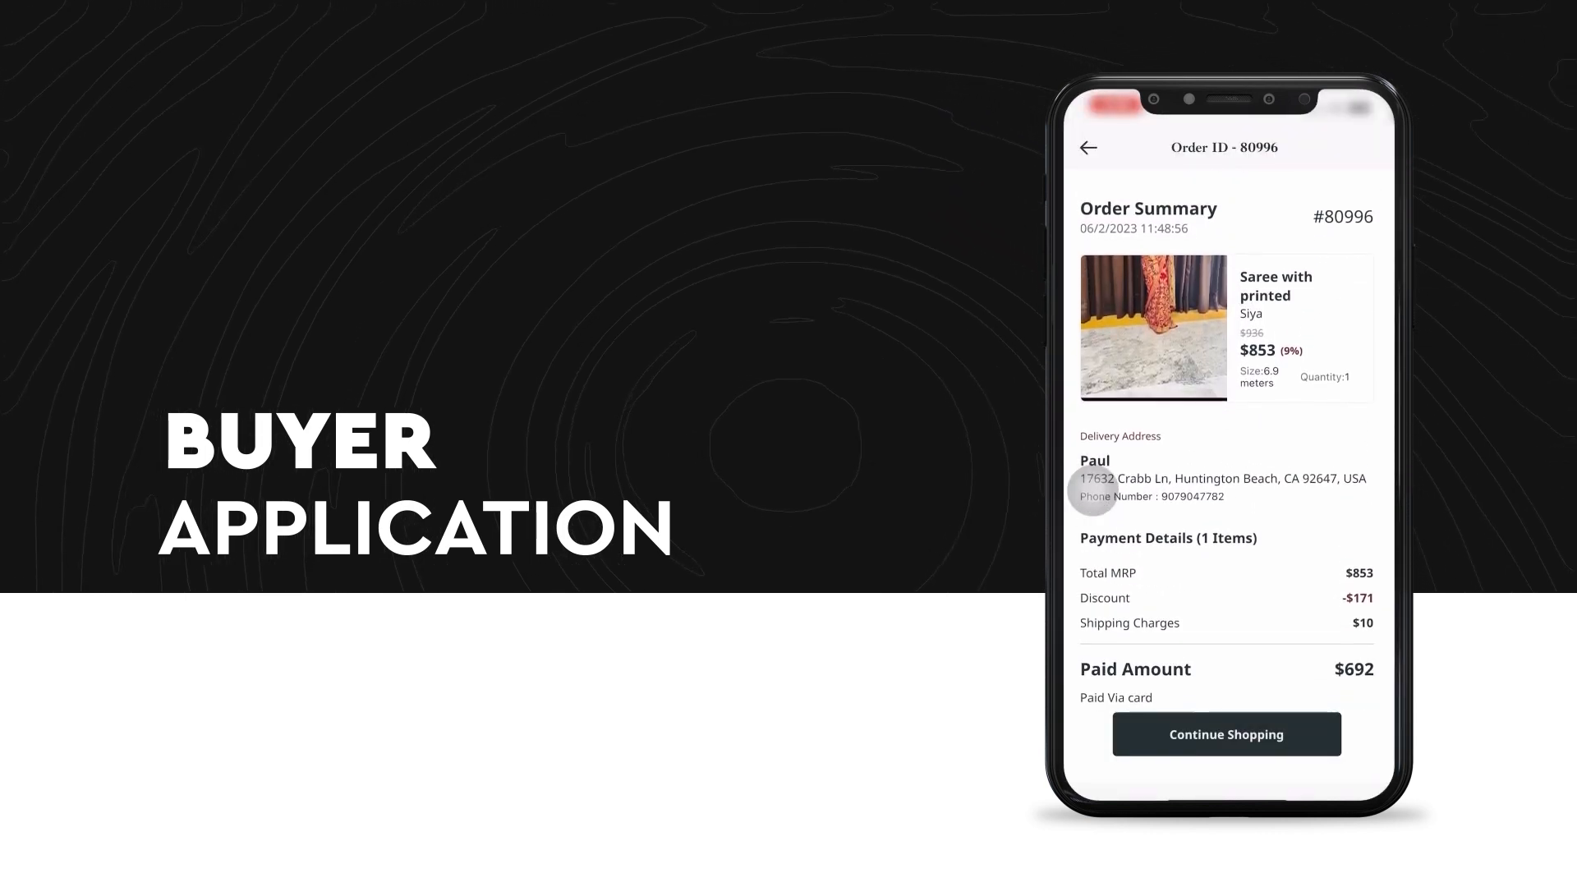
pyautogui.click(1226, 734)
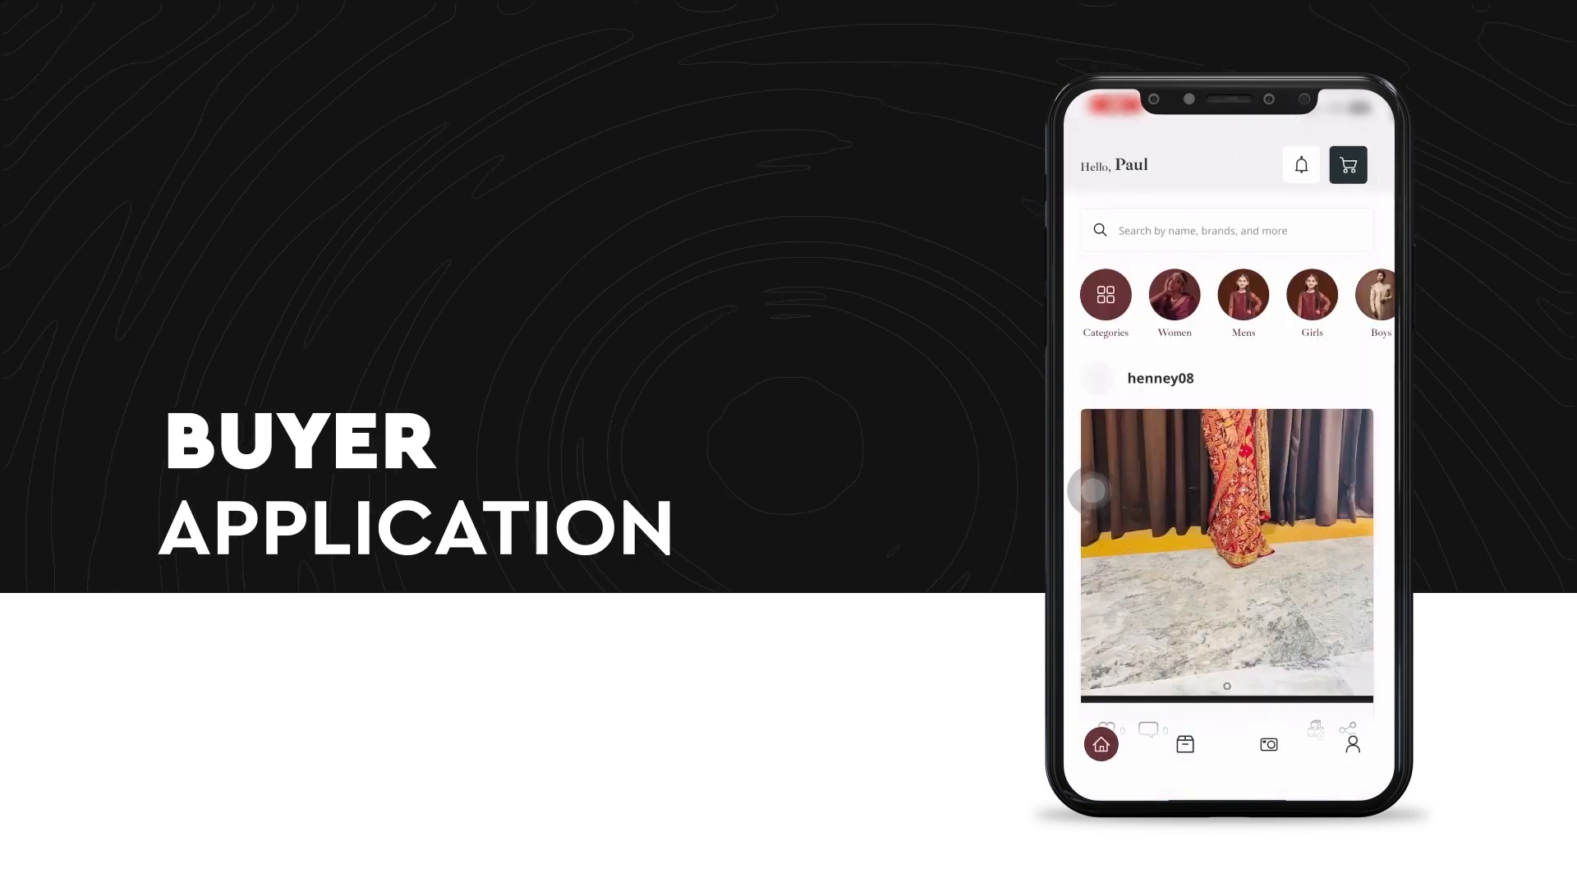